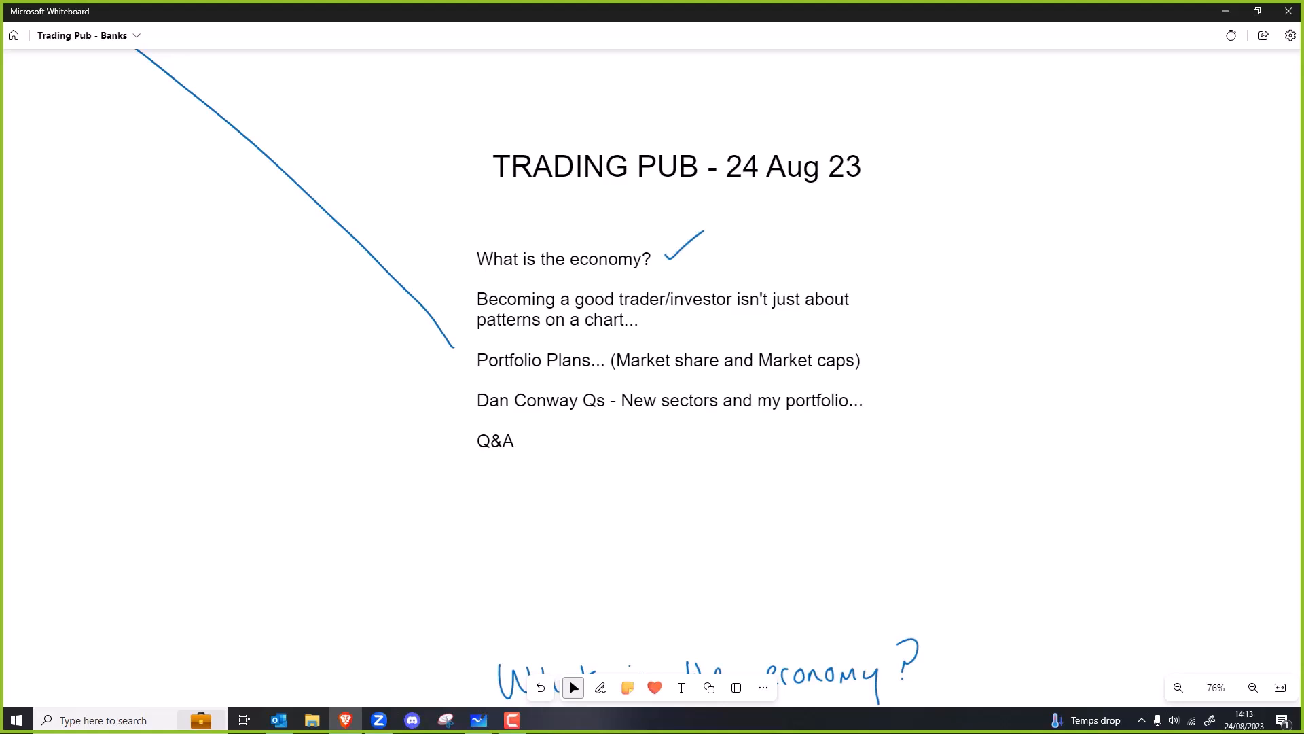
{"action": "mouse_move", "coordinate": [62, 251]}
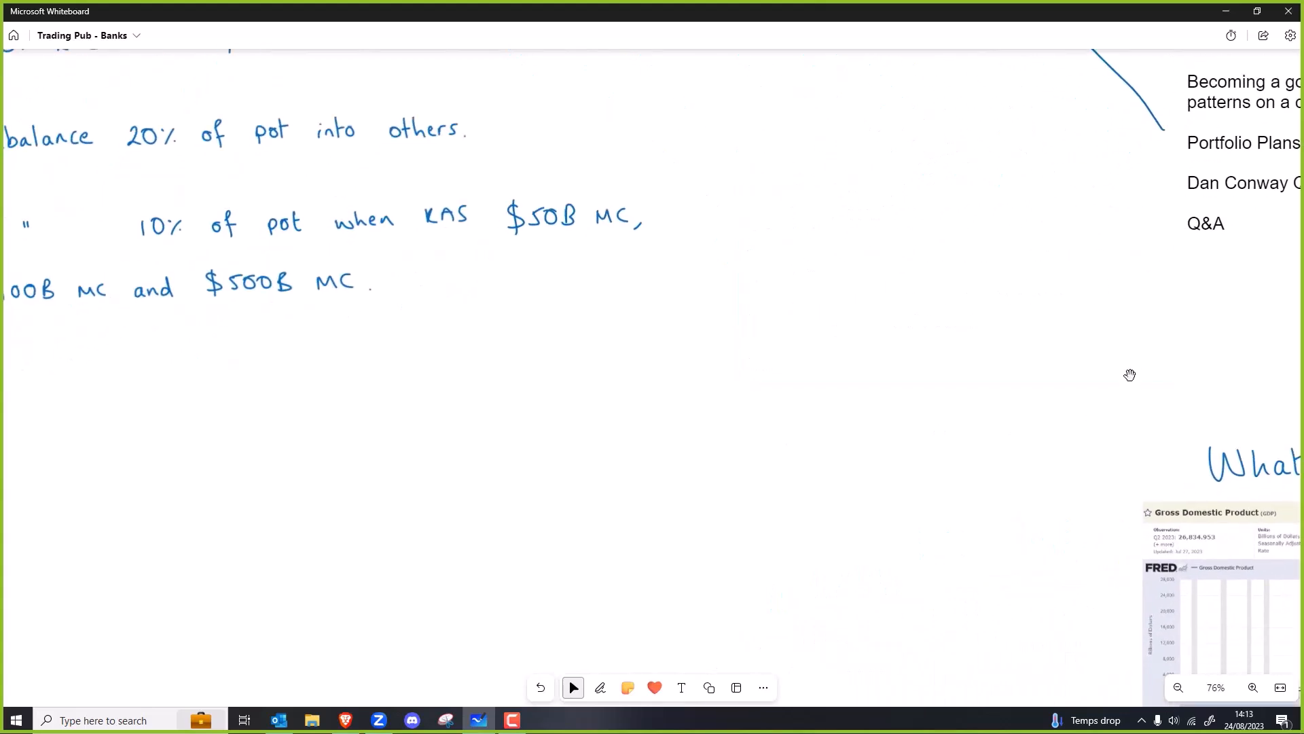
Step: Zoom out and pan to the blank area at the end of the long blue curve
{"action": "scroll", "scroll_direction": "down", "scroll_amount": 3}
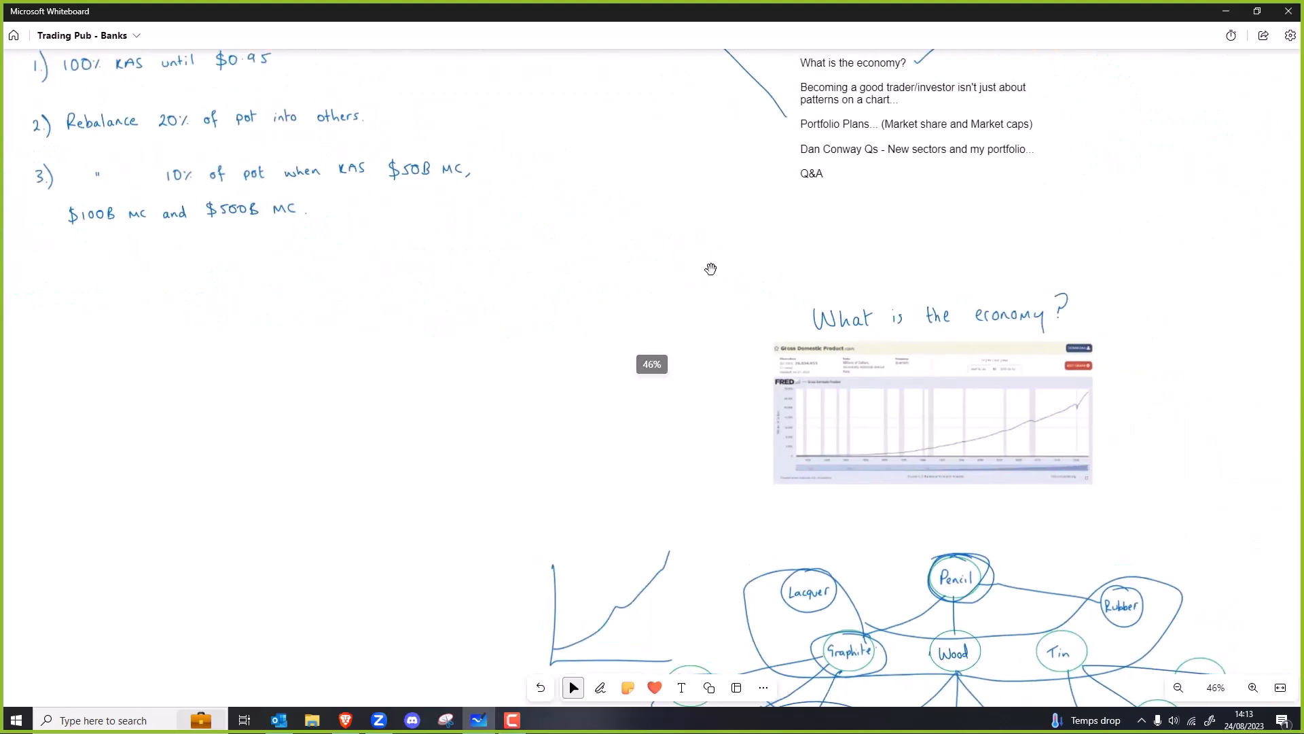
{"action": "left_click_drag", "start_coordinate": [711, 269], "coordinate": [1197, 183]}
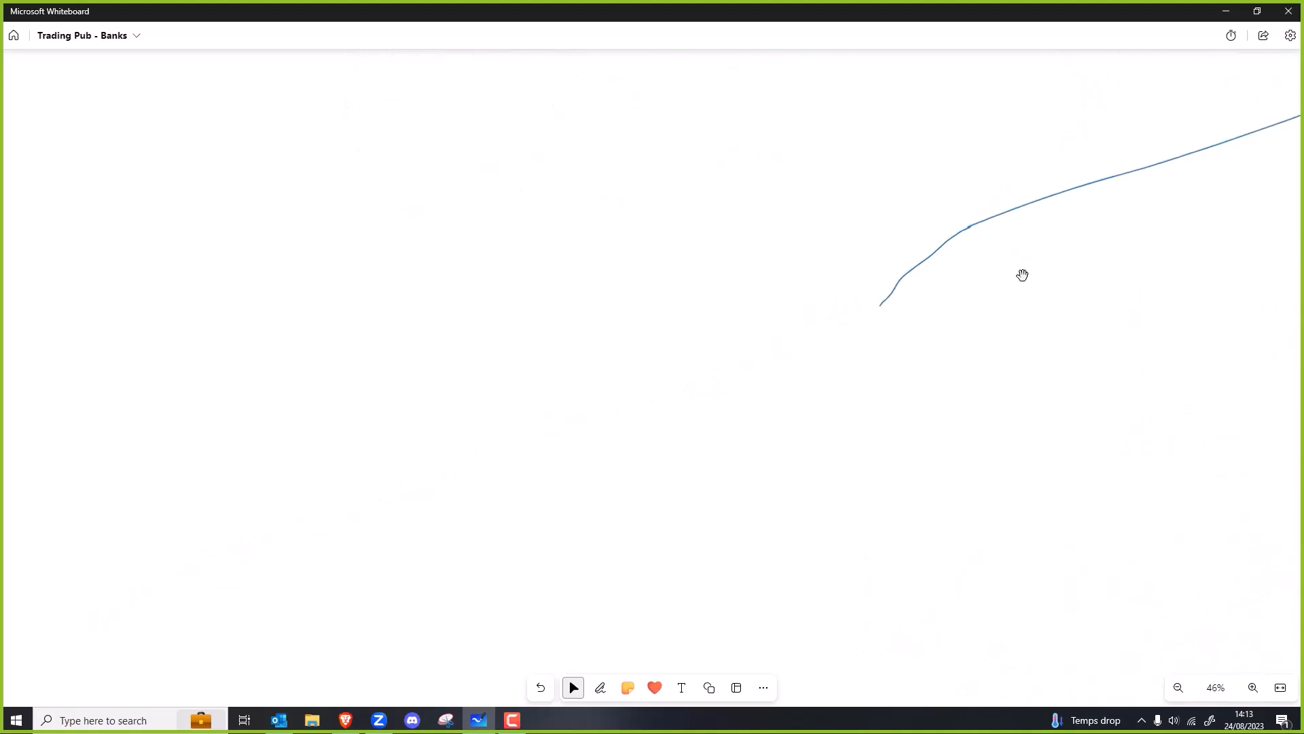
Step: Draw an arrowhead at the blue curve's end and reset zoom to 100%
{"action": "left_click", "coordinate": [600, 687]}
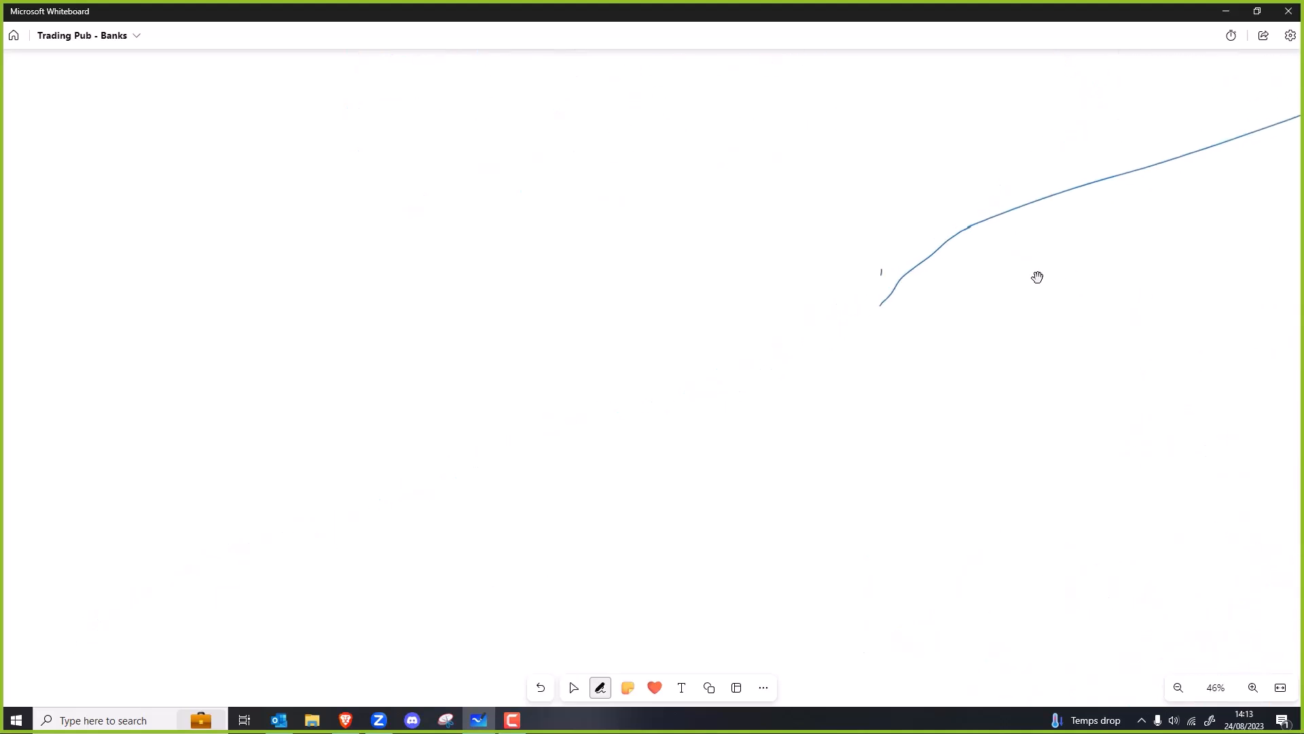
{"action": "left_click_drag", "start_coordinate": [881, 270], "coordinate": [919, 300]}
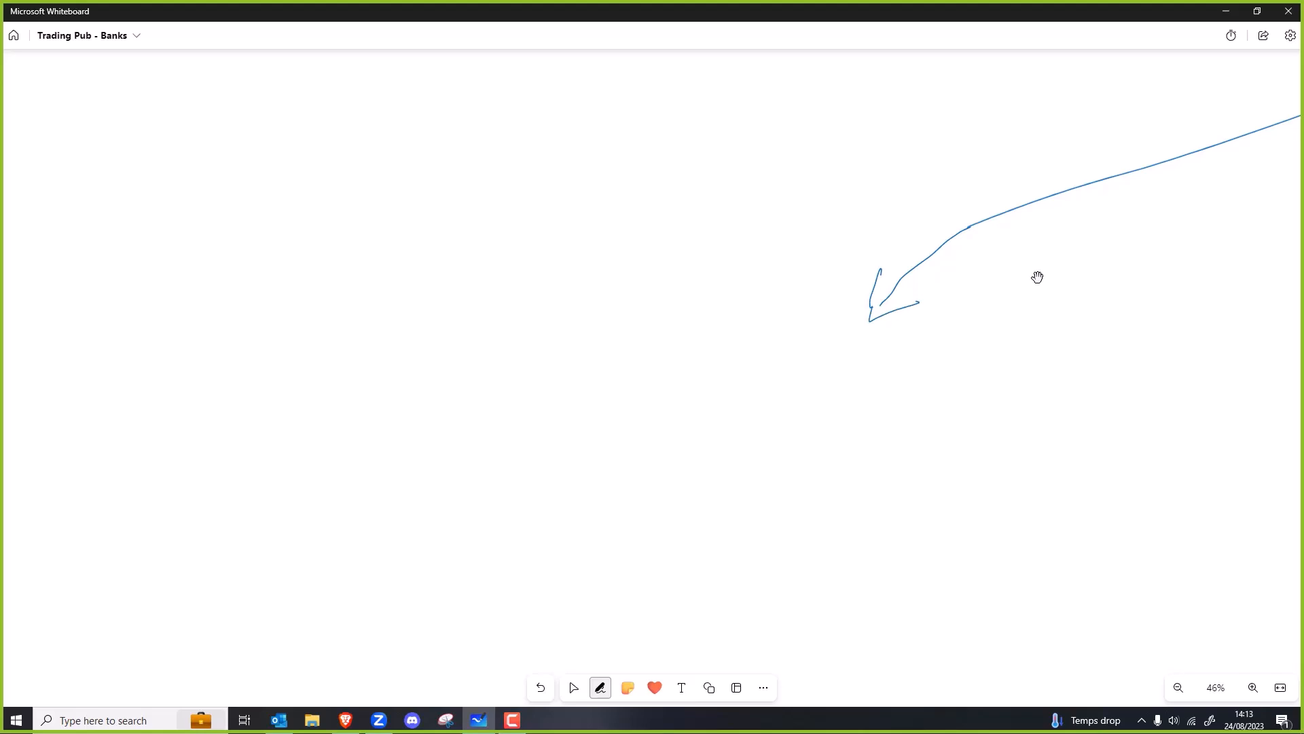
{"action": "left_click", "coordinate": [572, 686]}
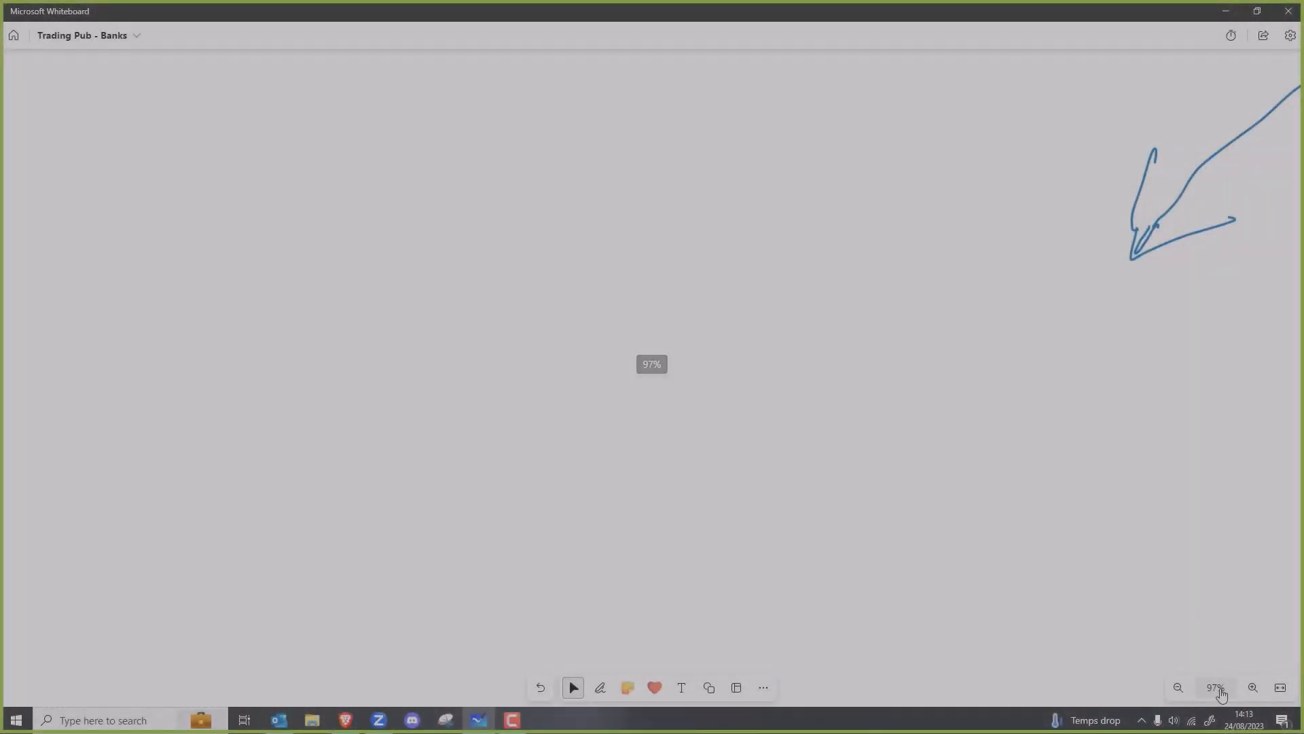
{"action": "left_click", "coordinate": [1252, 686]}
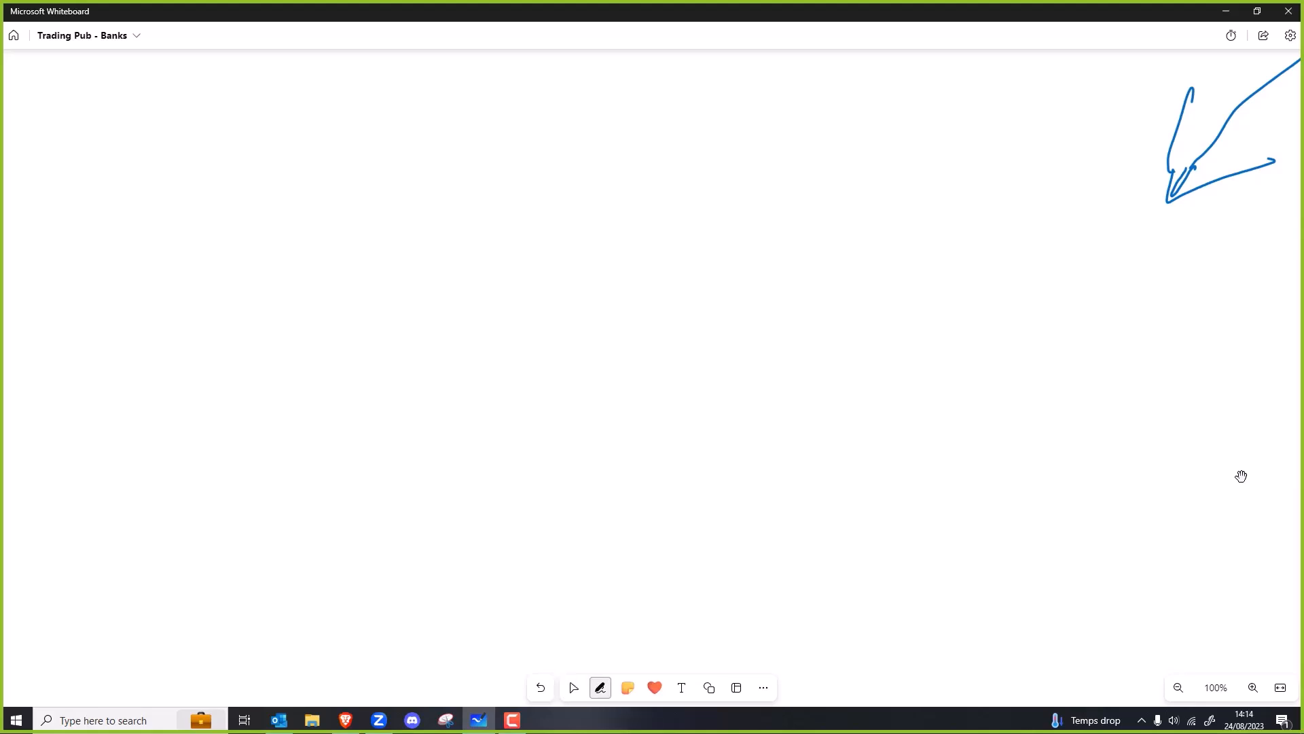
Step: Handwrite 'Govs don't care' in the empty area
{"action": "left_click_drag", "start_coordinate": [424, 146], "coordinate": [478, 187]}
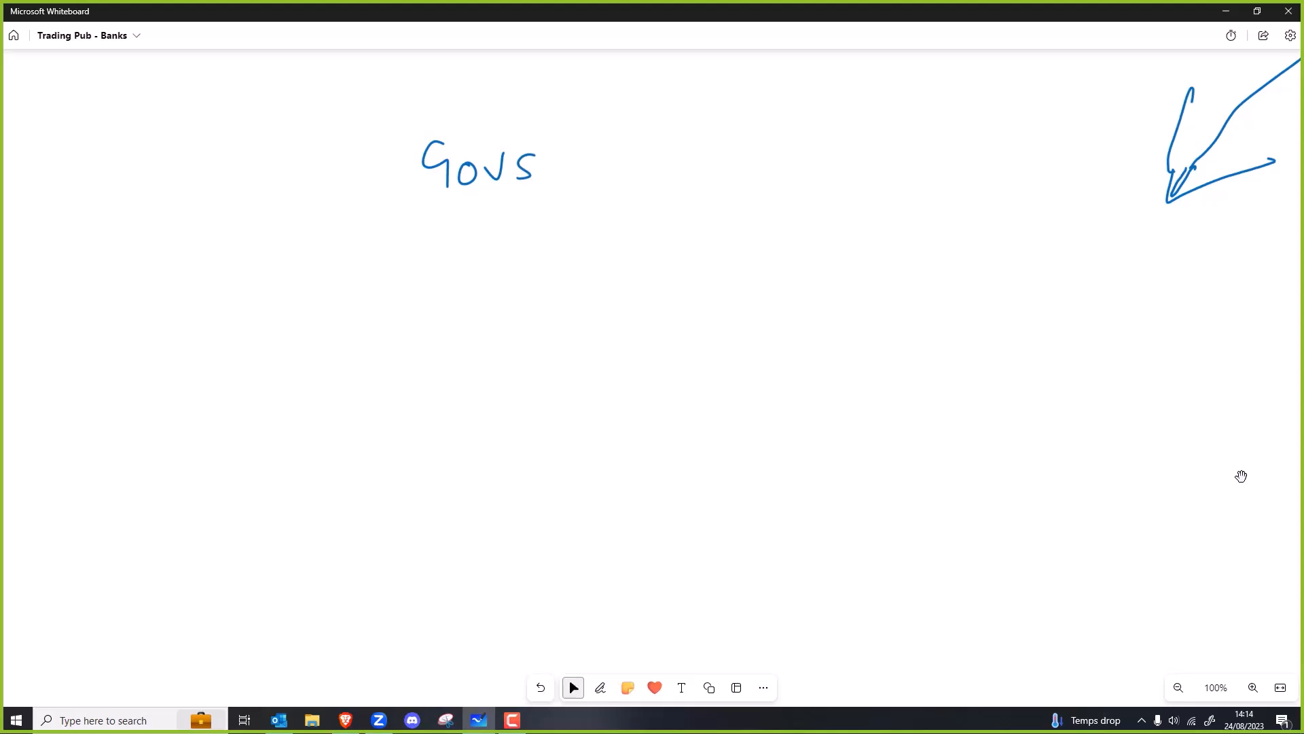
{"action": "left_click", "coordinate": [600, 687]}
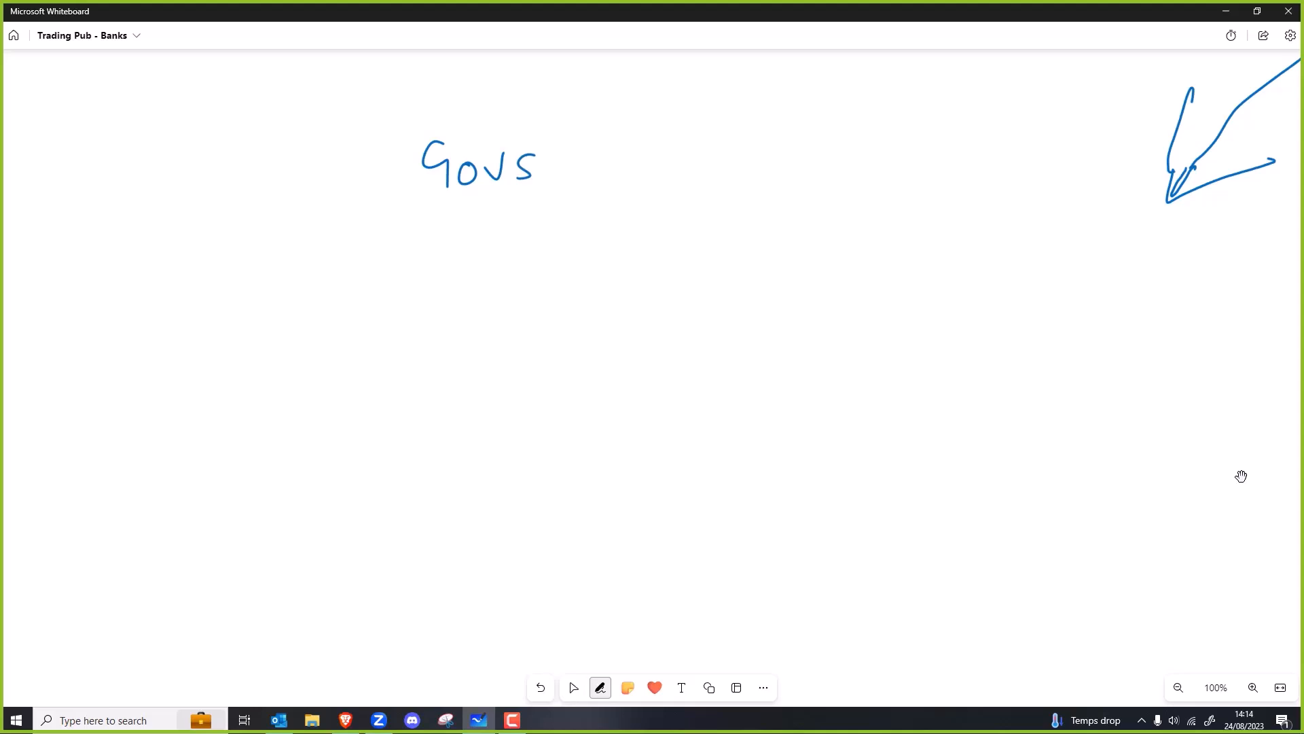
{"action": "left_click_drag", "start_coordinate": [582, 166], "coordinate": [678, 158]}
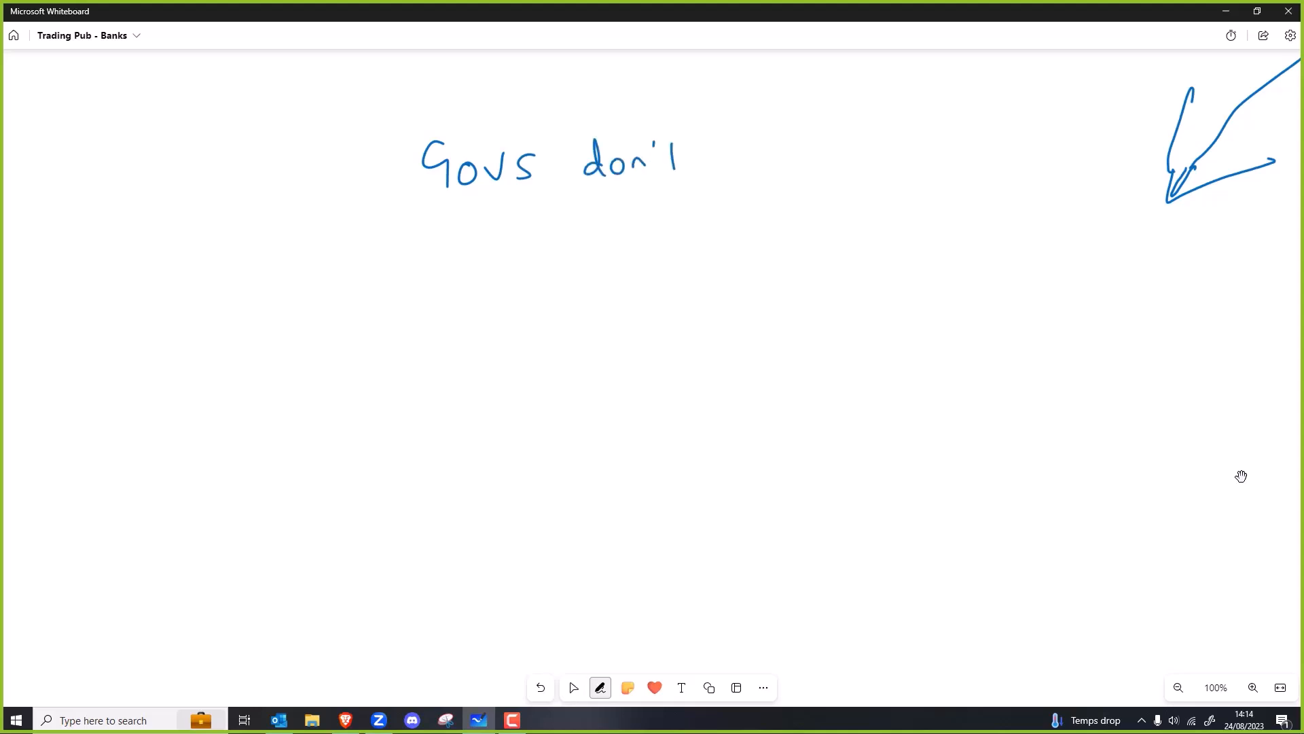
{"action": "left_click_drag", "start_coordinate": [682, 158], "coordinate": [786, 167]}
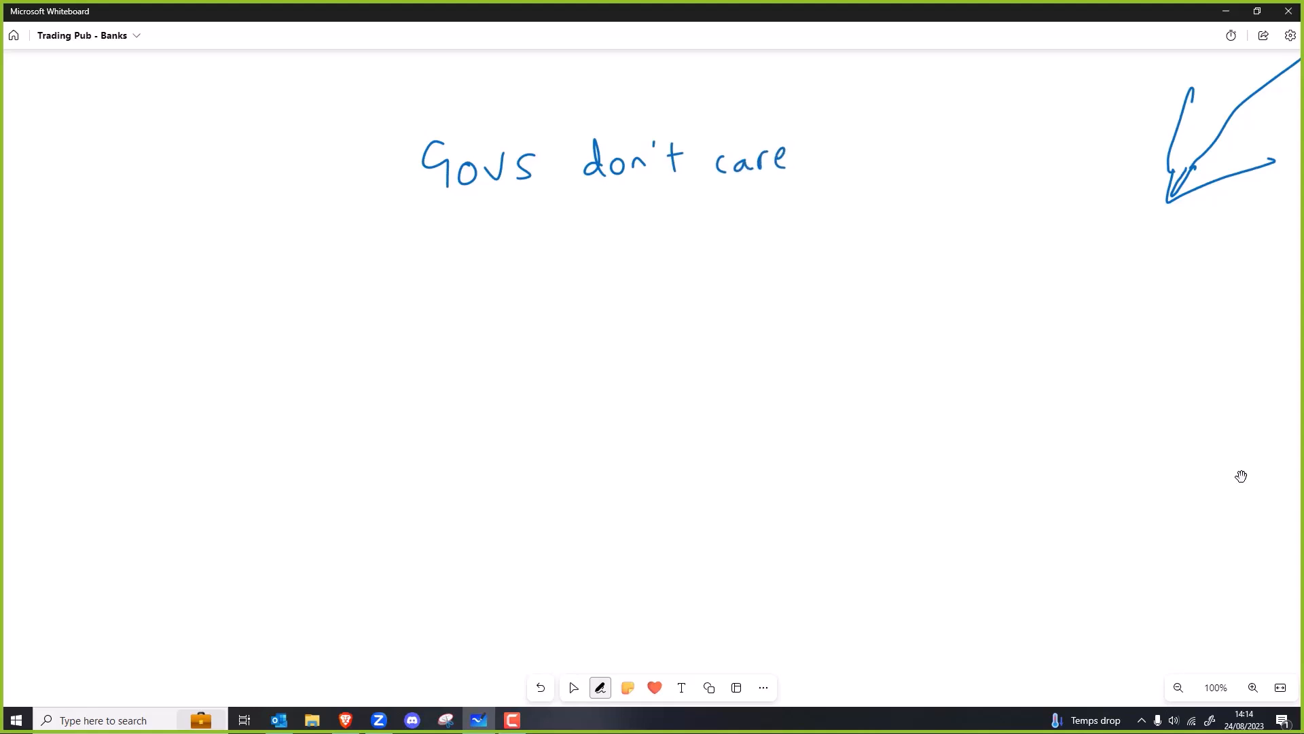
Step: Handwrite 'Prices ↑', 'Taxes ↑', 'M2 ↑' and 'World not fair' below it
{"action": "left_click_drag", "start_coordinate": [519, 233], "coordinate": [590, 249]}
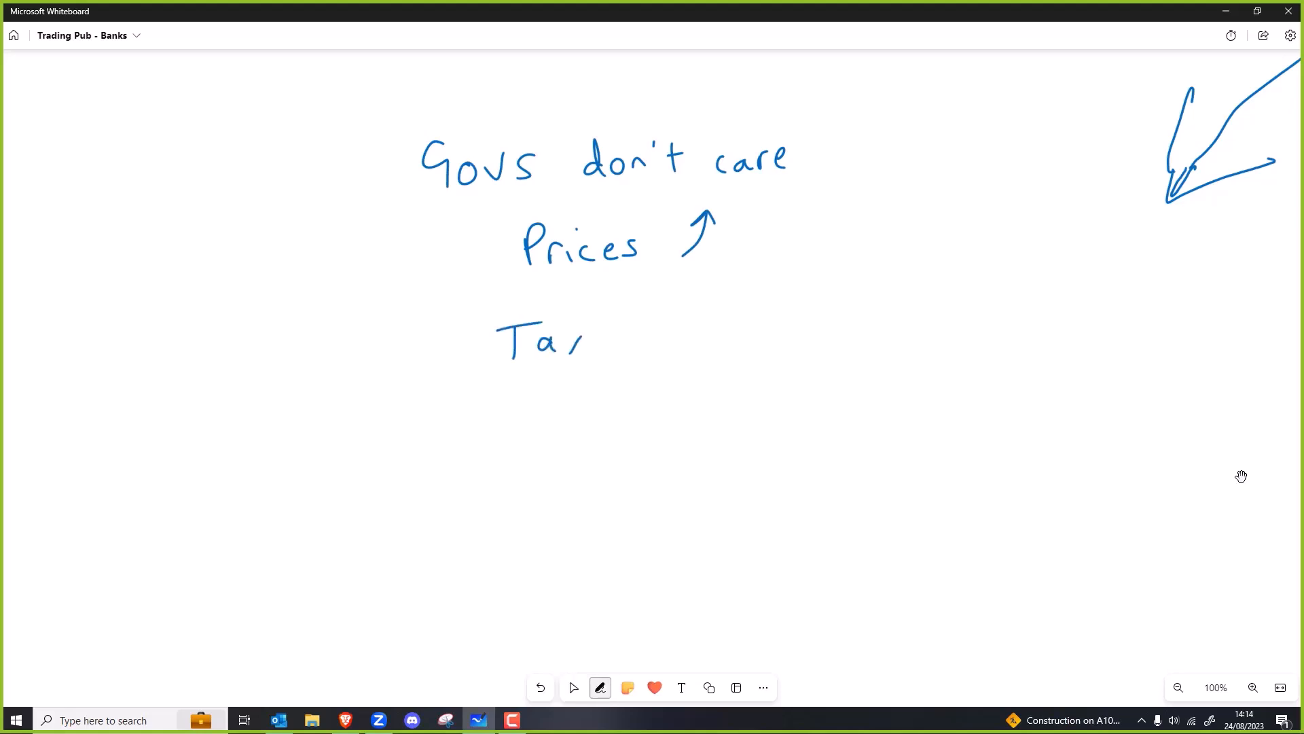
{"action": "left_click_drag", "start_coordinate": [582, 340], "coordinate": [707, 300]}
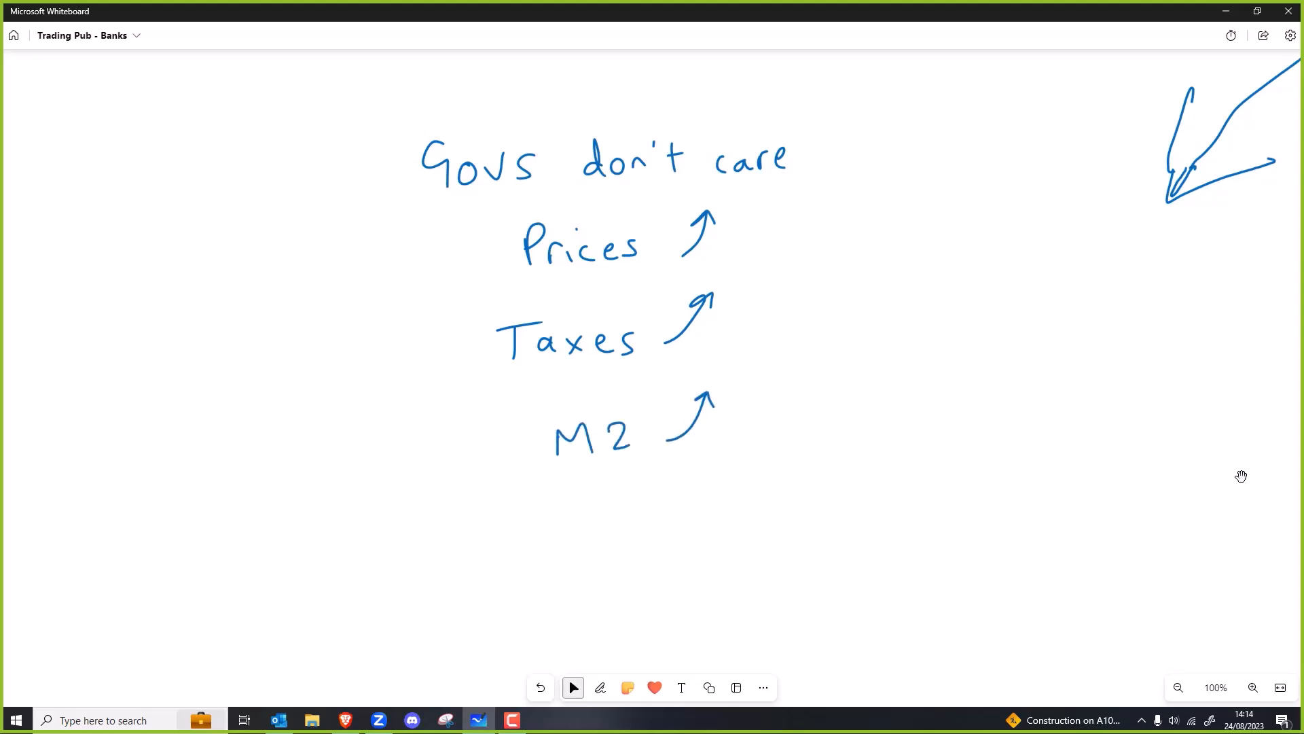
{"action": "left_click", "coordinate": [600, 687]}
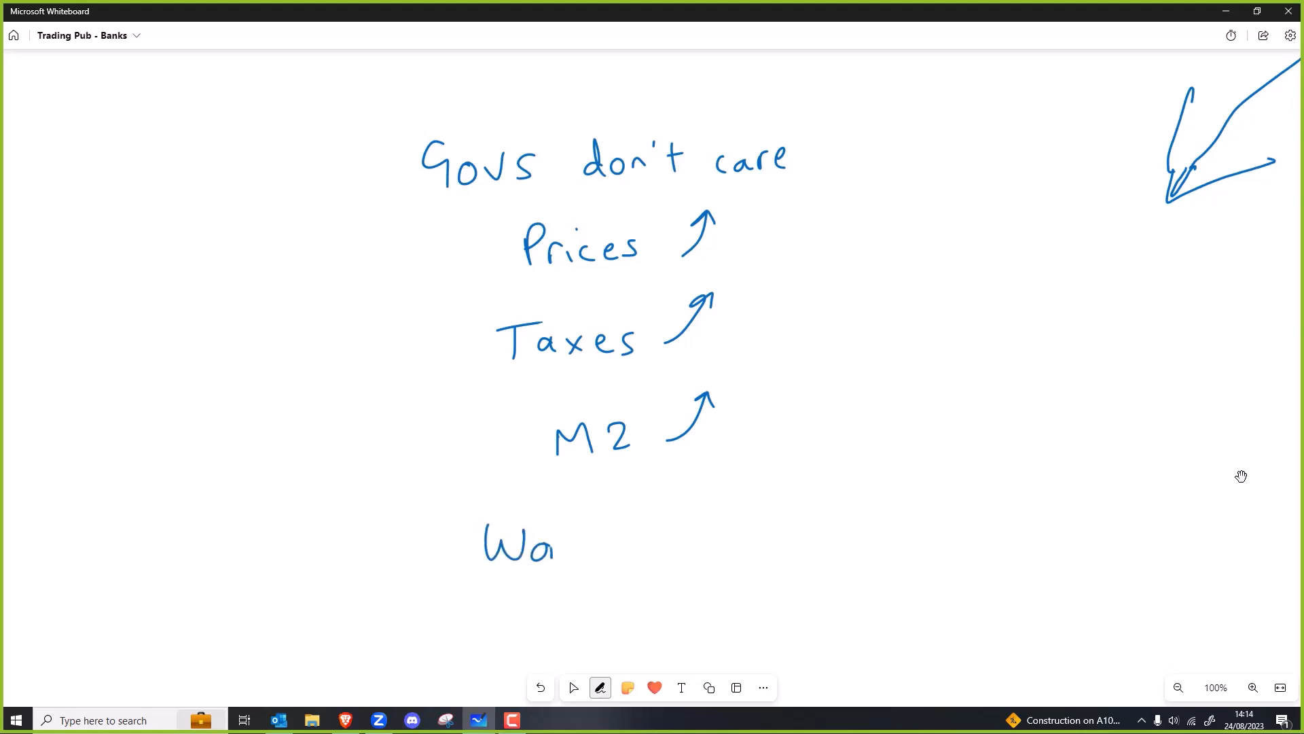
{"action": "type", "text": "World nc"}
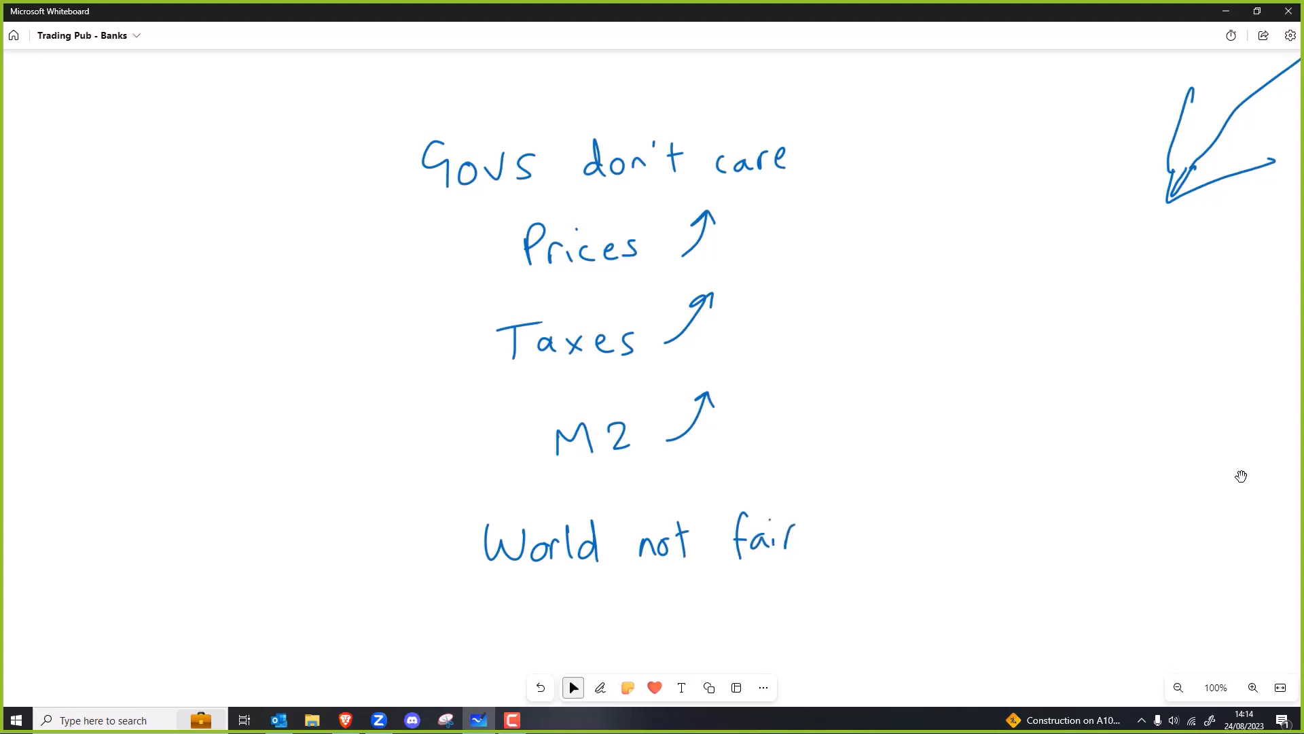
Step: Handwrite 'Billionaire psychopaths' under the list and begin a sketch to its right
{"action": "scroll", "scroll_direction": "down", "scroll_amount": 3}
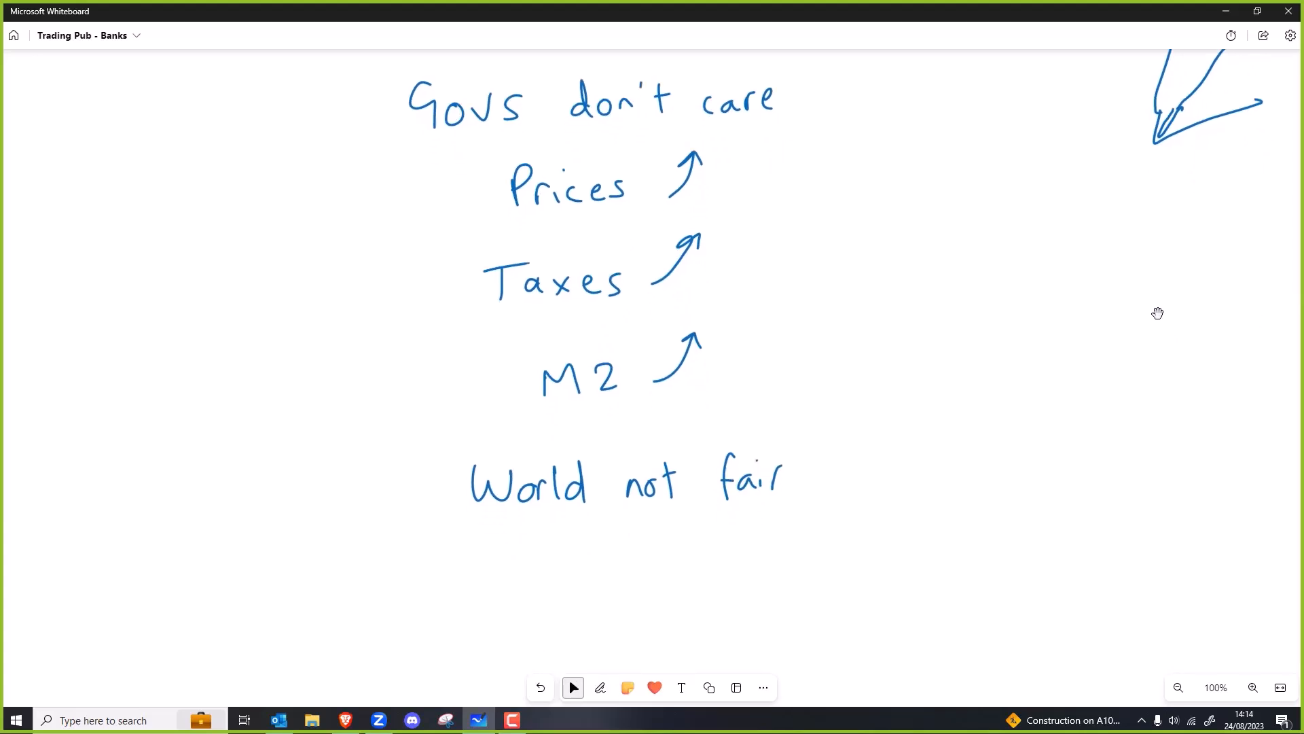
{"action": "left_click", "coordinate": [600, 687]}
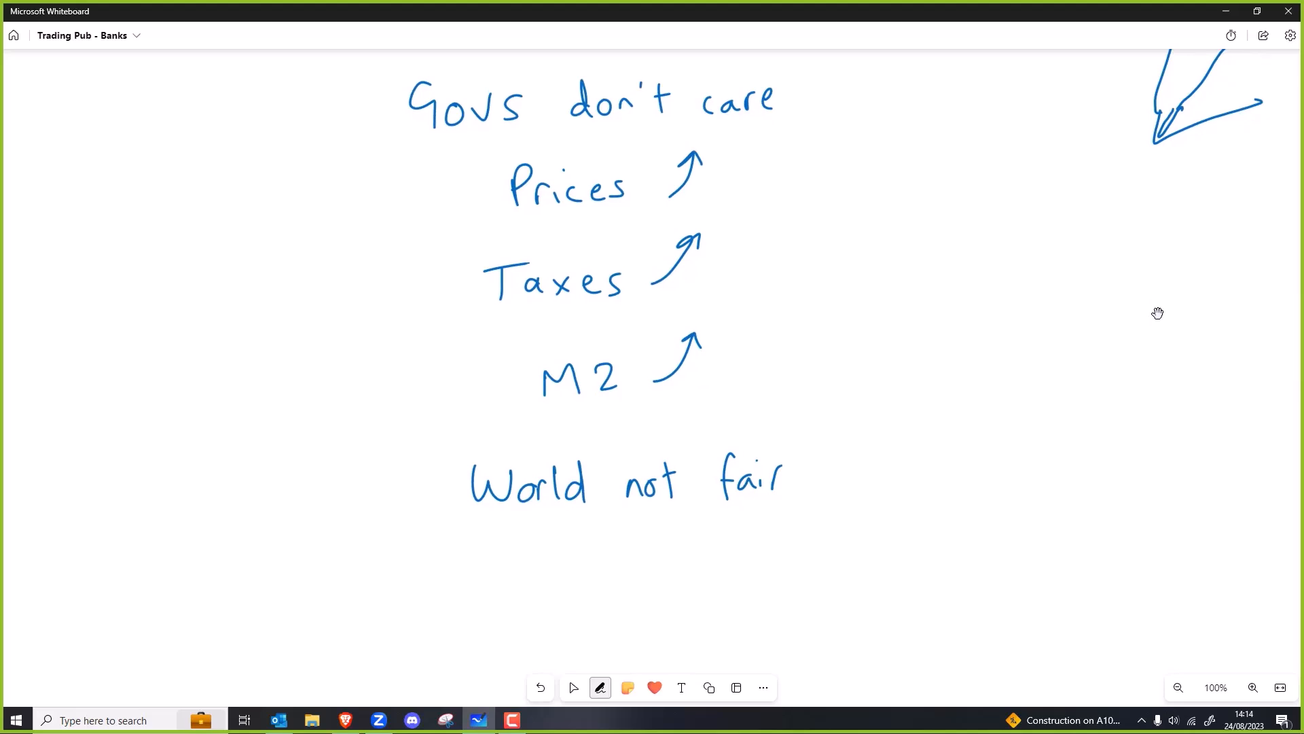
{"action": "left_click_drag", "start_coordinate": [370, 574], "coordinate": [387, 620]}
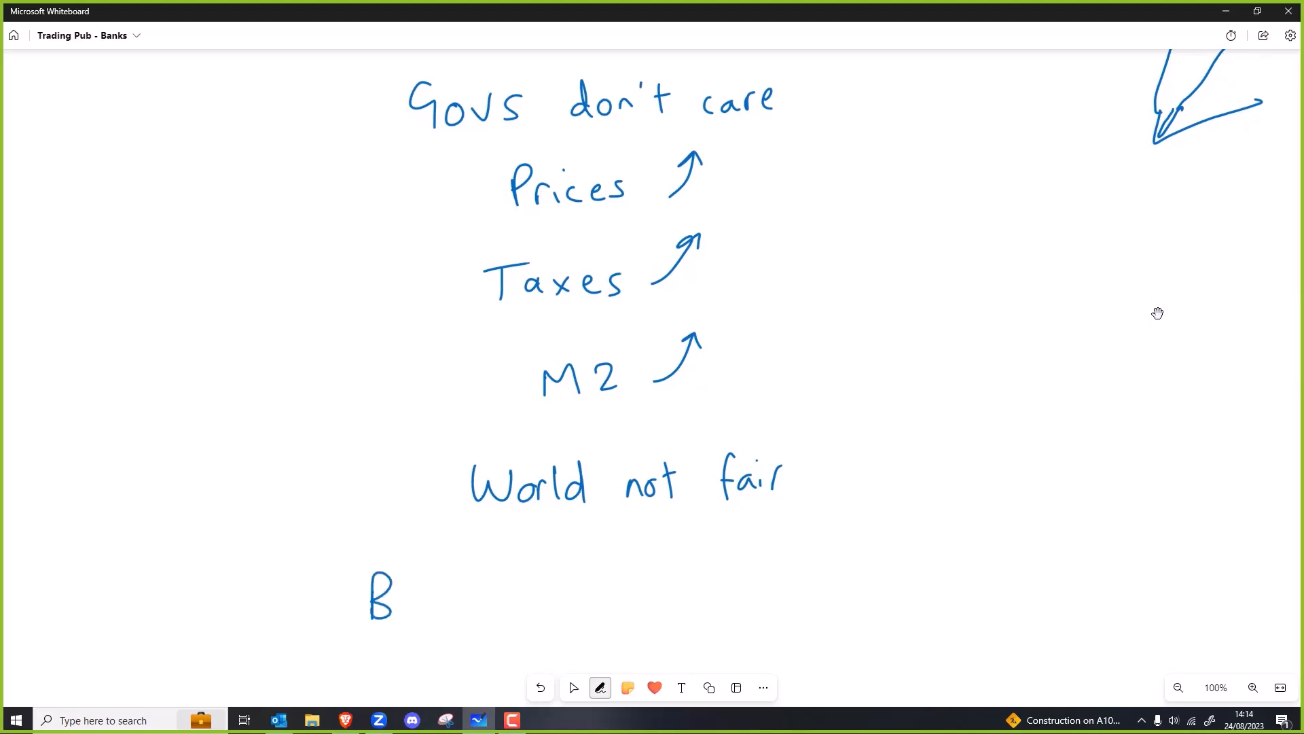
{"action": "left_click_drag", "start_coordinate": [391, 590], "coordinate": [511, 599]}
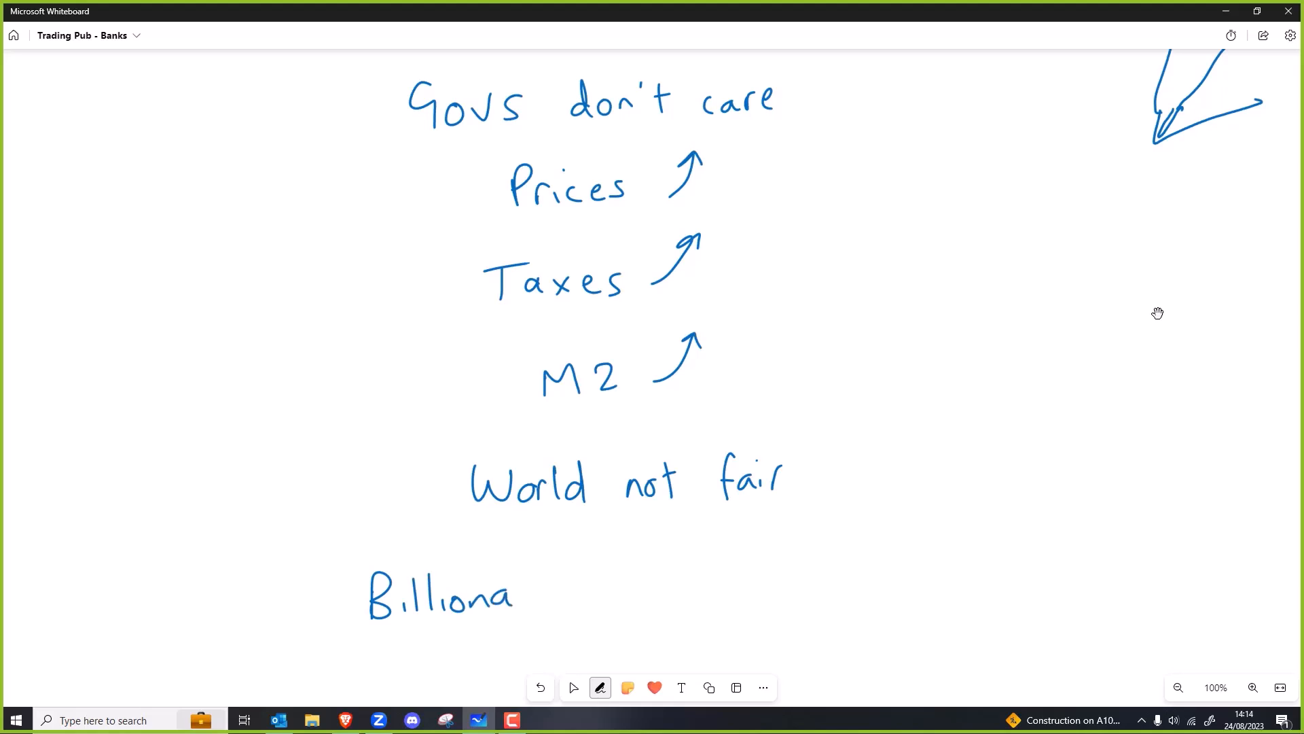
{"action": "left_click_drag", "start_coordinate": [490, 595], "coordinate": [557, 595]}
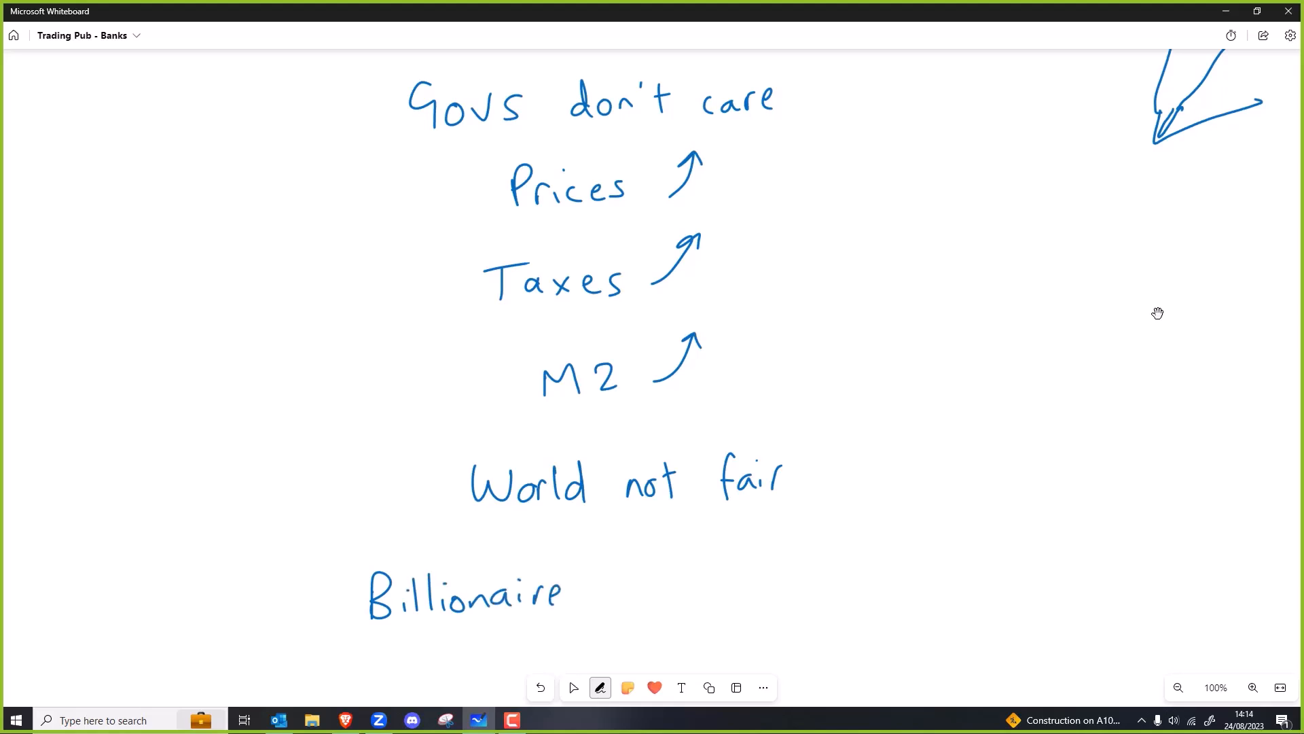
{"action": "left_click_drag", "start_coordinate": [608, 582], "coordinate": [619, 616]}
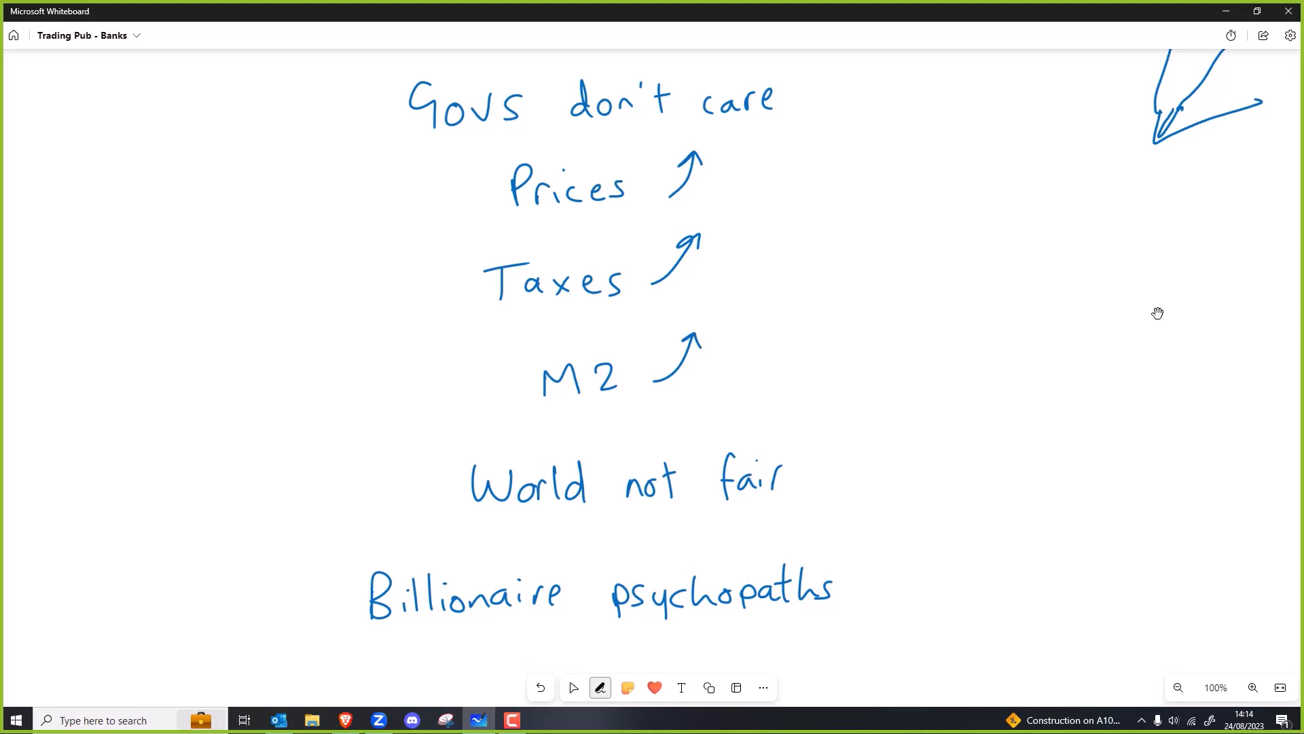
{"action": "left_click_drag", "start_coordinate": [992, 474], "coordinate": [992, 499]}
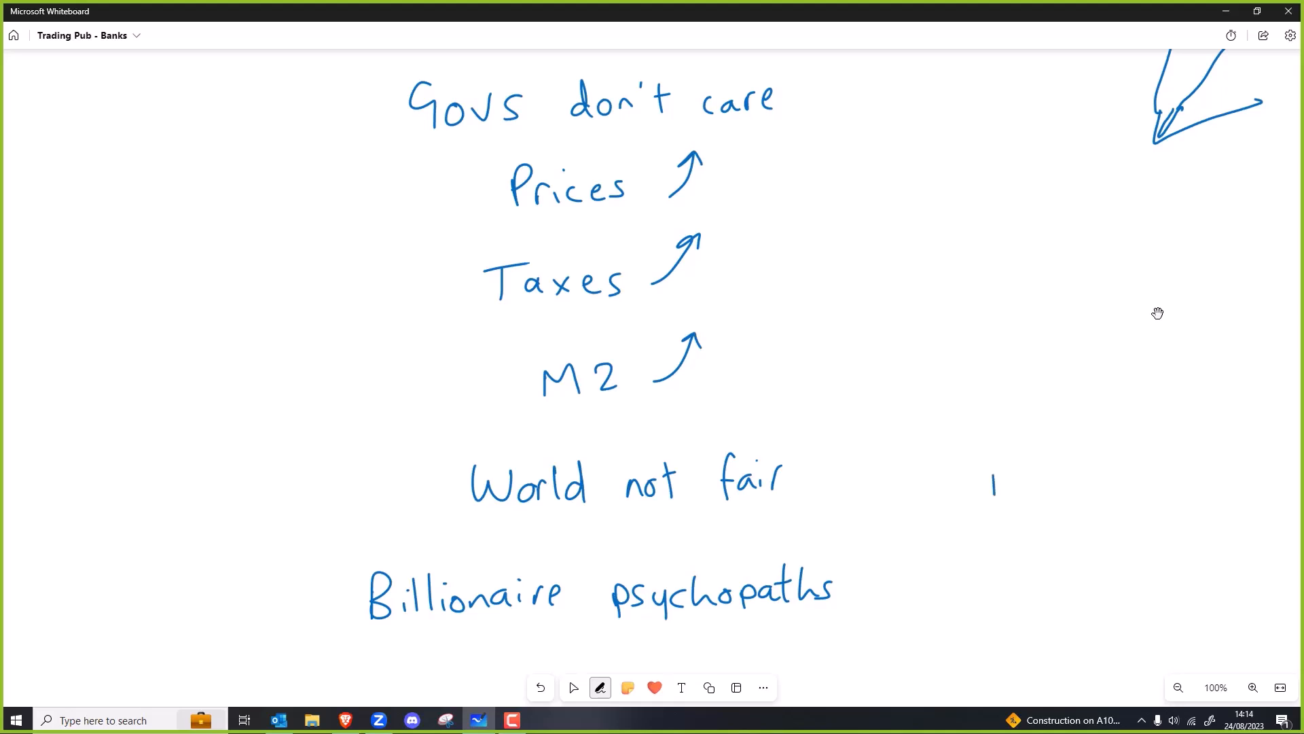
Step: Sketch a peaked graph right of the list, circle it and add a magnifying glass
{"action": "left_click_drag", "start_coordinate": [994, 474], "coordinate": [1206, 611]}
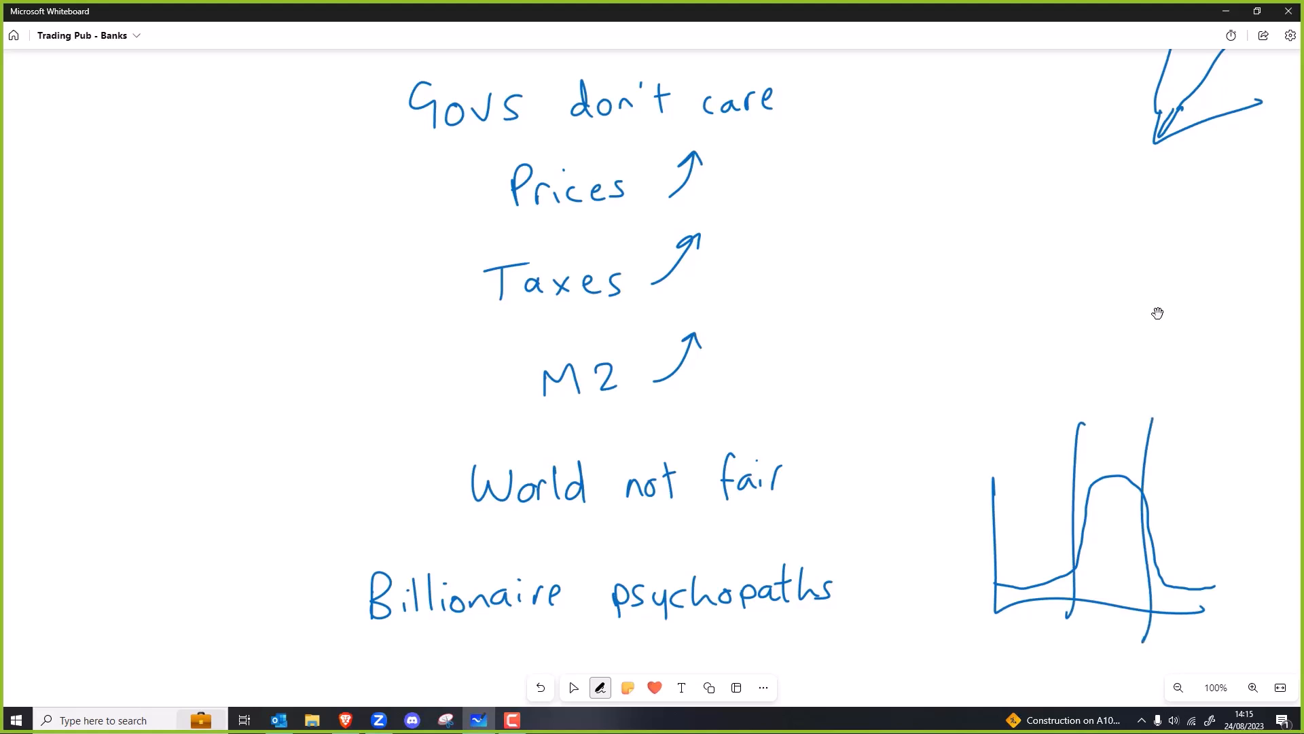
{"action": "left_click_drag", "start_coordinate": [1068, 403], "coordinate": [1093, 374]}
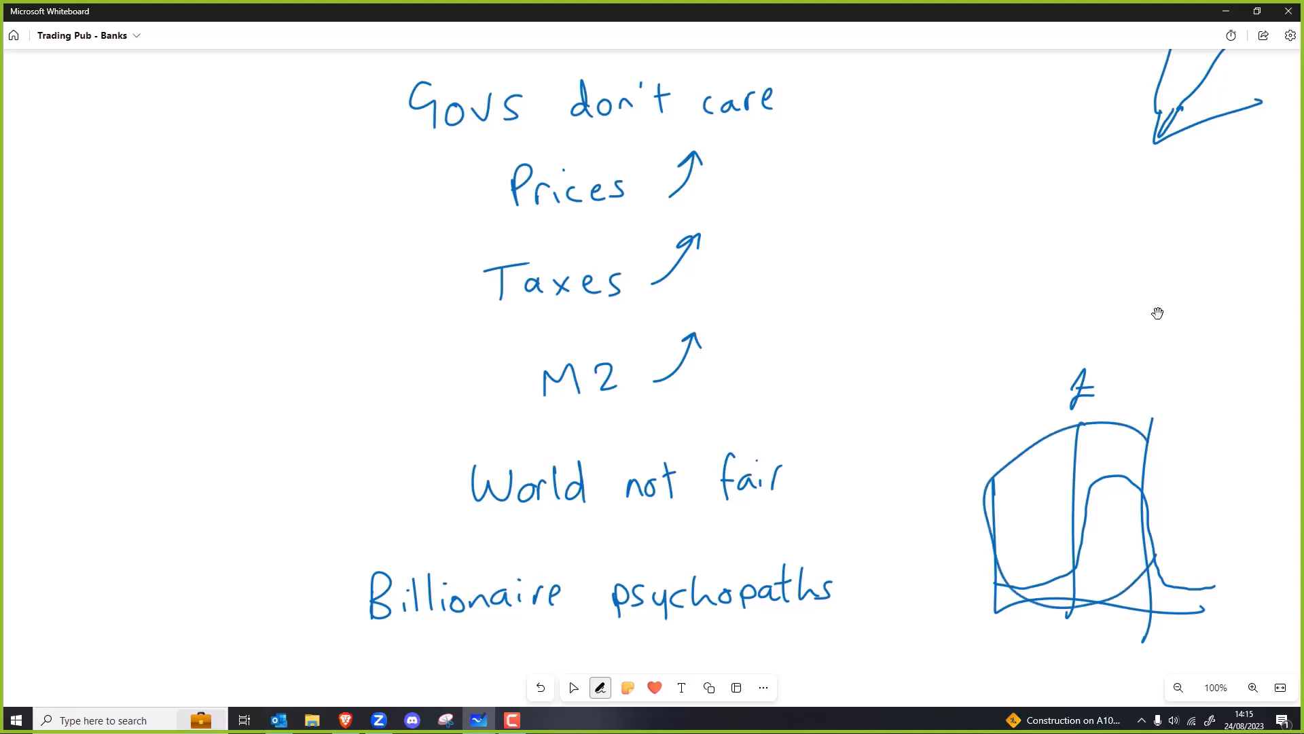
{"action": "left_click_drag", "start_coordinate": [1156, 574], "coordinate": [1222, 616]}
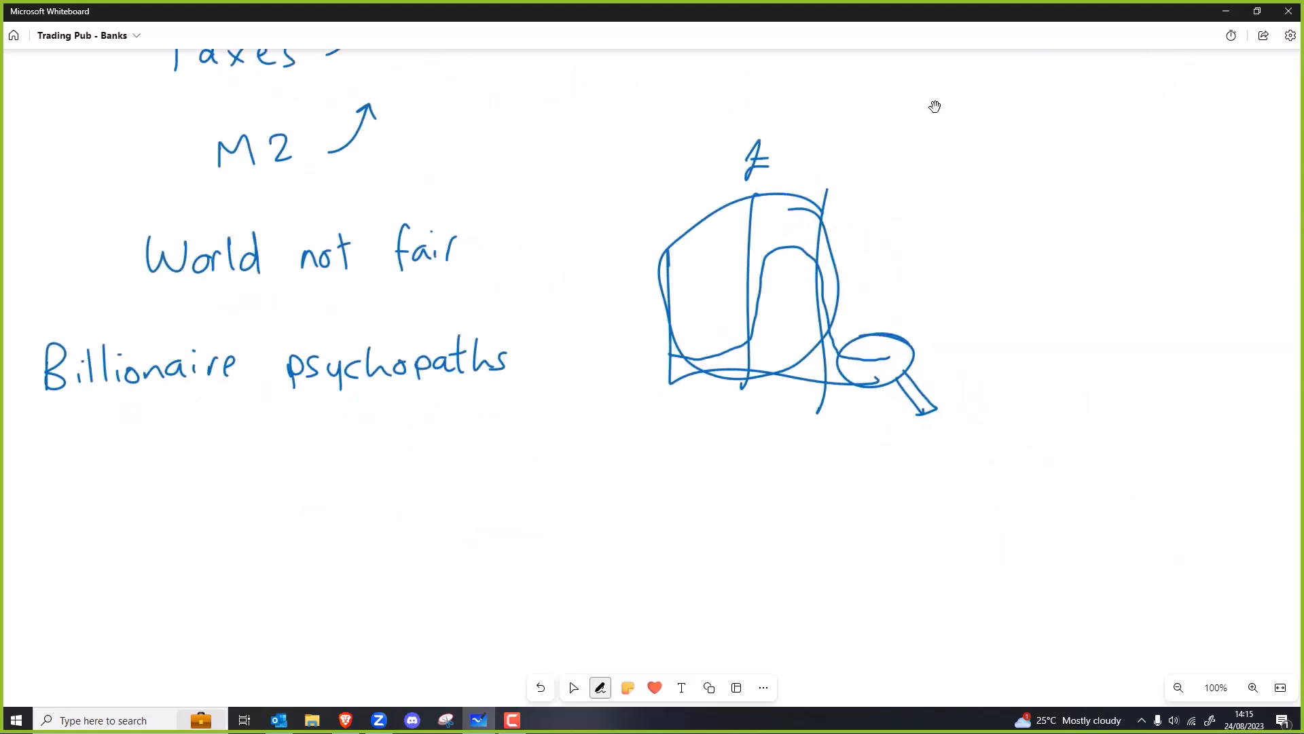
Step: Draw a NOT/GOOD to PSYCHO/BAD arrow and write '$100m+' beside the magnifier
{"action": "left_click_drag", "start_coordinate": [874, 474], "coordinate": [907, 619]}
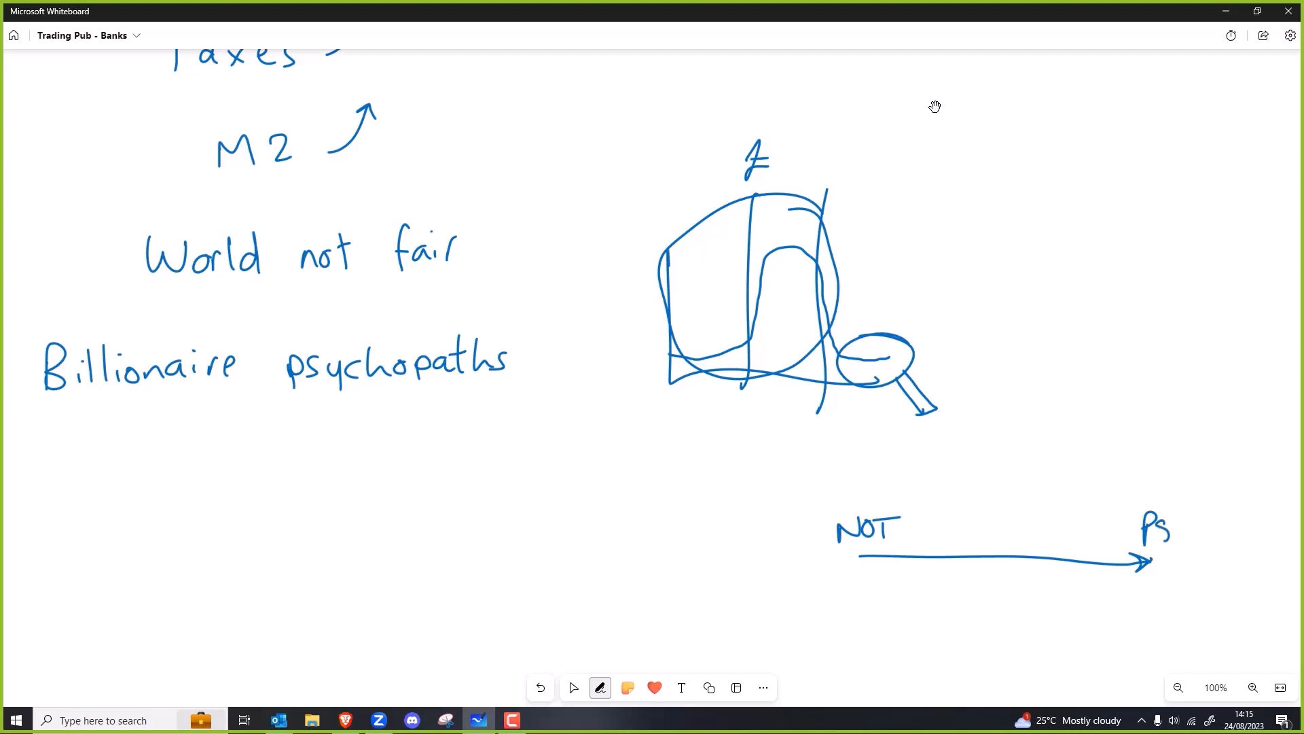
{"action": "left_click_drag", "start_coordinate": [1173, 528], "coordinate": [1230, 533]}
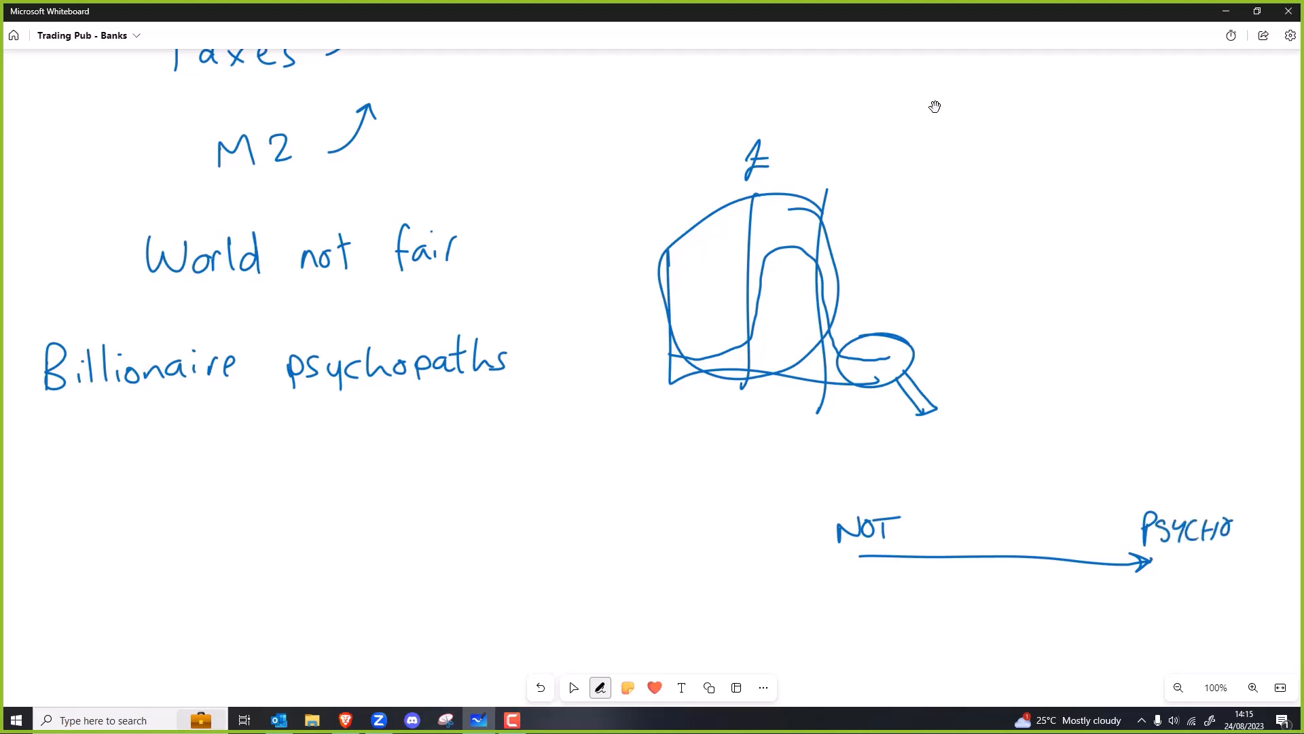
{"action": "left_click_drag", "start_coordinate": [823, 599], "coordinate": [890, 615]}
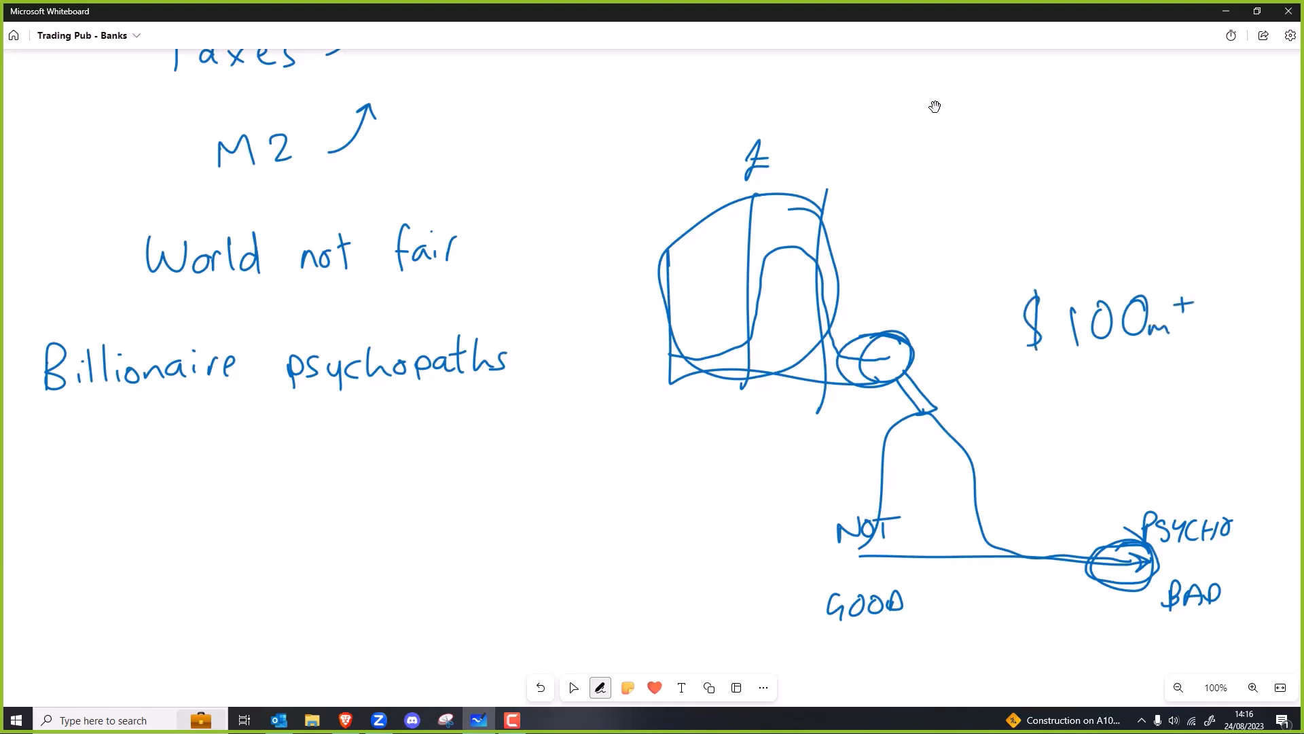
{"action": "left_click", "coordinate": [572, 687]}
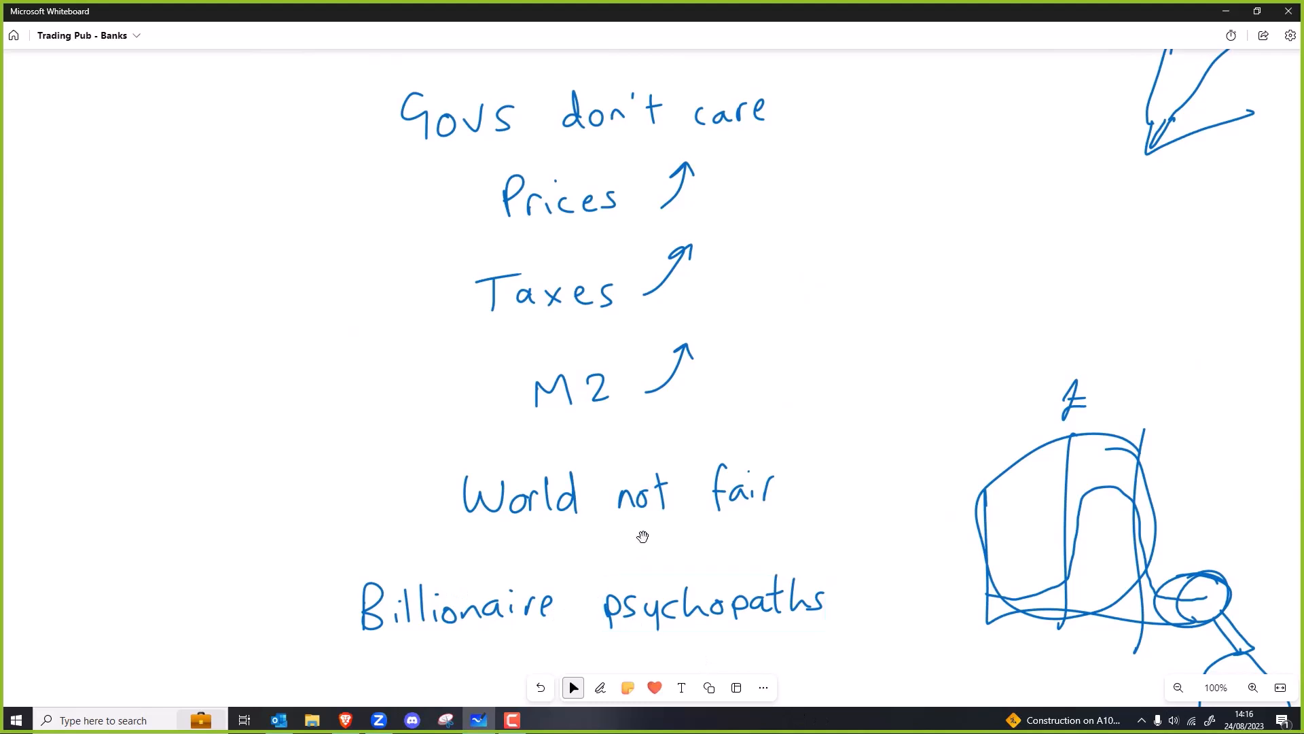
Step: Box in the handwritten list, write LIFE to its left and add a dotted circle
{"action": "left_click", "coordinate": [599, 686]}
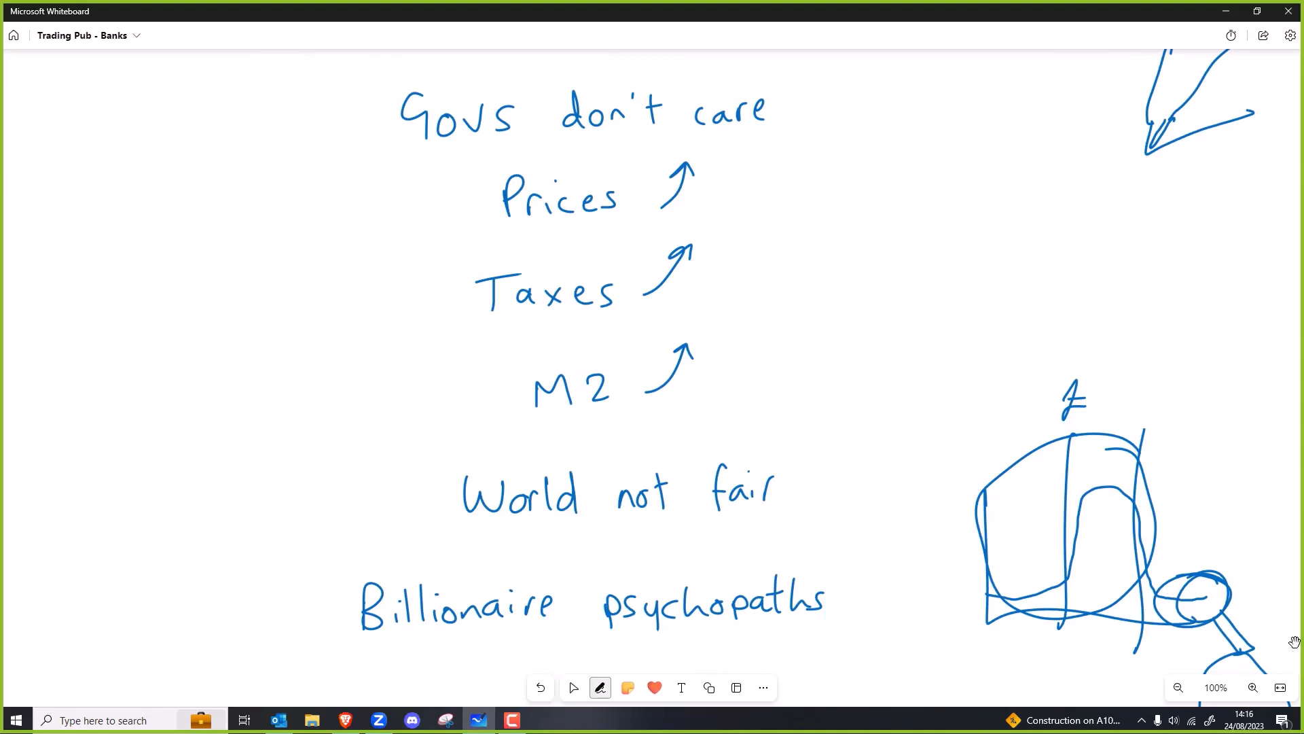
{"action": "left_click", "coordinate": [600, 687]}
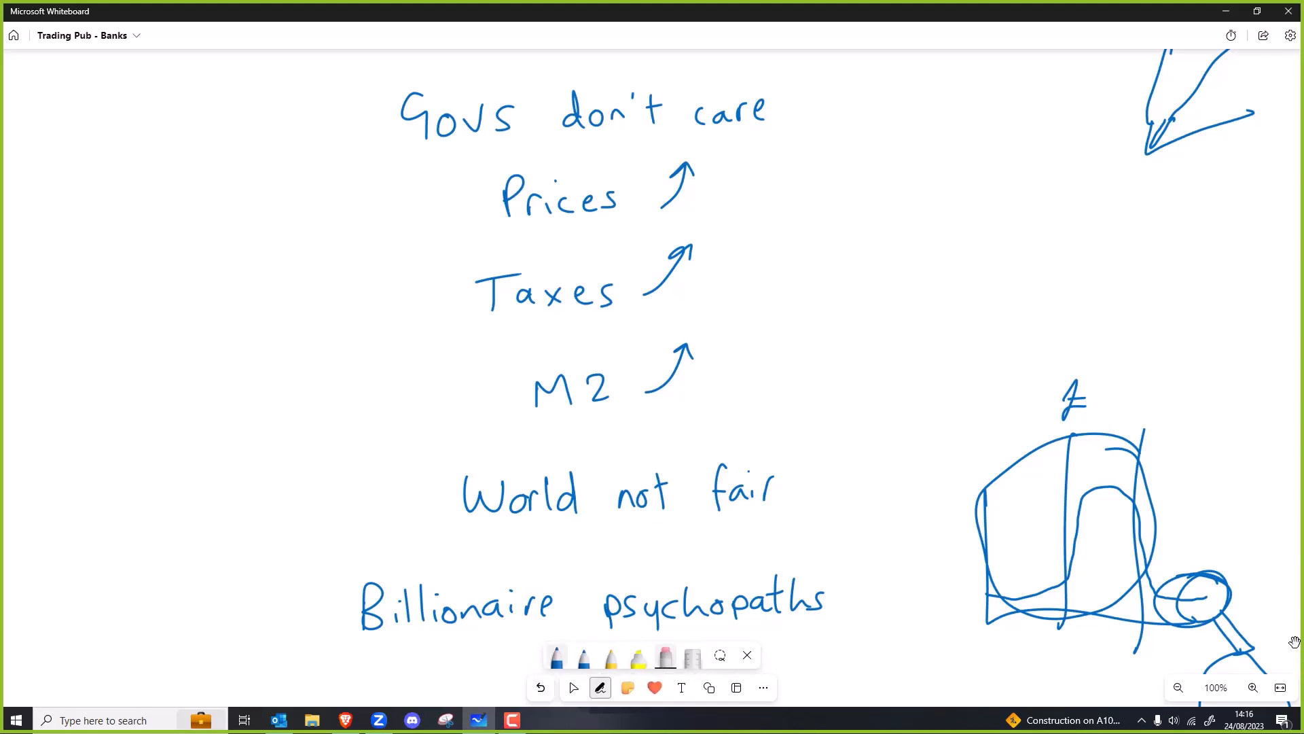
{"action": "left_click_drag", "start_coordinate": [343, 86], "coordinate": [392, 82]}
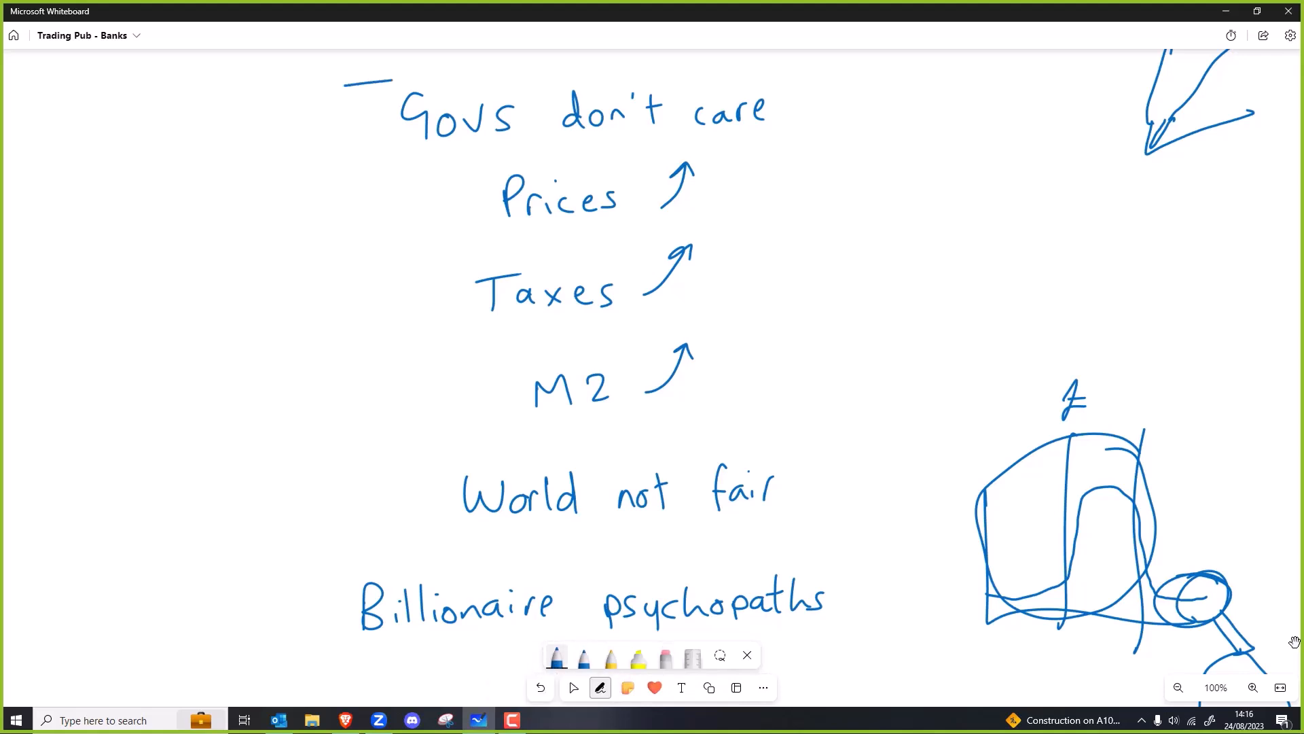
{"action": "left_click_drag", "start_coordinate": [358, 75], "coordinate": [873, 657]}
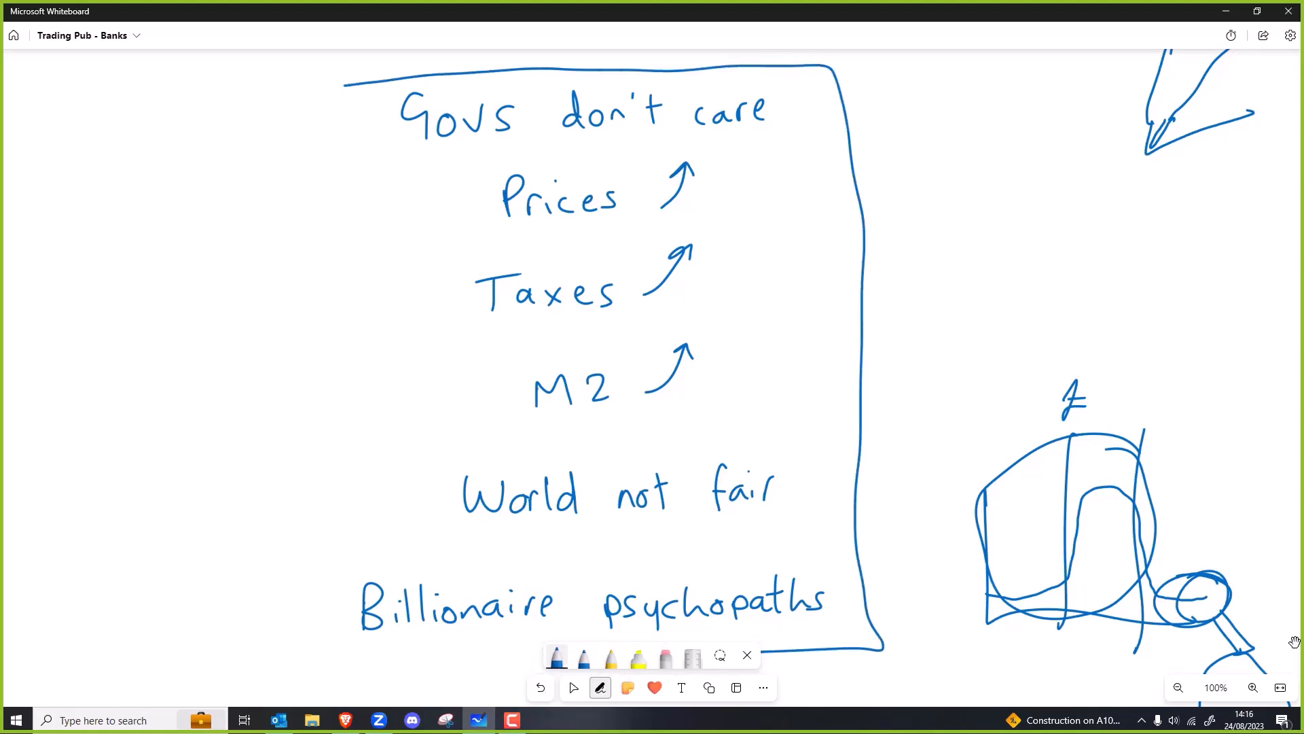
{"action": "left_click_drag", "start_coordinate": [340, 86], "coordinate": [339, 657]}
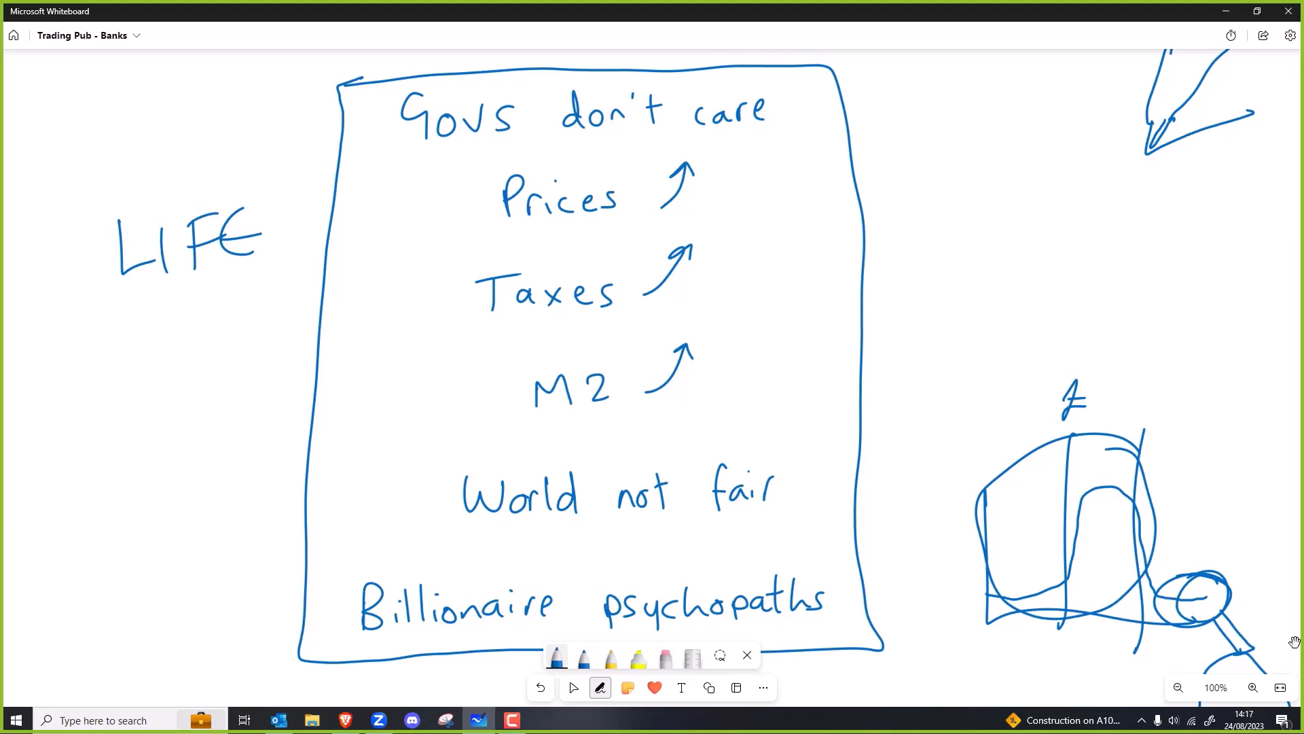
{"action": "left_click", "coordinate": [95, 449]}
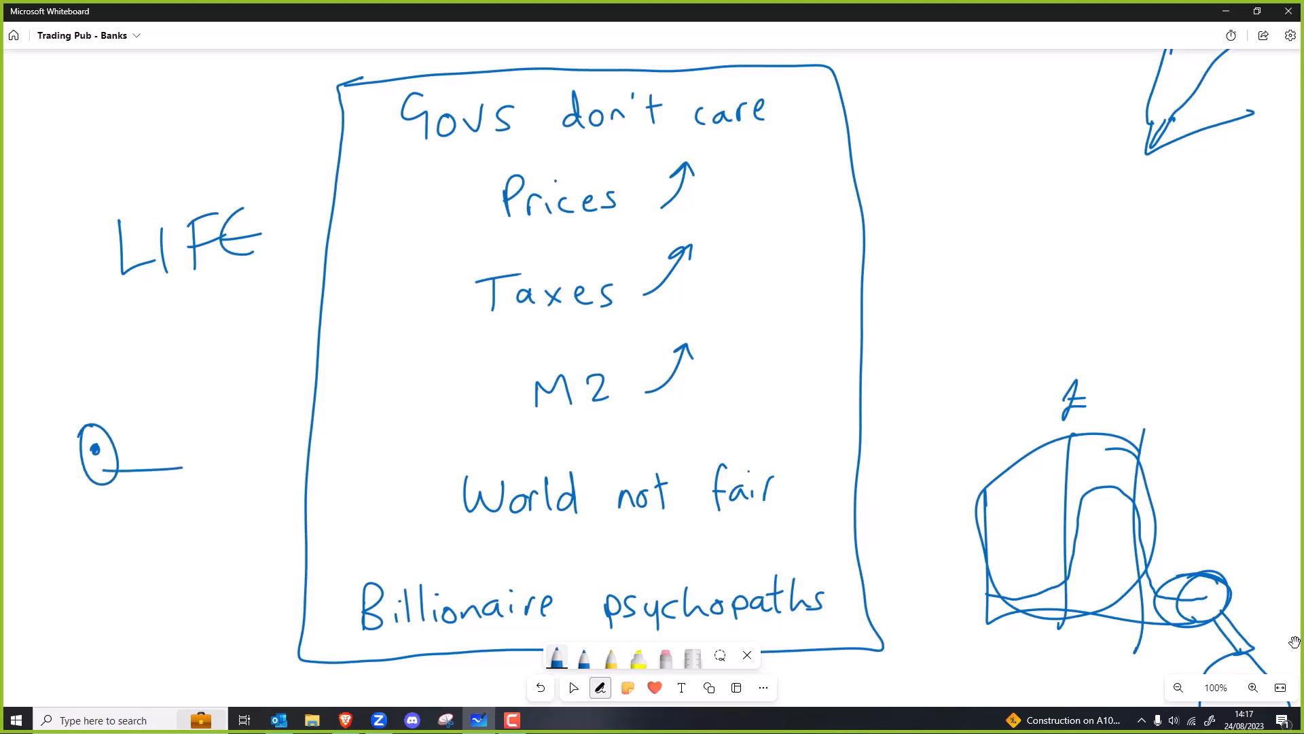
Step: Lengthen the circle's line and draw a divider above 'Billionaire psychopaths'
{"action": "left_click_drag", "start_coordinate": [166, 466], "coordinate": [233, 463]}
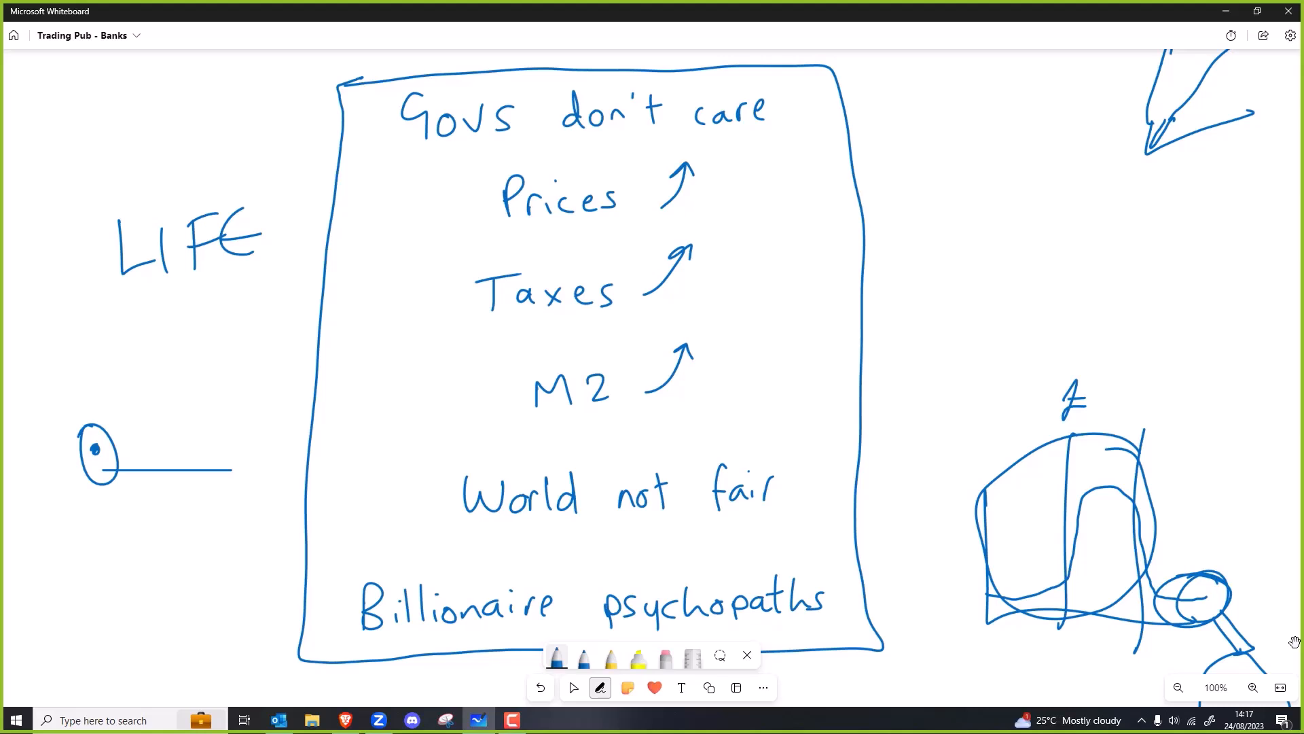
{"action": "left_click_drag", "start_coordinate": [312, 562], "coordinate": [853, 549]}
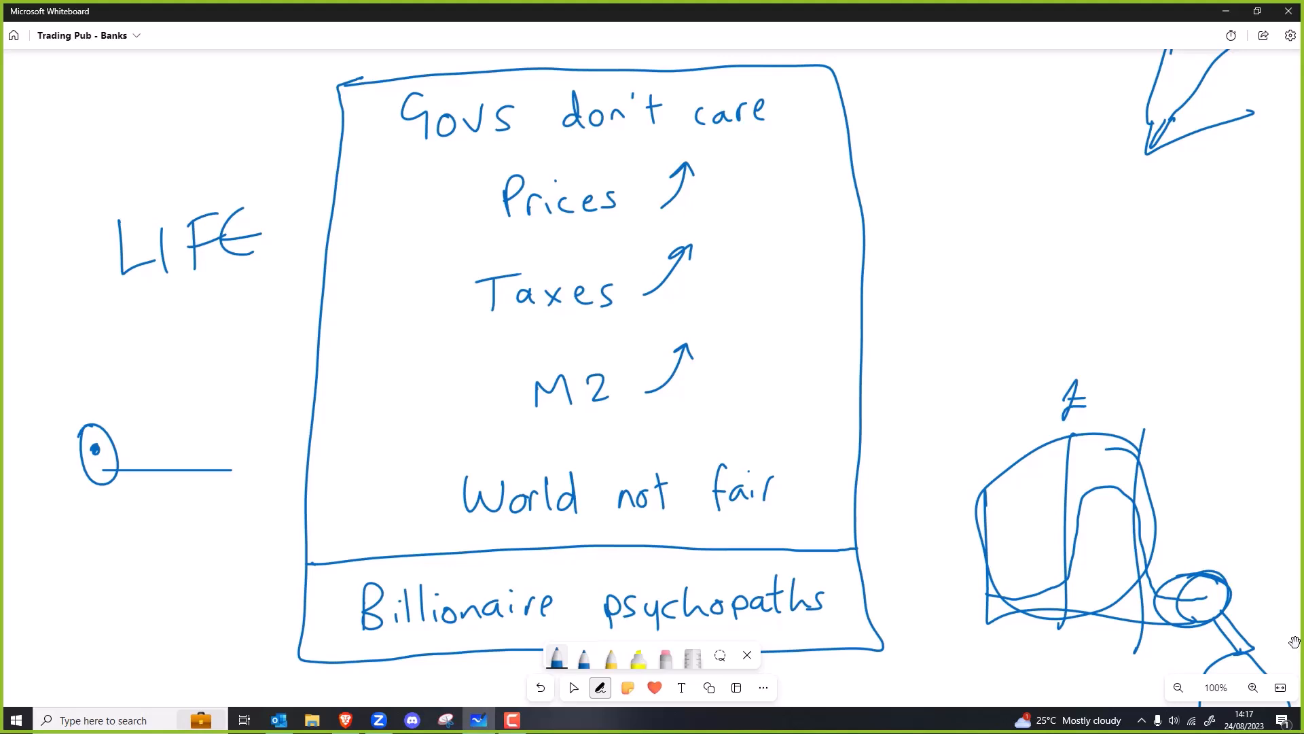
Step: Pan past the boxed list to empty board space with the Text tool active
{"action": "left_click", "coordinate": [572, 686]}
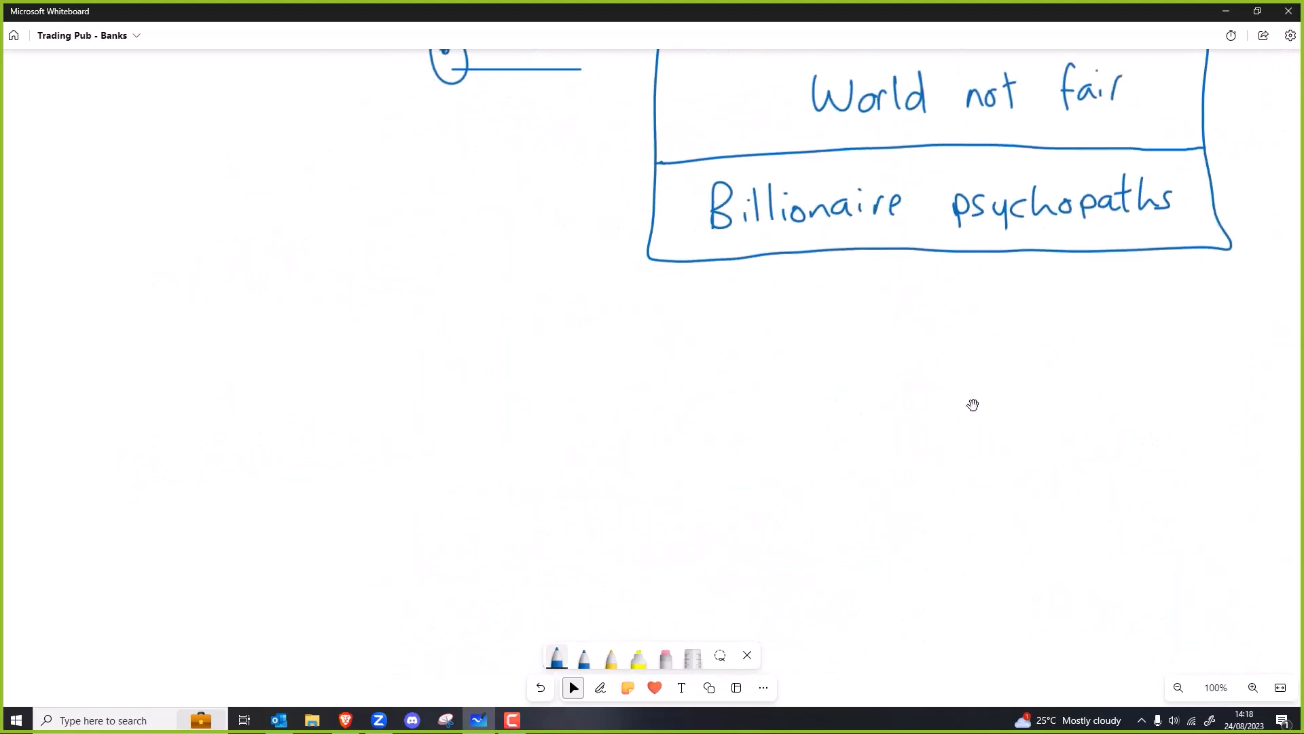
{"action": "left_click_drag", "start_coordinate": [972, 405], "coordinate": [1109, 379]}
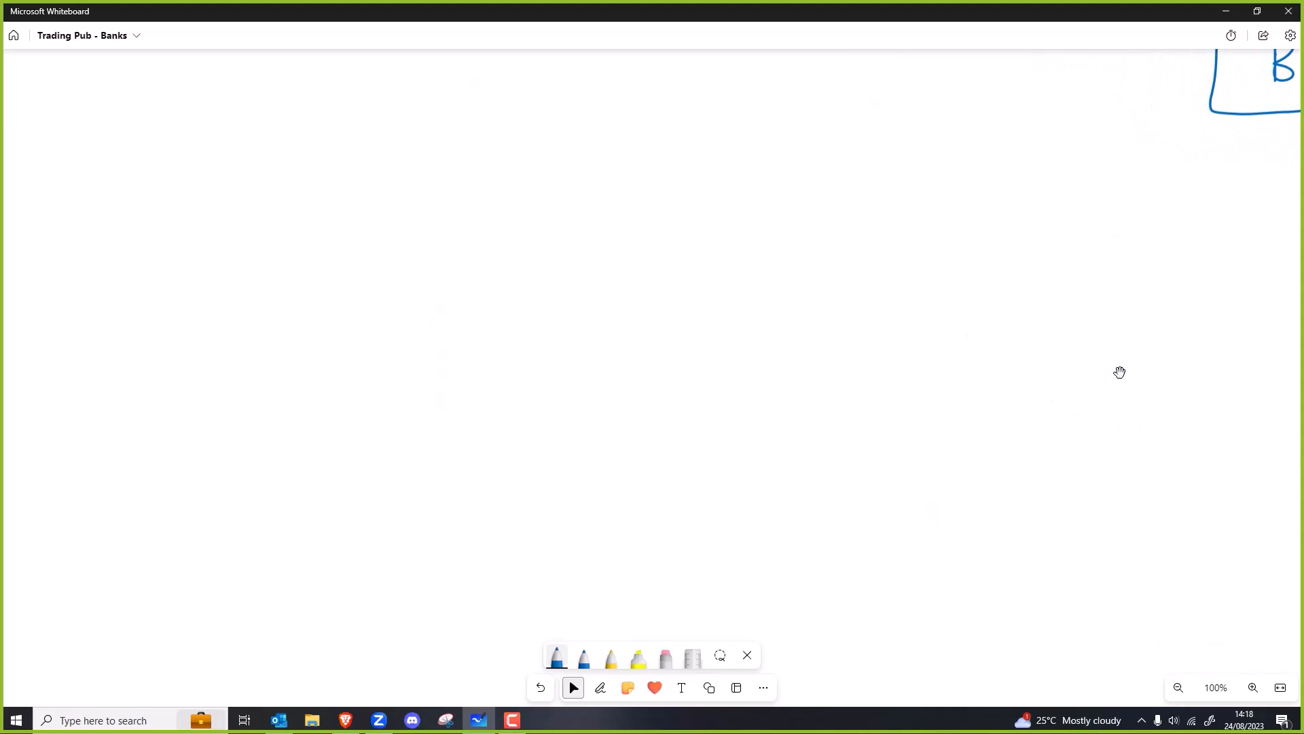
{"action": "mouse_move", "coordinate": [355, 293]}
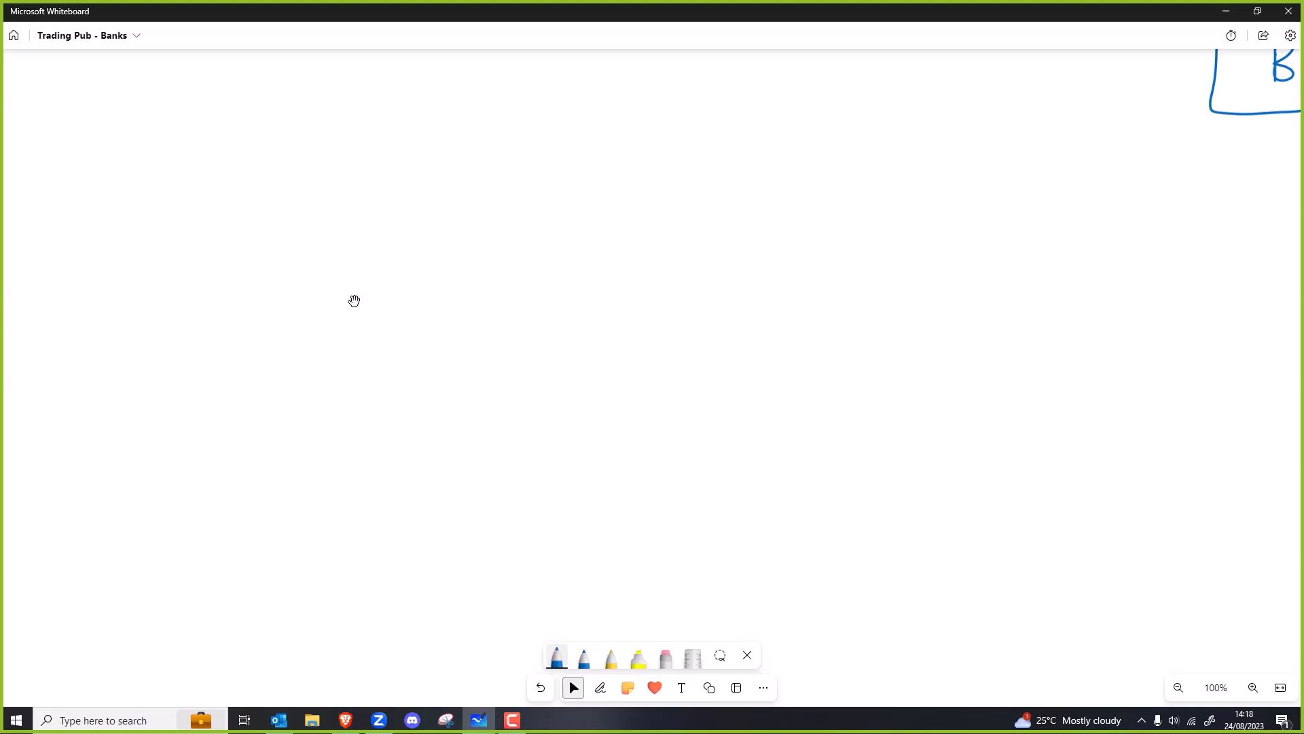
{"action": "mouse_move", "coordinate": [353, 260]}
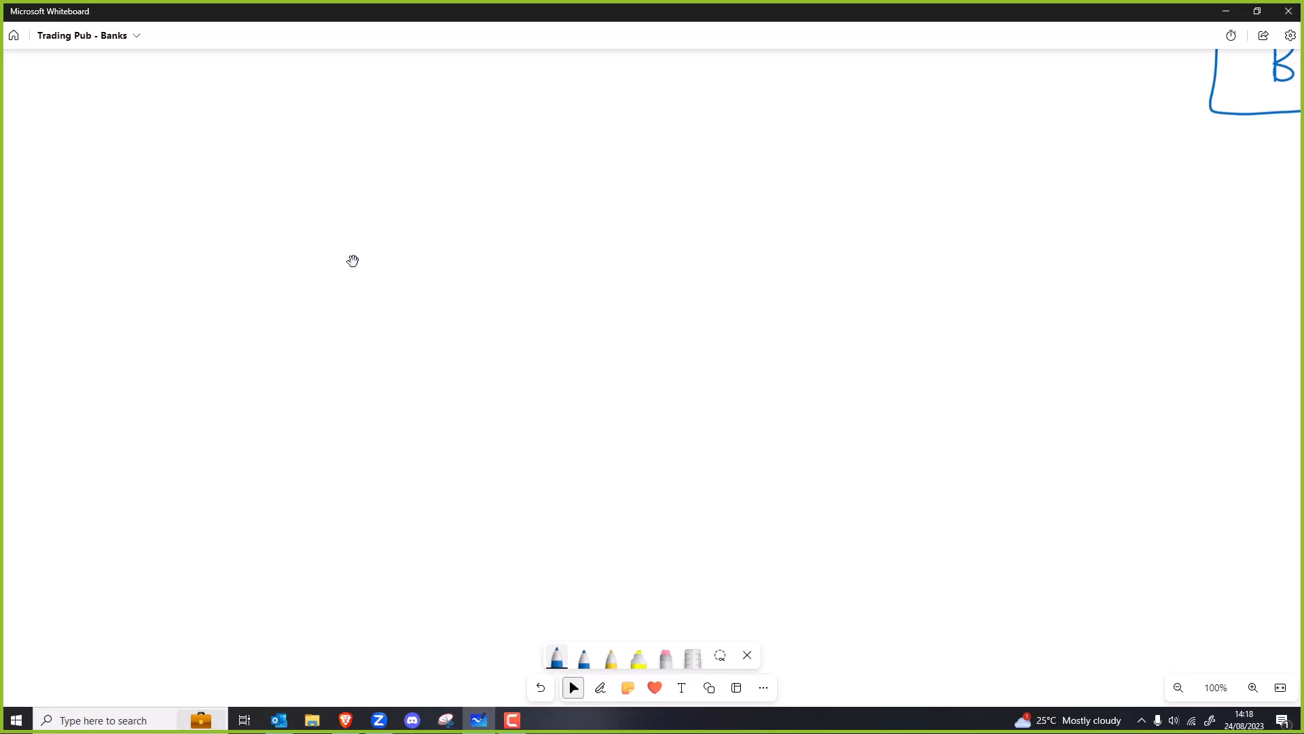
{"action": "left_click", "coordinate": [600, 687]}
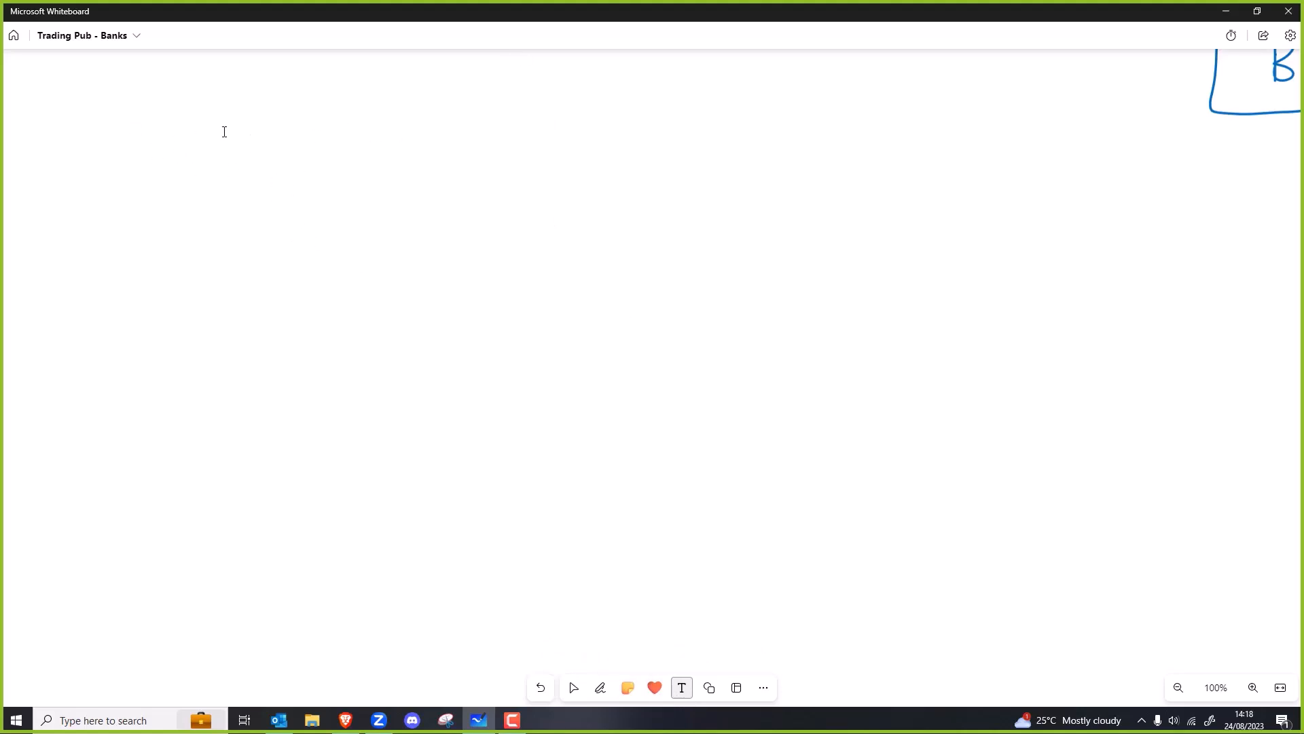
Step: Type the heading 'Road to Enslavement/Surfdom' near the top-left of the blank area
{"action": "type", "text": "R"}
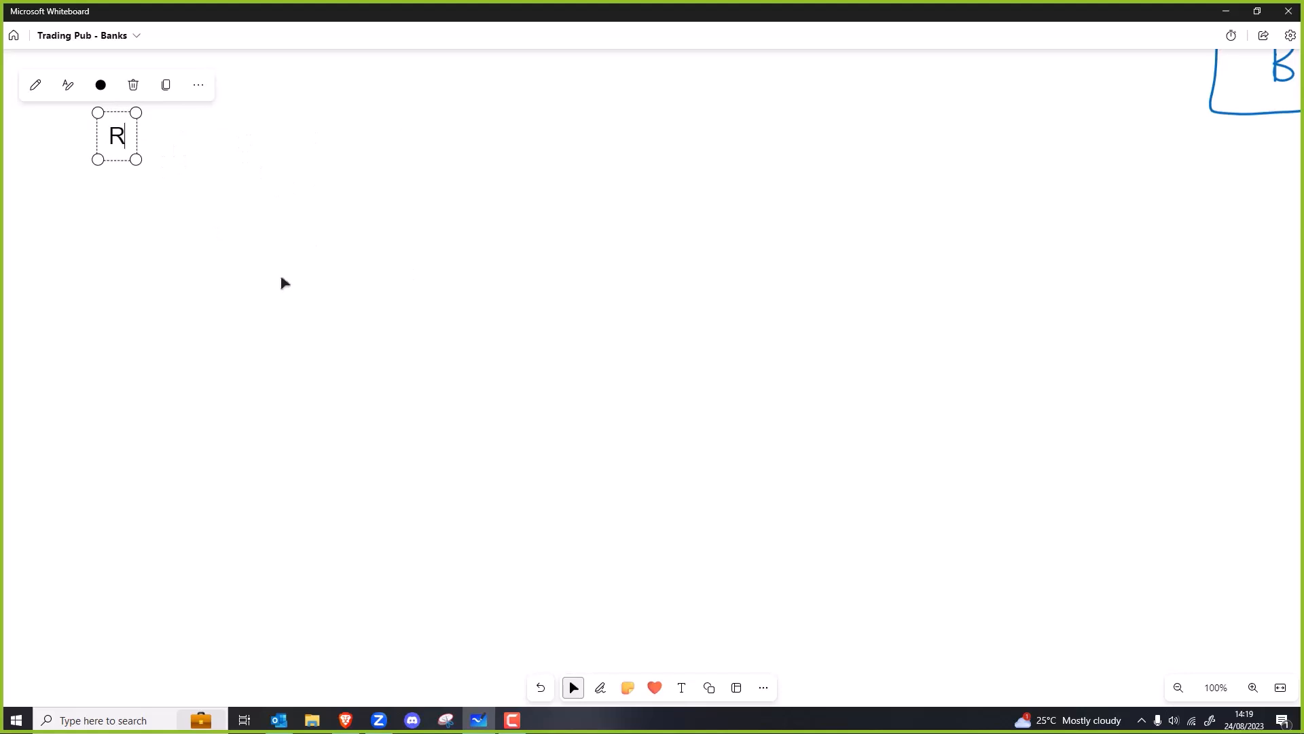
{"action": "type", "text": "oad to"}
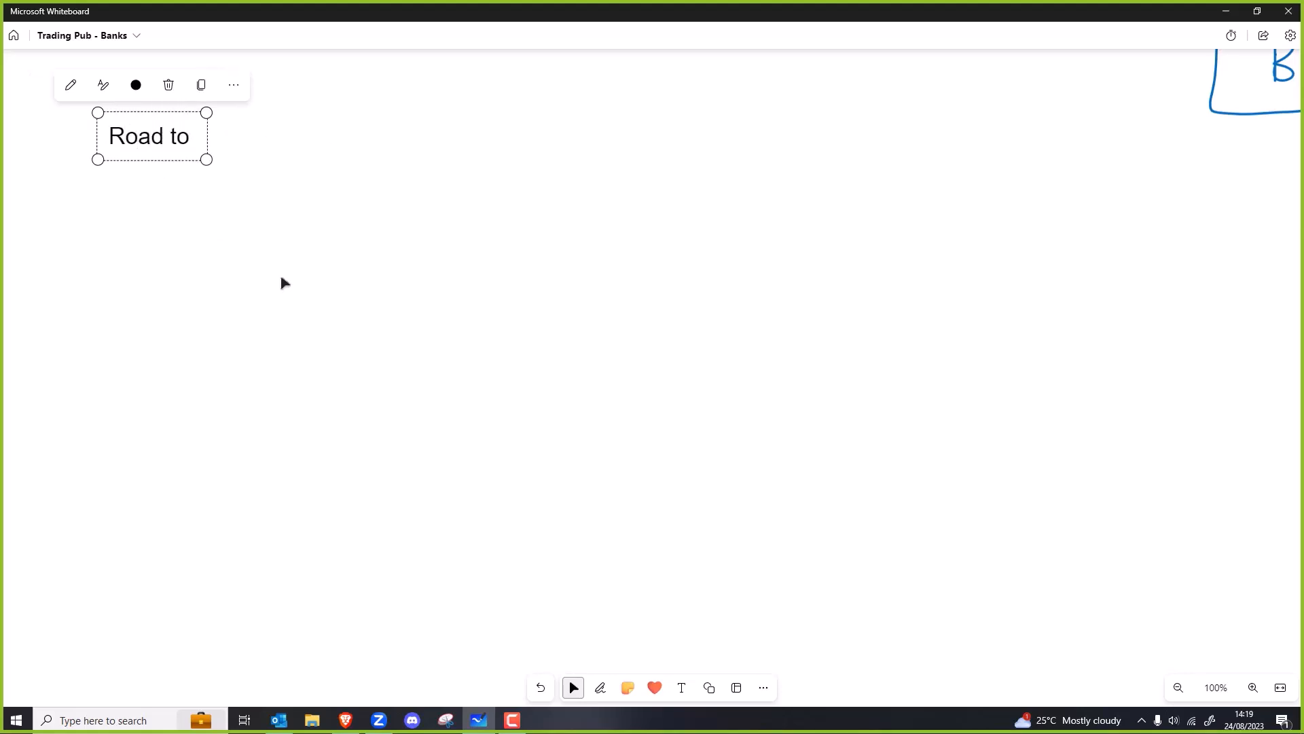
{"action": "type", "text": "Enslavement"}
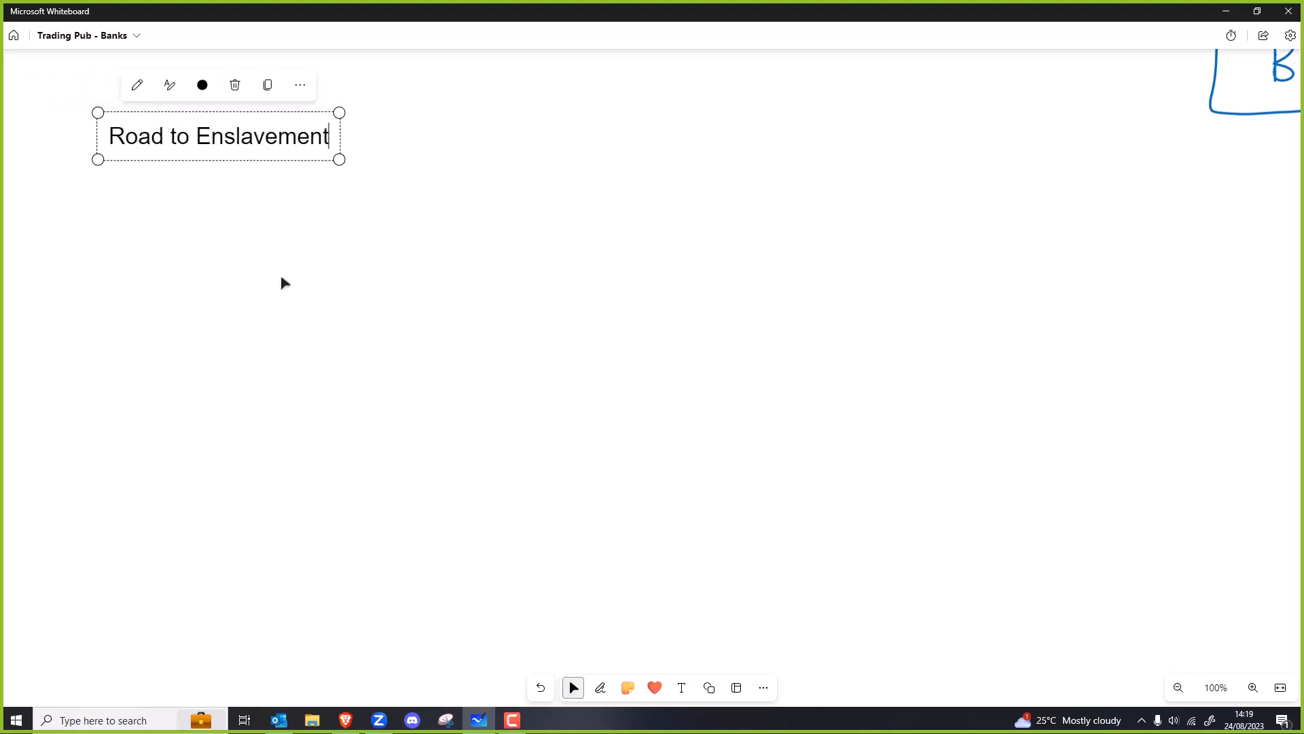
{"action": "type", "text": "/Surfom"}
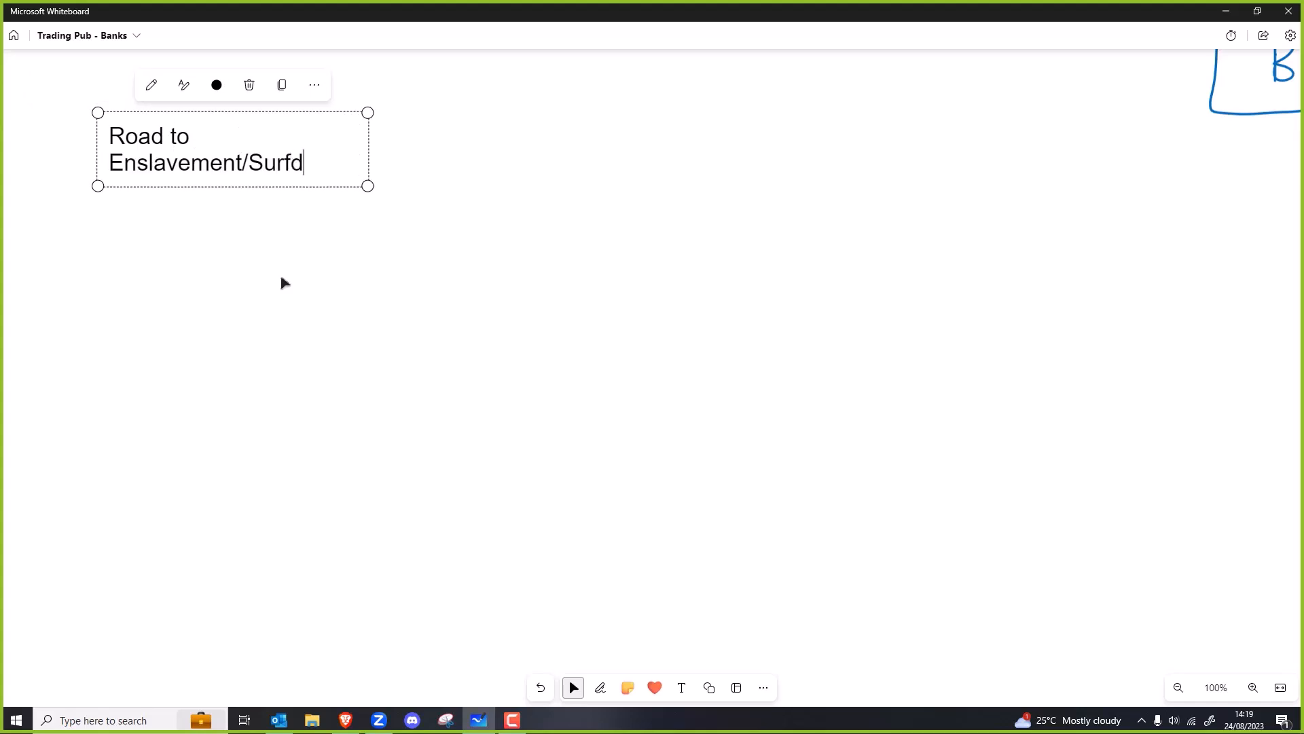
{"action": "type", "text": "om"}
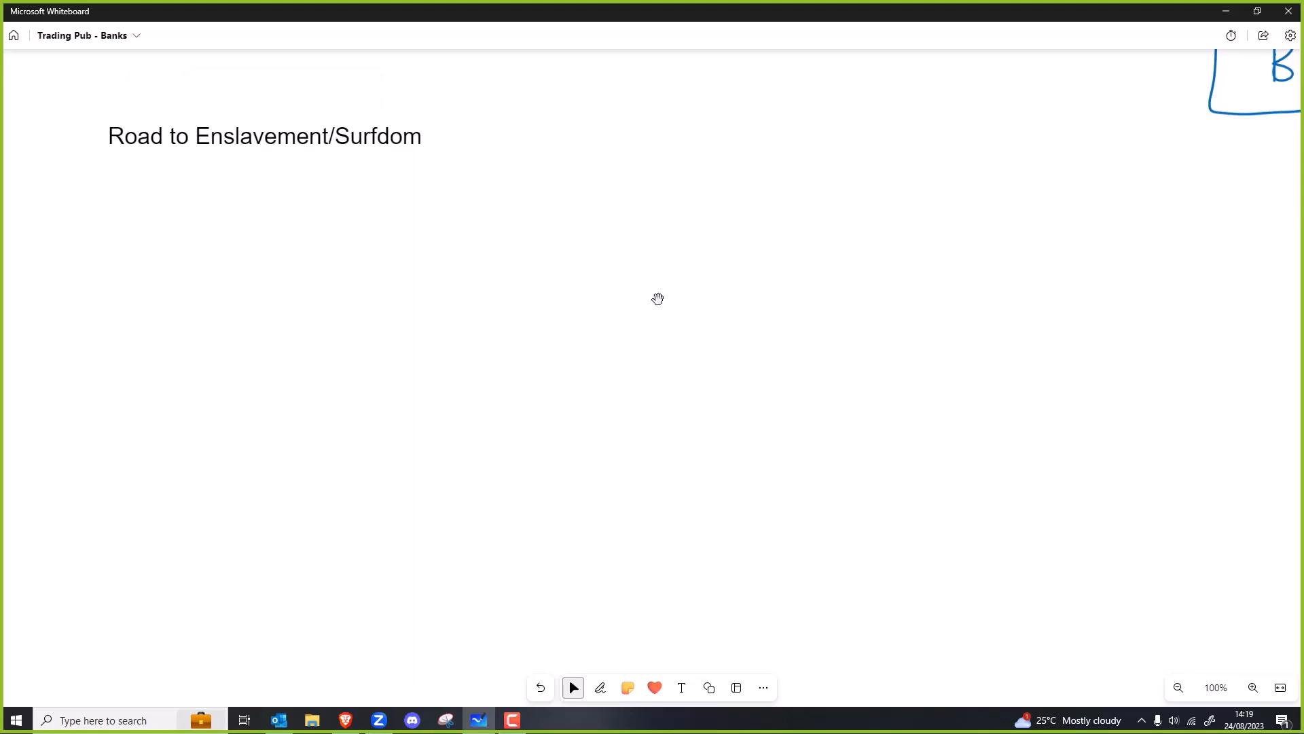
{"action": "mouse_move", "coordinate": [392, 285]}
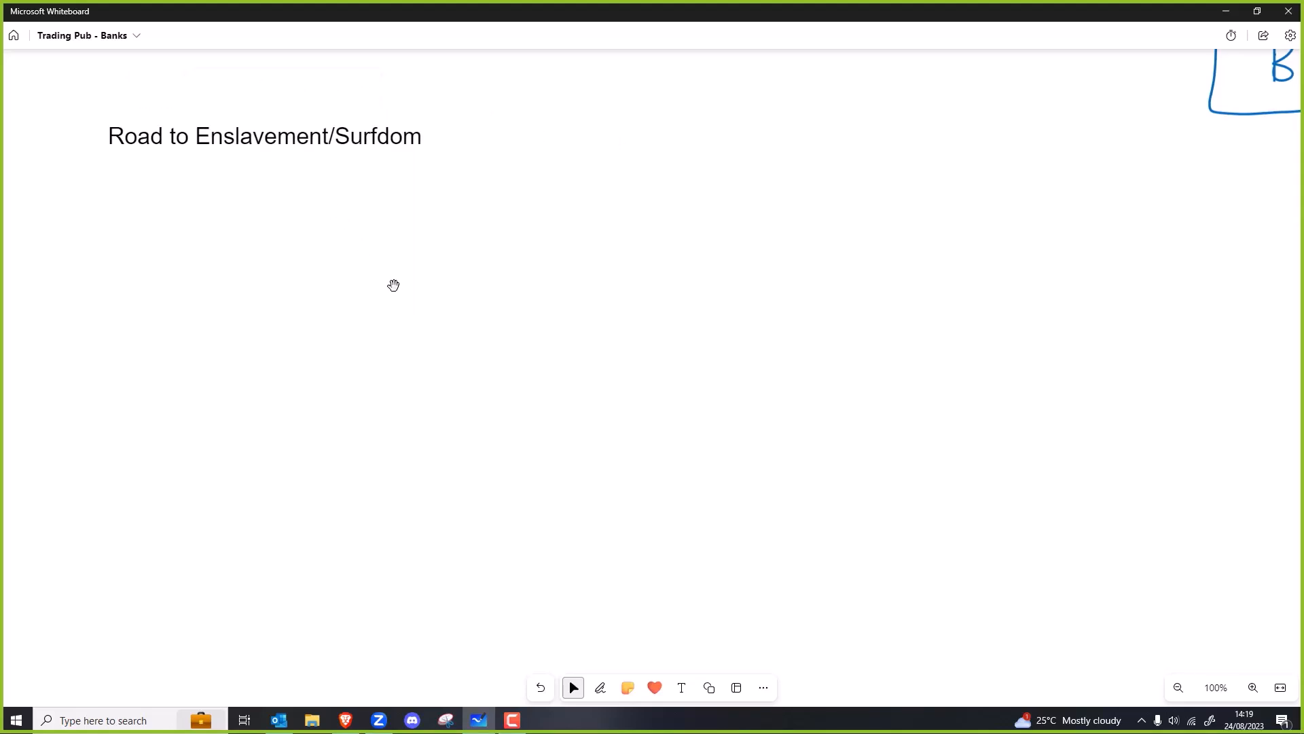
{"action": "left_click", "coordinate": [263, 136]}
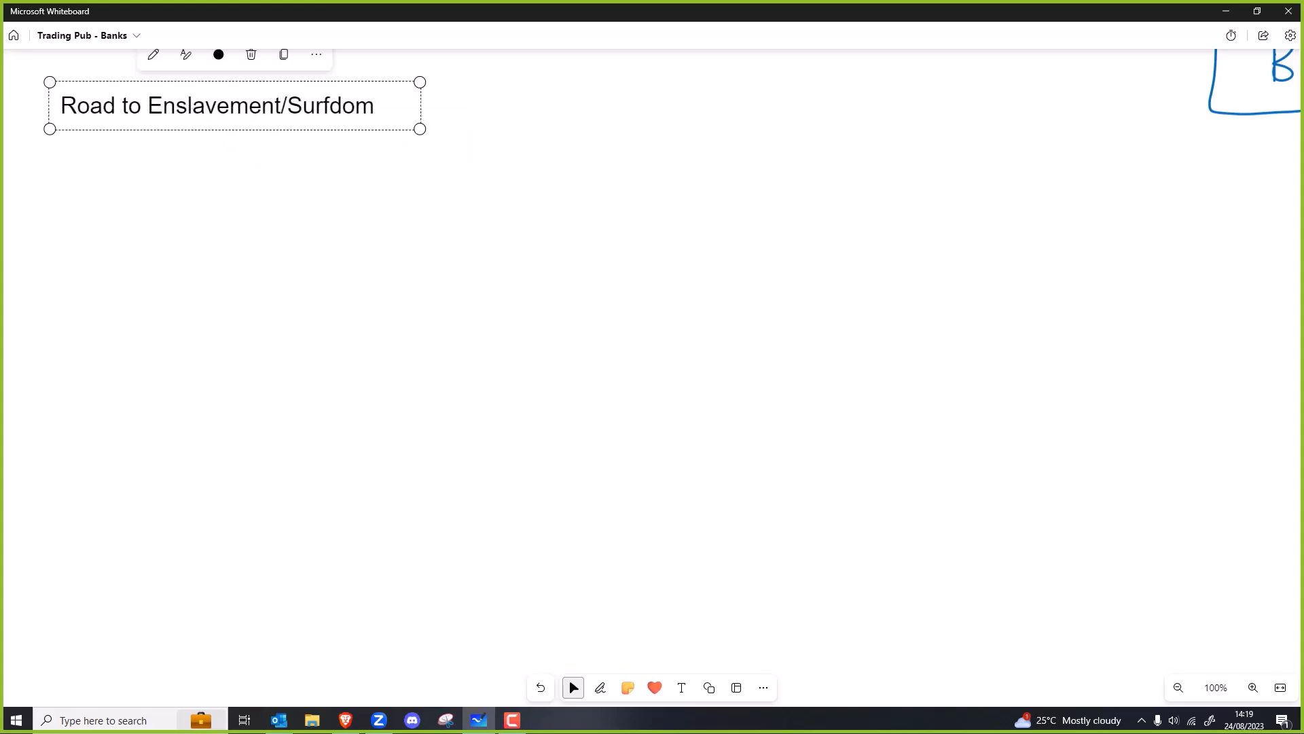
{"action": "left_click", "coordinate": [599, 688]}
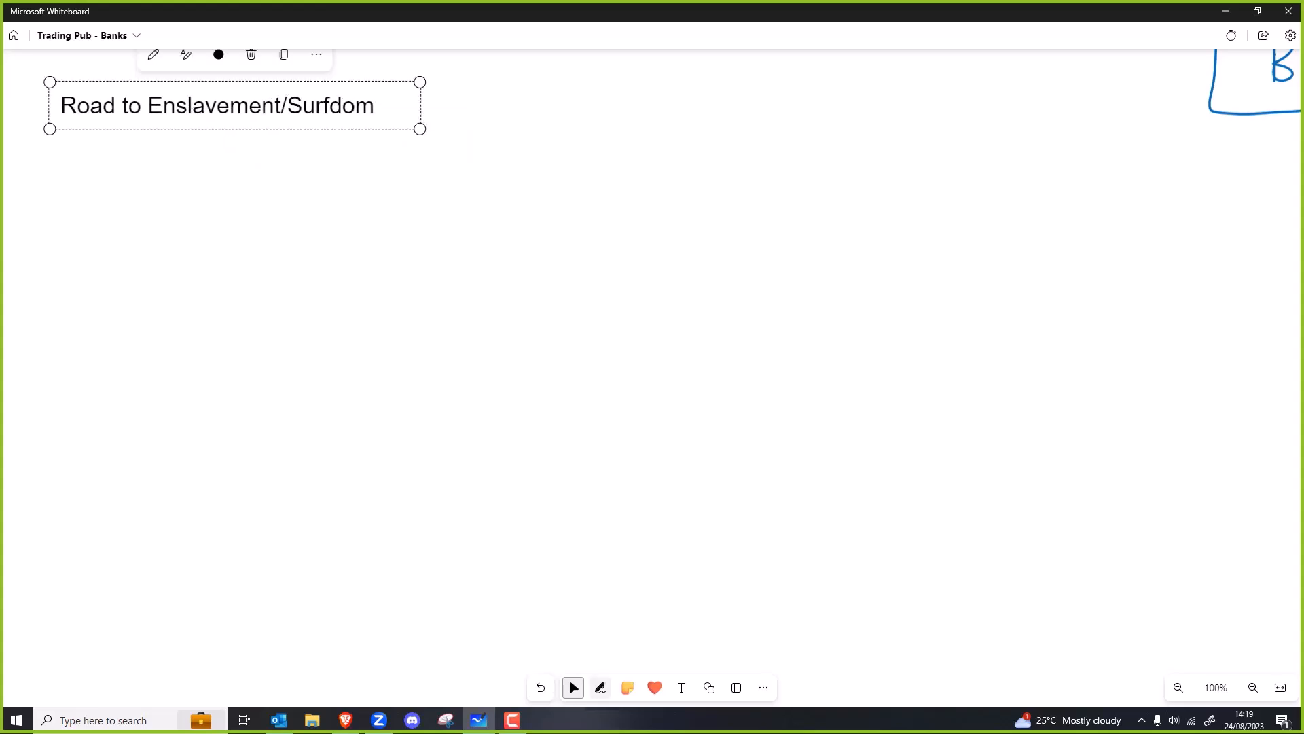
{"action": "left_click", "coordinate": [600, 687]}
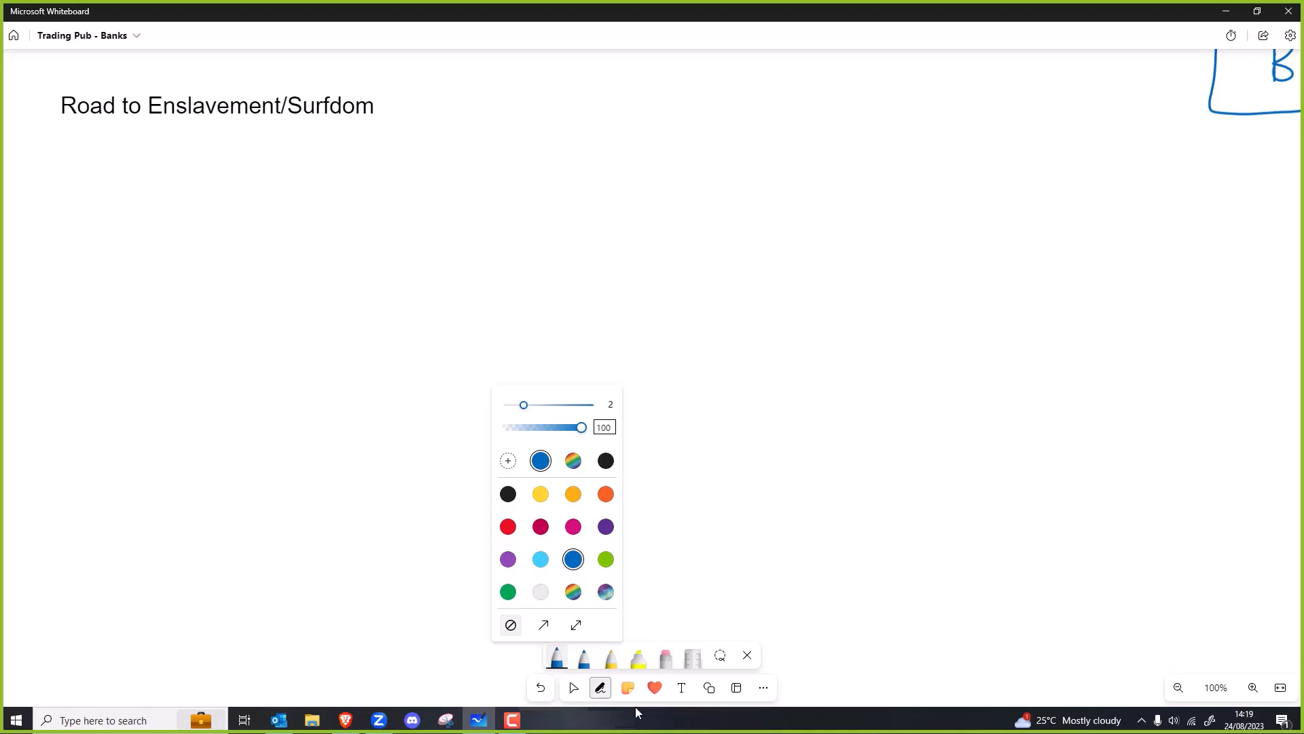
Step: Switch the pen to red and draw an arrow pointing down-right below the heading
{"action": "left_click_drag", "start_coordinate": [200, 145], "coordinate": [279, 189]}
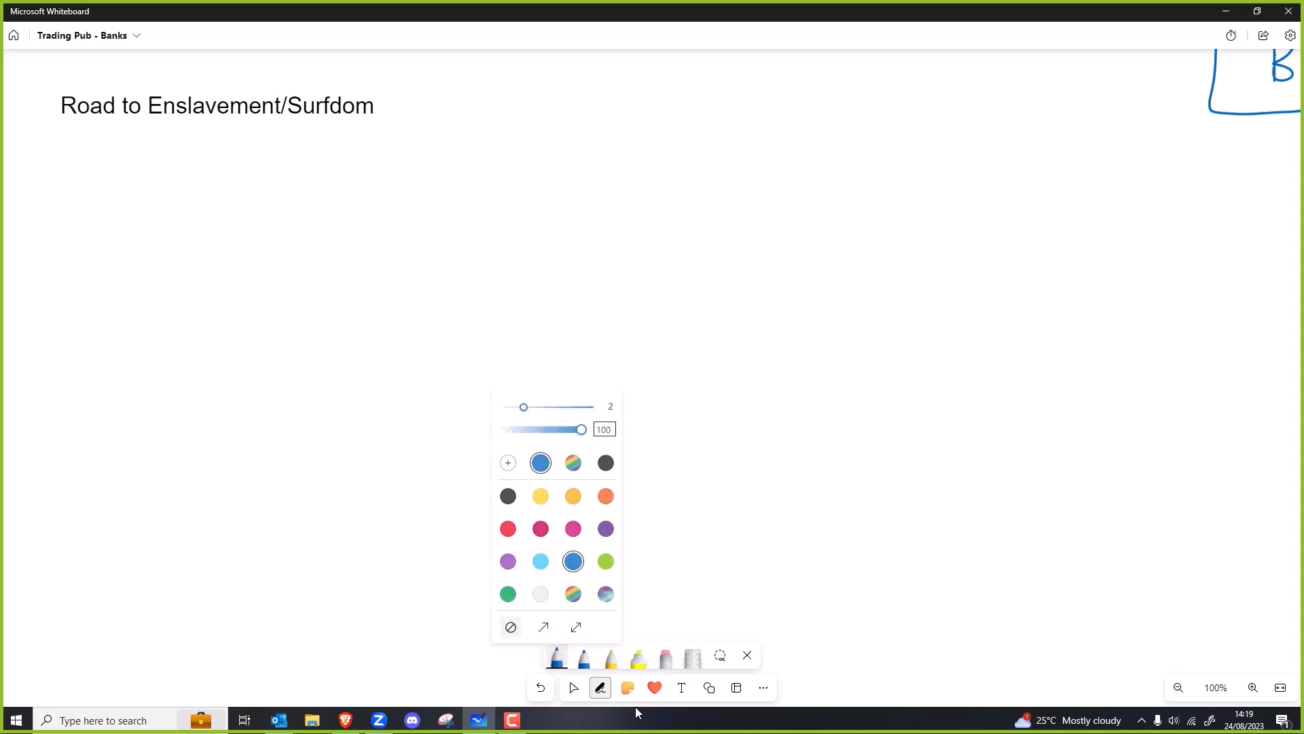
{"action": "left_click", "coordinate": [507, 526]}
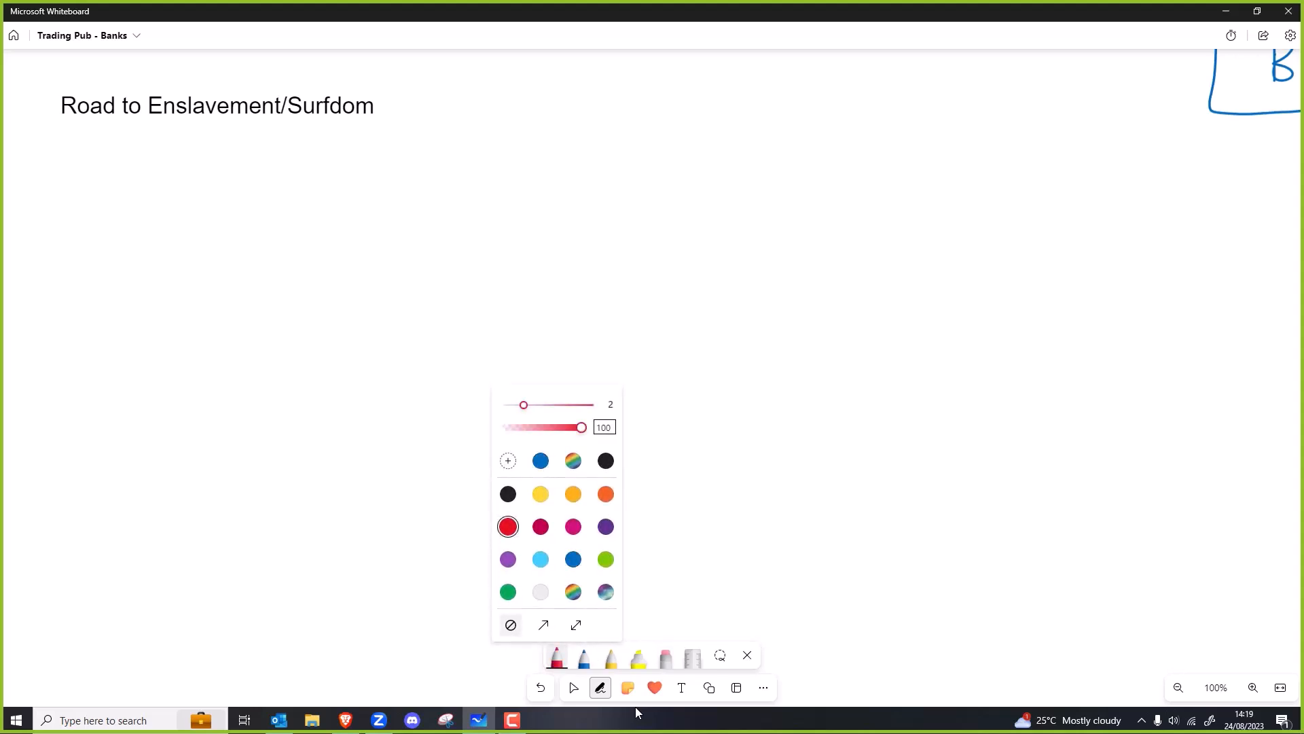
{"action": "left_click_drag", "start_coordinate": [229, 146], "coordinate": [296, 195]}
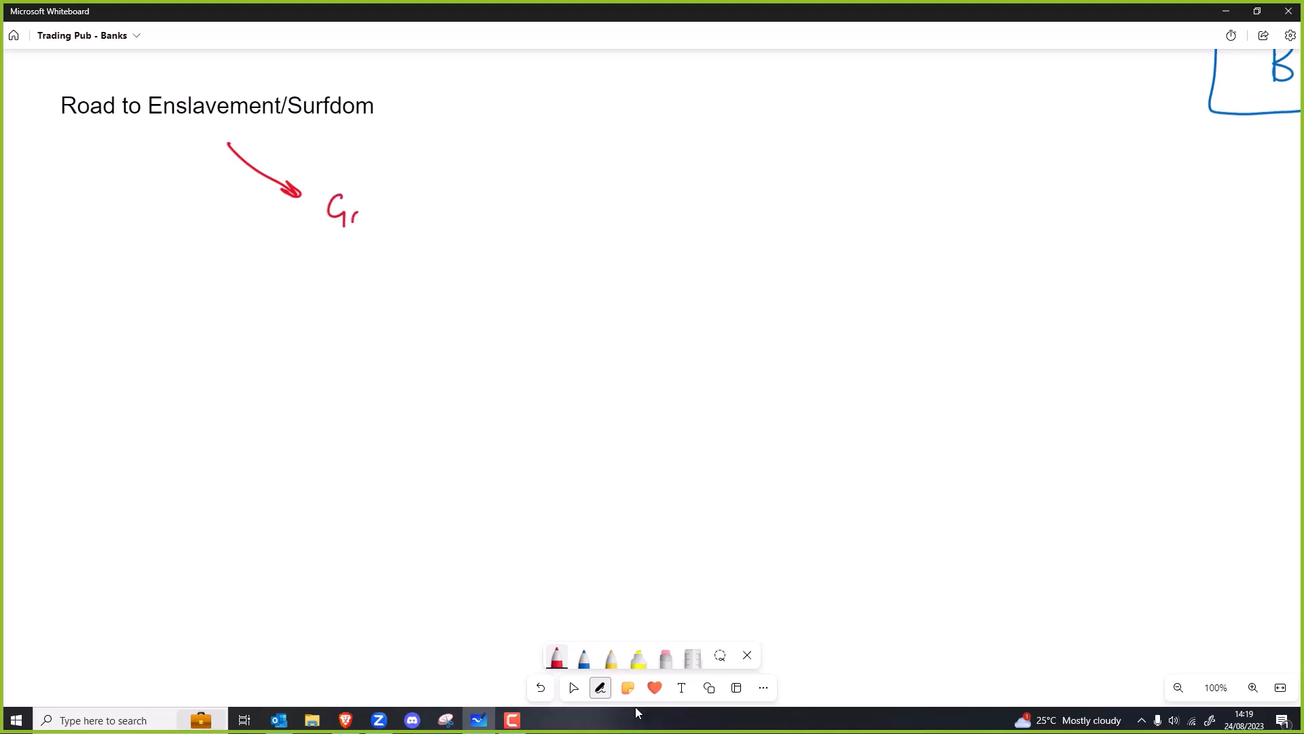
Step: Handwrite 'Gov handouts (Appreciation)' in red at the arrow tip and start a second arrow below
{"action": "left_click_drag", "start_coordinate": [367, 212], "coordinate": [462, 216]}
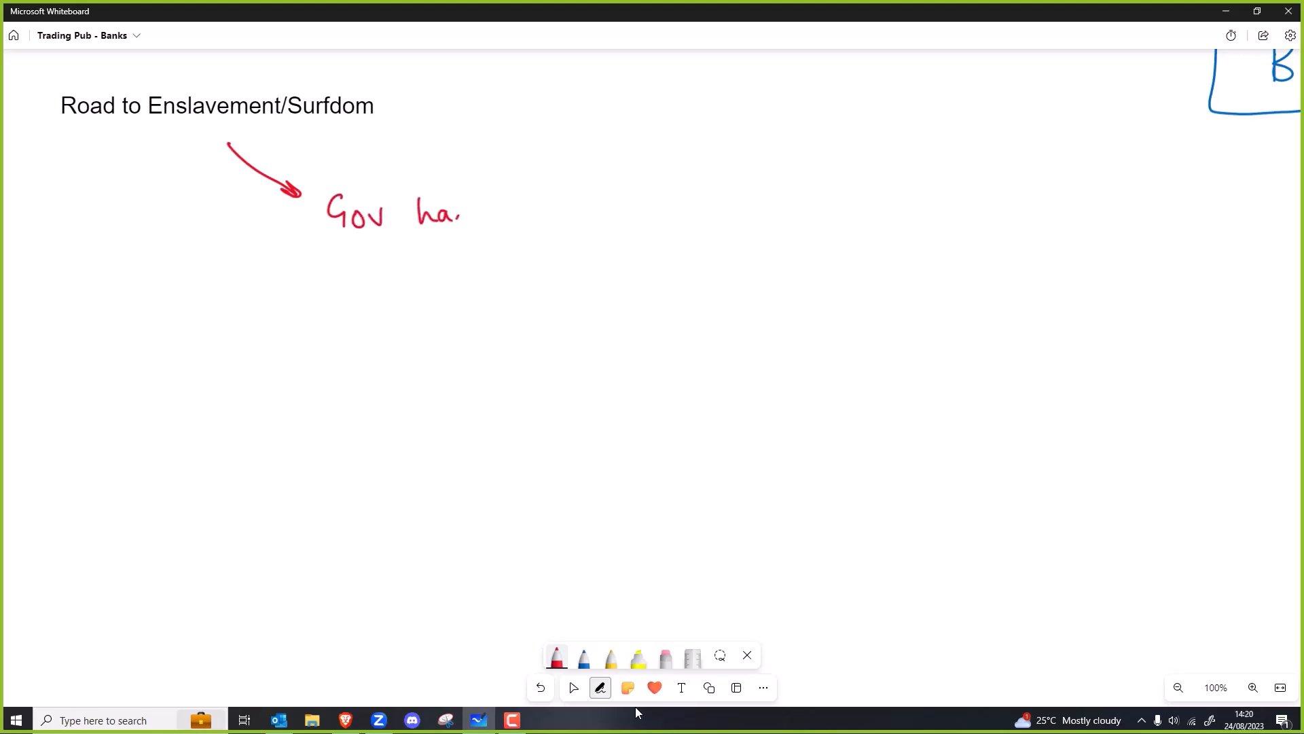
{"action": "left_click_drag", "start_coordinate": [440, 207], "coordinate": [537, 208]}
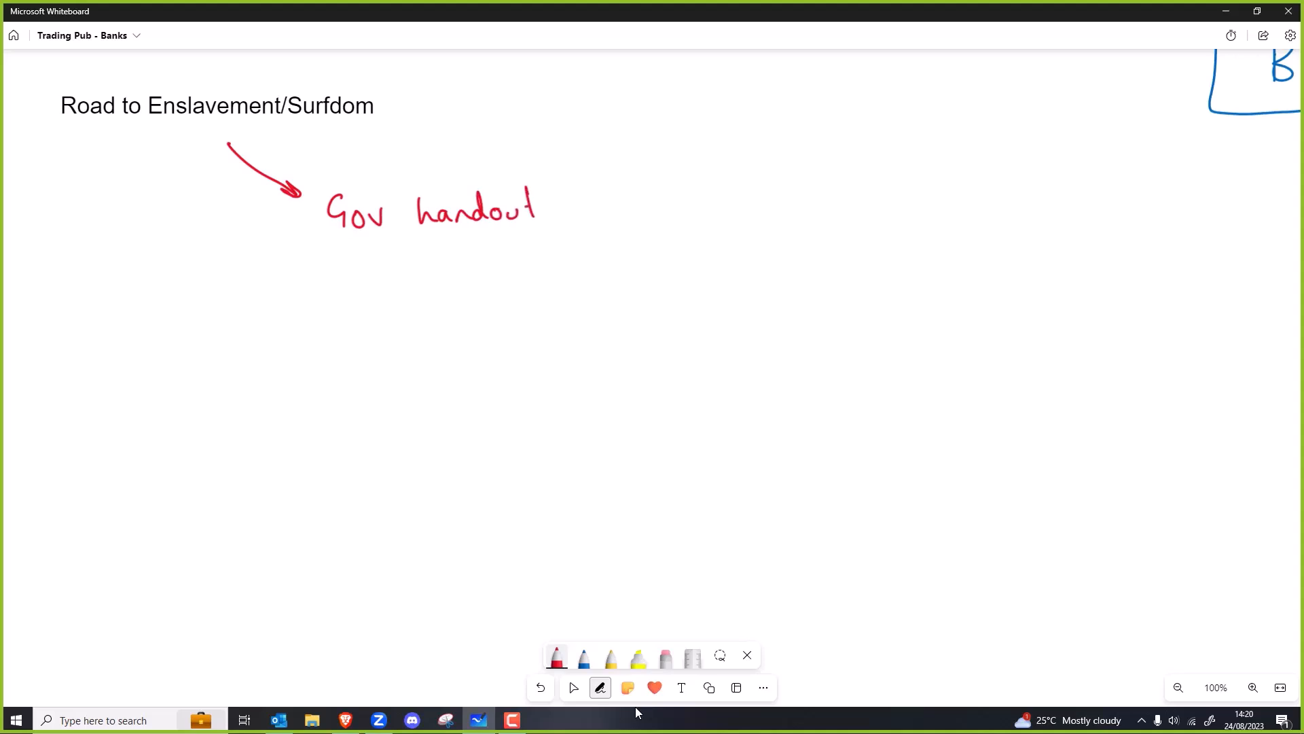
{"action": "left_click_drag", "start_coordinate": [590, 175], "coordinate": [578, 232]}
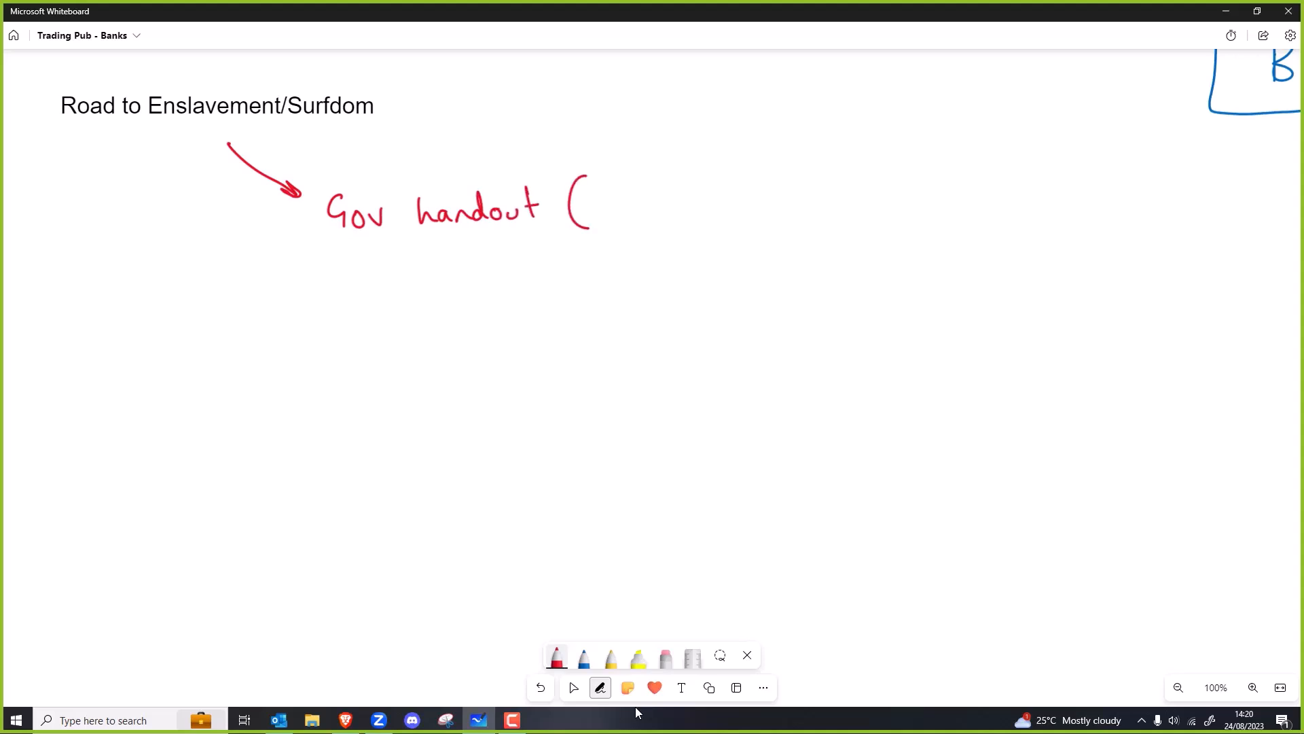
{"action": "left_click_drag", "start_coordinate": [586, 204], "coordinate": [645, 203]}
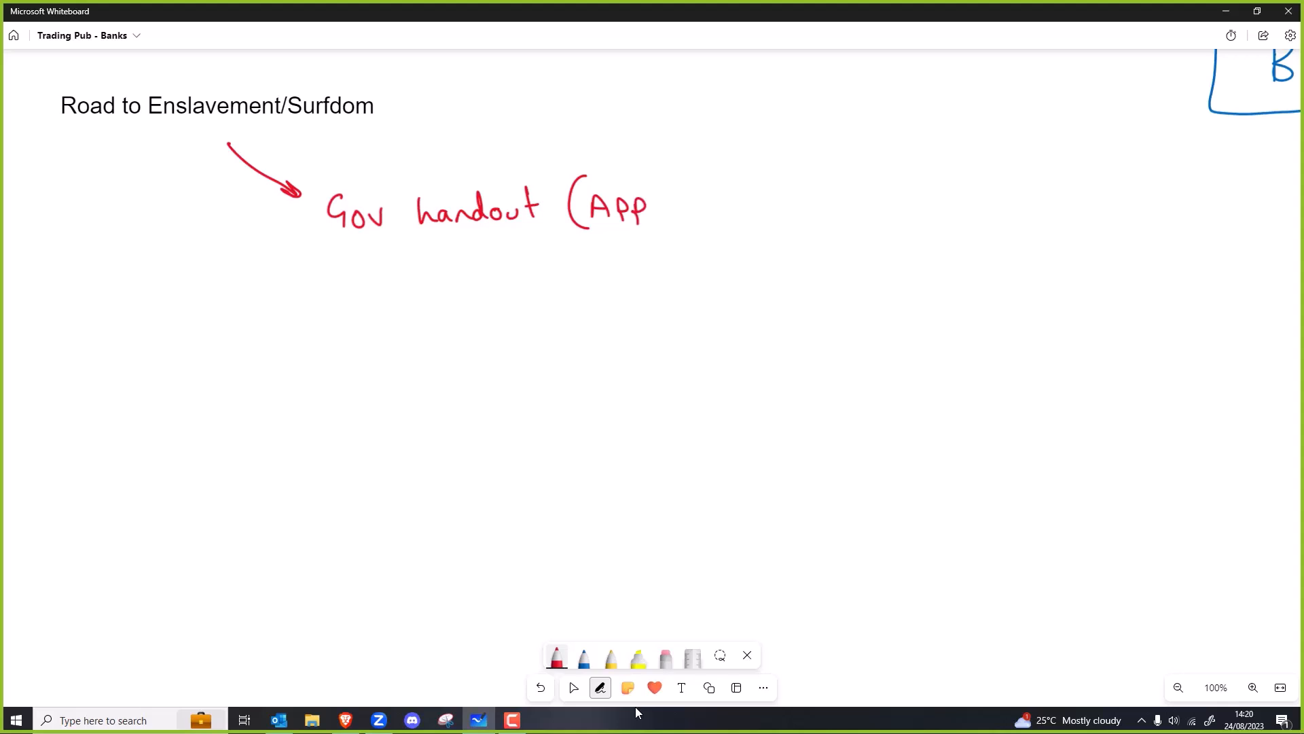
{"action": "left_click_drag", "start_coordinate": [644, 204], "coordinate": [728, 204]}
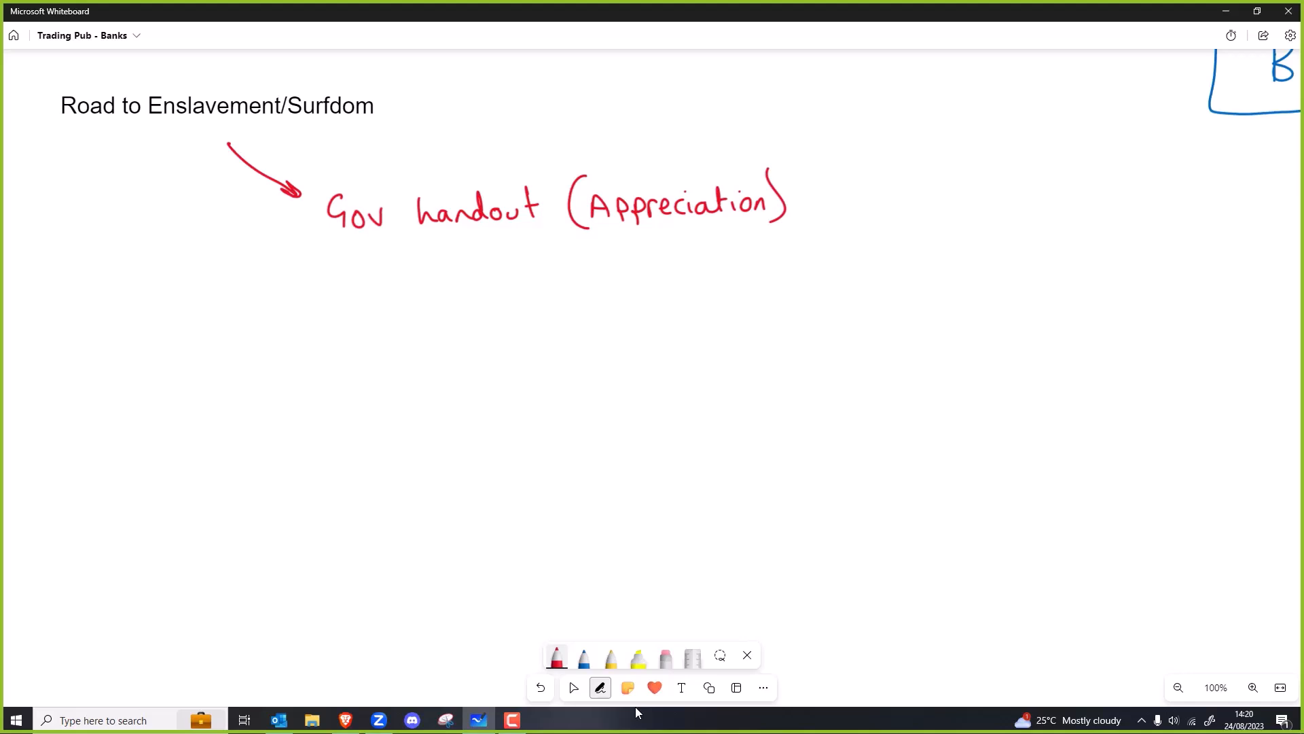
{"action": "left_click_drag", "start_coordinate": [399, 262], "coordinate": [478, 312]}
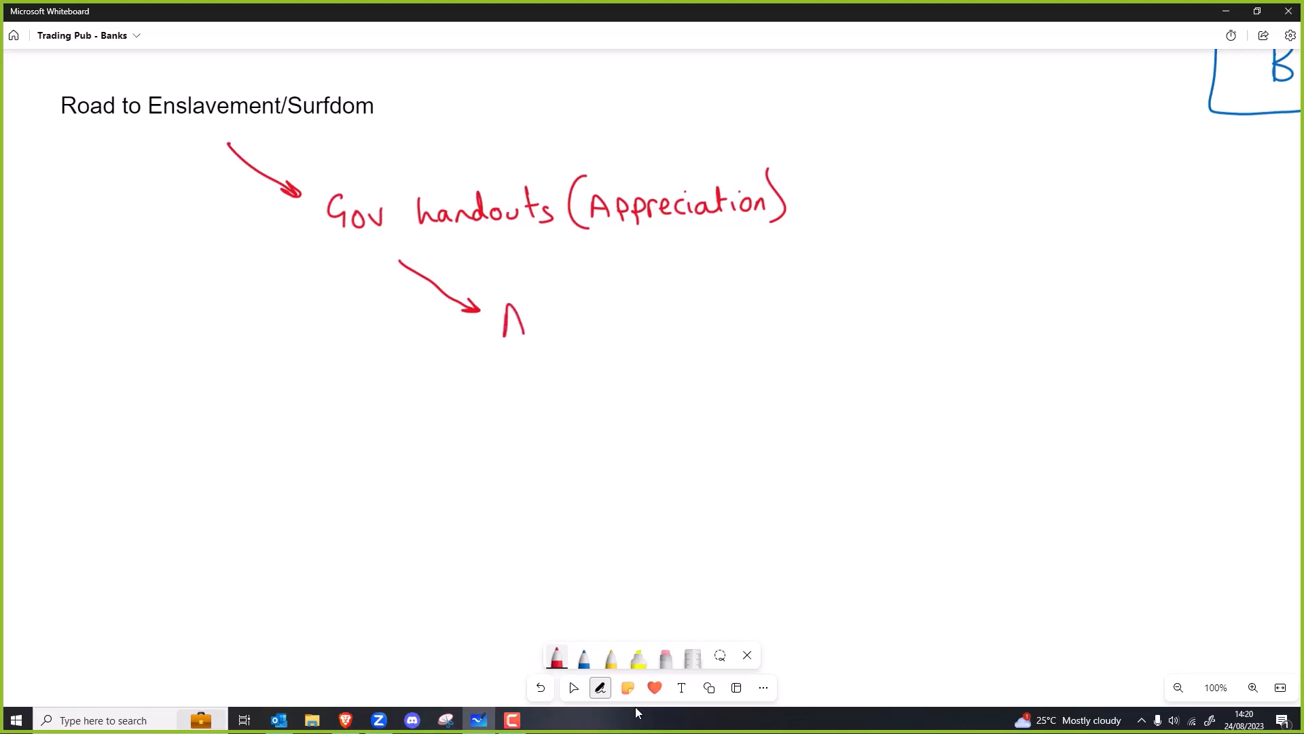
Step: Write Anticipation, Expectance and Entitlement joined by red arrows, plus a long loop back left
{"action": "left_click_drag", "start_coordinate": [499, 316], "coordinate": [607, 324]}
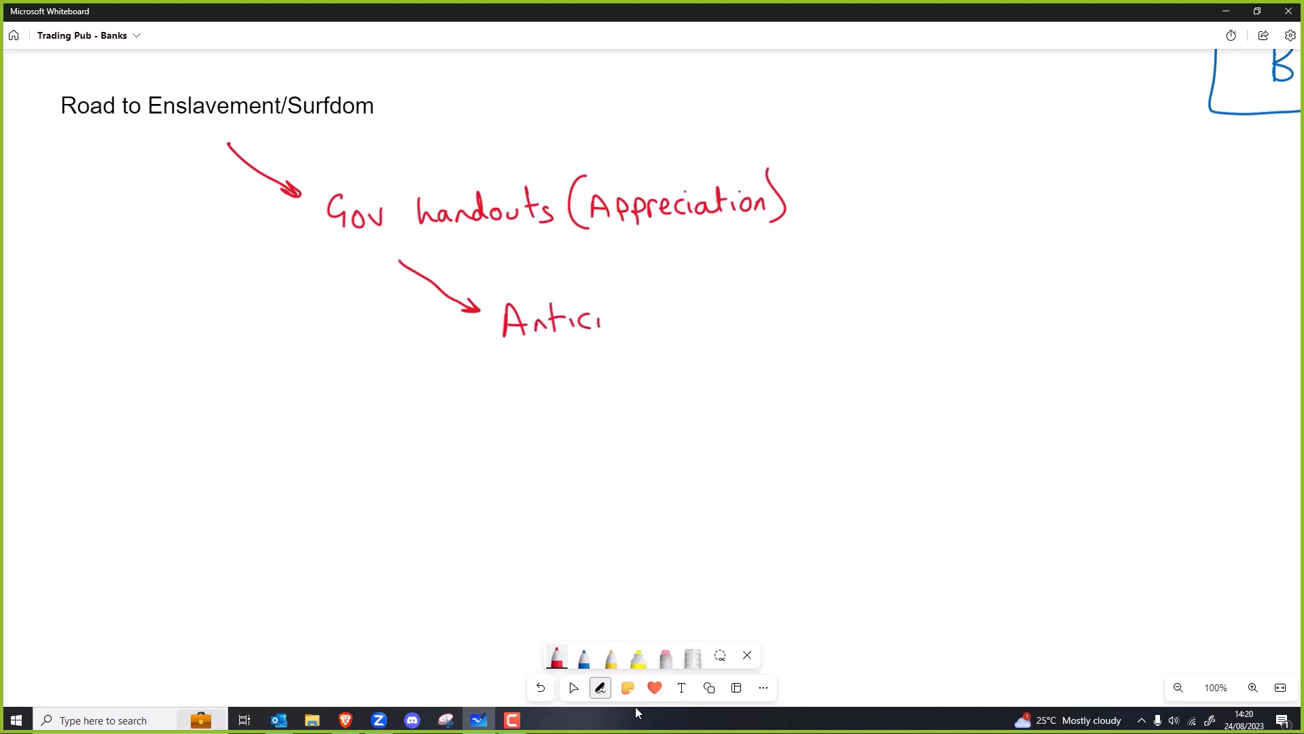
{"action": "left_click_drag", "start_coordinate": [608, 319], "coordinate": [678, 320]}
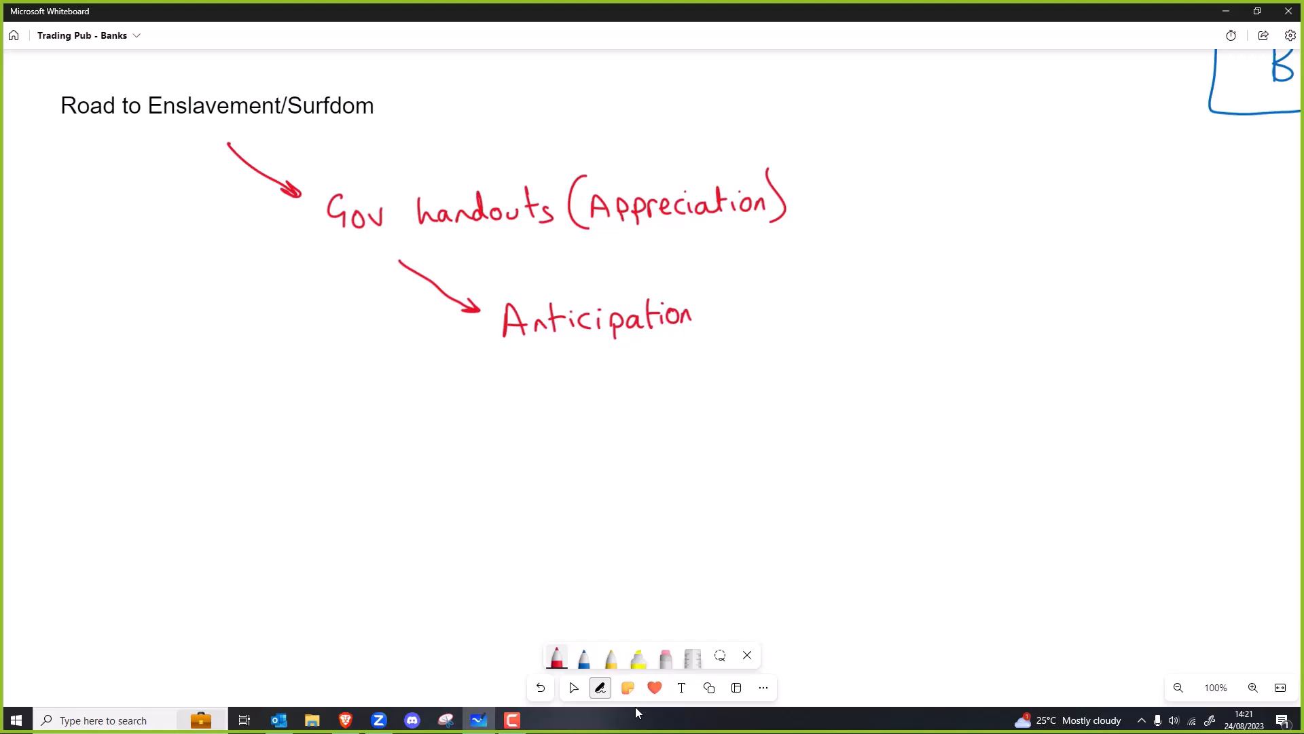
{"action": "left_click_drag", "start_coordinate": [590, 370], "coordinate": [661, 404]}
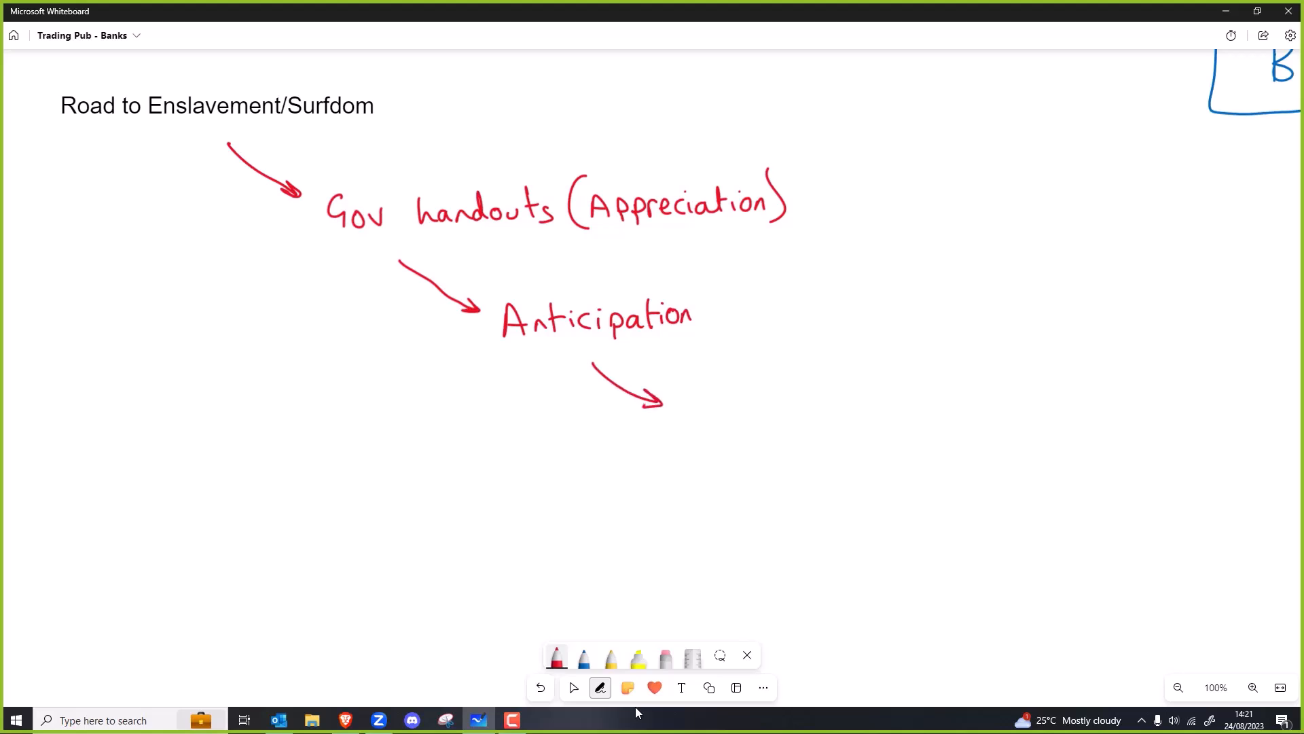
{"action": "left_click_drag", "start_coordinate": [695, 408], "coordinate": [781, 407]}
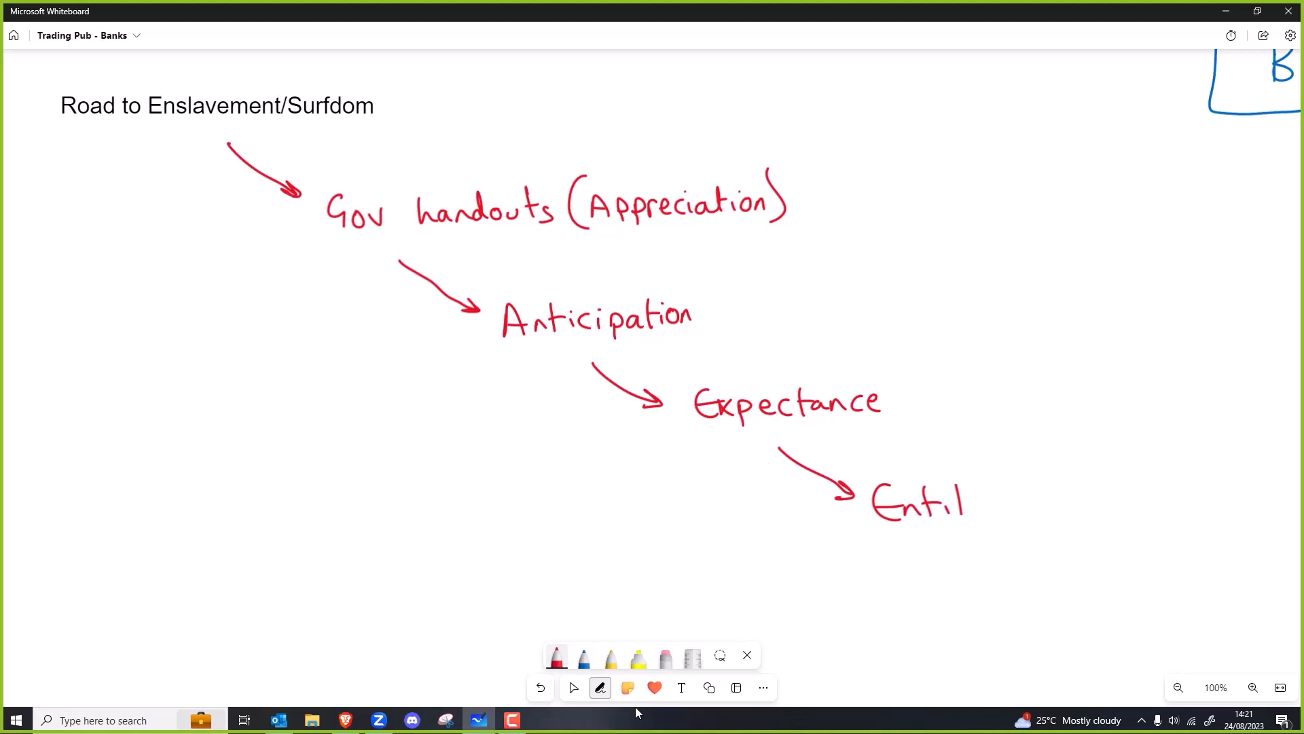
{"action": "left_click_drag", "start_coordinate": [952, 499], "coordinate": [1022, 504]}
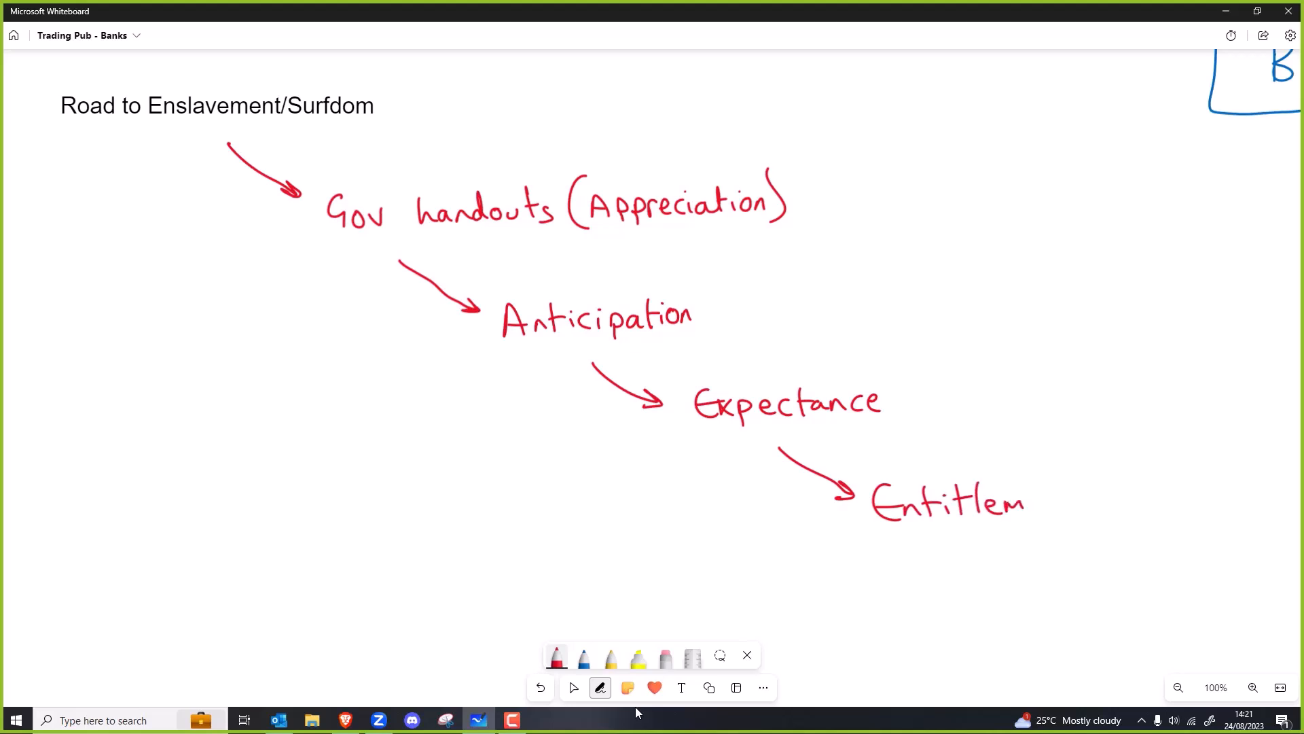
{"action": "left_click_drag", "start_coordinate": [1007, 500], "coordinate": [1086, 499]}
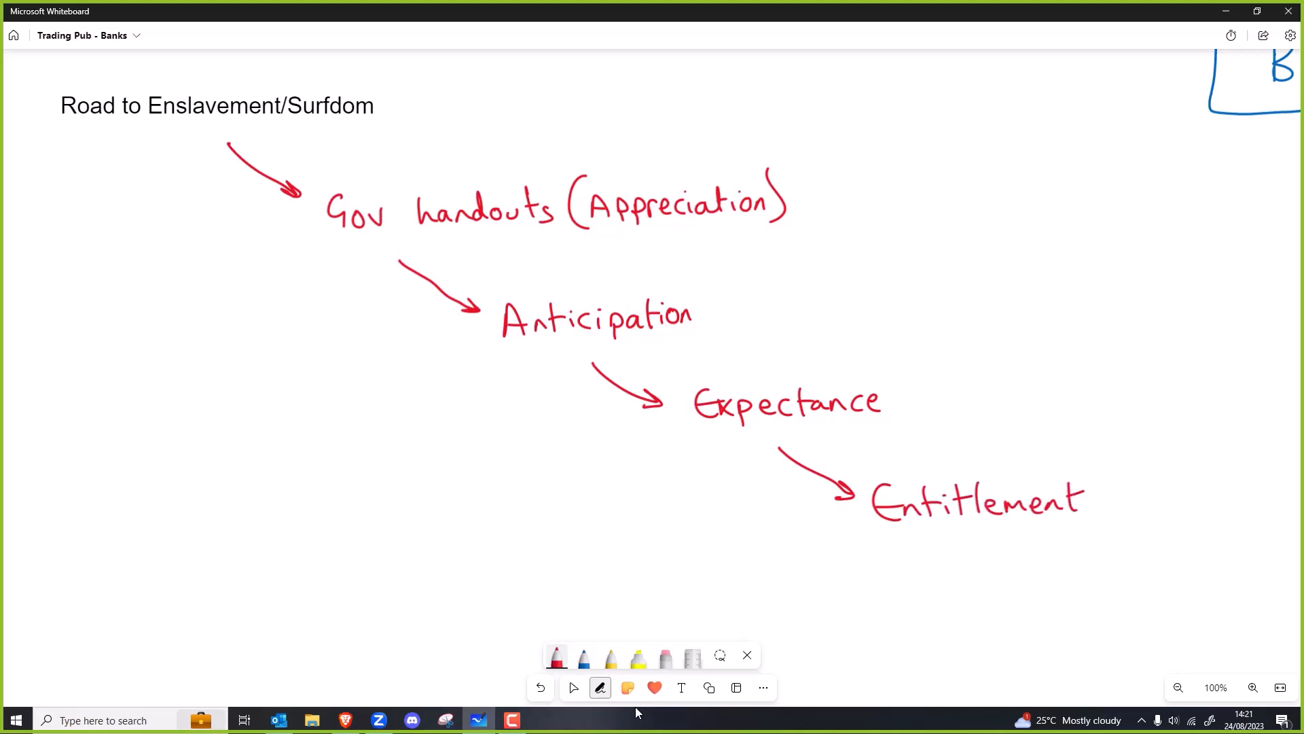
{"action": "left_click_drag", "start_coordinate": [50, 295], "coordinate": [957, 553]}
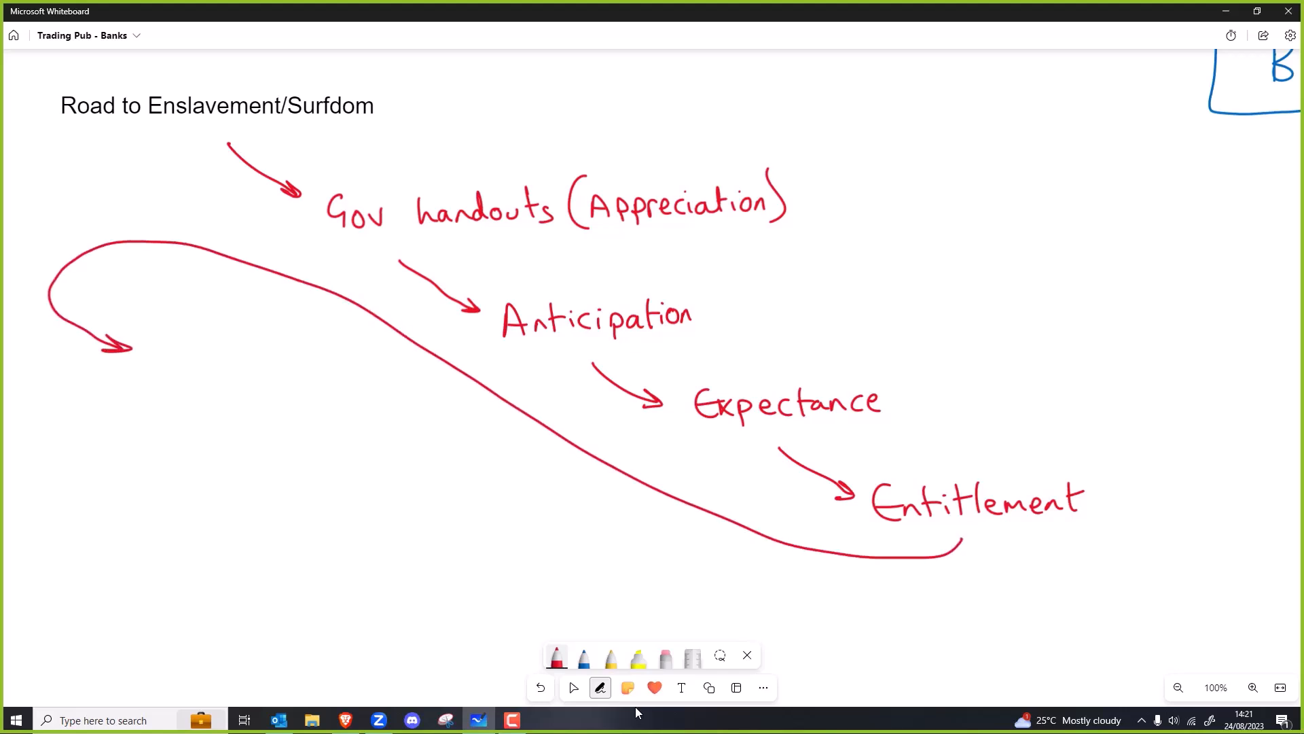
Step: Write underlined Dependence at the loop end, arrowing down to a large underlined COMPLIANCE
{"action": "left_click_drag", "start_coordinate": [142, 362], "coordinate": [141, 395]}
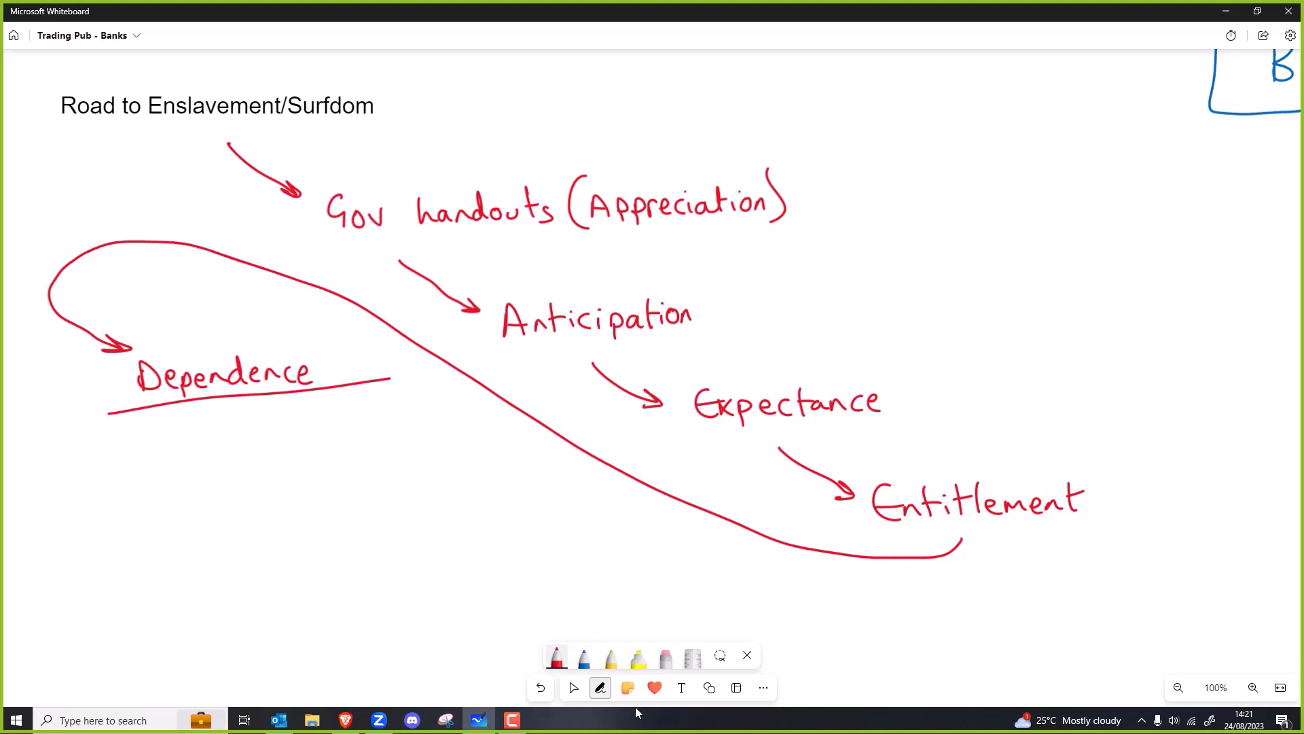
{"action": "left_click_drag", "start_coordinate": [185, 438], "coordinate": [250, 503]}
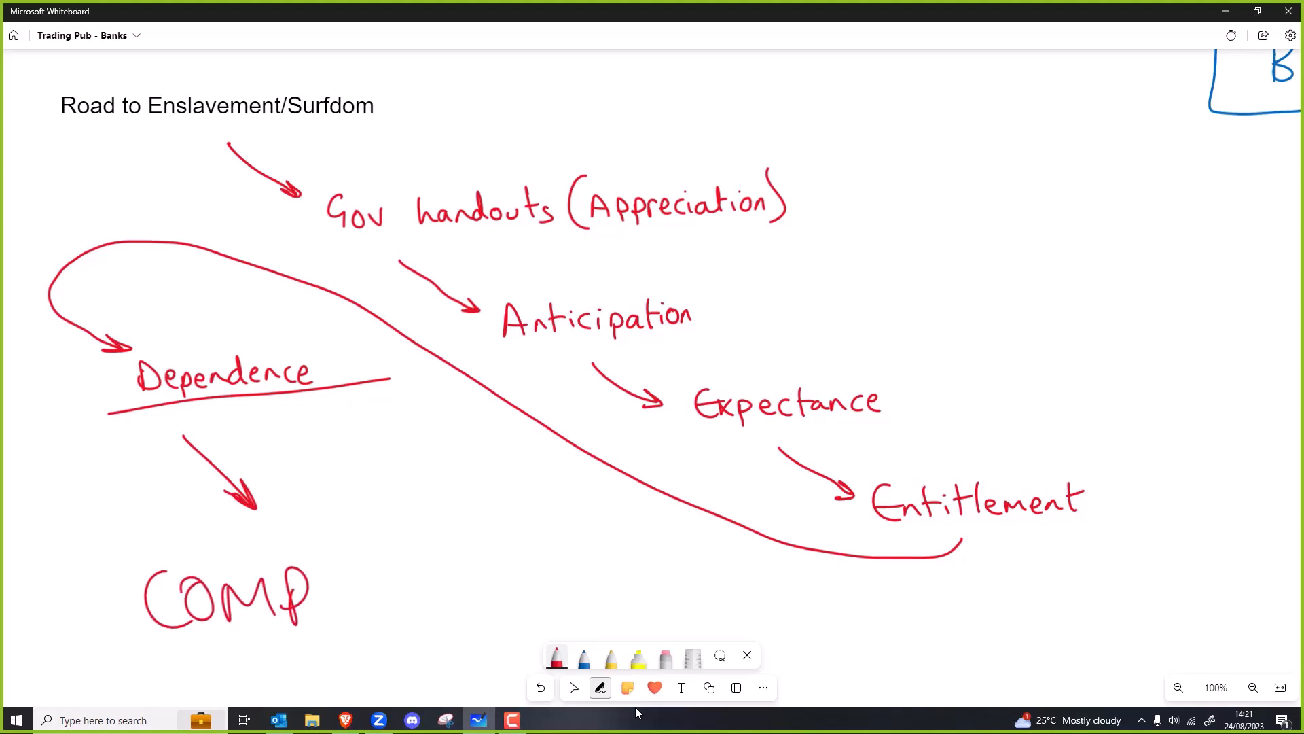
{"action": "left_click_drag", "start_coordinate": [316, 595], "coordinate": [475, 595]}
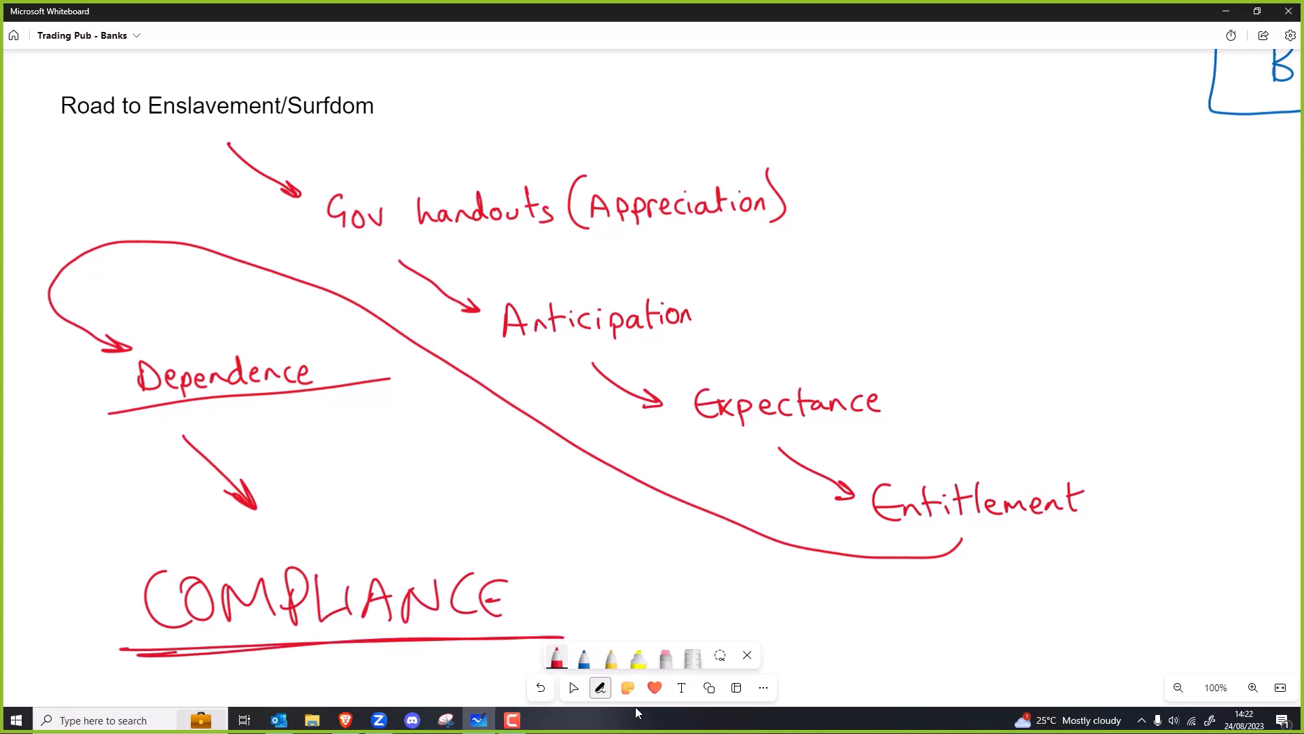
{"action": "mouse_move", "coordinate": [660, 727]}
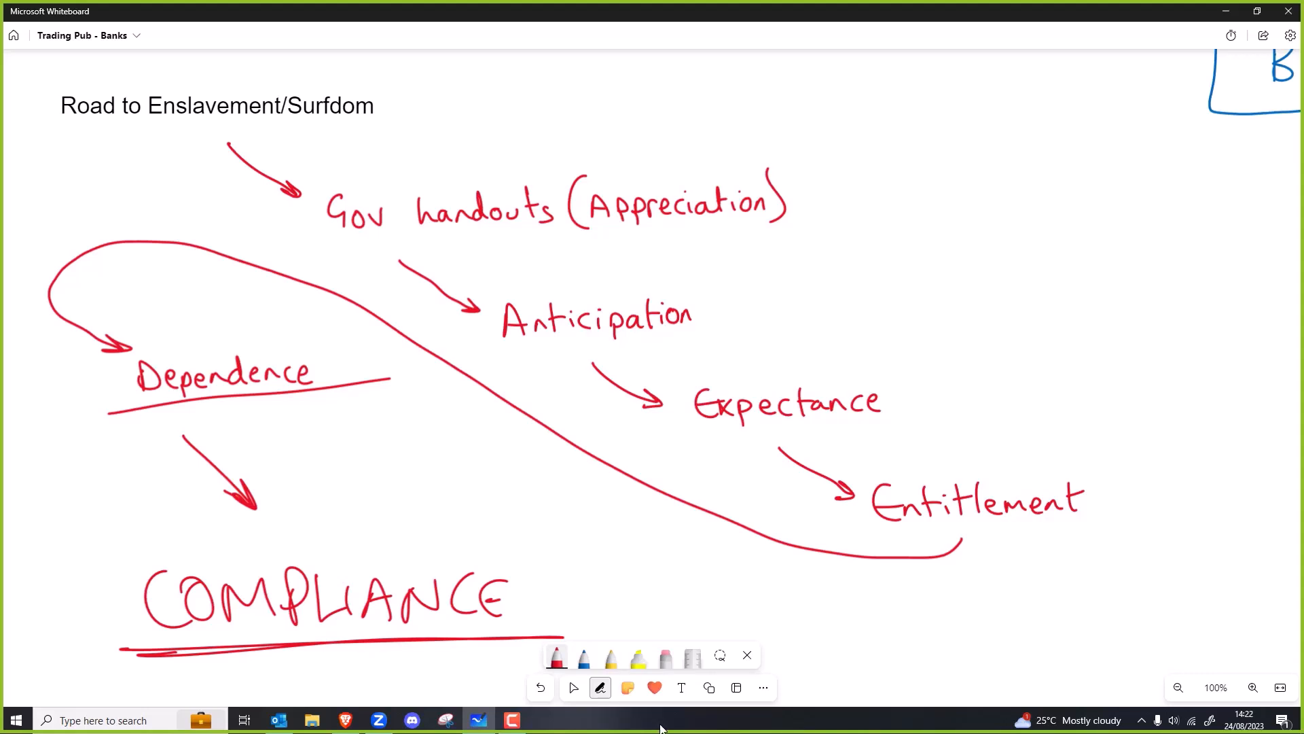
{"action": "left_click", "coordinate": [572, 687]}
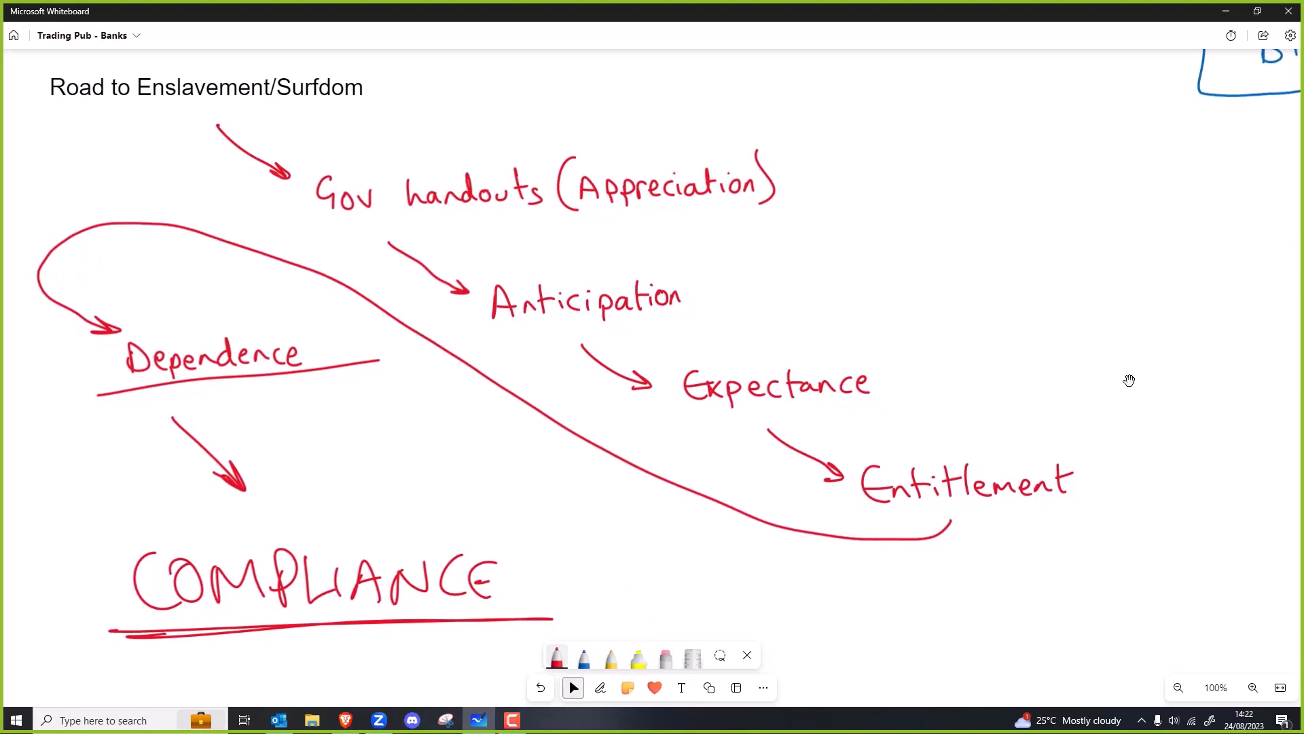
Step: Switch to green ink, underline Gov handouts, circle Dependence, and add circled TOTAL above COMPLIANCE
{"action": "left_click", "coordinate": [600, 687]}
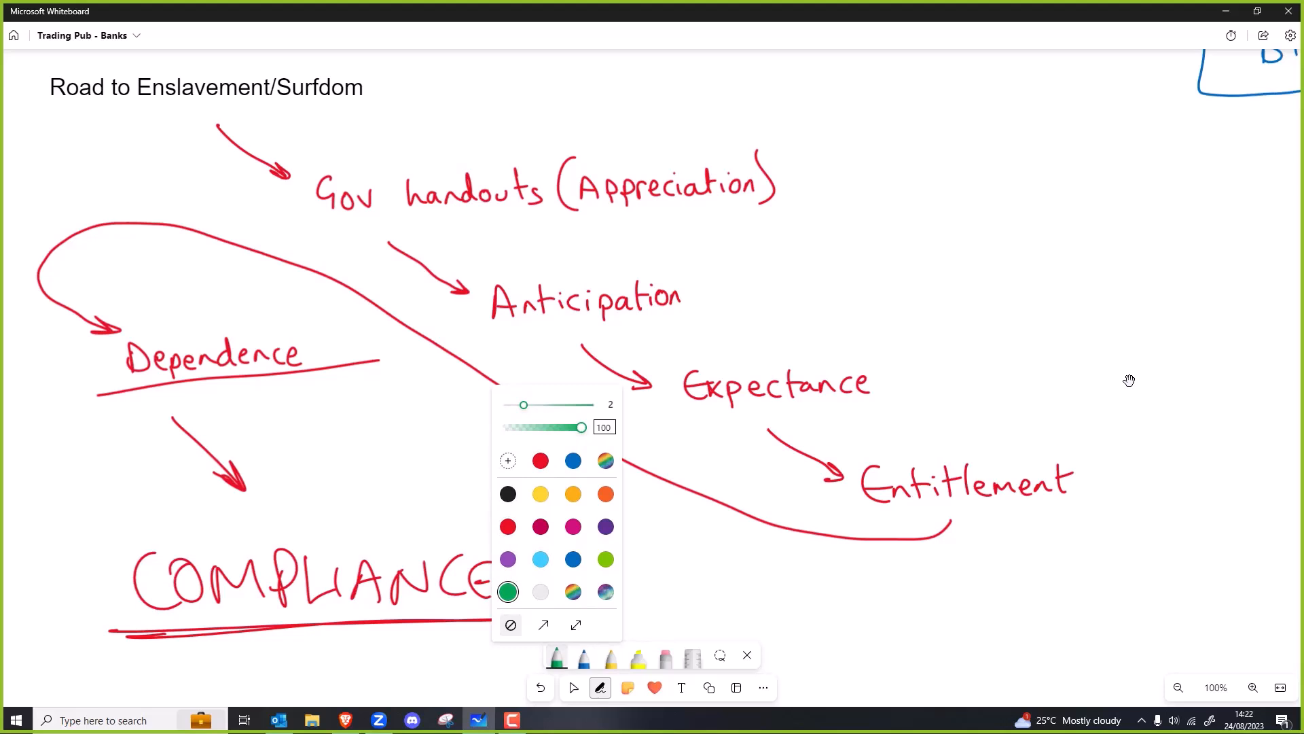
{"action": "left_click", "coordinate": [600, 687]}
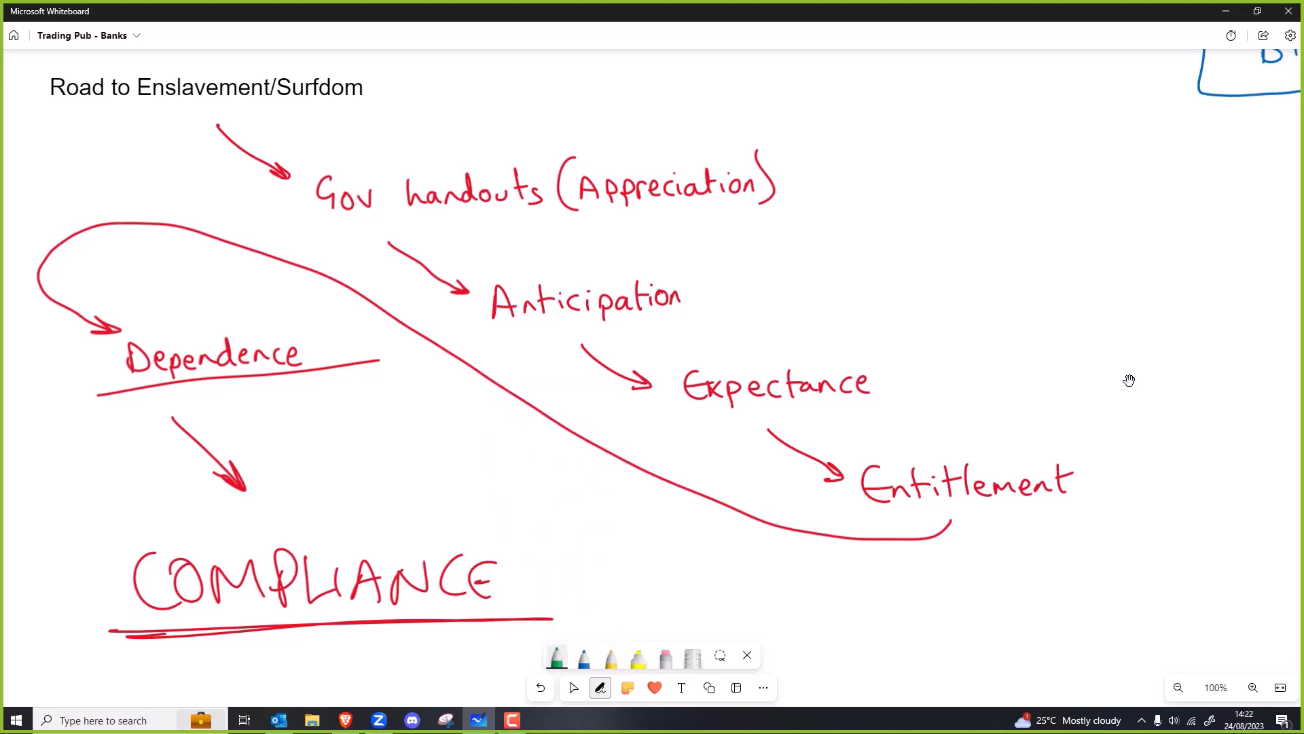
{"action": "left_click_drag", "start_coordinate": [333, 220], "coordinate": [569, 214]}
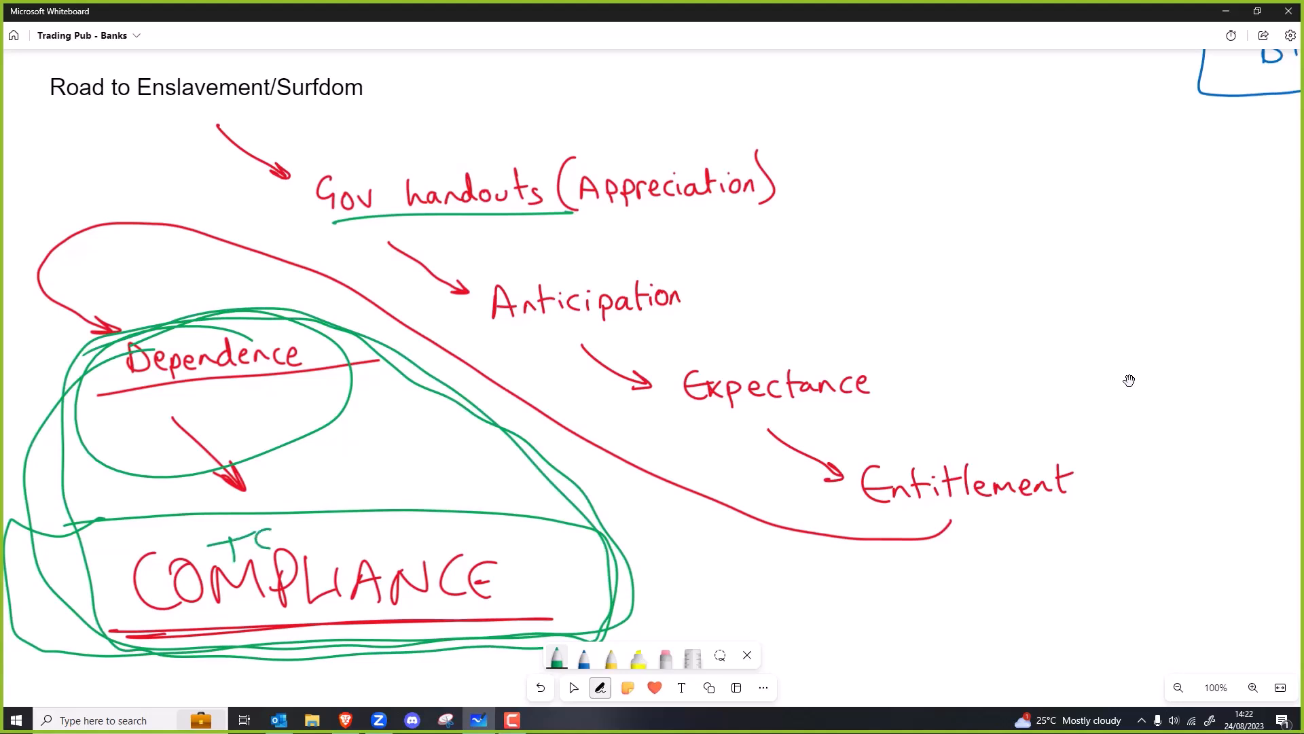
{"action": "left_click_drag", "start_coordinate": [241, 545], "coordinate": [366, 544]}
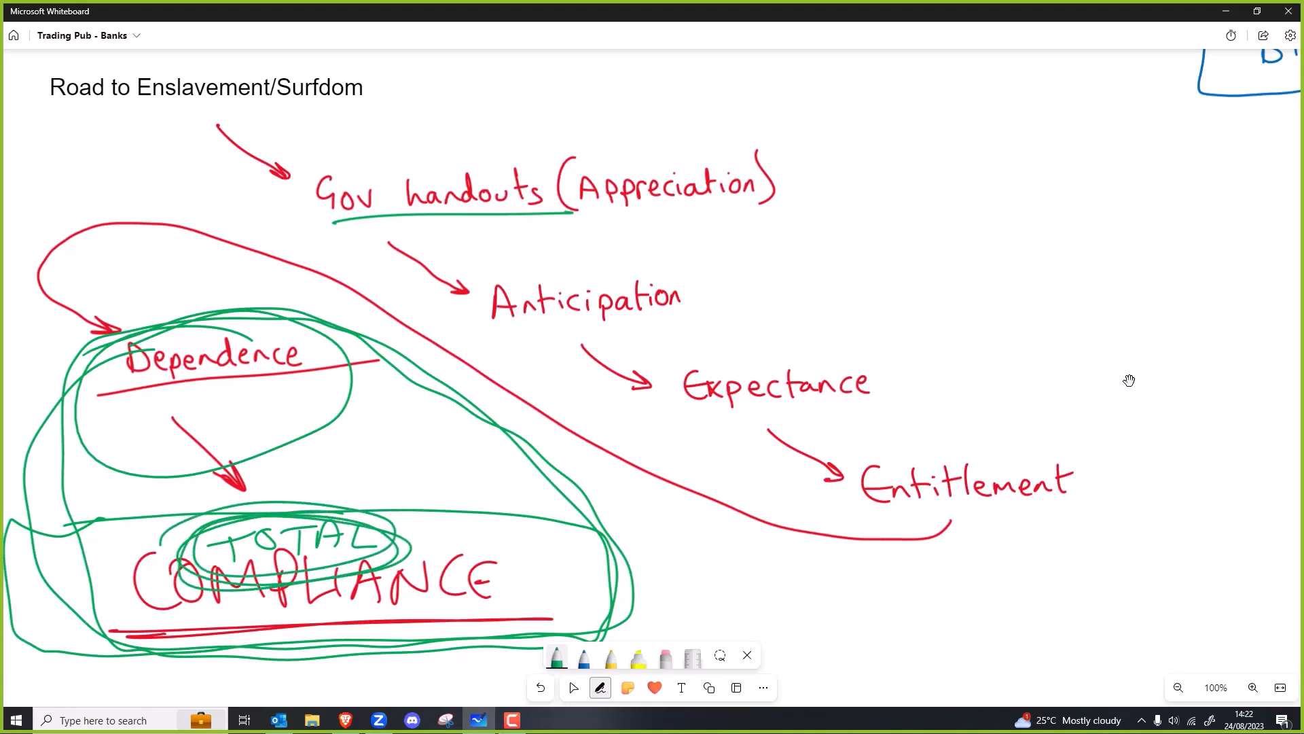
Step: Write an underlined green CBDCs below Entitlement
{"action": "left_click", "coordinate": [574, 687]}
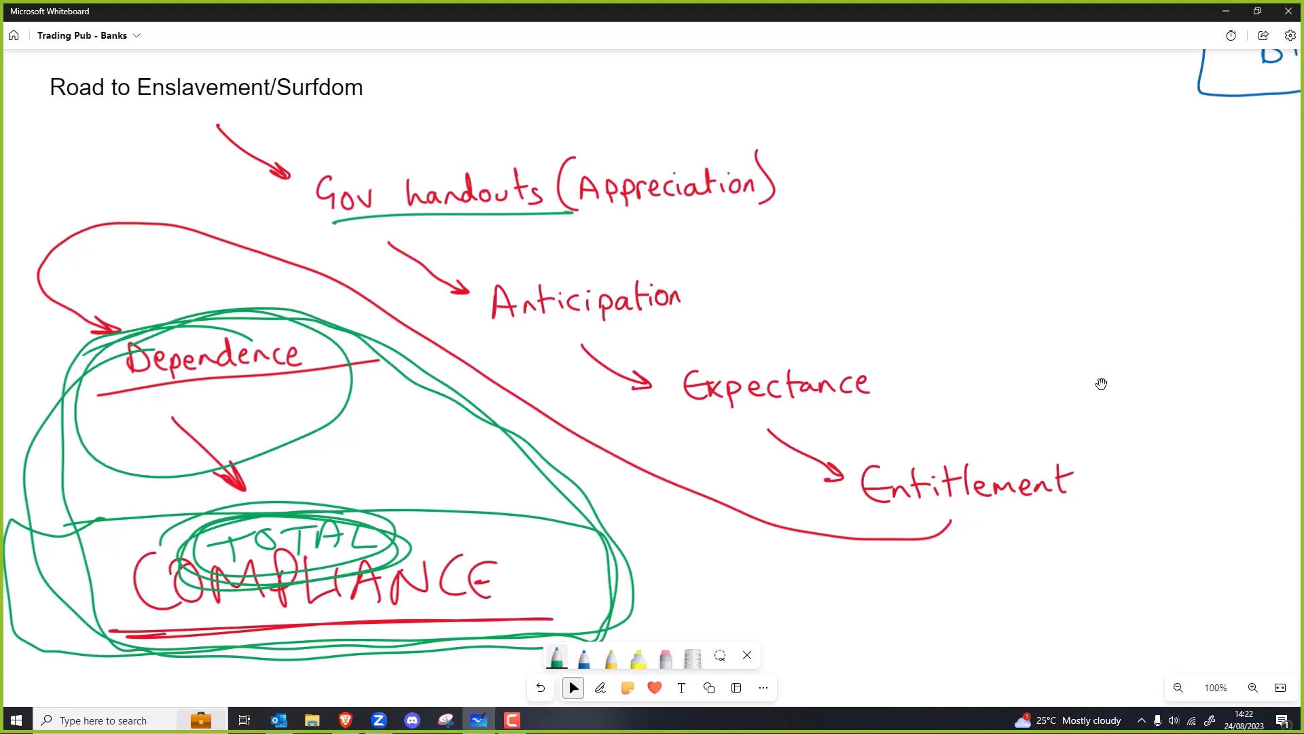
{"action": "mouse_move", "coordinate": [1093, 372]}
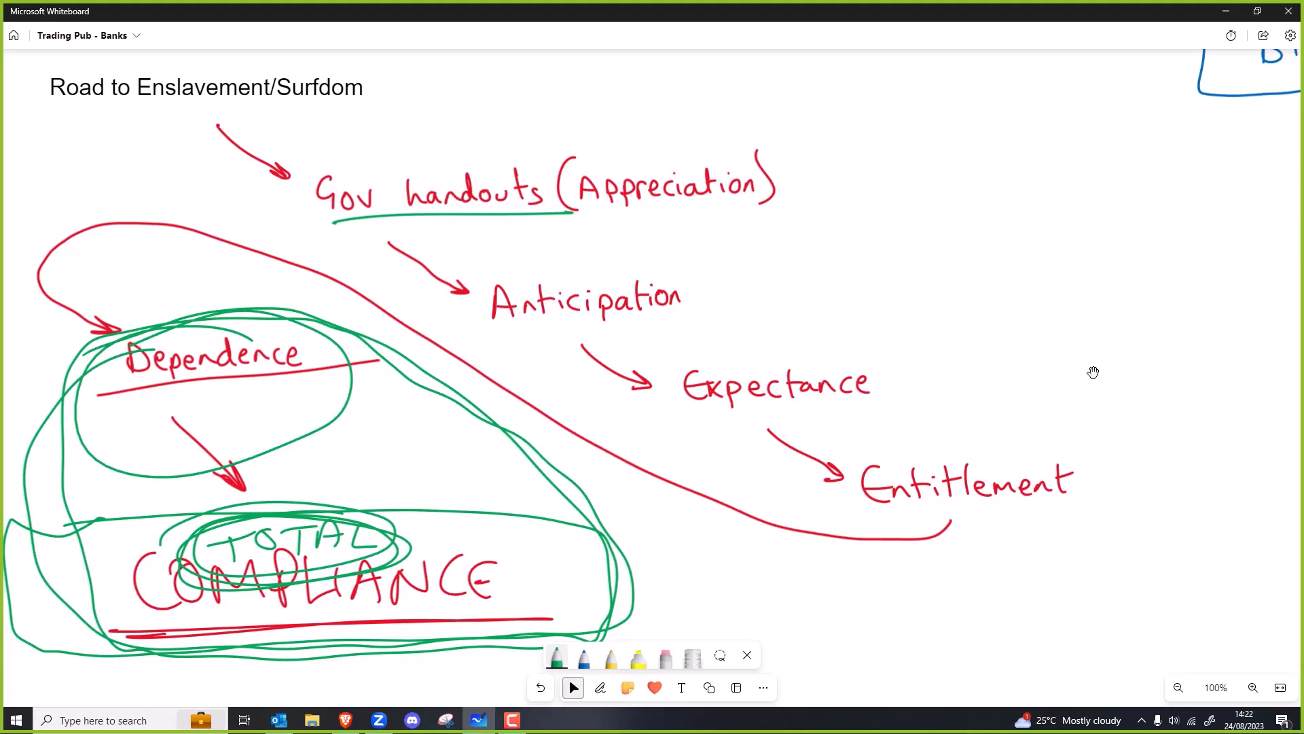
{"action": "left_click", "coordinate": [600, 687]}
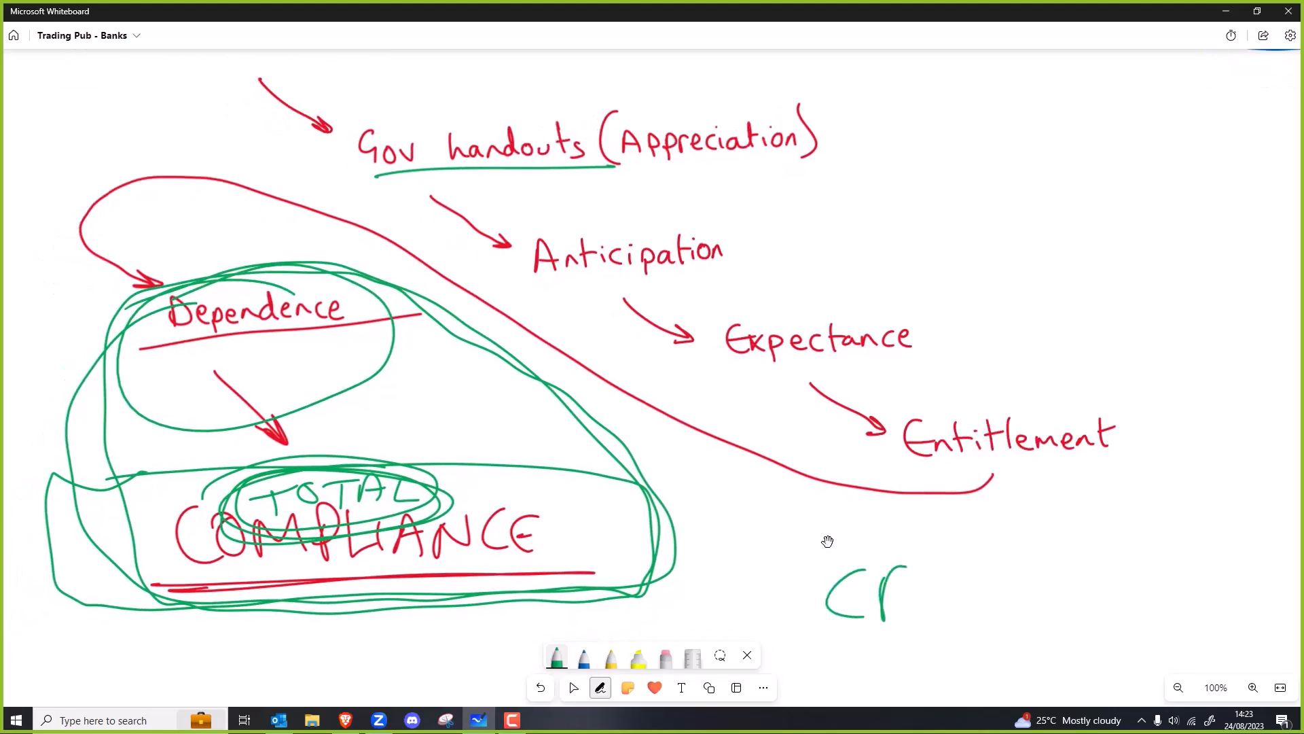
{"action": "left_click_drag", "start_coordinate": [848, 574], "coordinate": [907, 615]}
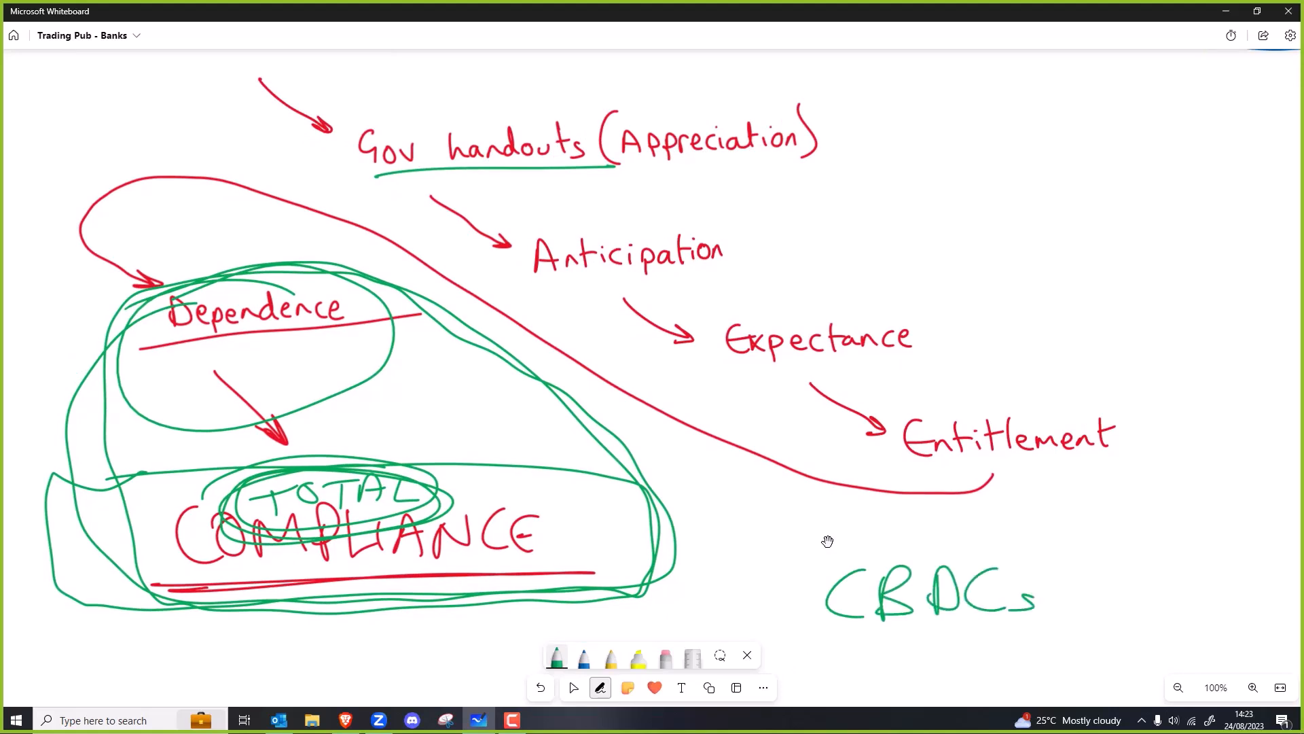
{"action": "left_click_drag", "start_coordinate": [823, 620], "coordinate": [1064, 632]}
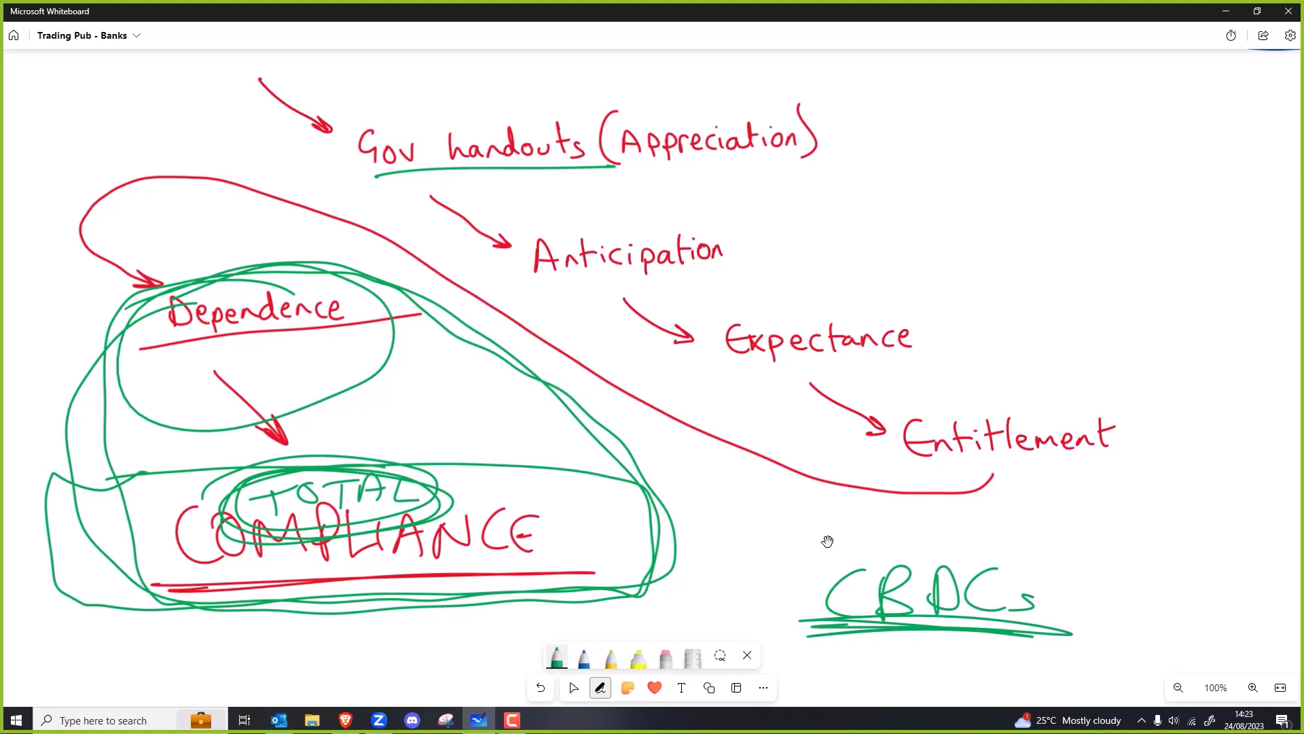
{"action": "left_click", "coordinate": [573, 688]}
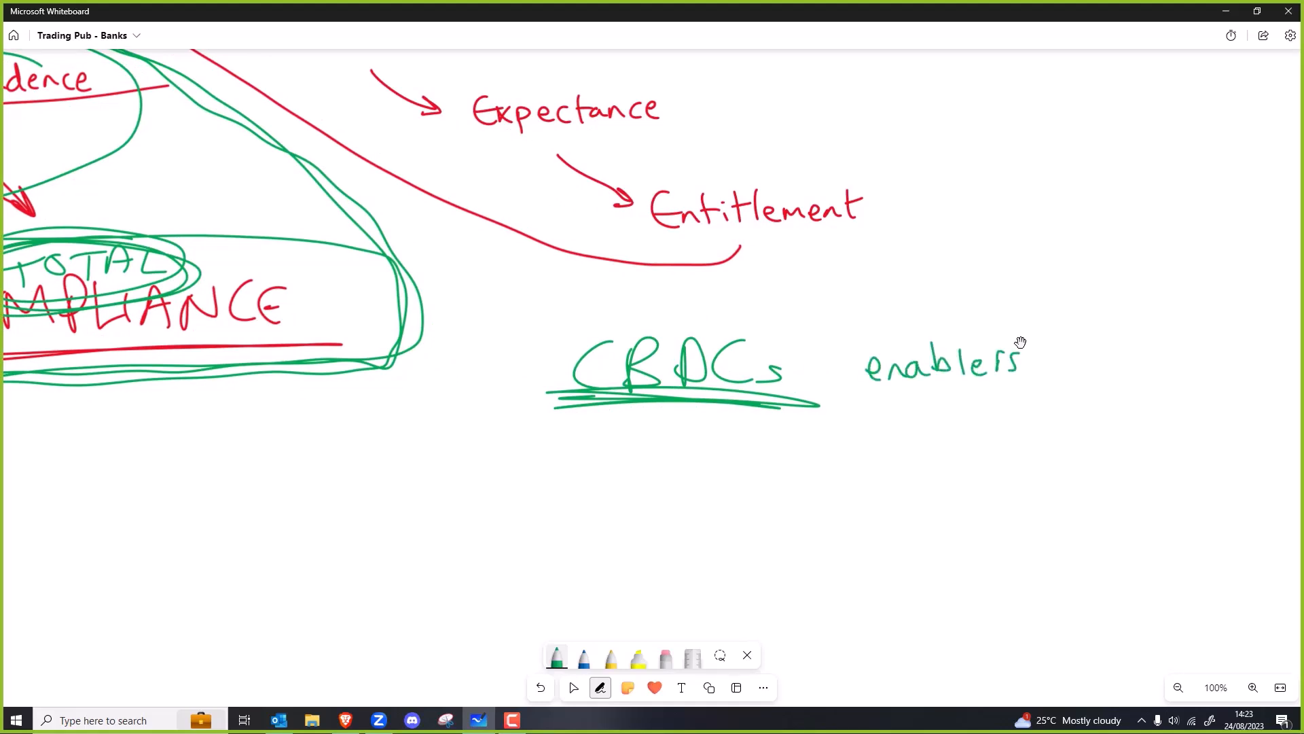
Step: Underline 'enablers' and write 'Climate lock downs' under CBDCs in green
{"action": "left_click_drag", "start_coordinate": [874, 389], "coordinate": [1007, 386]}
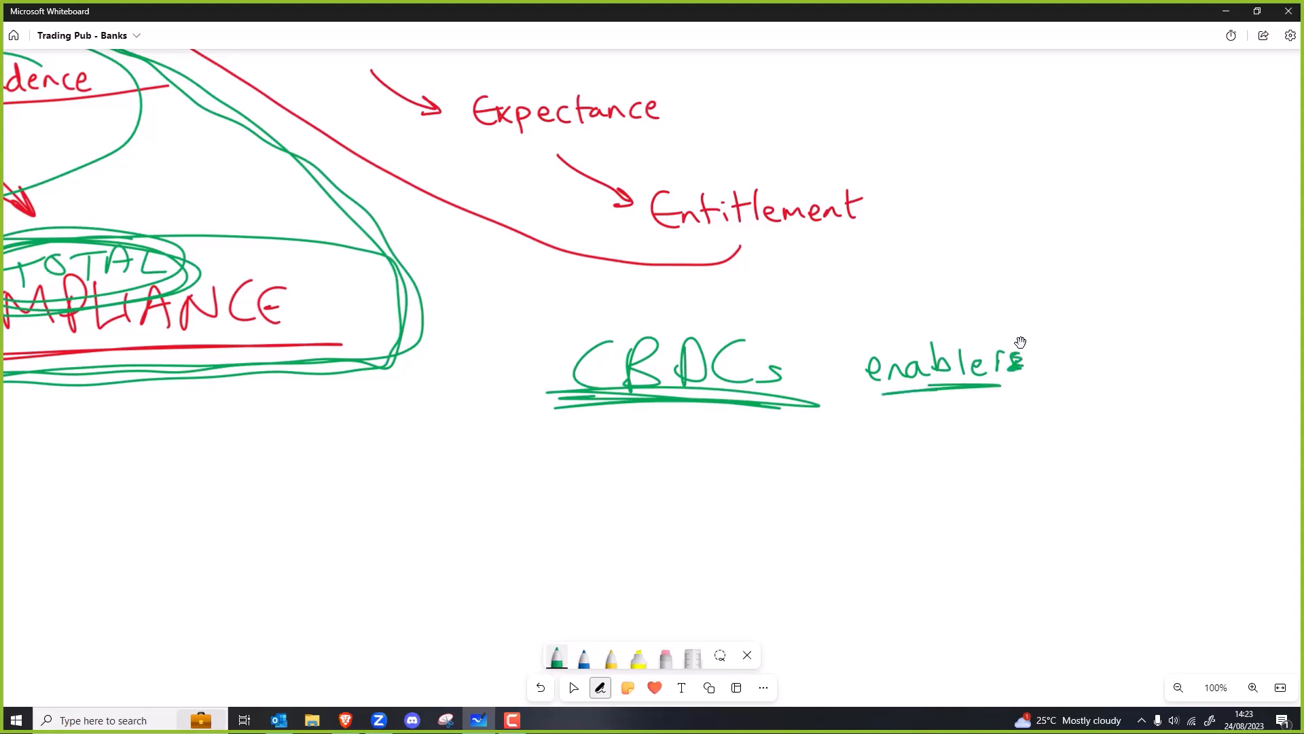
{"action": "left_click_drag", "start_coordinate": [590, 490], "coordinate": [566, 536]}
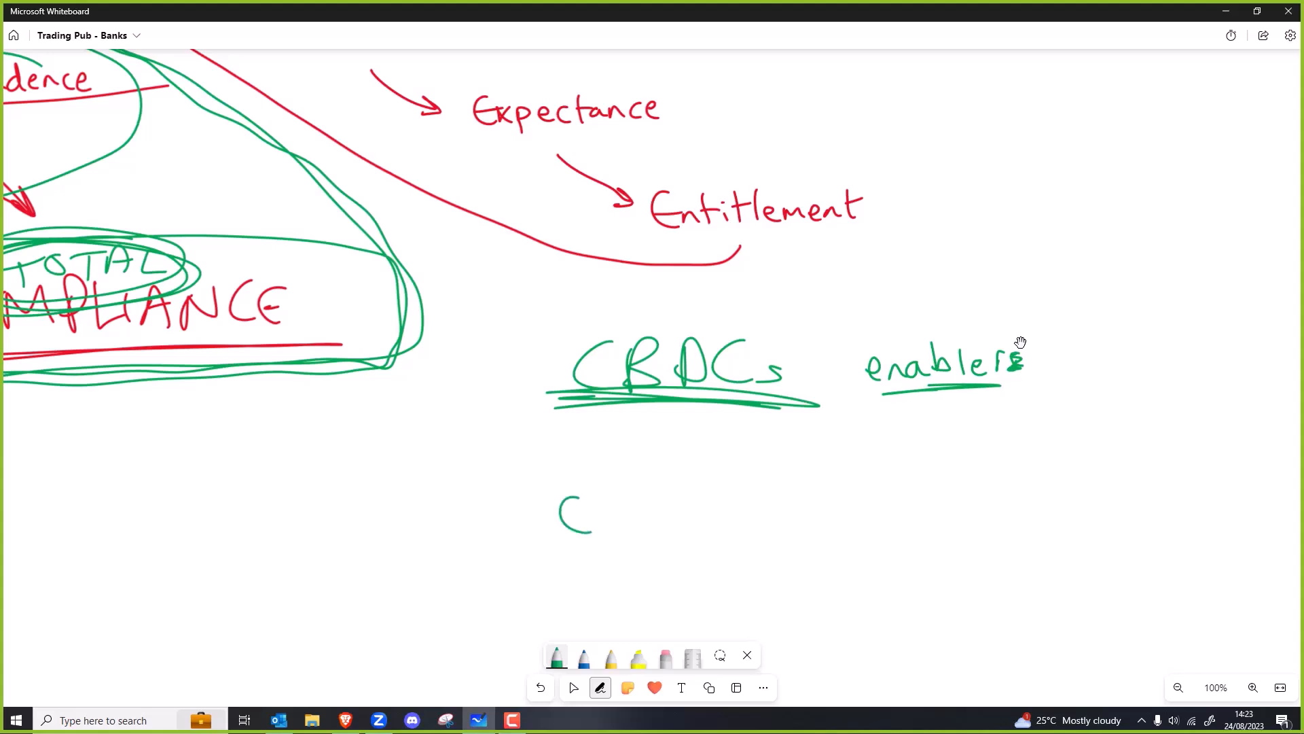
{"action": "left_click_drag", "start_coordinate": [574, 515], "coordinate": [681, 515]}
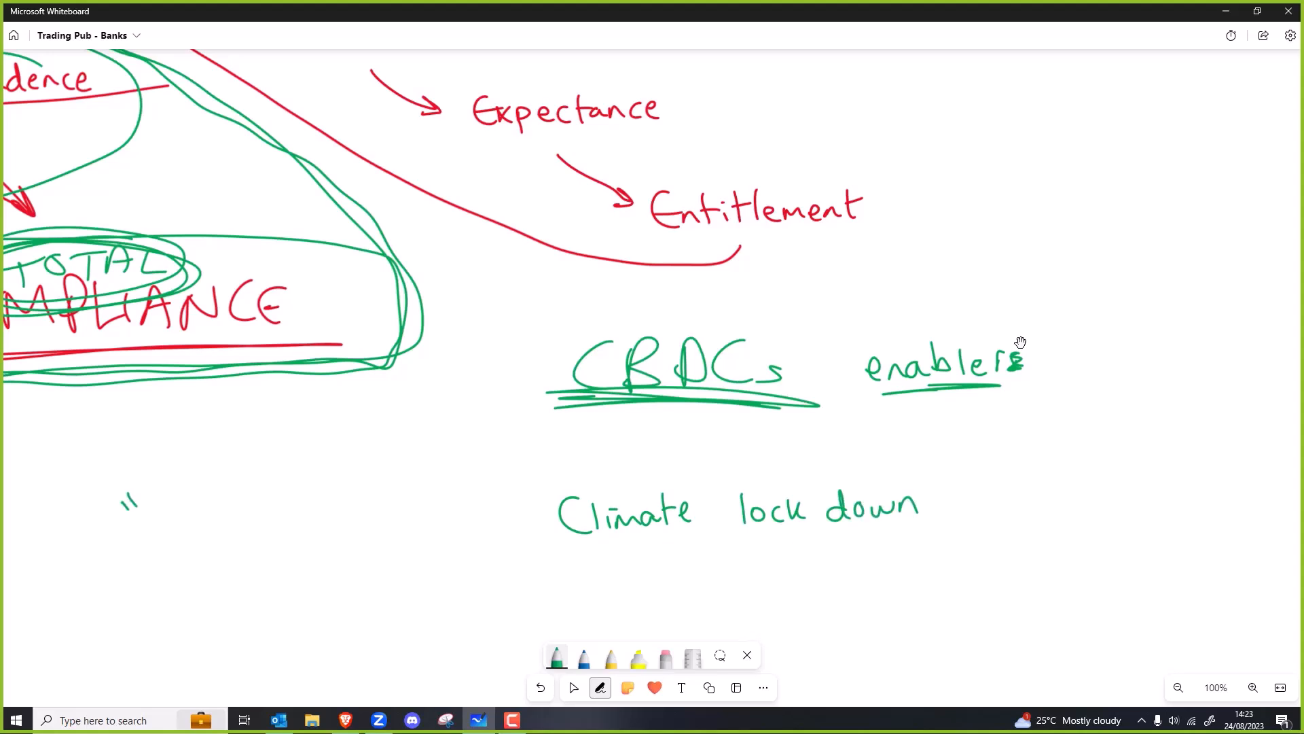
Step: Add a 'Modern day China' quote on the left, and list UBI and Carbon/social C.S
{"action": "left_click_drag", "start_coordinate": [145, 507], "coordinate": [241, 503]}
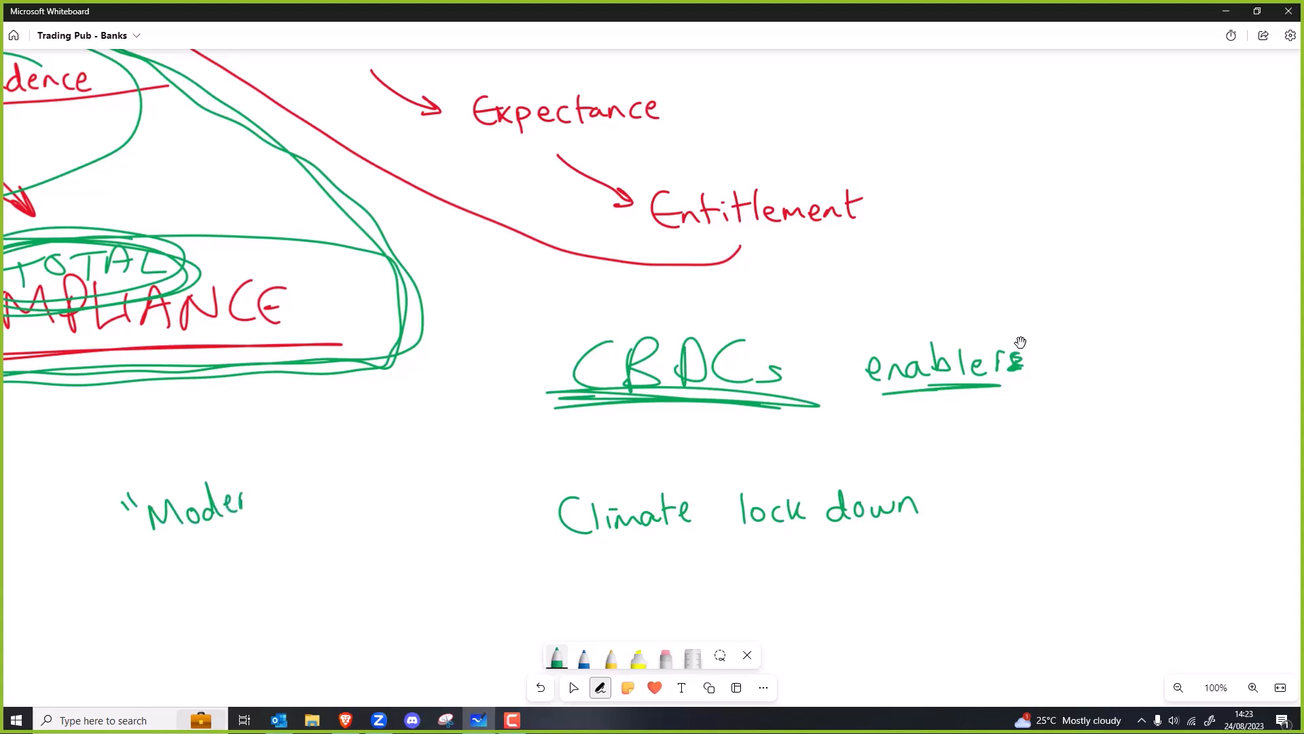
{"action": "left_click_drag", "start_coordinate": [233, 499], "coordinate": [207, 574]}
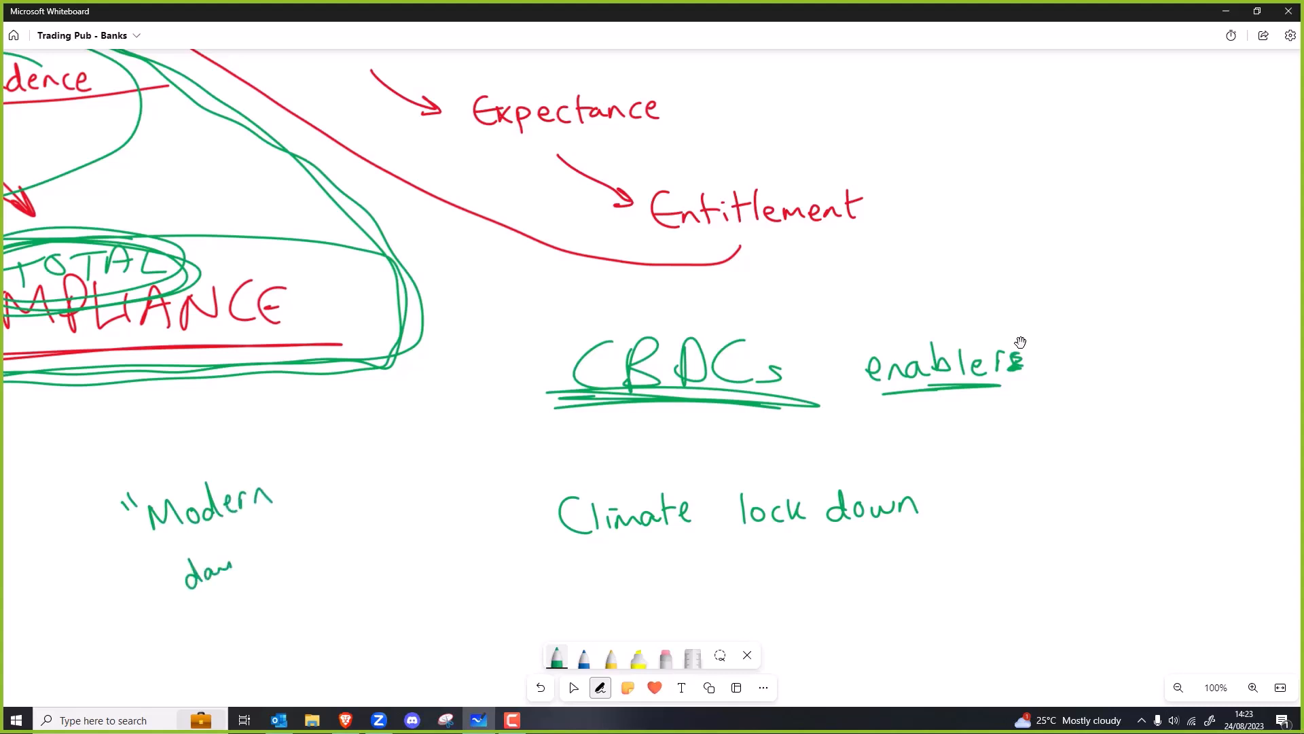
{"action": "left_click_drag", "start_coordinate": [224, 616], "coordinate": [300, 615]}
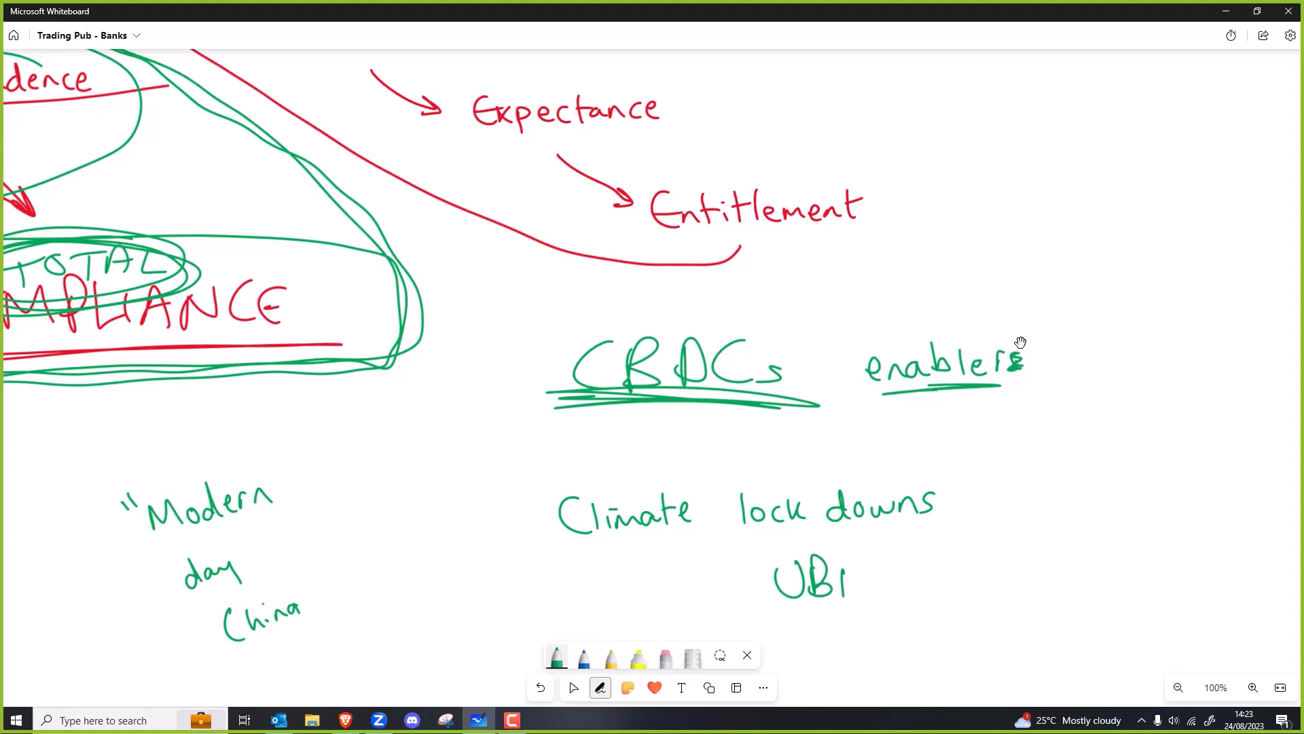
{"action": "left_click_drag", "start_coordinate": [869, 632], "coordinate": [911, 653]}
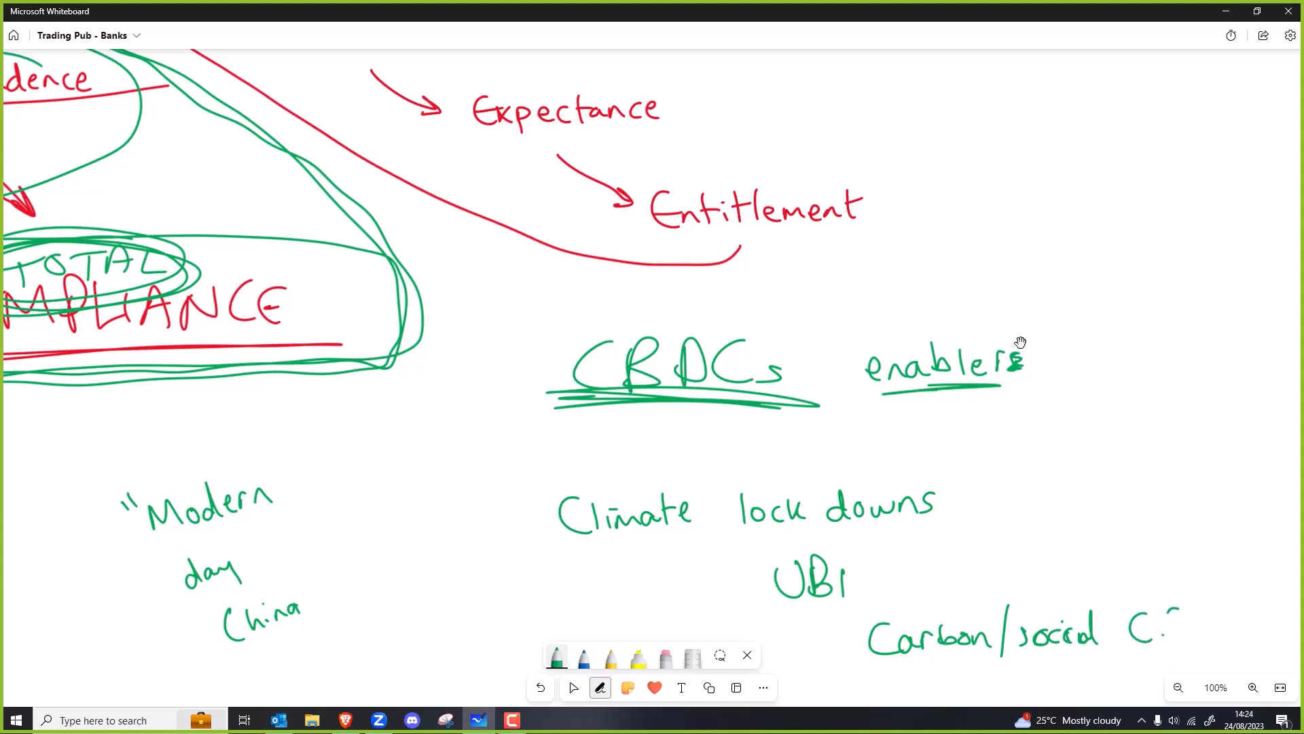
{"action": "left_click_drag", "start_coordinate": [1160, 619], "coordinate": [1182, 645]}
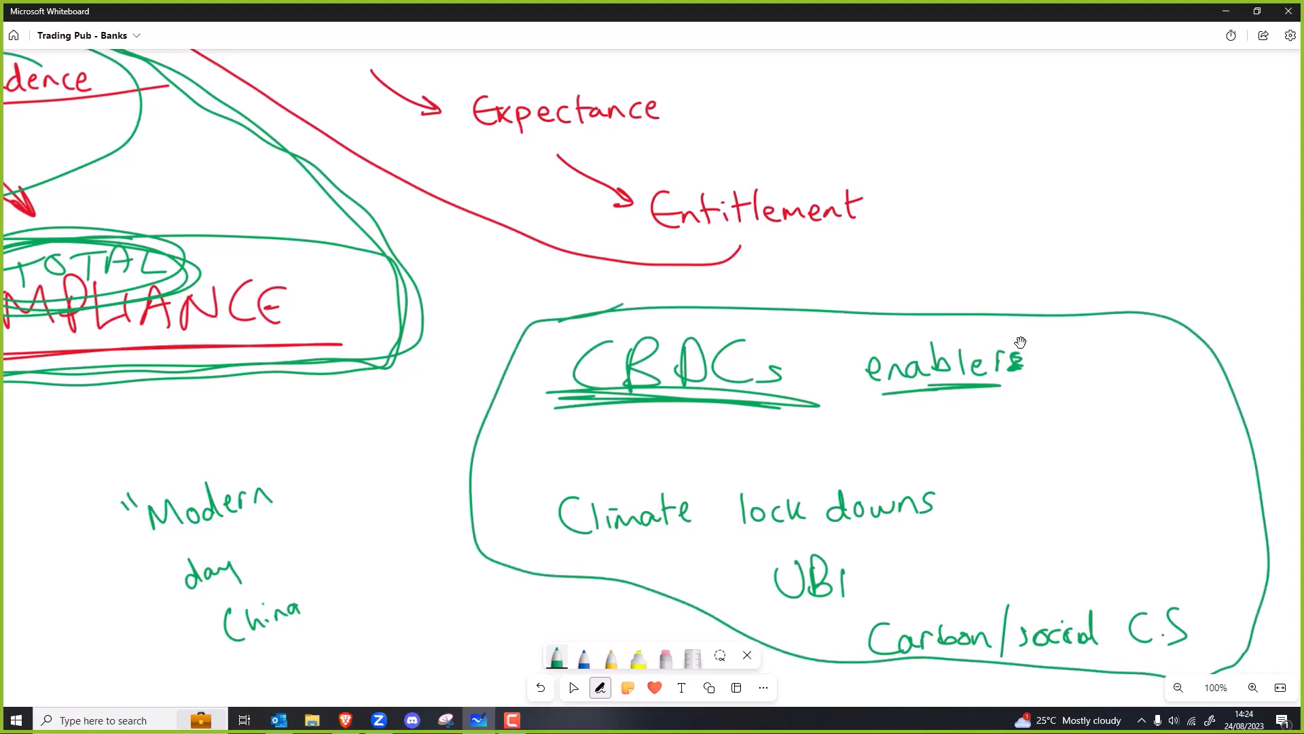
{"action": "left_click", "coordinate": [574, 687]}
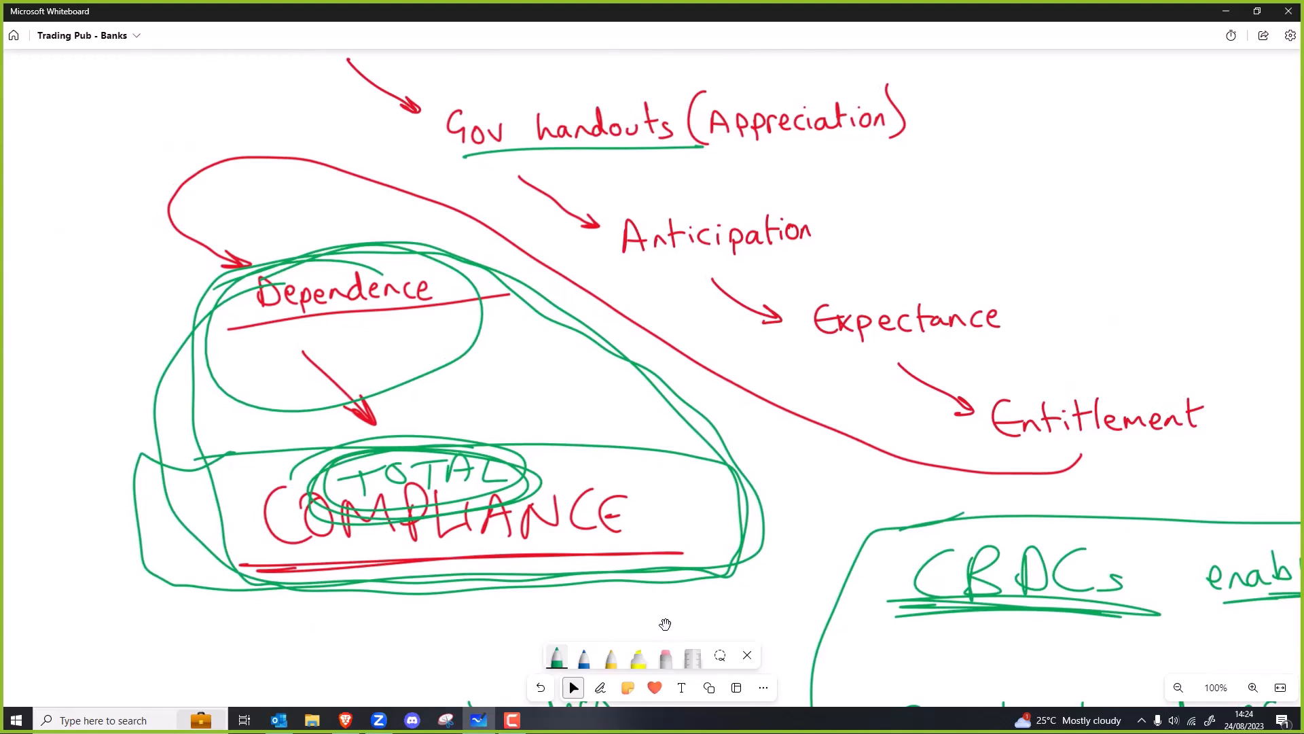
{"action": "mouse_move", "coordinate": [659, 611]}
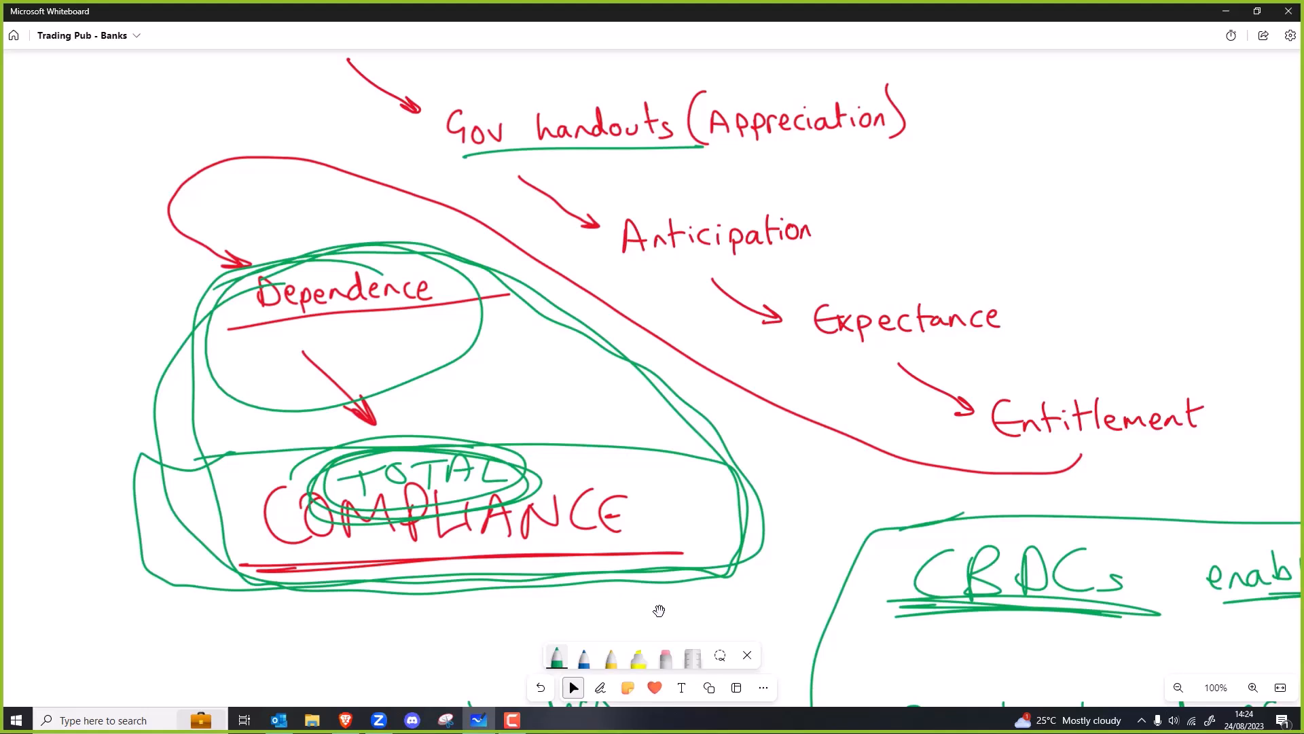
{"action": "mouse_move", "coordinate": [602, 400]}
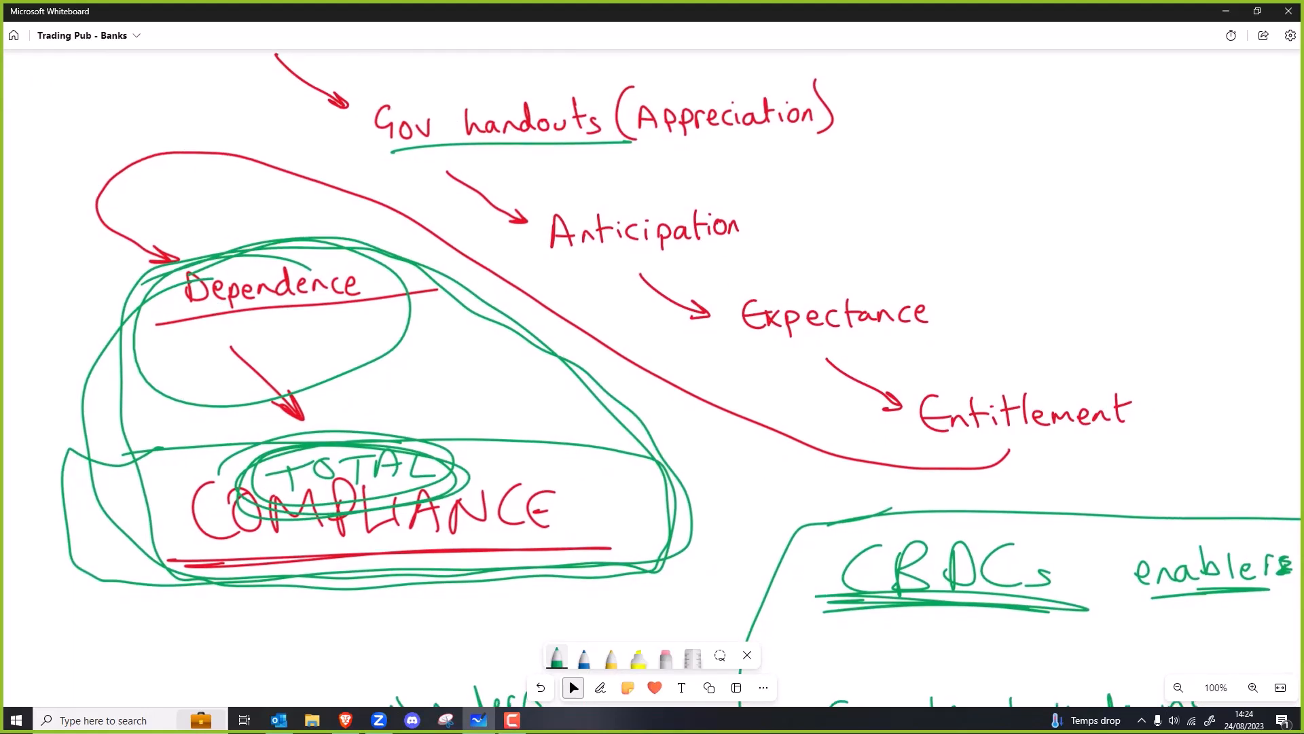
{"action": "left_click", "coordinate": [600, 688]}
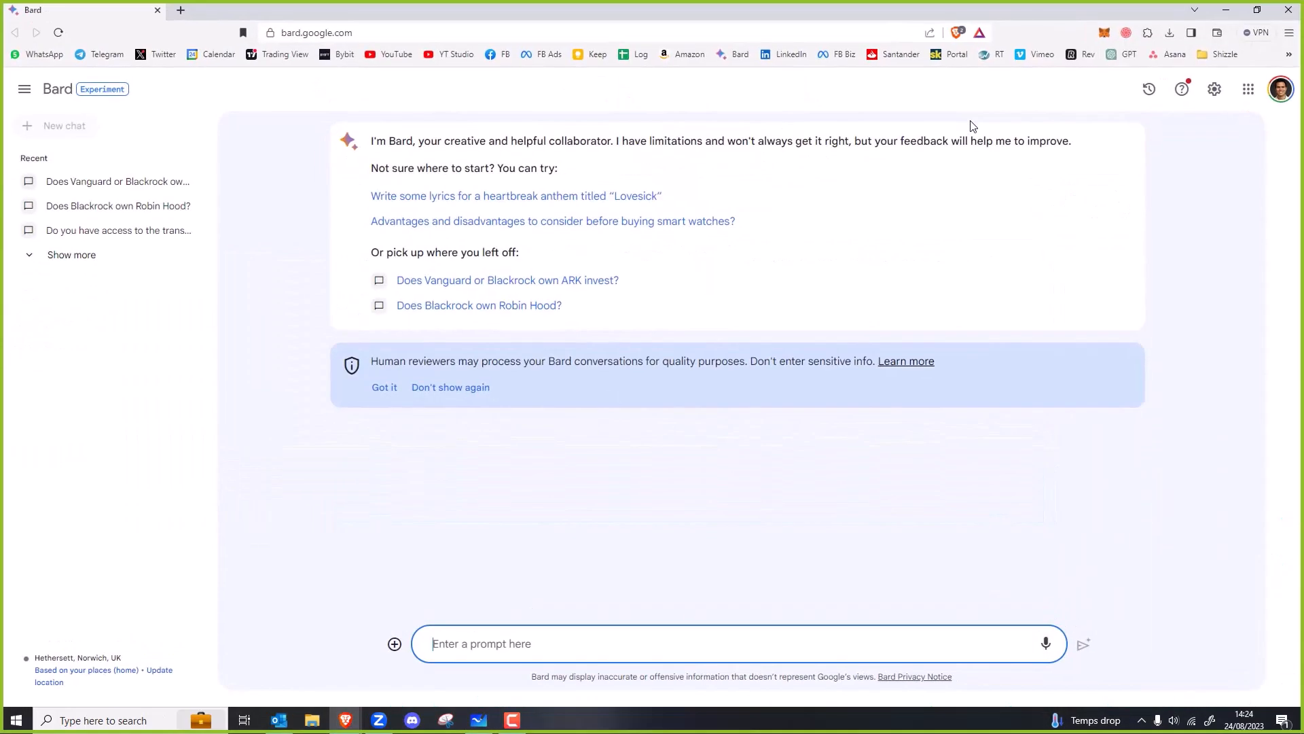
Step: Ask Bard how many farms the Dutch government has bought since 2022
{"action": "type", "text": "How many"}
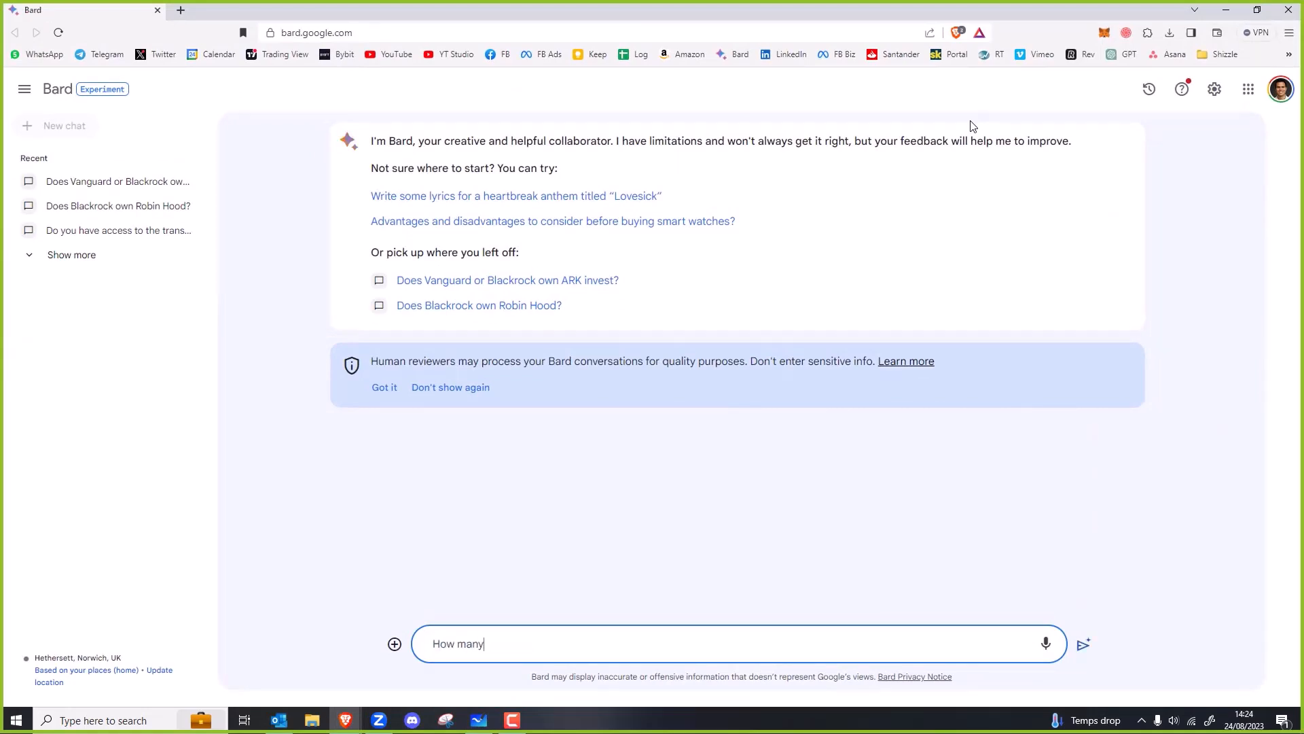
{"action": "type", "text": "farms have the"}
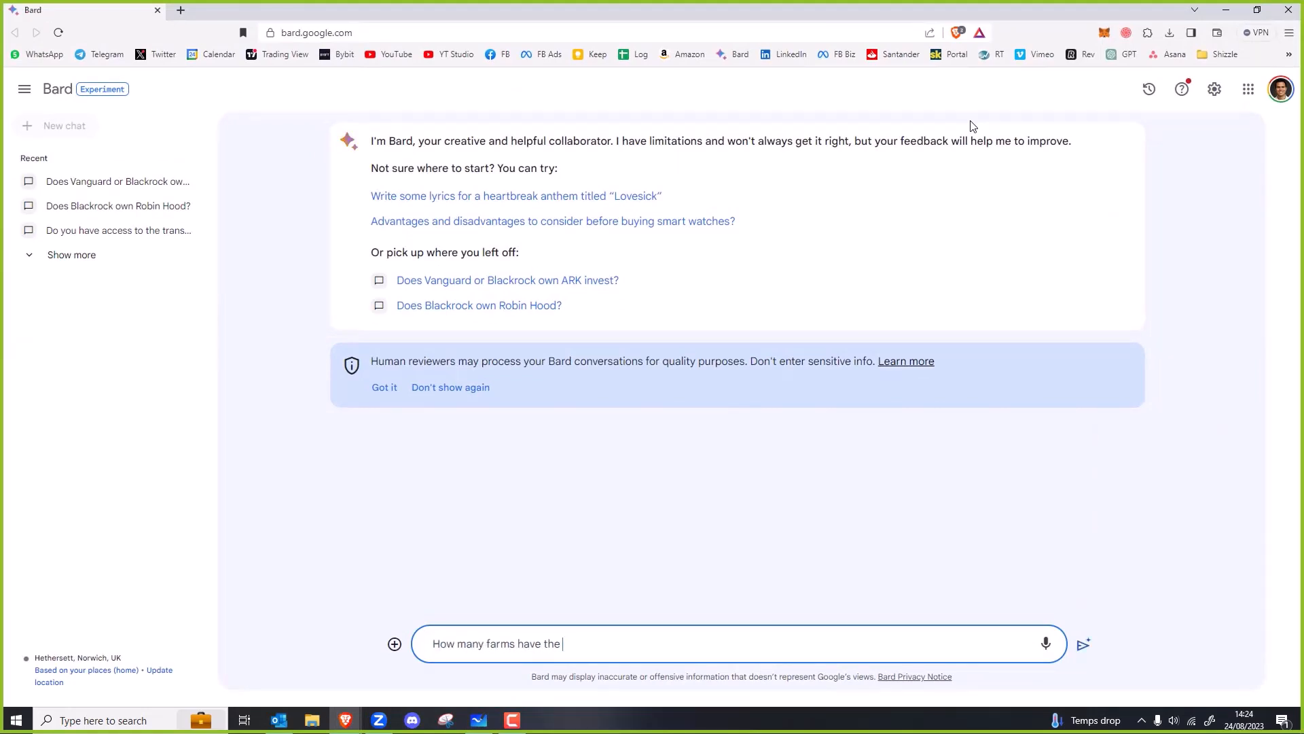
{"action": "type", "text": "Dutch govern"}
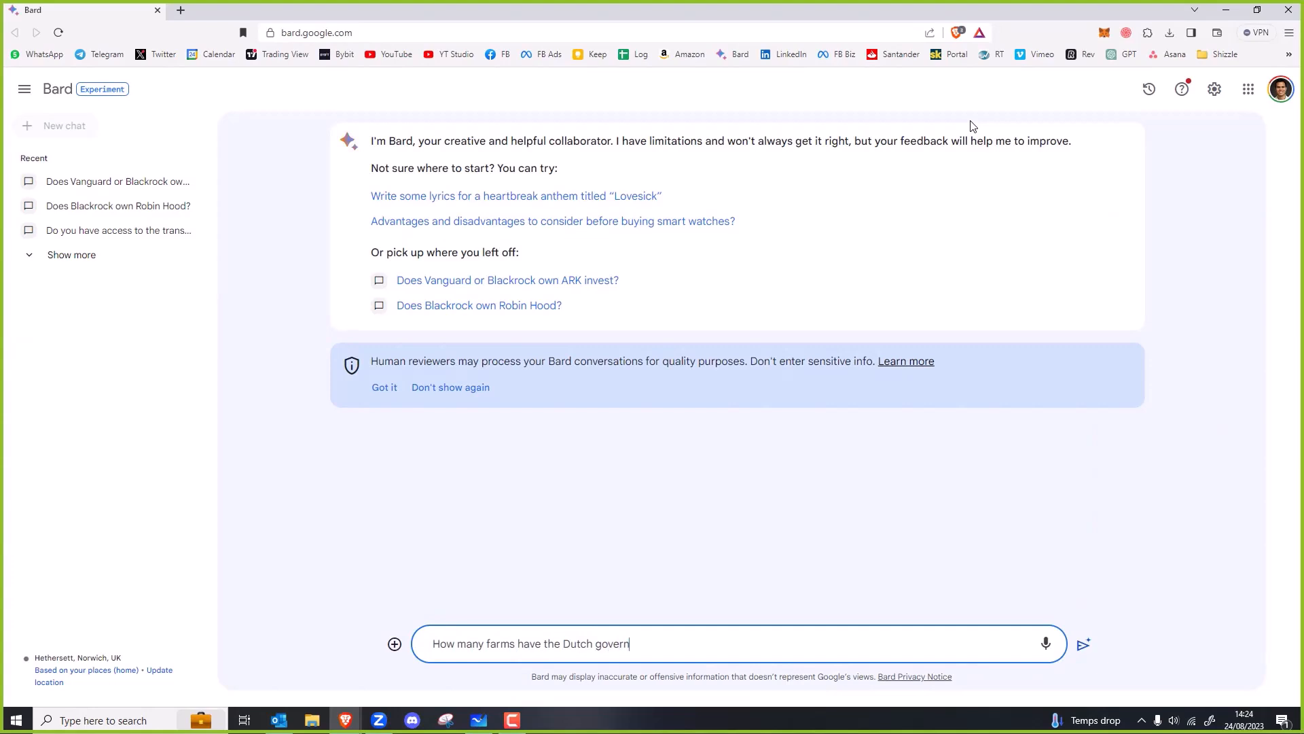
{"action": "type", "text": "ment bought"}
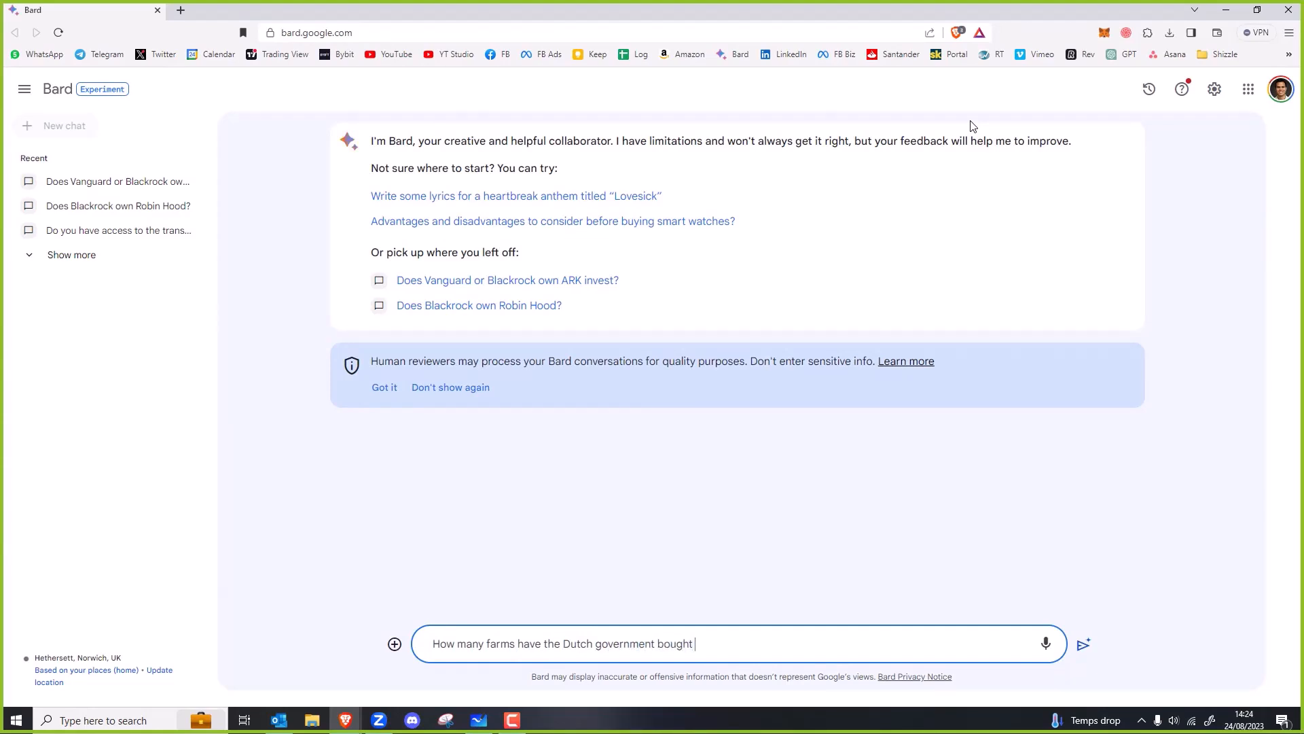
{"action": "type", "text": "since 20"}
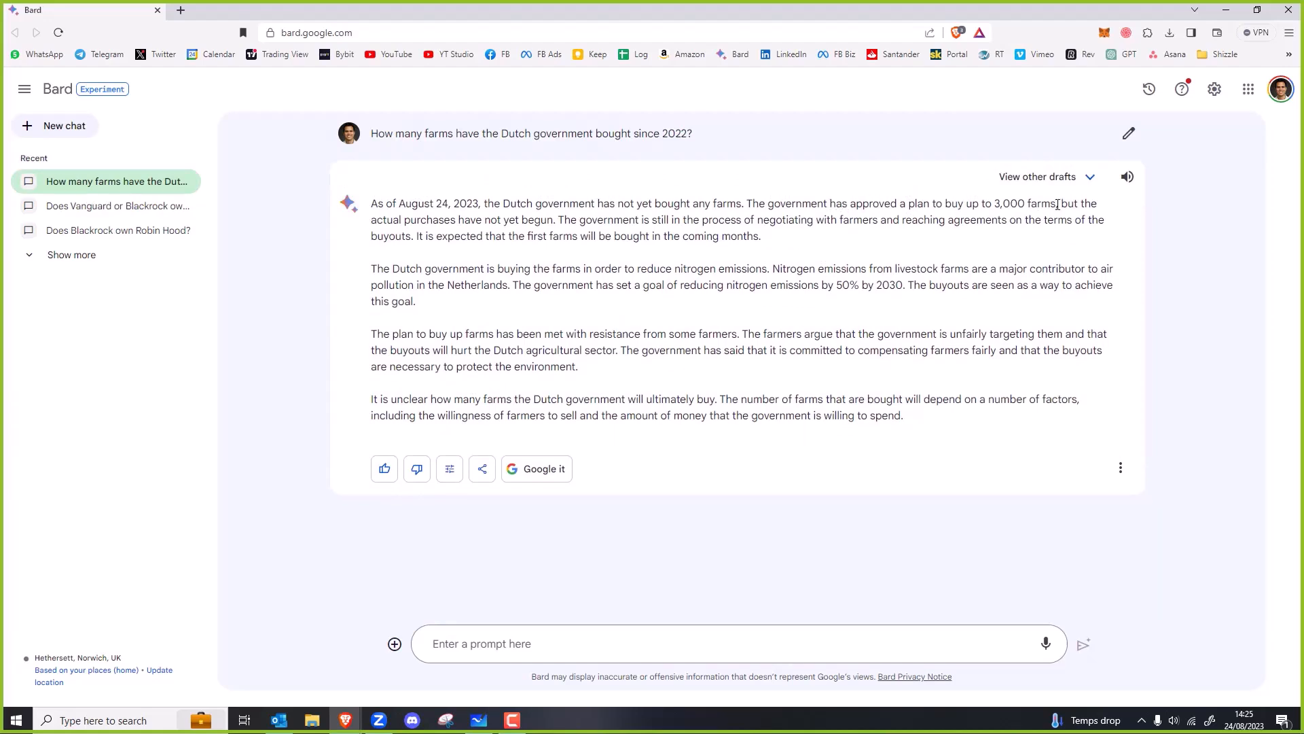
Step: Highlight the 3,000-farm plan and negotiation lines, and rerun the question as a Google search
{"action": "left_click_drag", "start_coordinate": [850, 203], "coordinate": [1058, 203]}
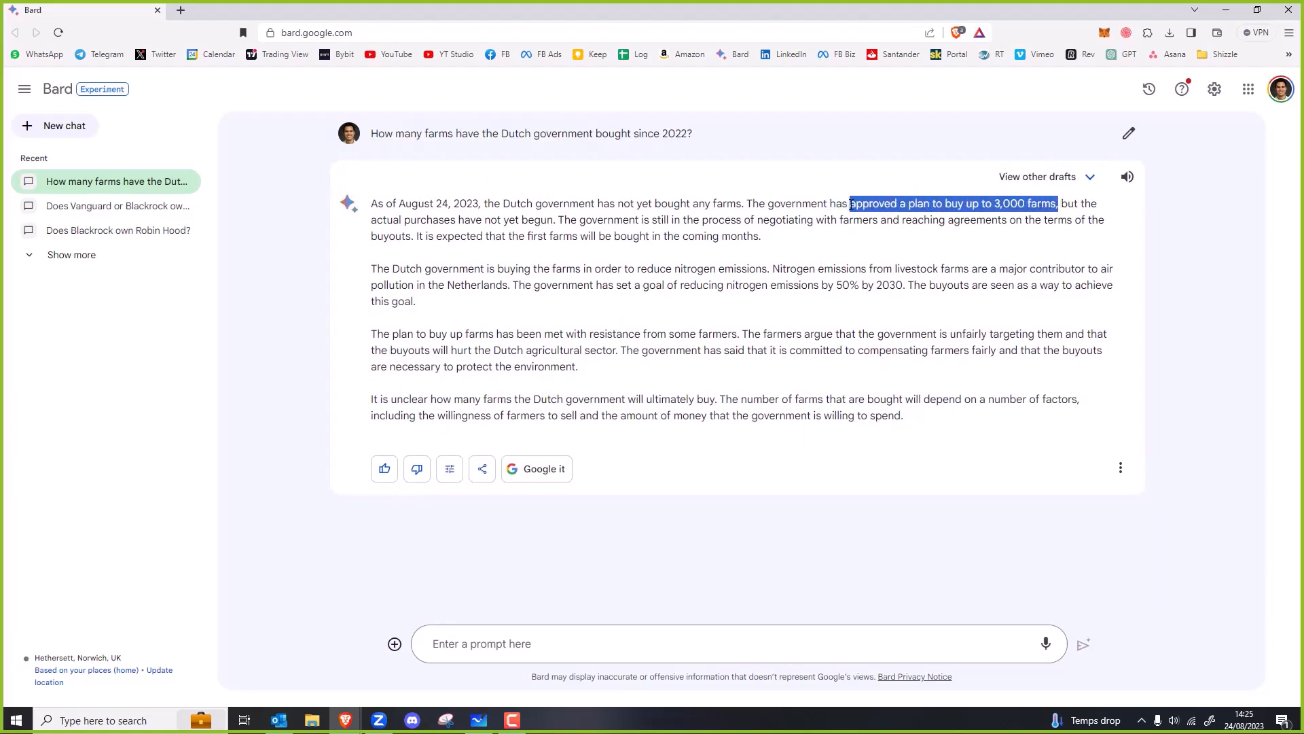
{"action": "left_click", "coordinate": [945, 244]}
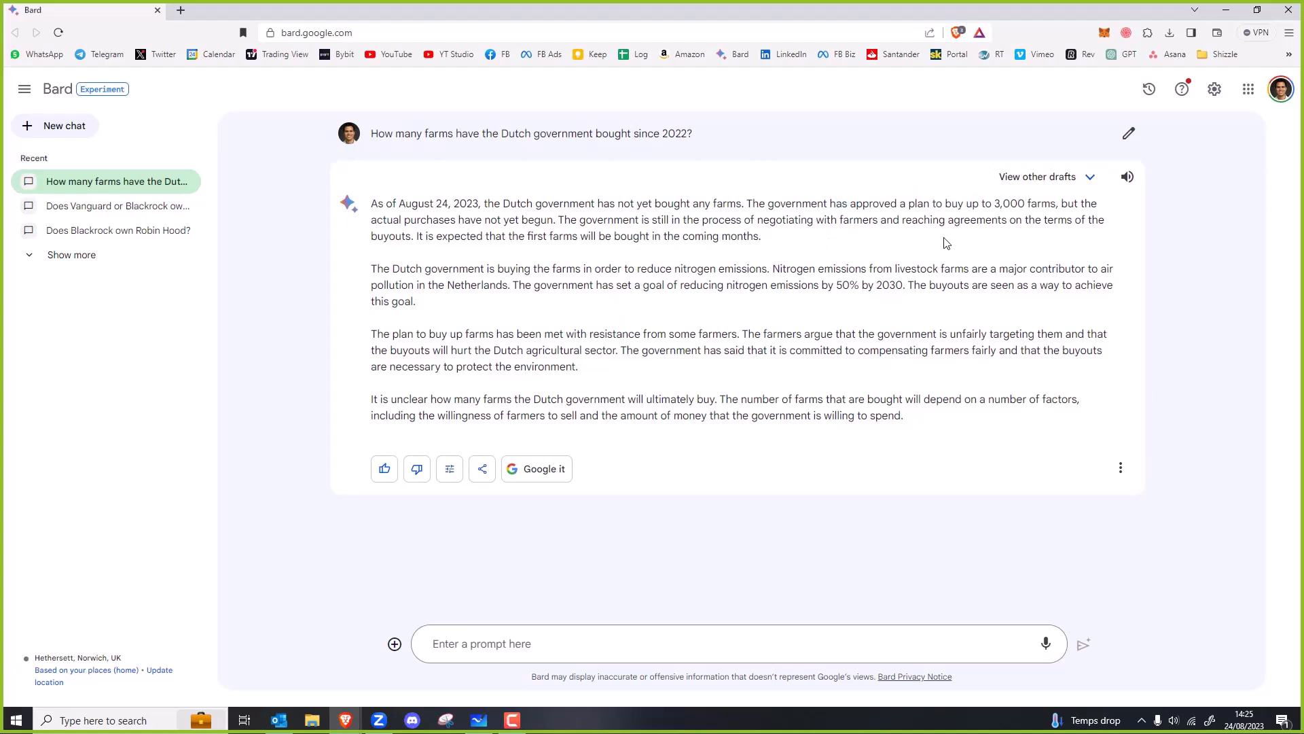
{"action": "mouse_move", "coordinate": [442, 252]}
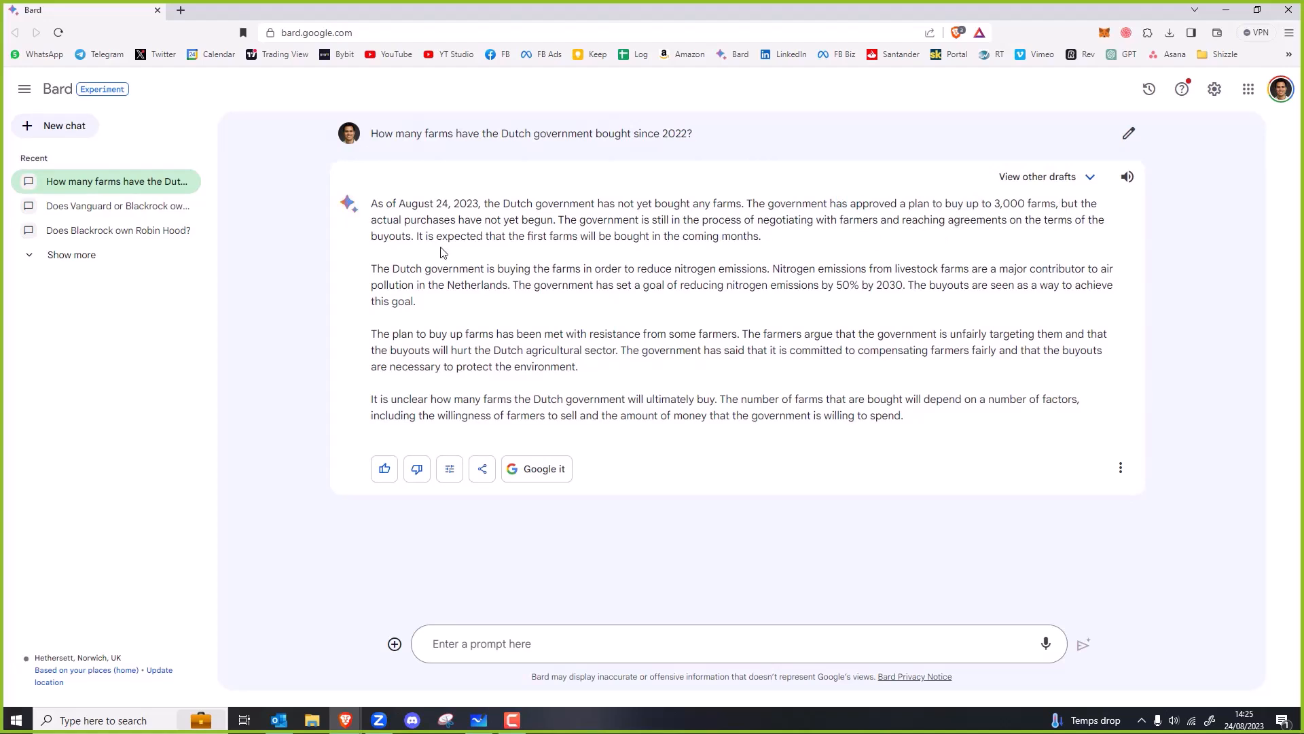
{"action": "left_click_drag", "start_coordinate": [570, 220], "coordinate": [680, 236]}
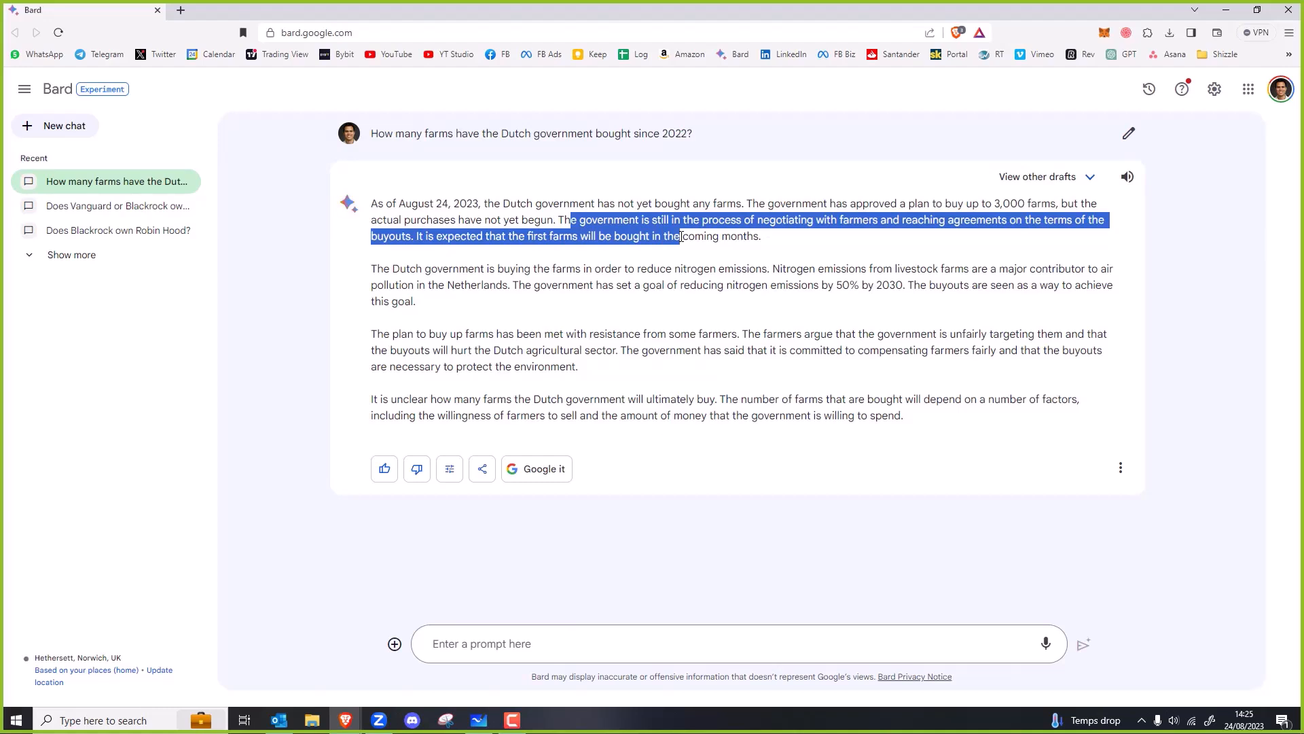
{"action": "left_click", "coordinate": [591, 265]}
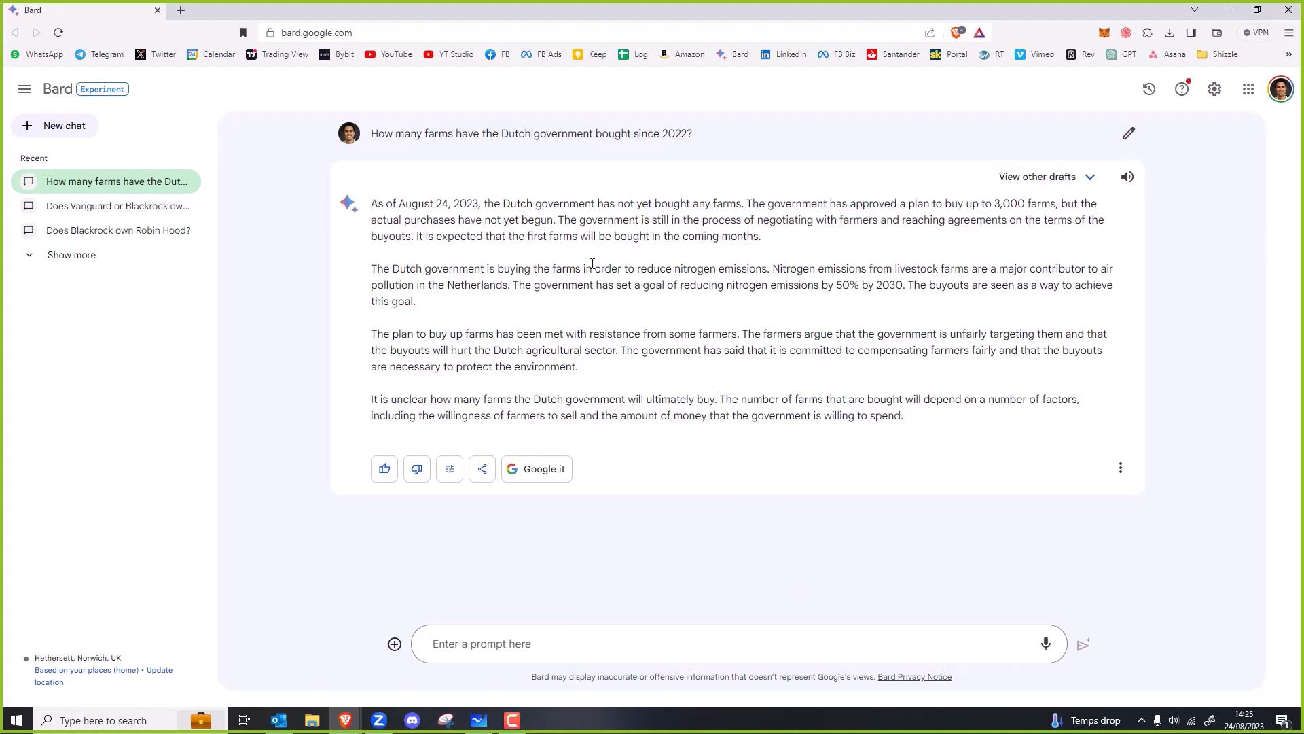
{"action": "left_click_drag", "start_coordinate": [982, 204], "coordinate": [1097, 204]}
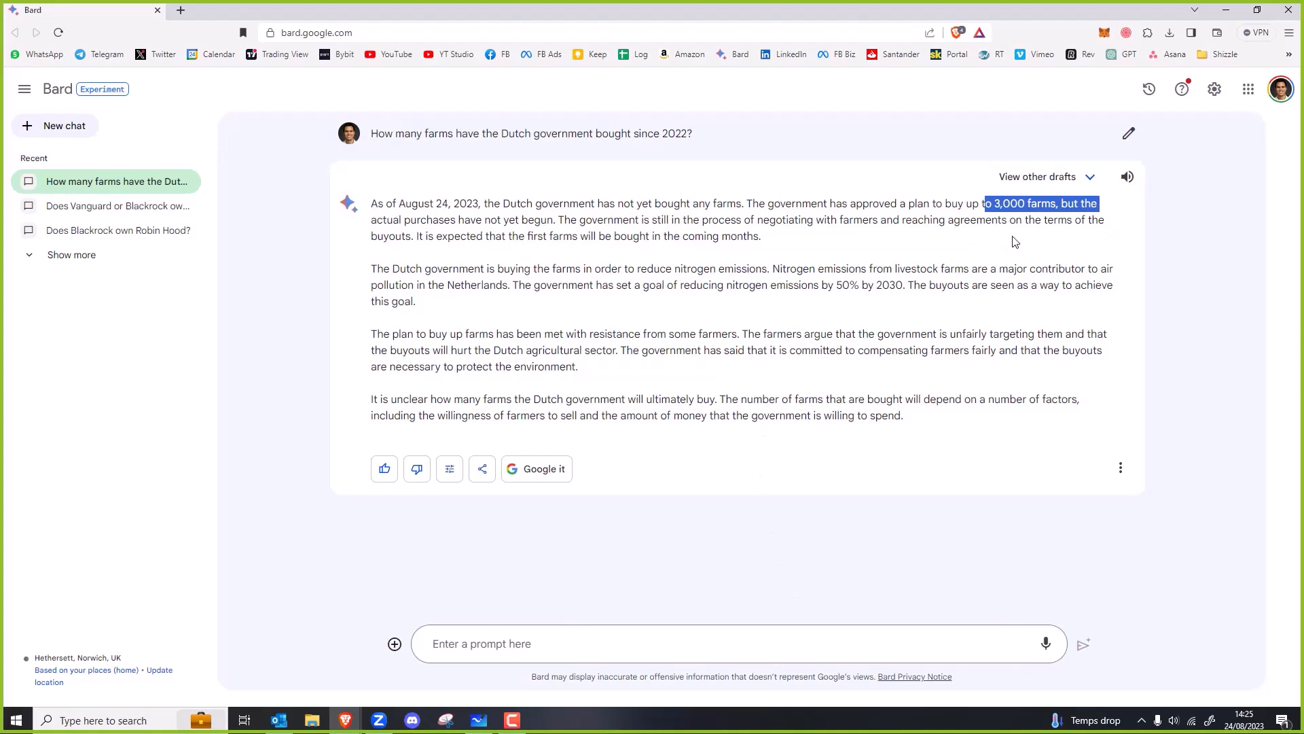
{"action": "triple_click", "coordinate": [530, 133]}
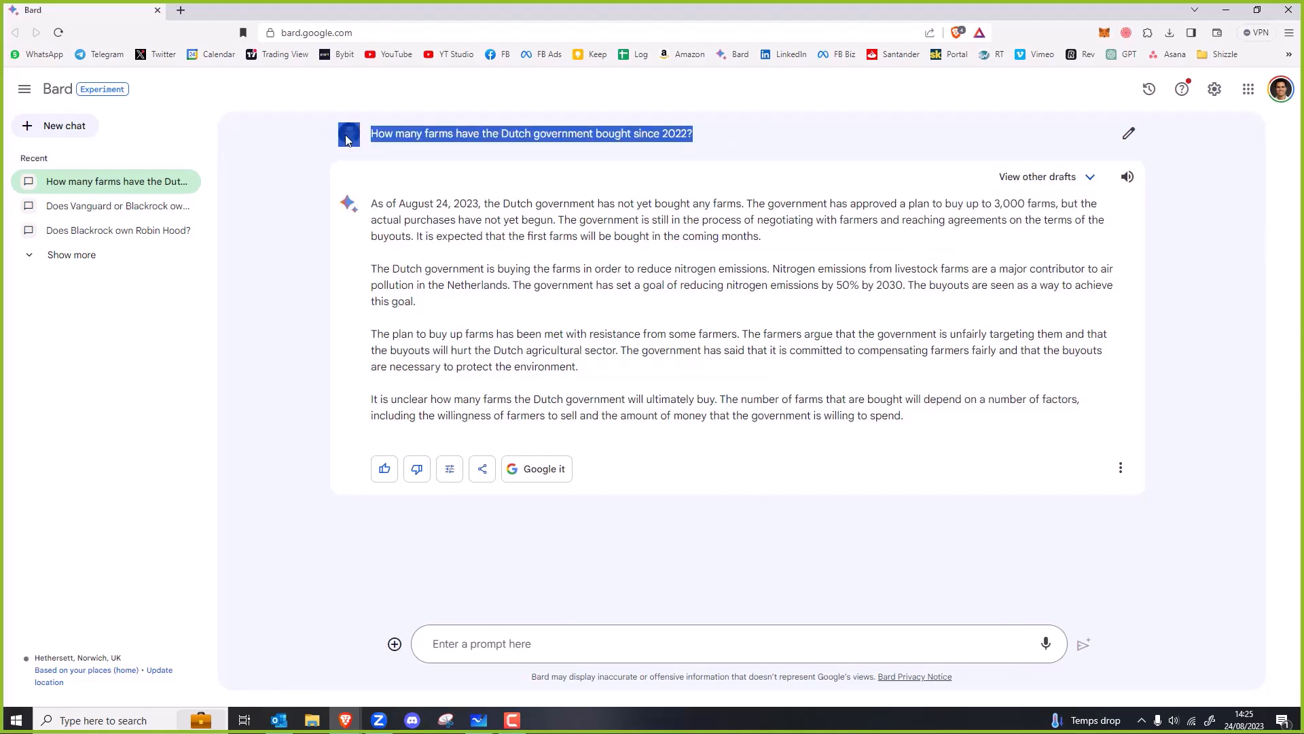
{"action": "left_click", "coordinate": [180, 10]}
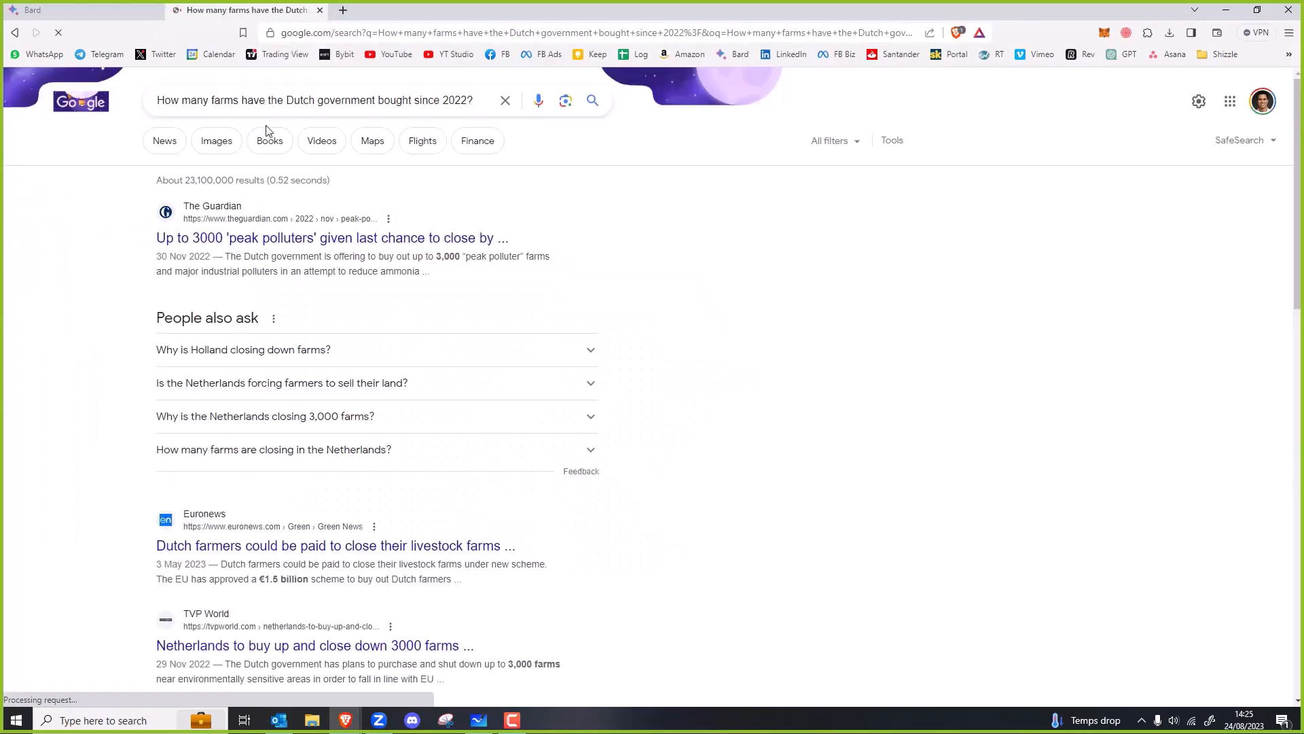
{"action": "mouse_move", "coordinate": [332, 238]}
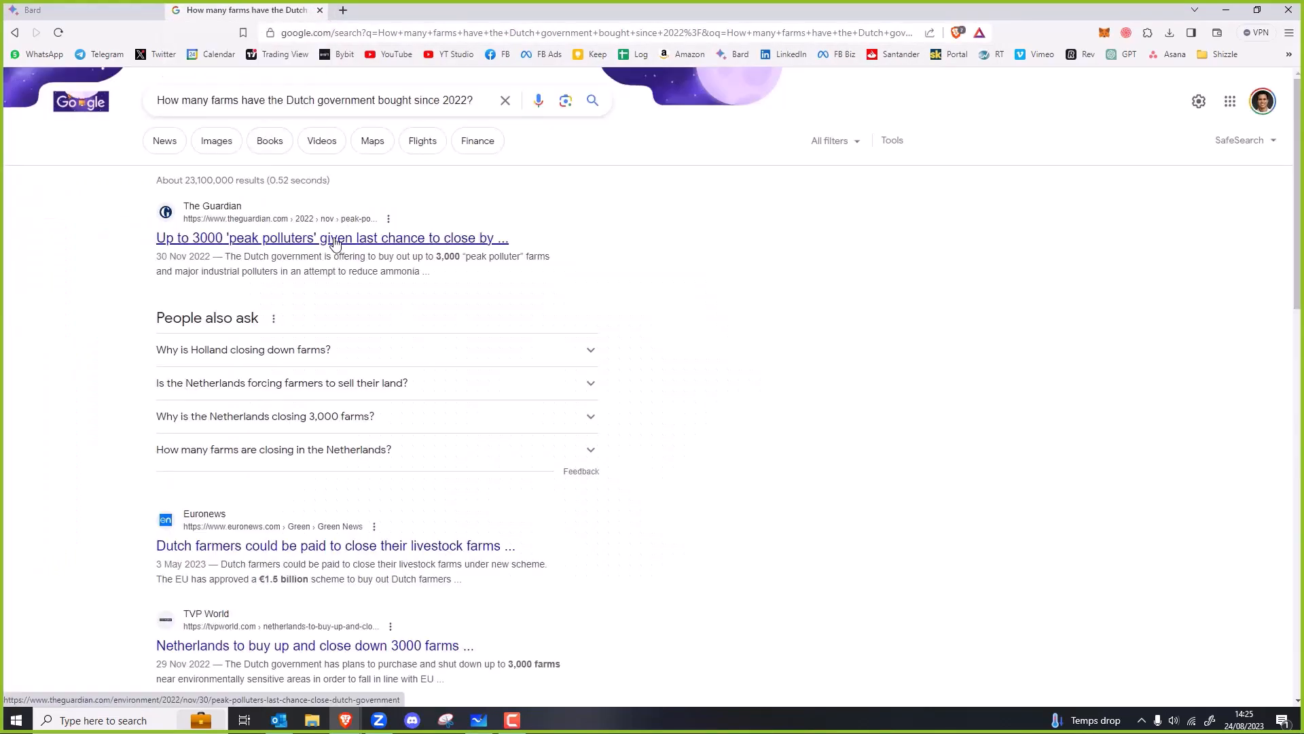
Step: Open the Guardian and TVP World farm buyout results in new tabs and view the Guardian article
{"action": "left_click", "coordinate": [331, 237]}
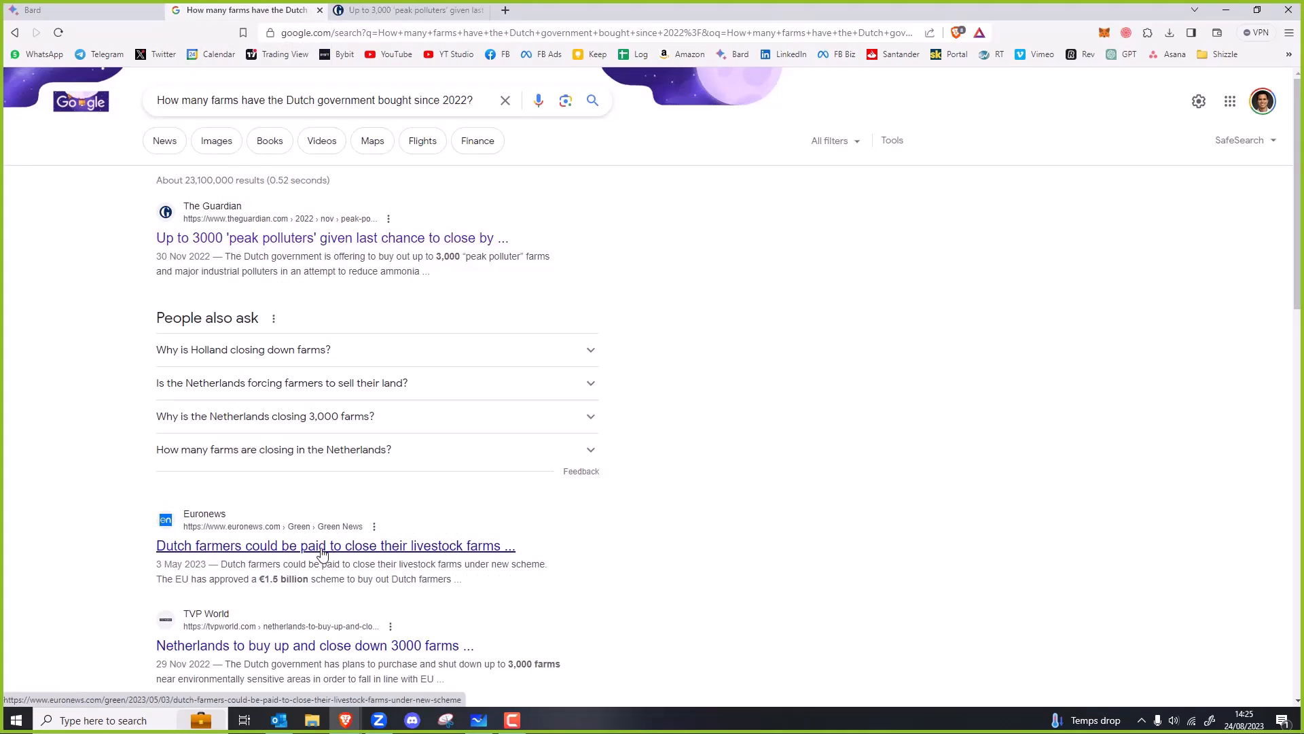
{"action": "scroll", "scroll_direction": "down", "scroll_amount": 3}
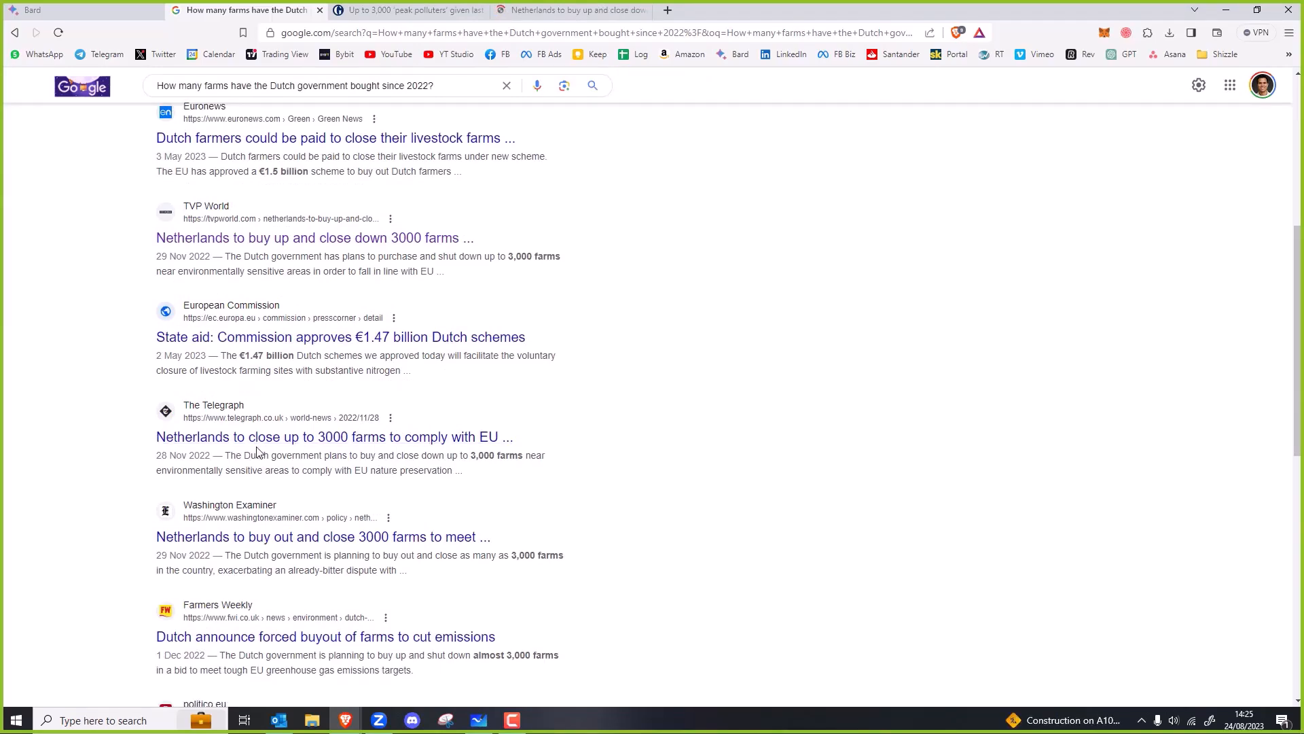
{"action": "left_click", "coordinate": [407, 11]}
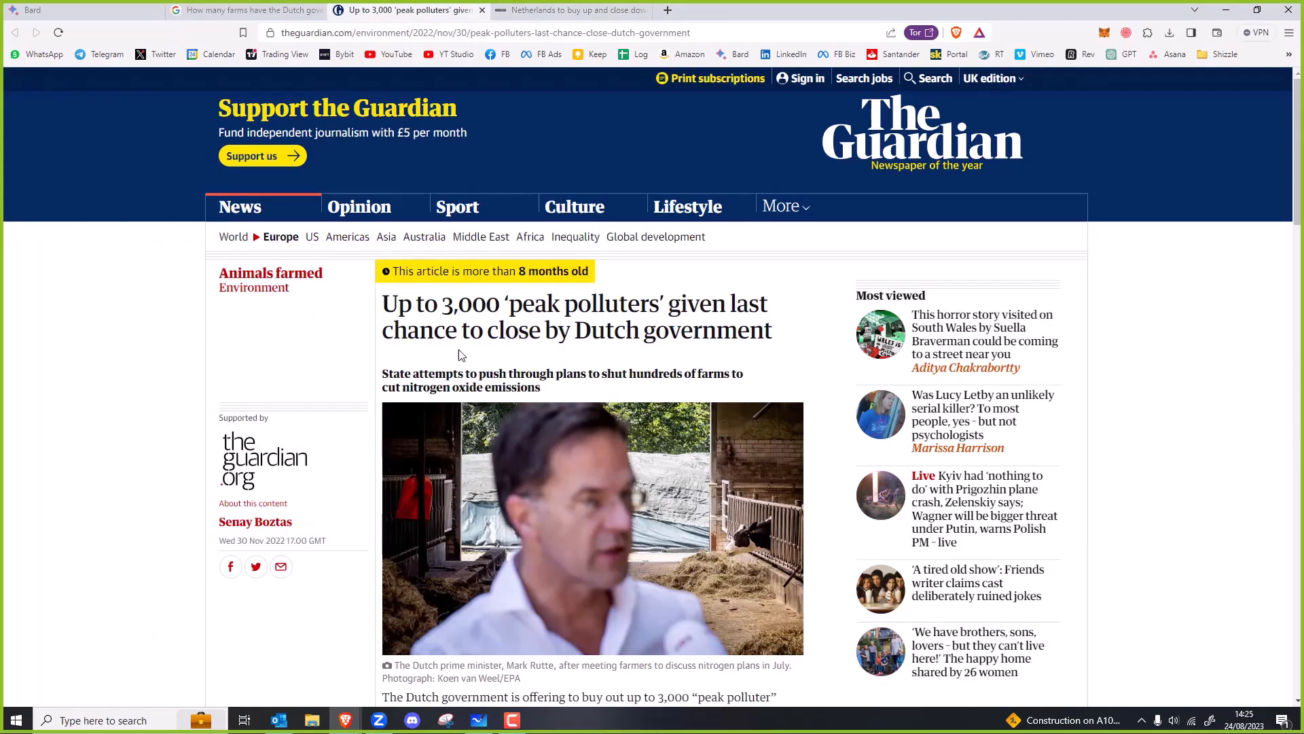
Step: Highlight the Guardian lines on shutting farms and the 2,000–3,000 peak polluters
{"action": "left_click_drag", "start_coordinate": [433, 373], "coordinate": [699, 373]}
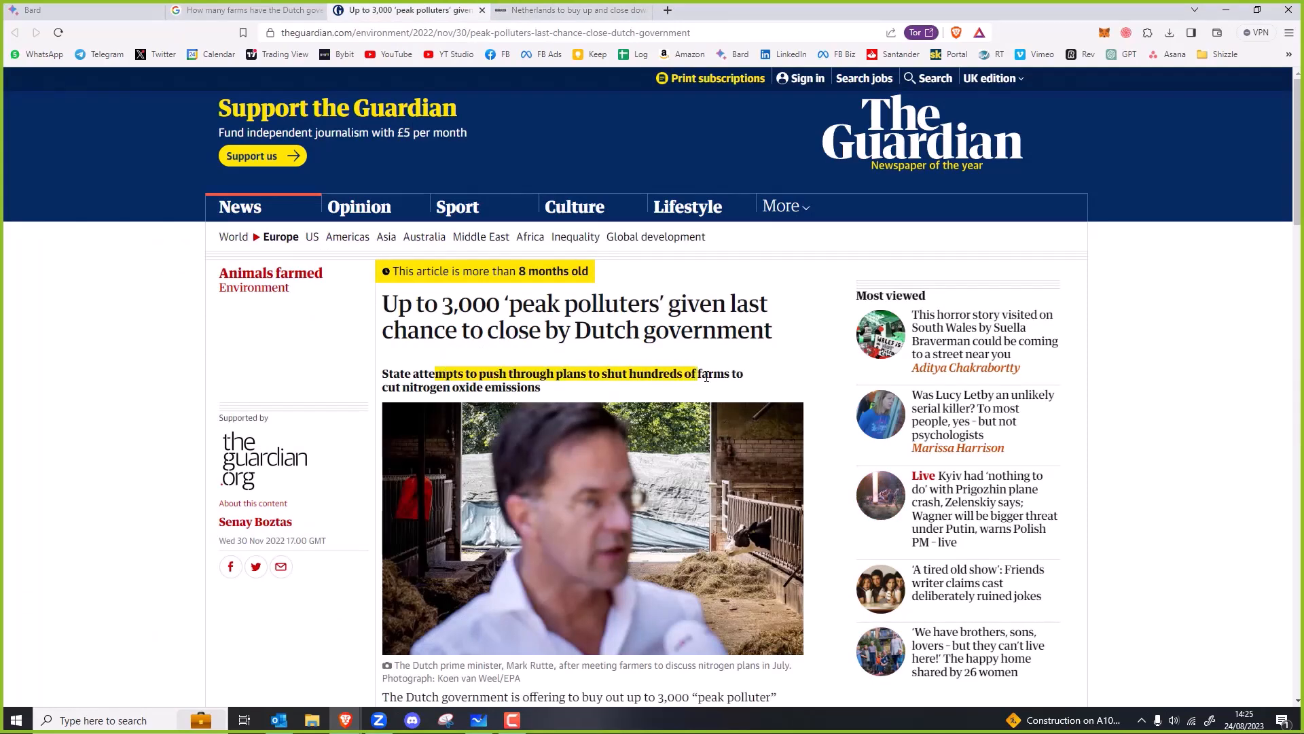
{"action": "scroll", "scroll_direction": "down", "scroll_amount": 3}
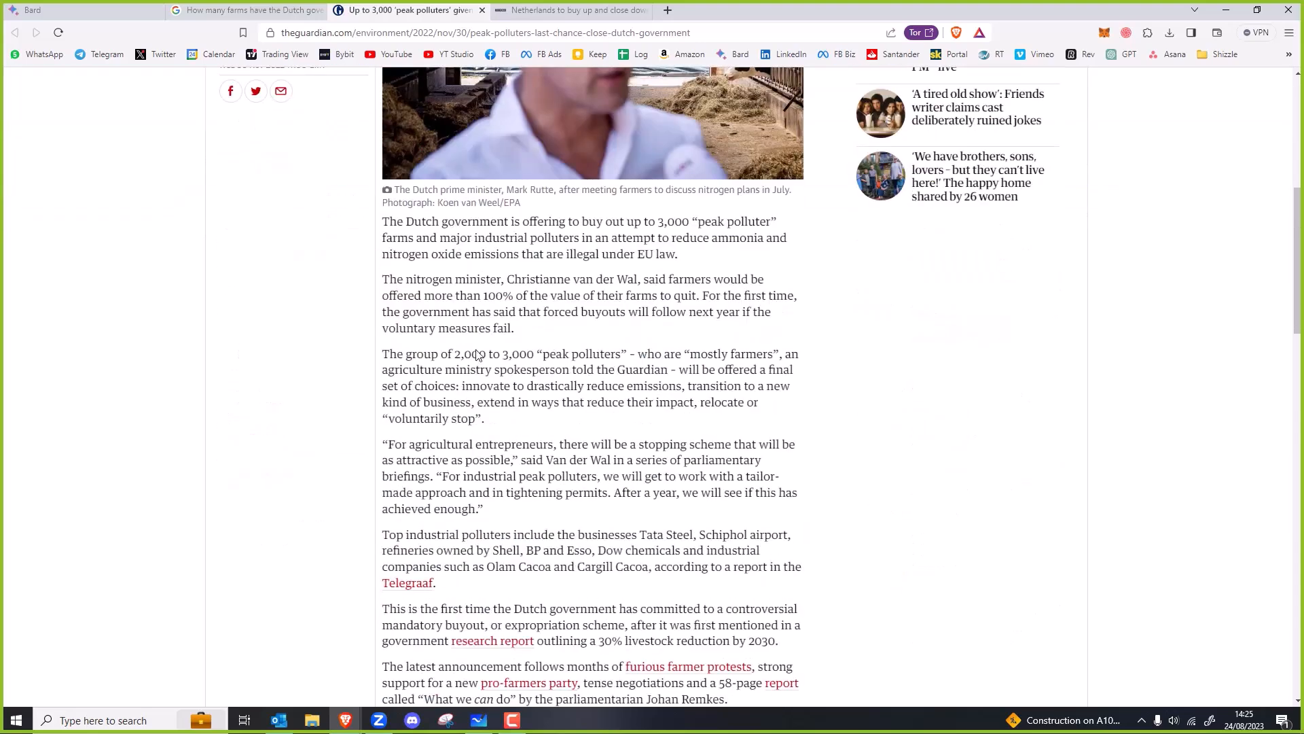
{"action": "left_click_drag", "start_coordinate": [437, 353], "coordinate": [615, 369]}
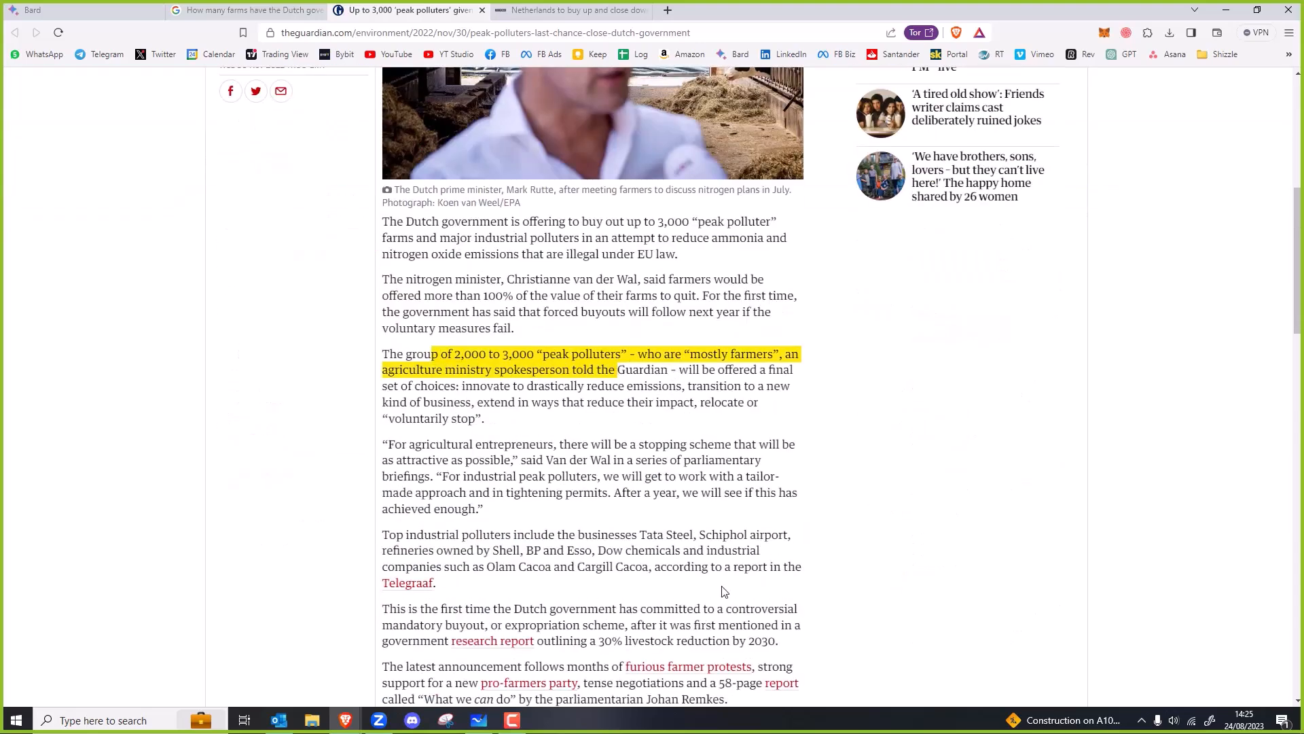
Step: Accept TVP World's privacy notice and read through its farm buyout article
{"action": "left_click", "coordinate": [572, 10]}
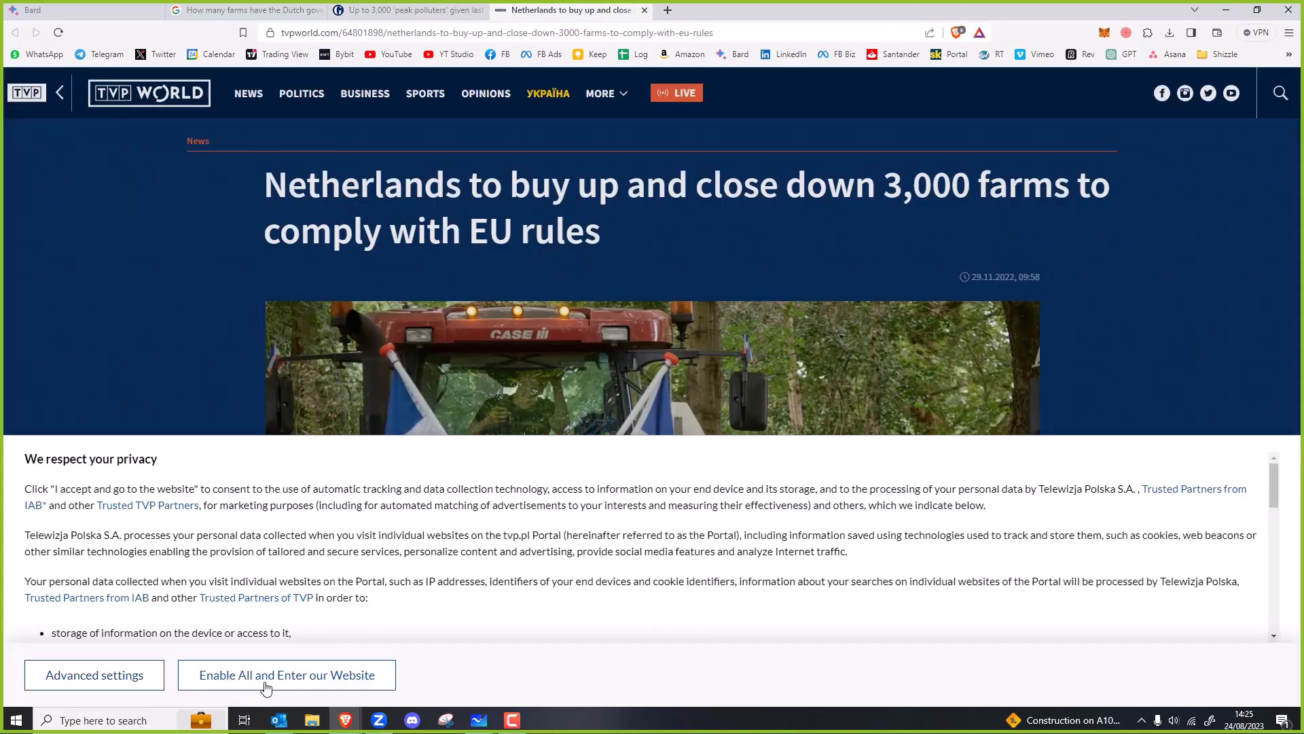
{"action": "left_click", "coordinate": [286, 674]}
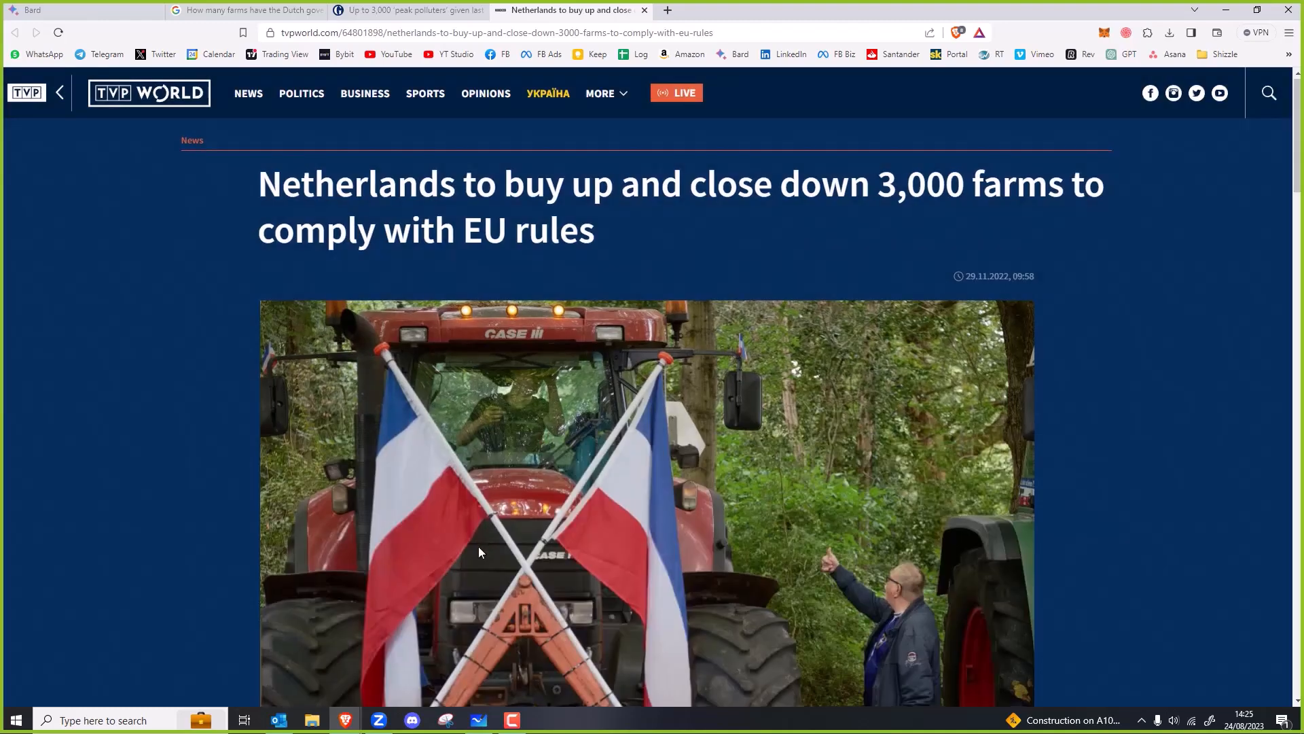
{"action": "scroll", "scroll_direction": "down", "scroll_amount": 3}
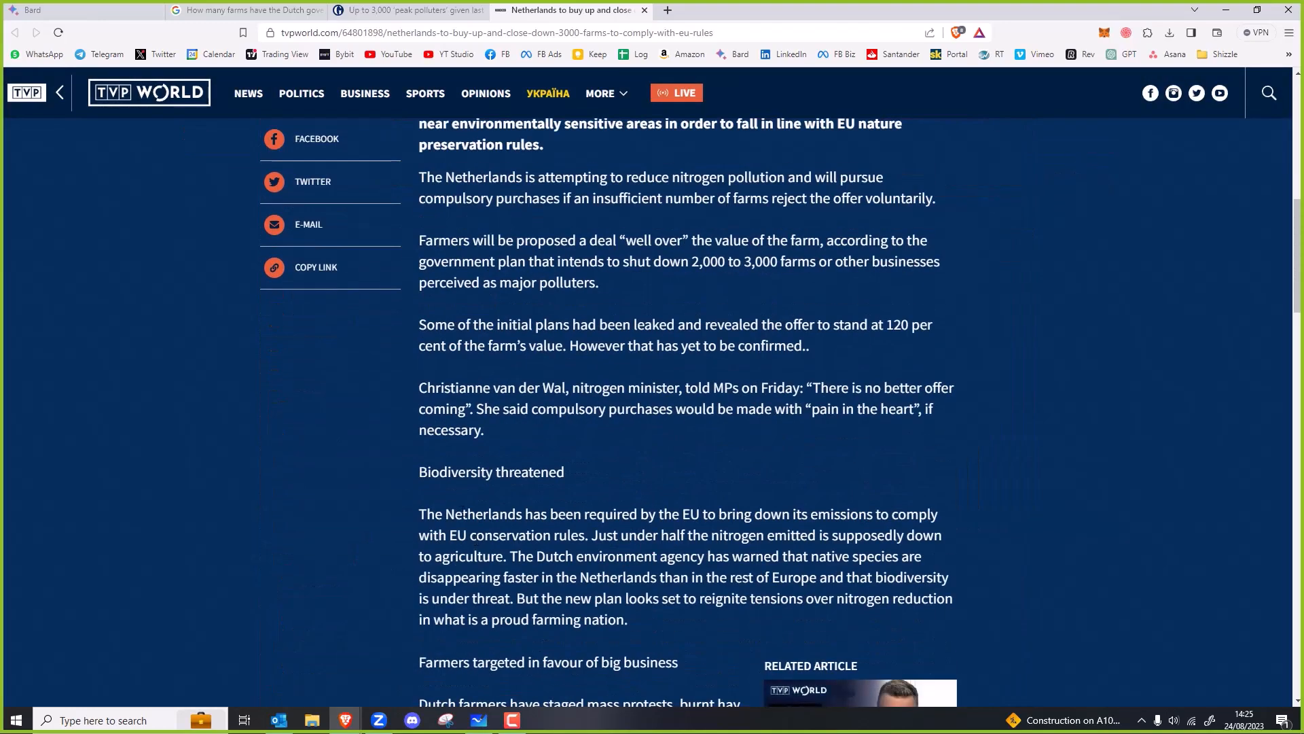
{"action": "scroll", "scroll_direction": "down", "scroll_amount": 3}
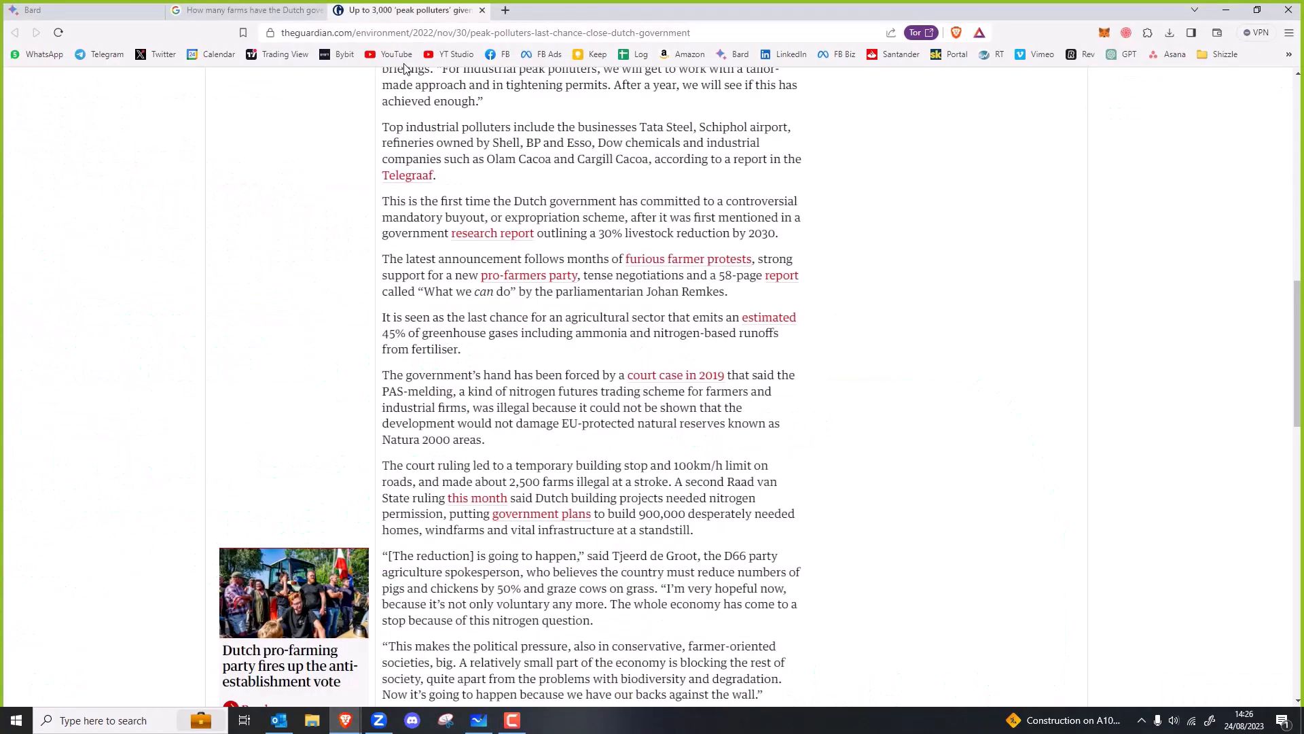
Step: Ask Bard 'What are the world's top 3 food exporters'
{"action": "left_click", "coordinate": [83, 11]}
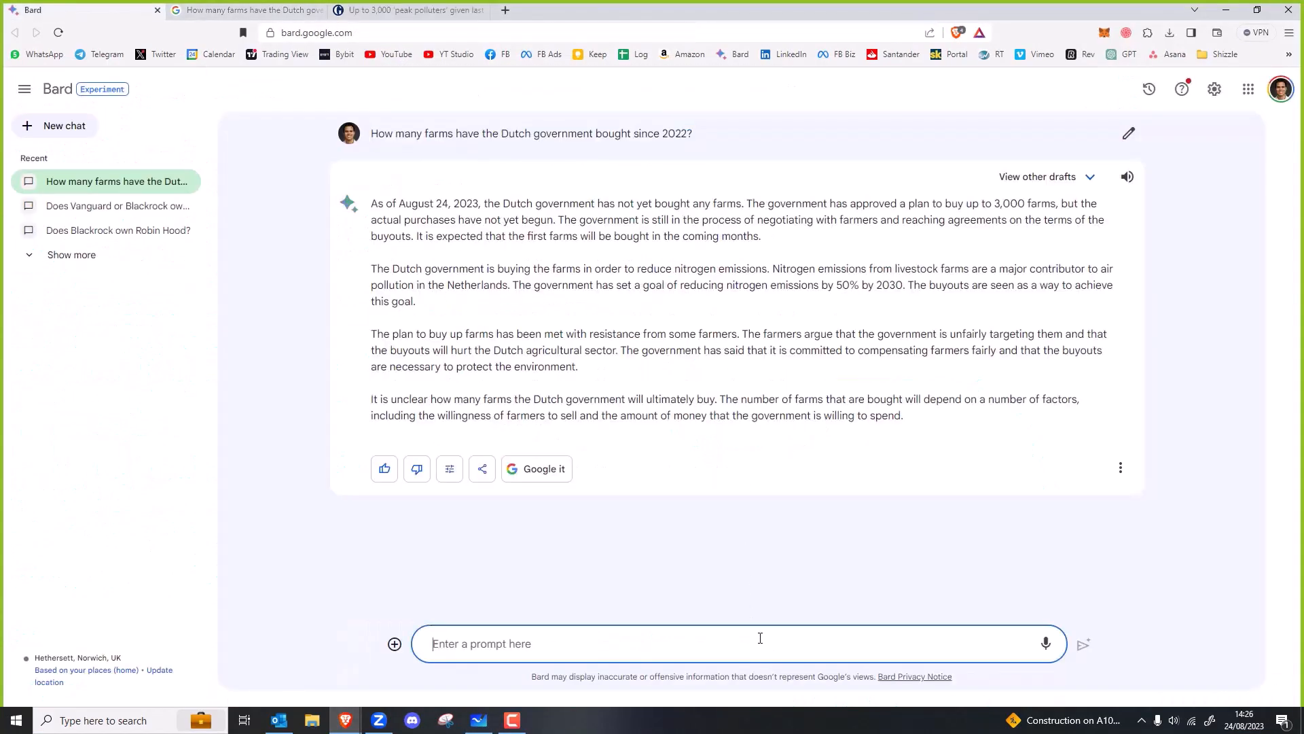
{"action": "type", "text": "What are the w"}
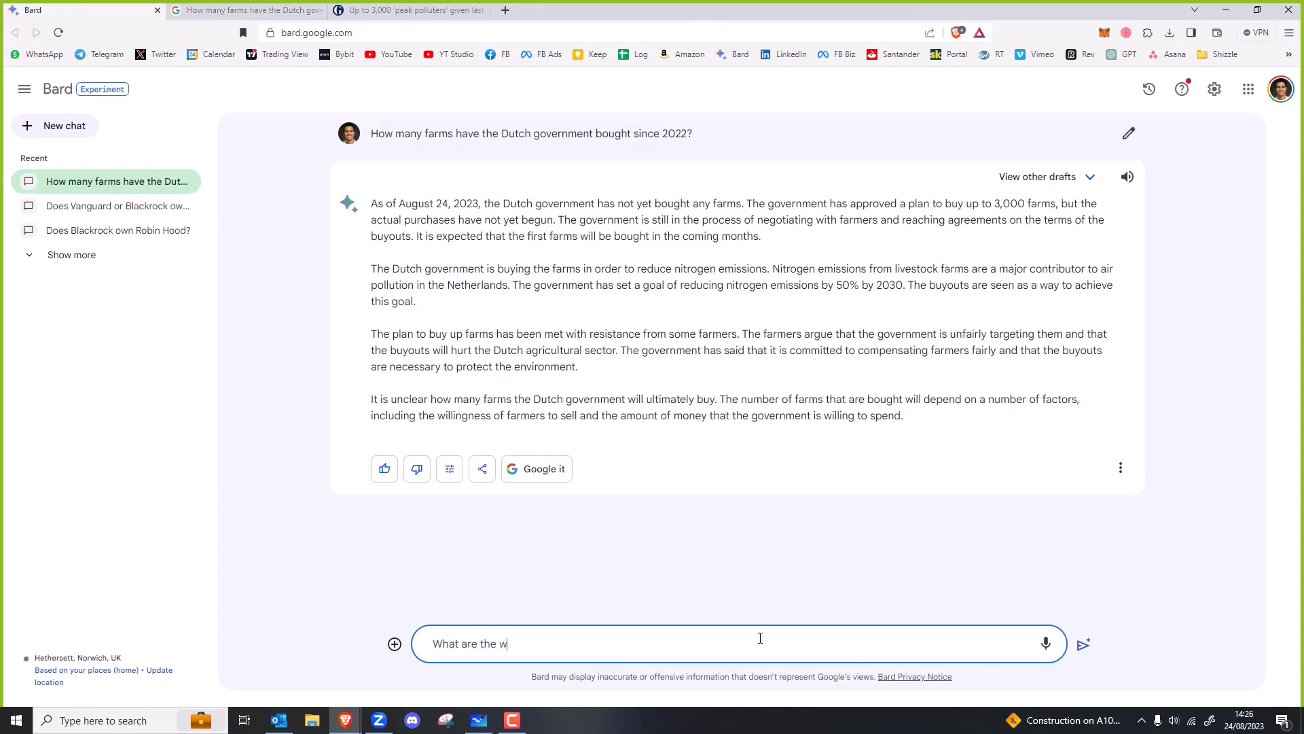
{"action": "type", "text": "orld's top"}
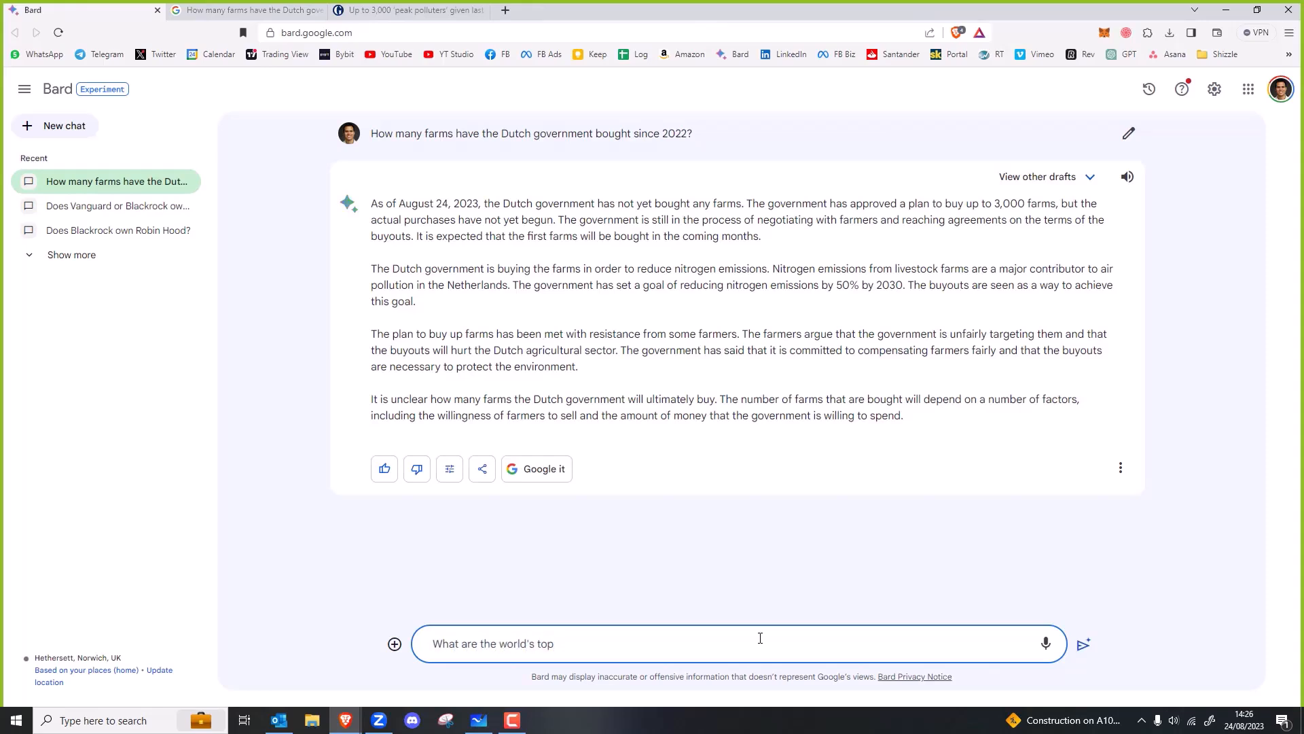
{"action": "type", "text": "3 food exporte"}
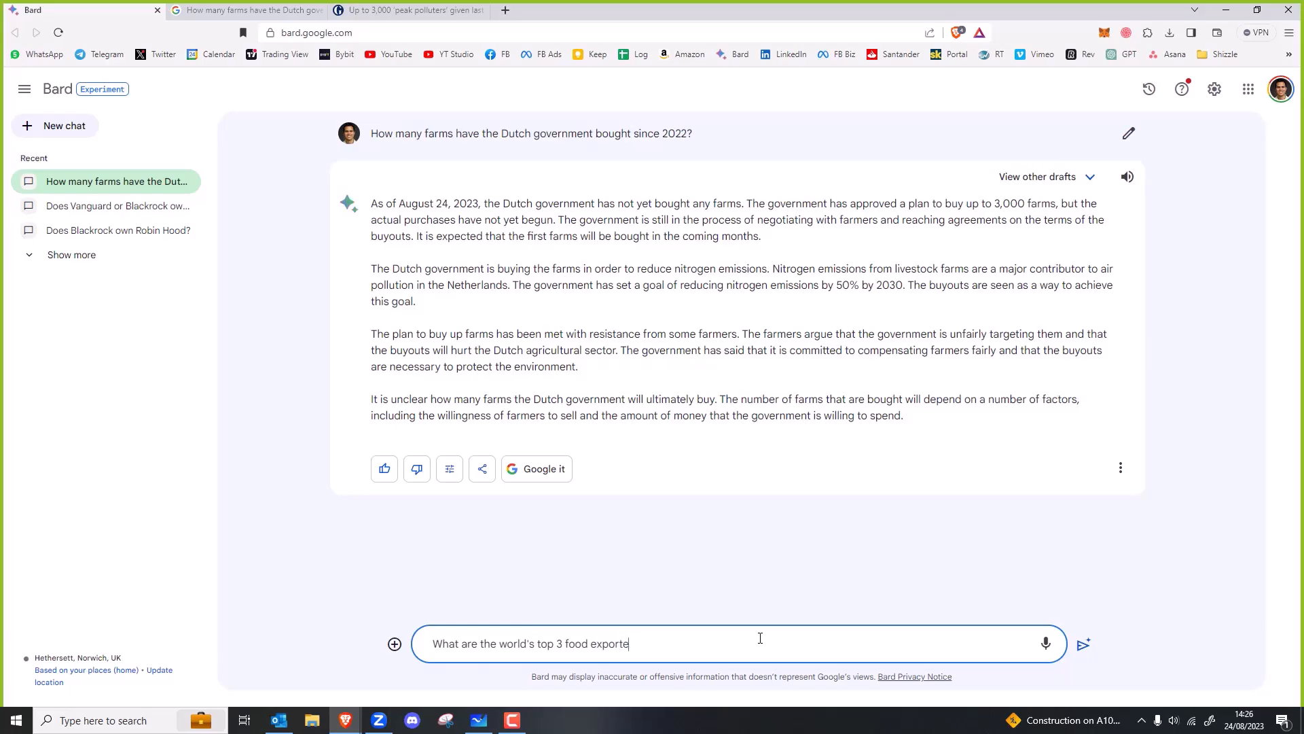
{"action": "left_click", "coordinate": [1082, 643]}
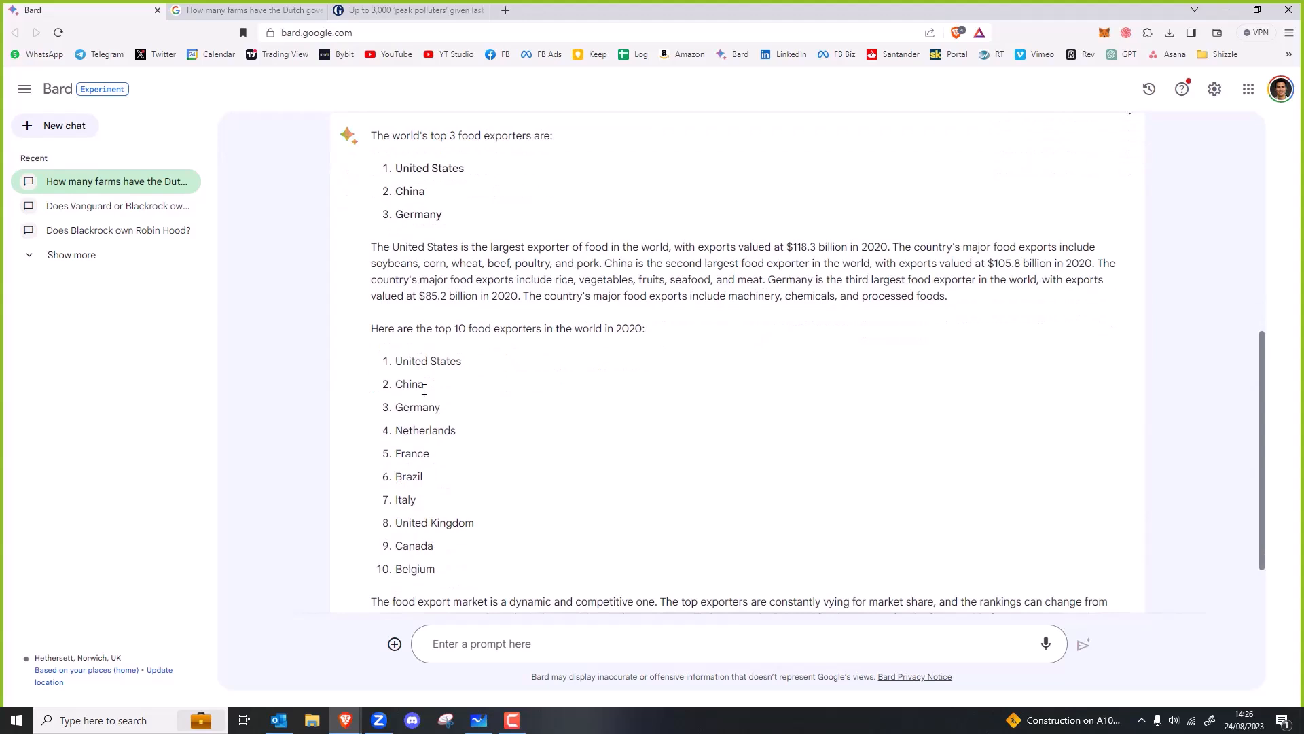
Step: Select Netherlands in the answer and launch the related top food exporters Google search
{"action": "double_click", "coordinate": [425, 430]}
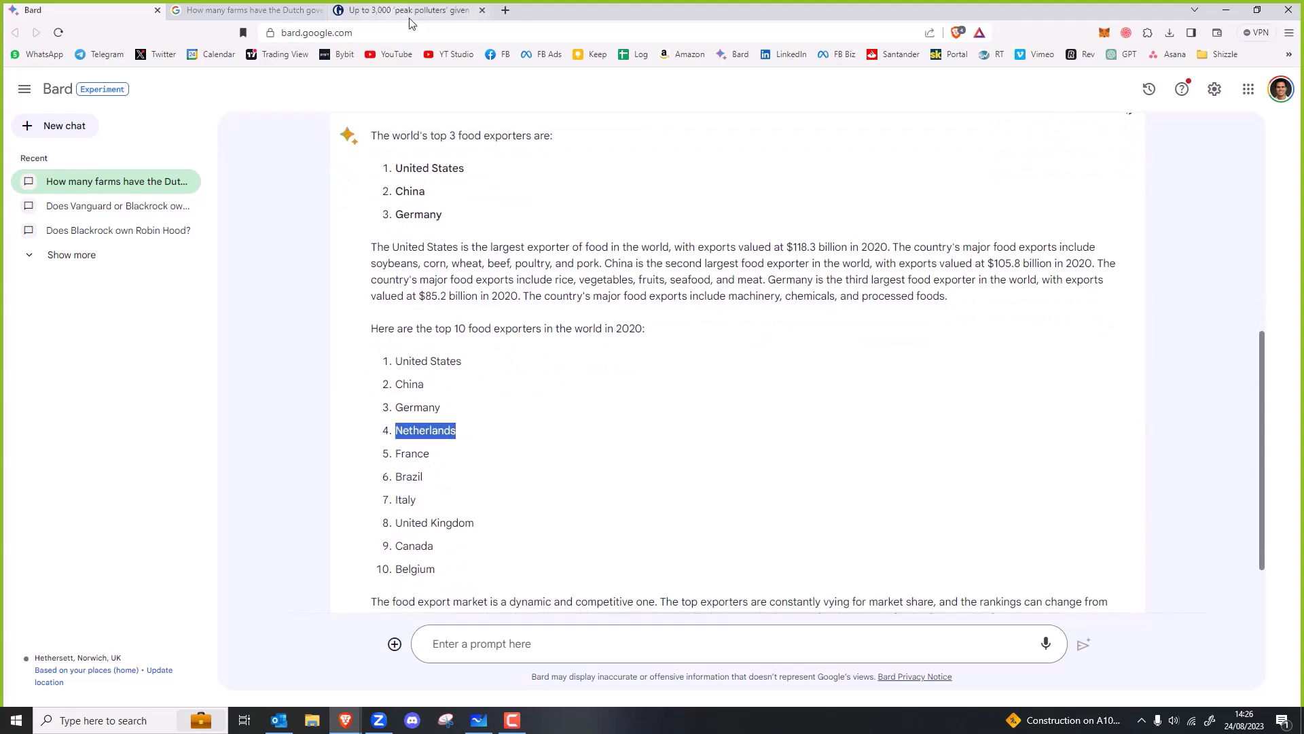
{"action": "scroll", "scroll_direction": "down", "scroll_amount": 3}
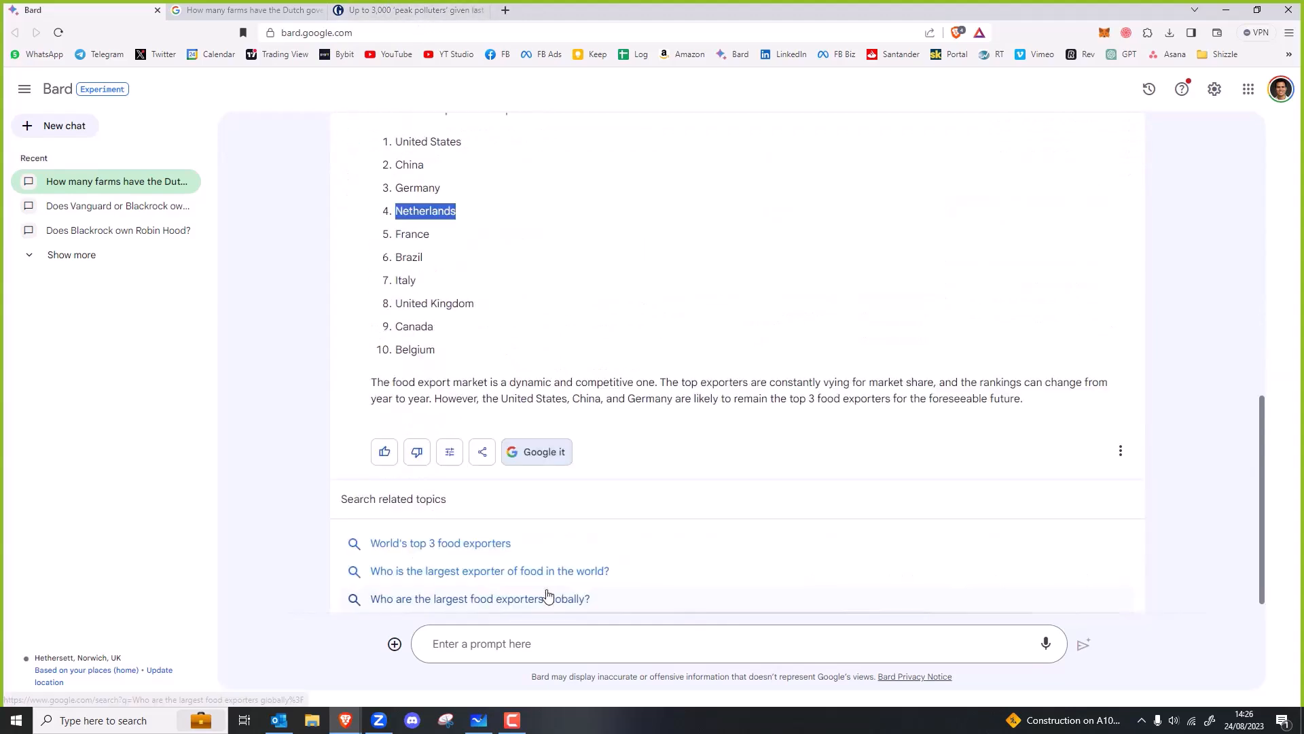
{"action": "left_click", "coordinate": [440, 543]}
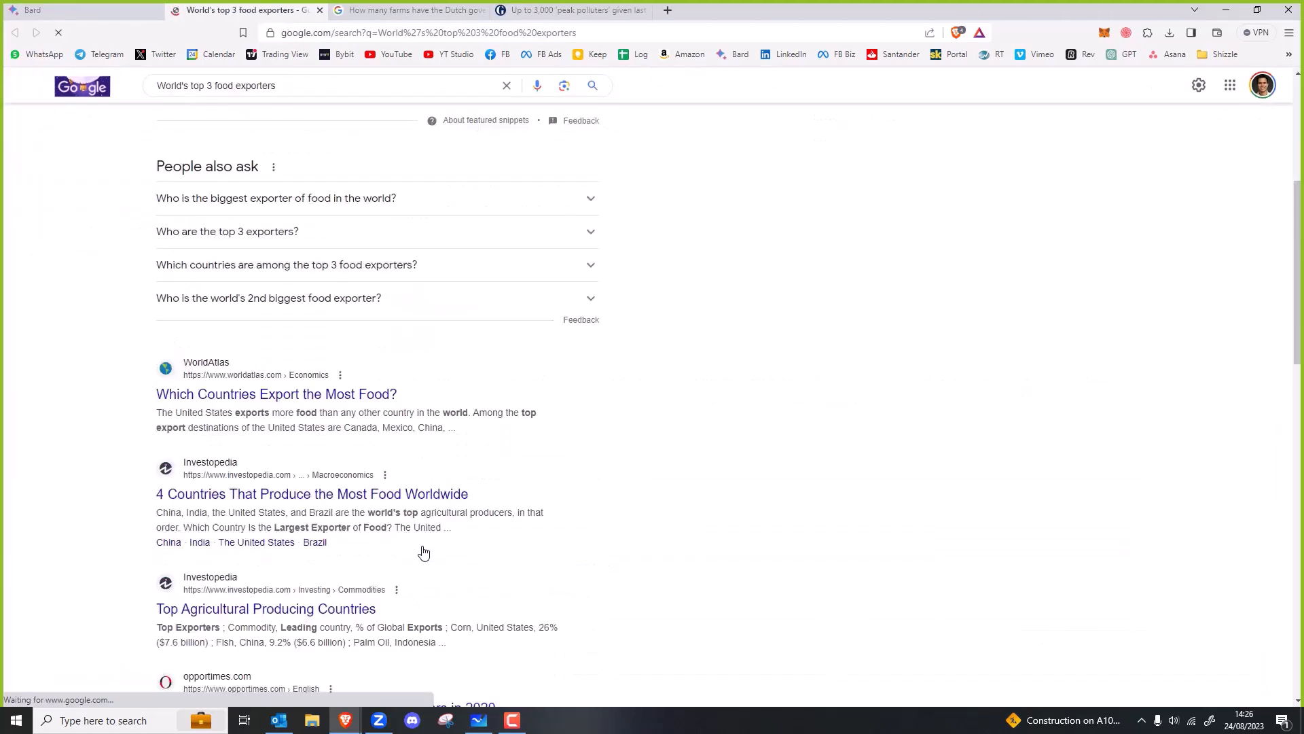
Step: Open the WorldAtlas article and read its Largest Food Exports table
{"action": "scroll", "scroll_direction": "down", "scroll_amount": 3}
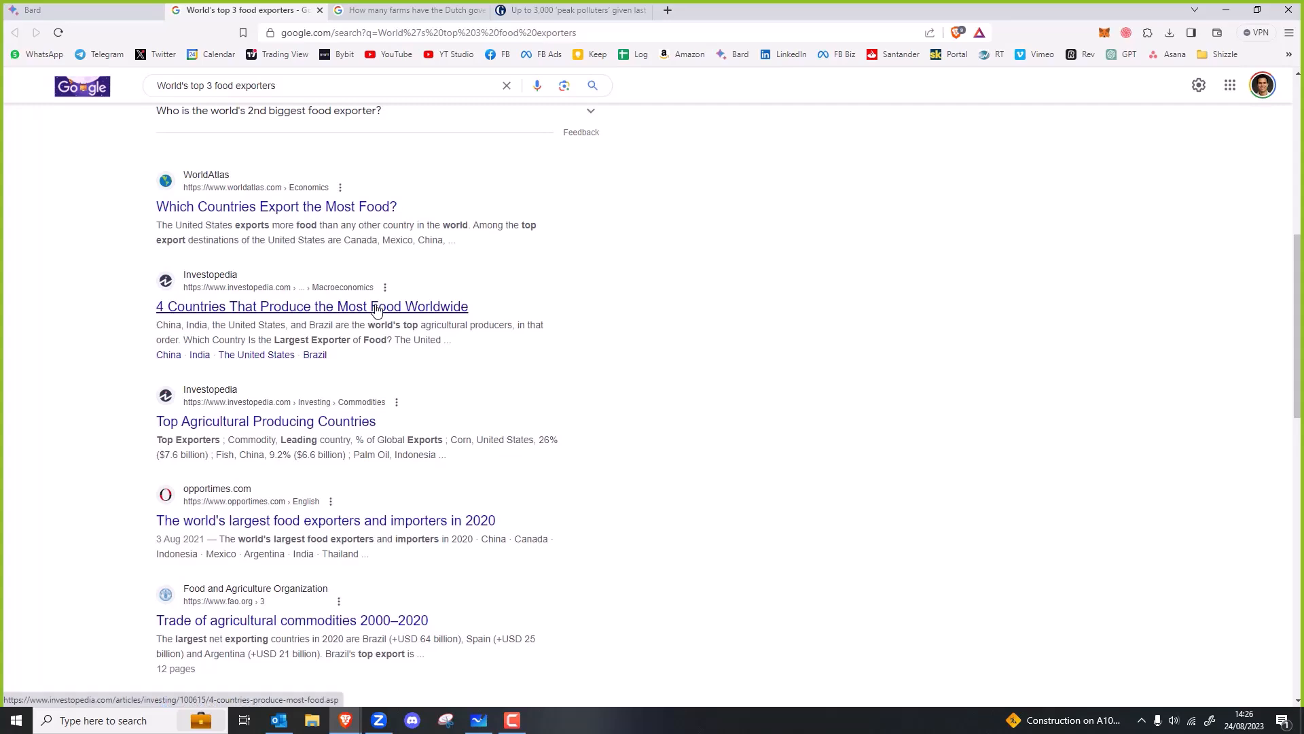
{"action": "left_click", "coordinate": [276, 207]}
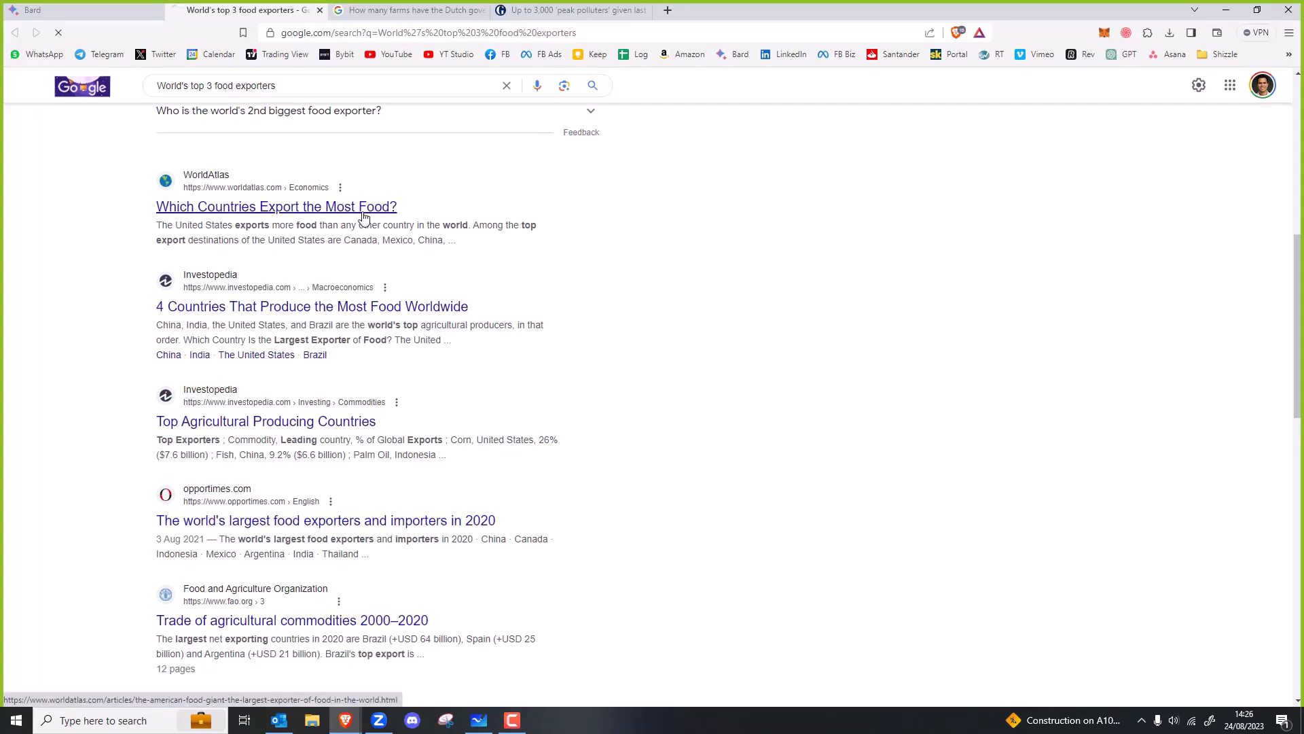
{"action": "left_click", "coordinate": [275, 206]}
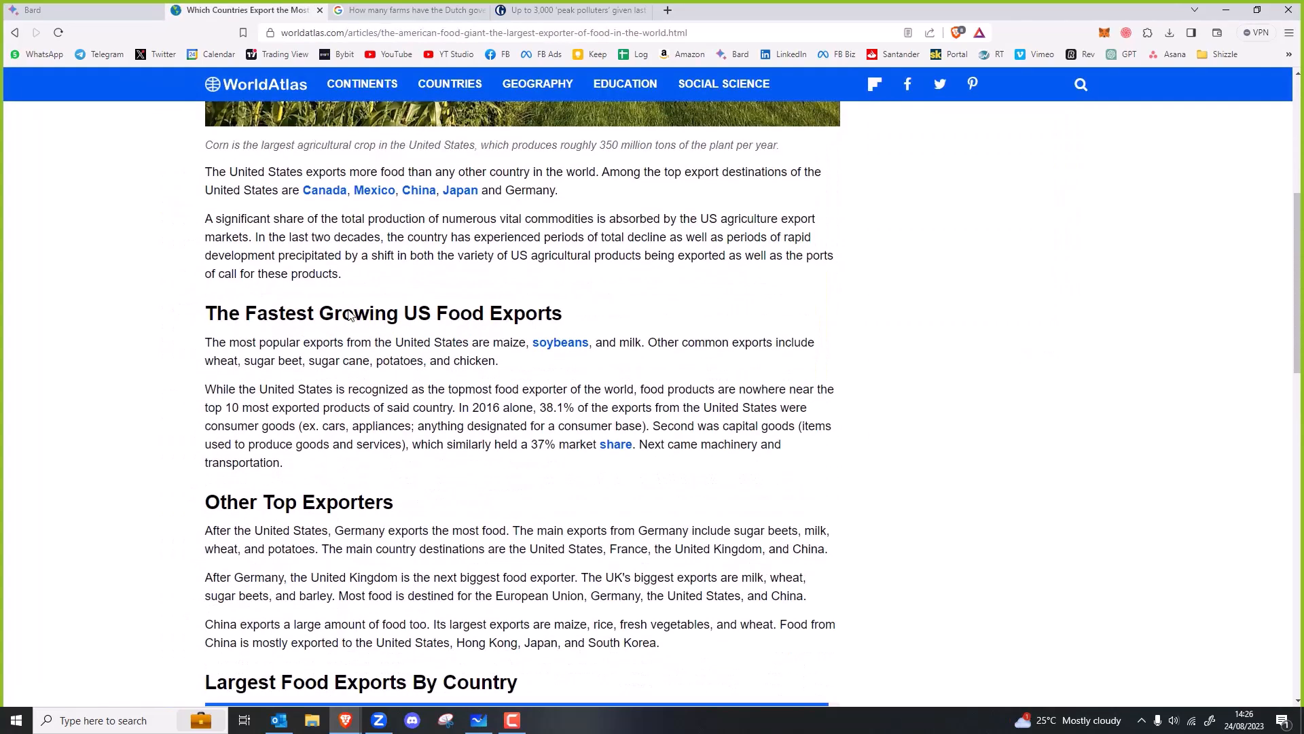
{"action": "scroll", "scroll_direction": "down", "scroll_amount": 3}
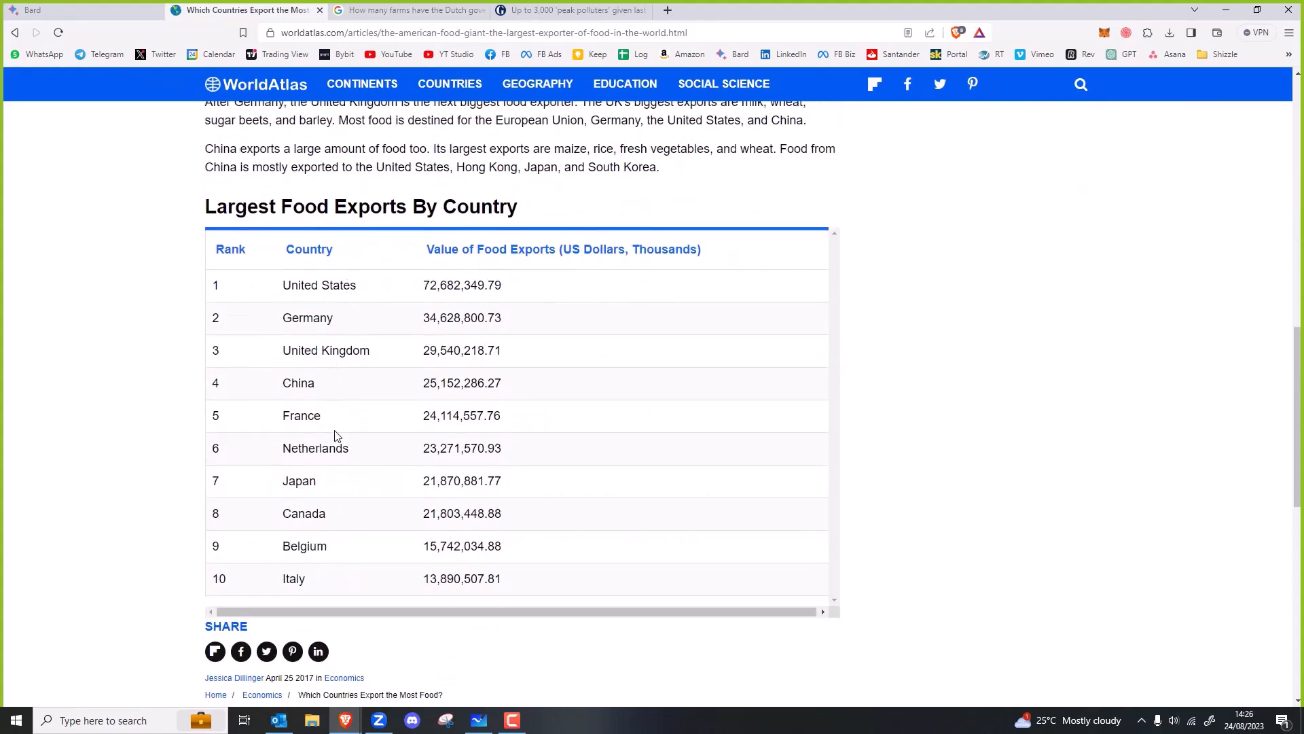
{"action": "scroll", "scroll_direction": "down", "scroll_amount": 3}
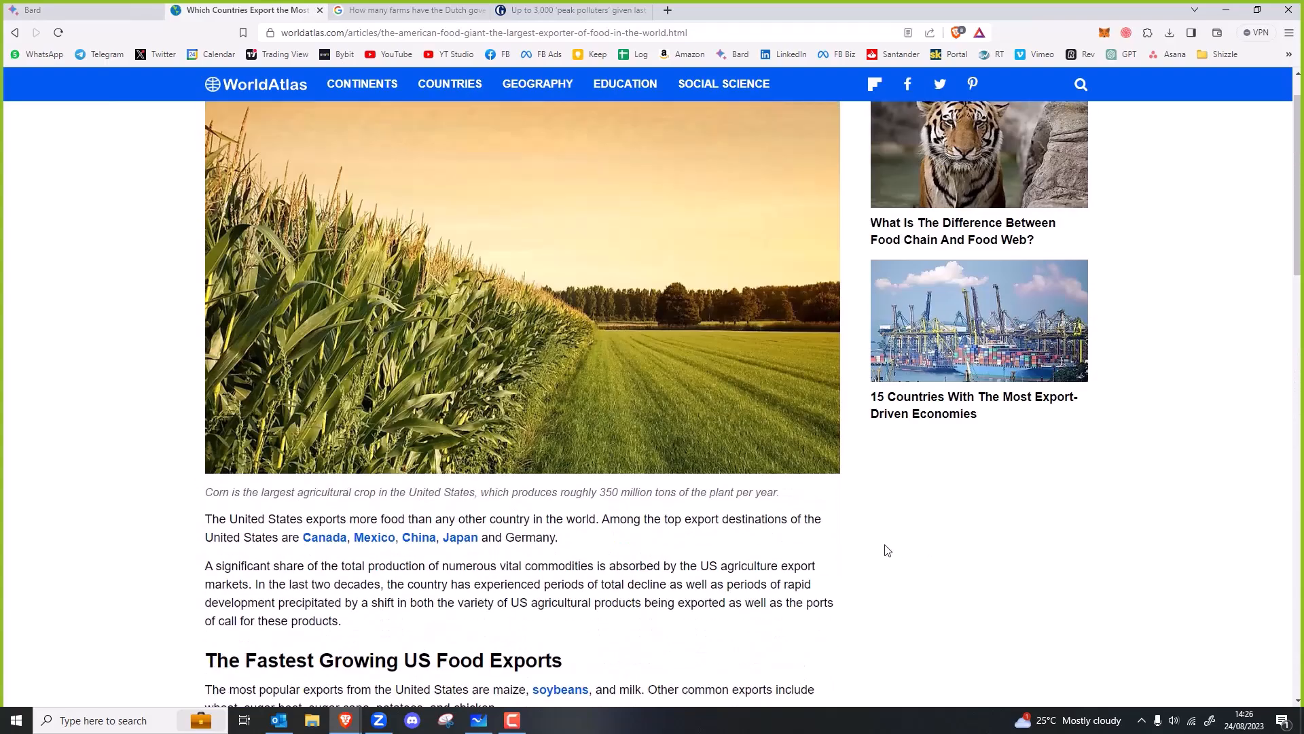
{"action": "scroll", "scroll_direction": "up", "scroll_amount": 3}
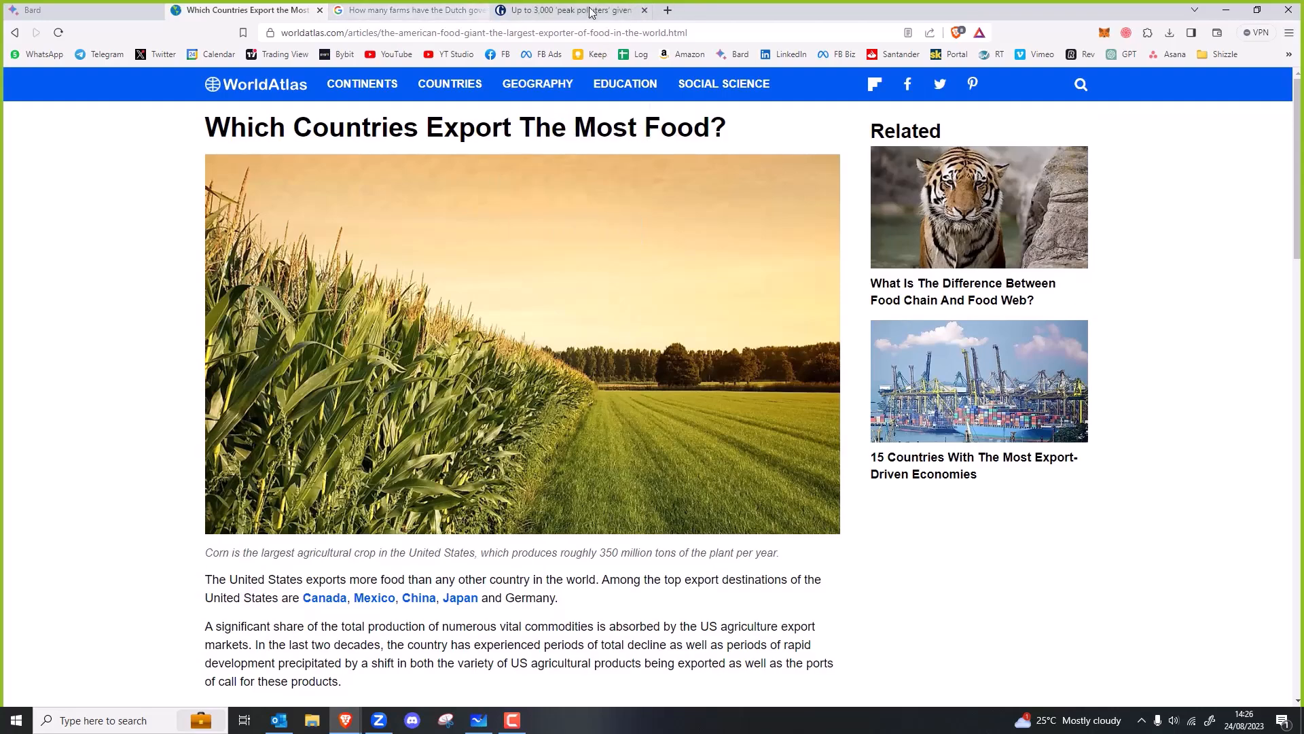
Step: Close the peak polluters article, Dutch farms search and WorldAtlas tabs, leaving Bard
{"action": "left_click", "coordinate": [572, 10]}
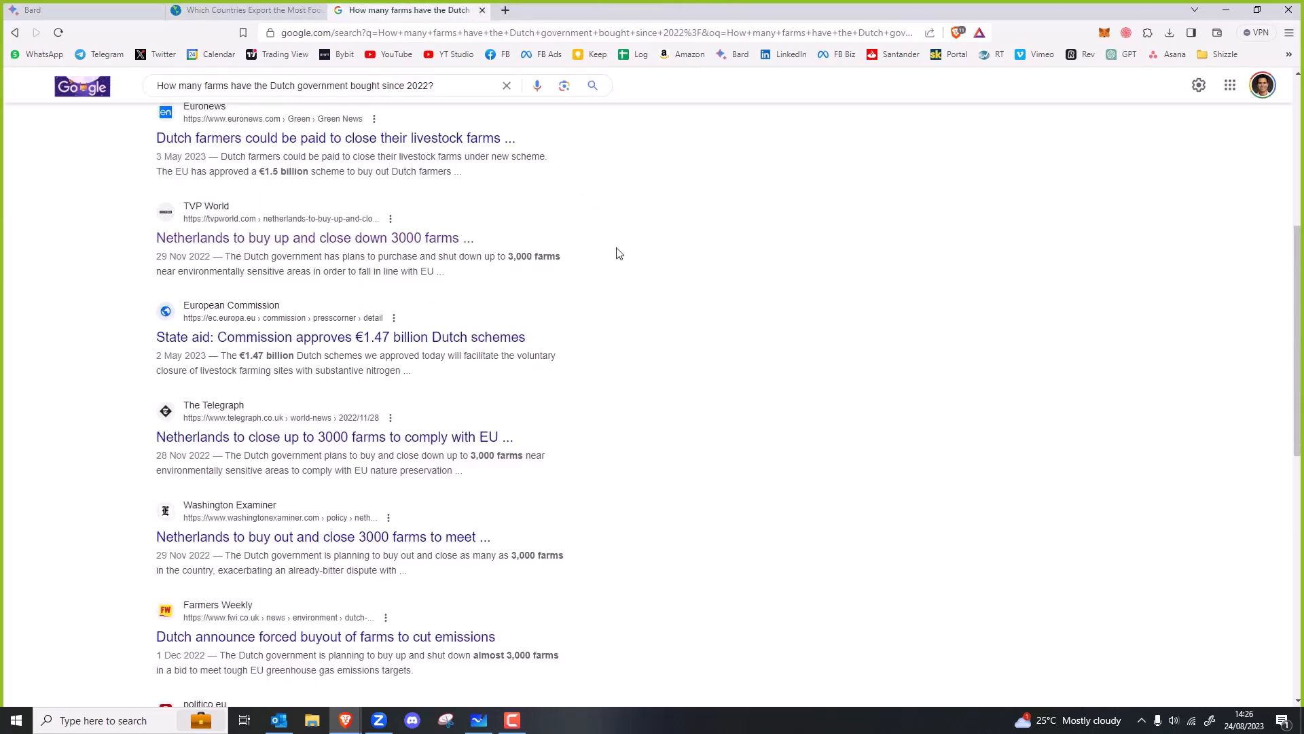
{"action": "scroll", "scroll_direction": "down", "scroll_amount": 3}
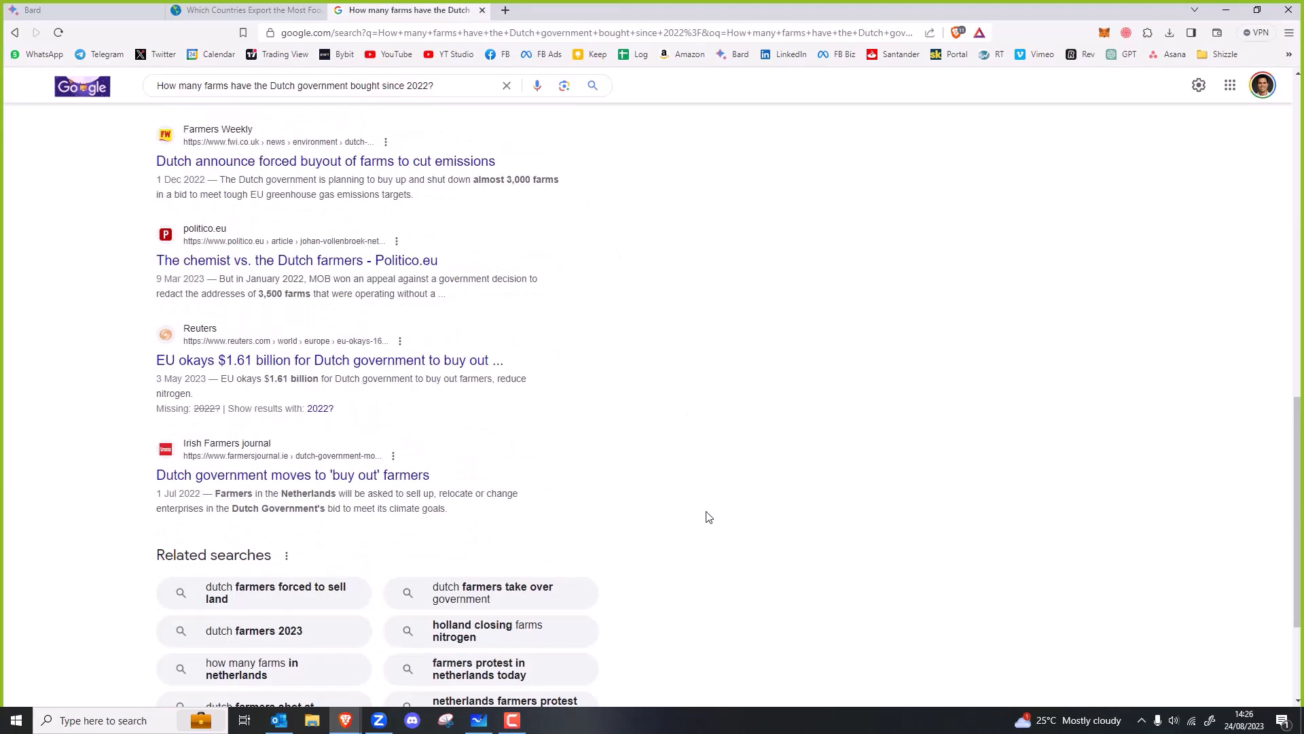
{"action": "left_click", "coordinate": [241, 10]}
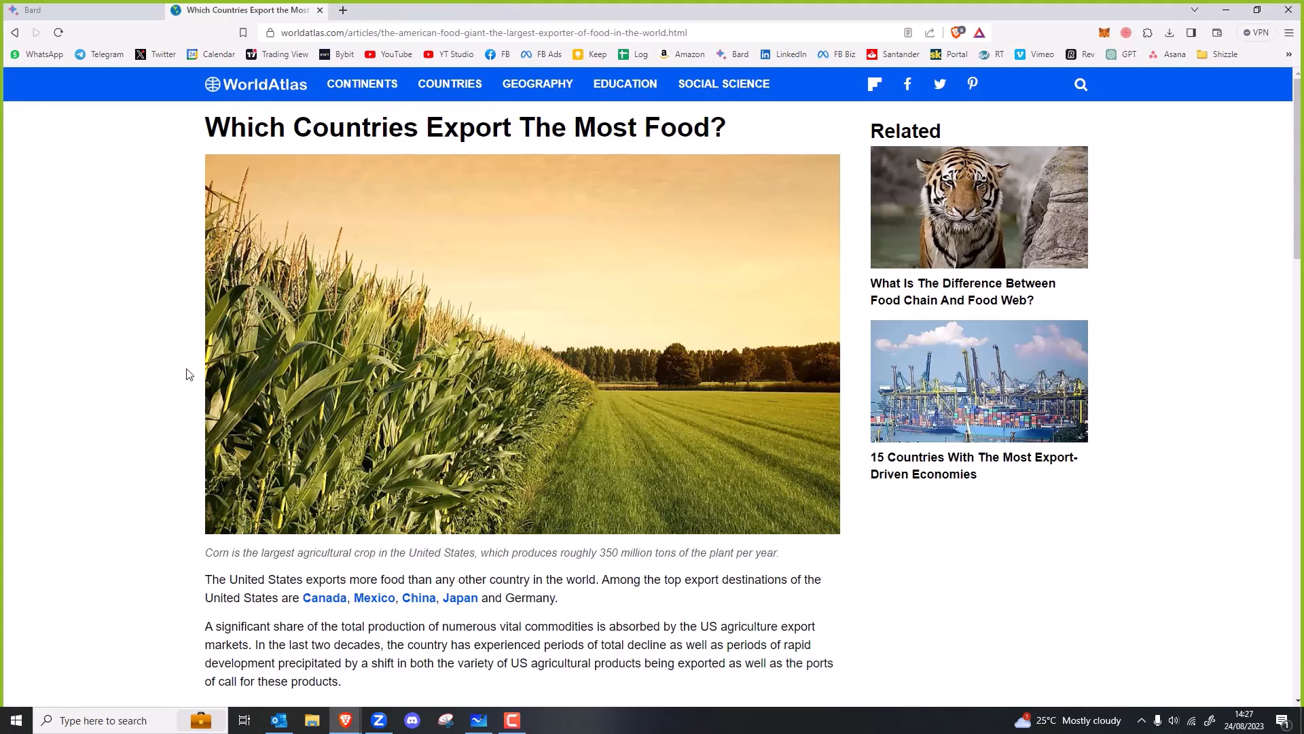
{"action": "left_click", "coordinate": [59, 10]}
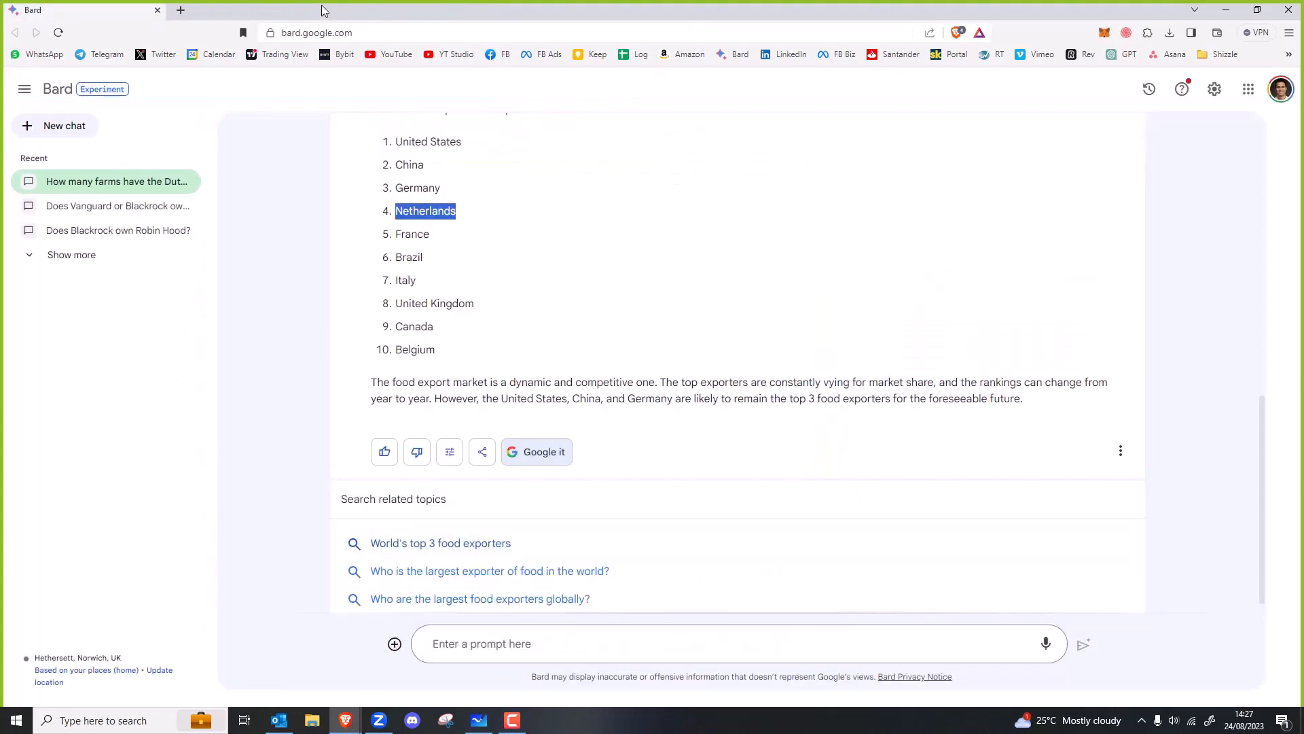
Step: Bring back the Trading Pub - Banks board and zoom out to the Road to Enslavement diagram
{"action": "left_click", "coordinate": [478, 720]}
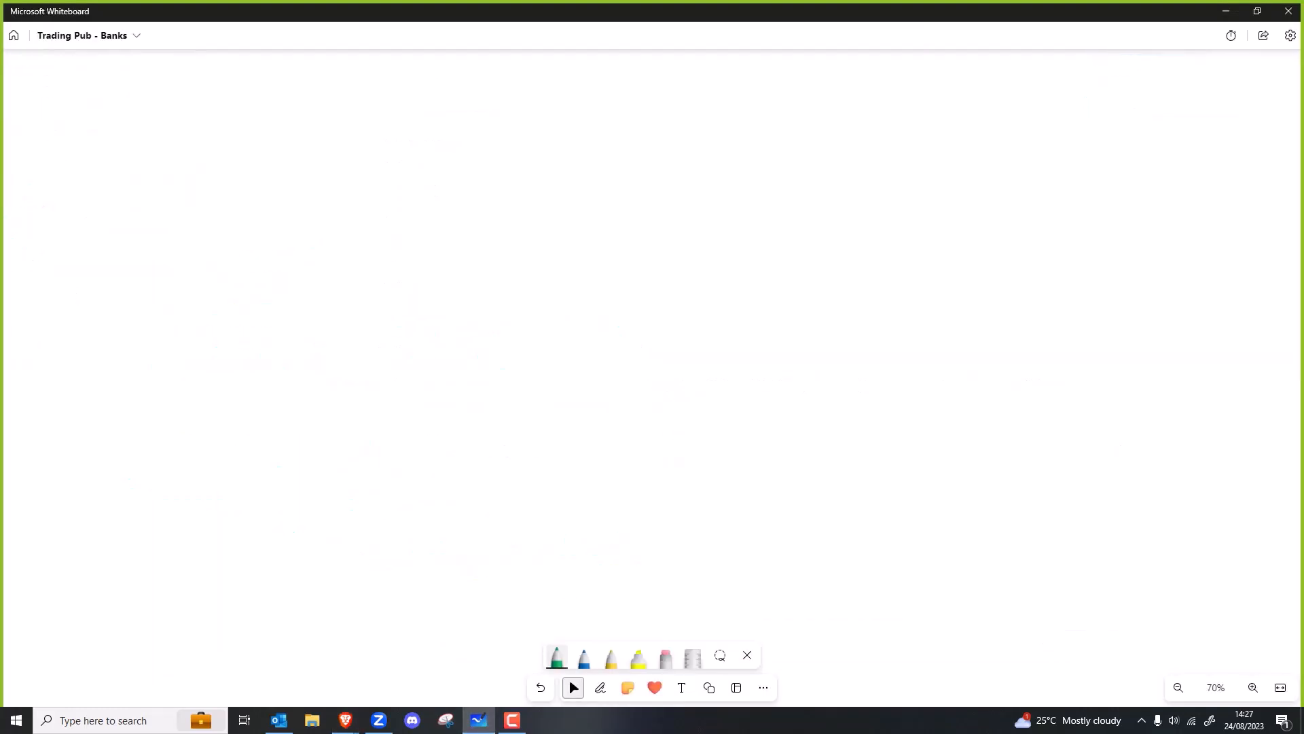
{"action": "scroll", "scroll_direction": "down", "scroll_amount": 3}
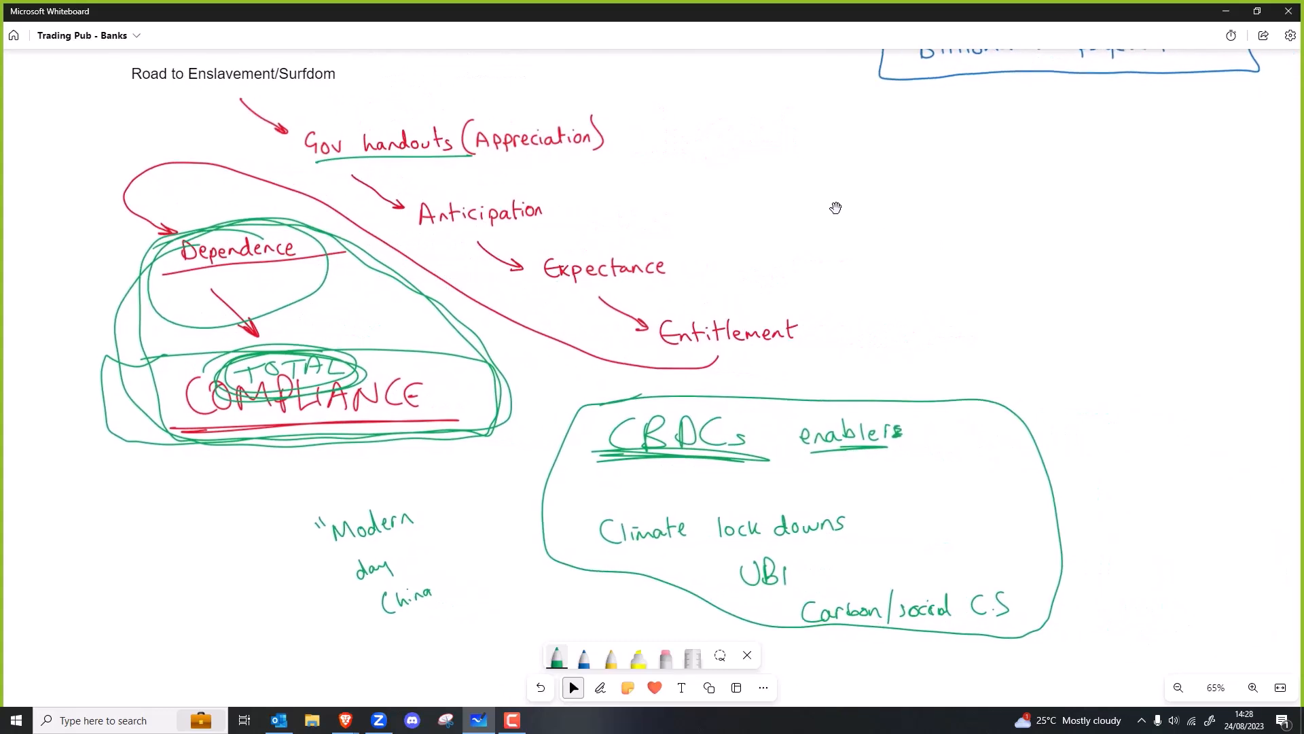
{"action": "scroll", "scroll_direction": "down", "scroll_amount": 3}
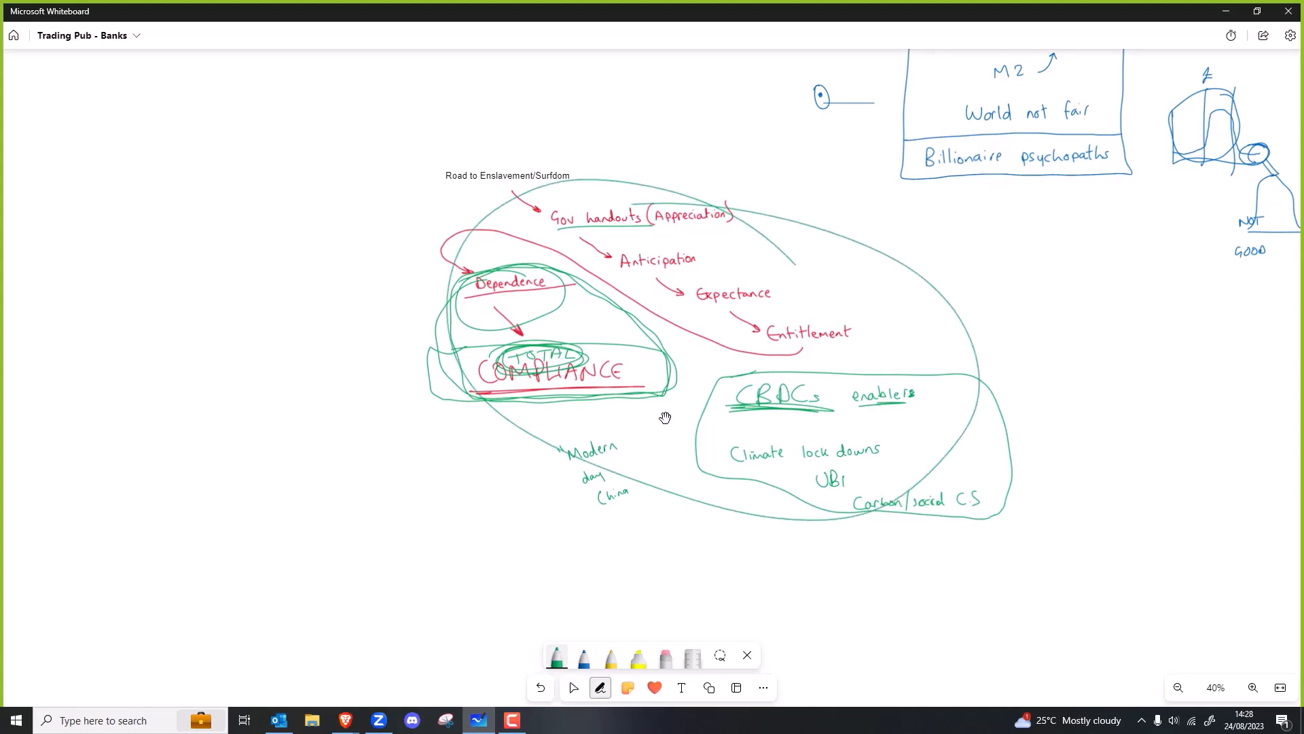
Step: Handwrite a green TRIGGERS heading in the empty area left of the diagram
{"action": "left_click_drag", "start_coordinate": [104, 133], "coordinate": [104, 182]}
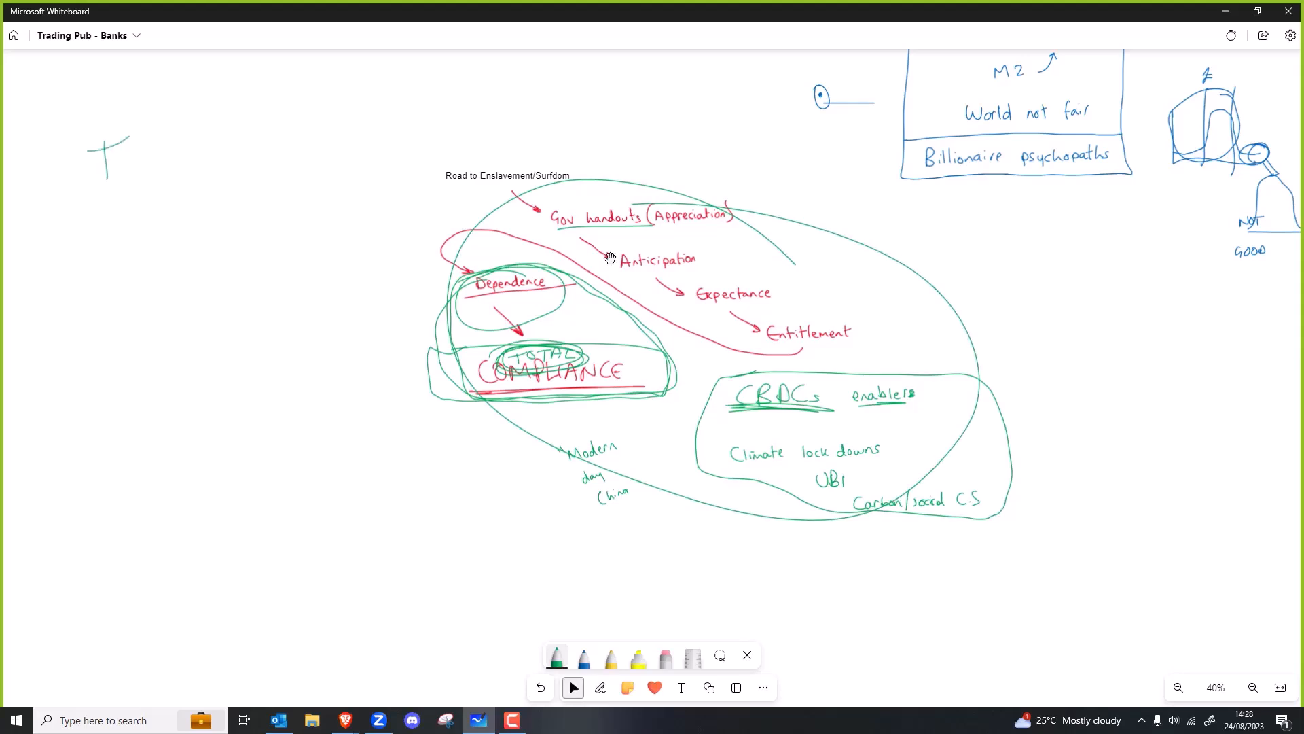
{"action": "left_click", "coordinate": [1251, 686]}
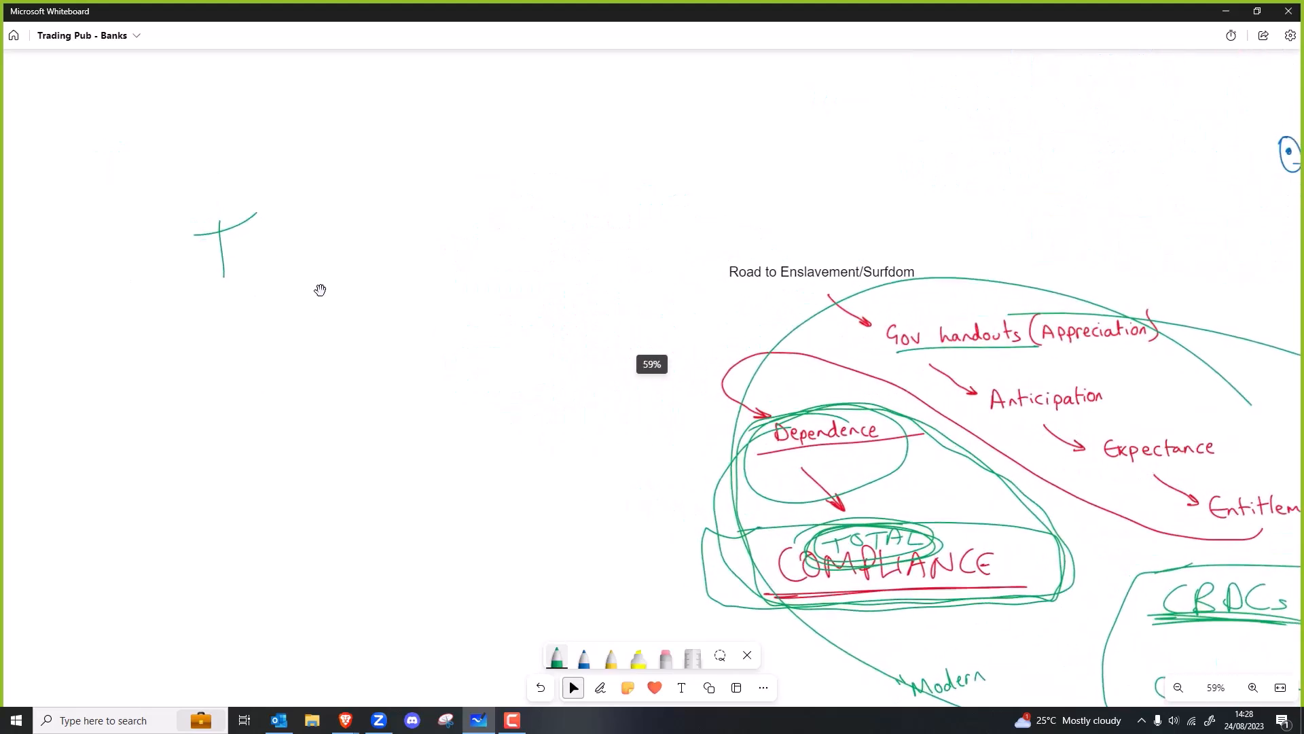
{"action": "left_click", "coordinate": [599, 687]}
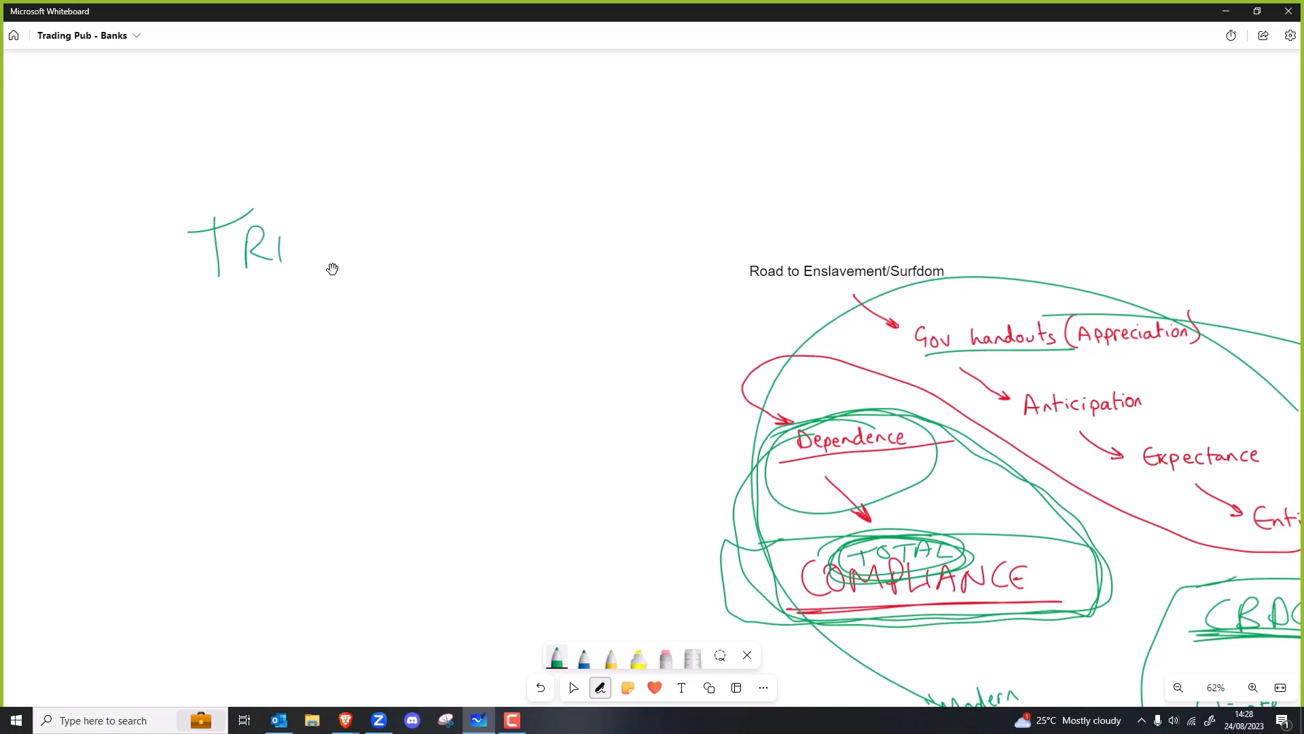
{"action": "left_click_drag", "start_coordinate": [283, 249], "coordinate": [449, 241]}
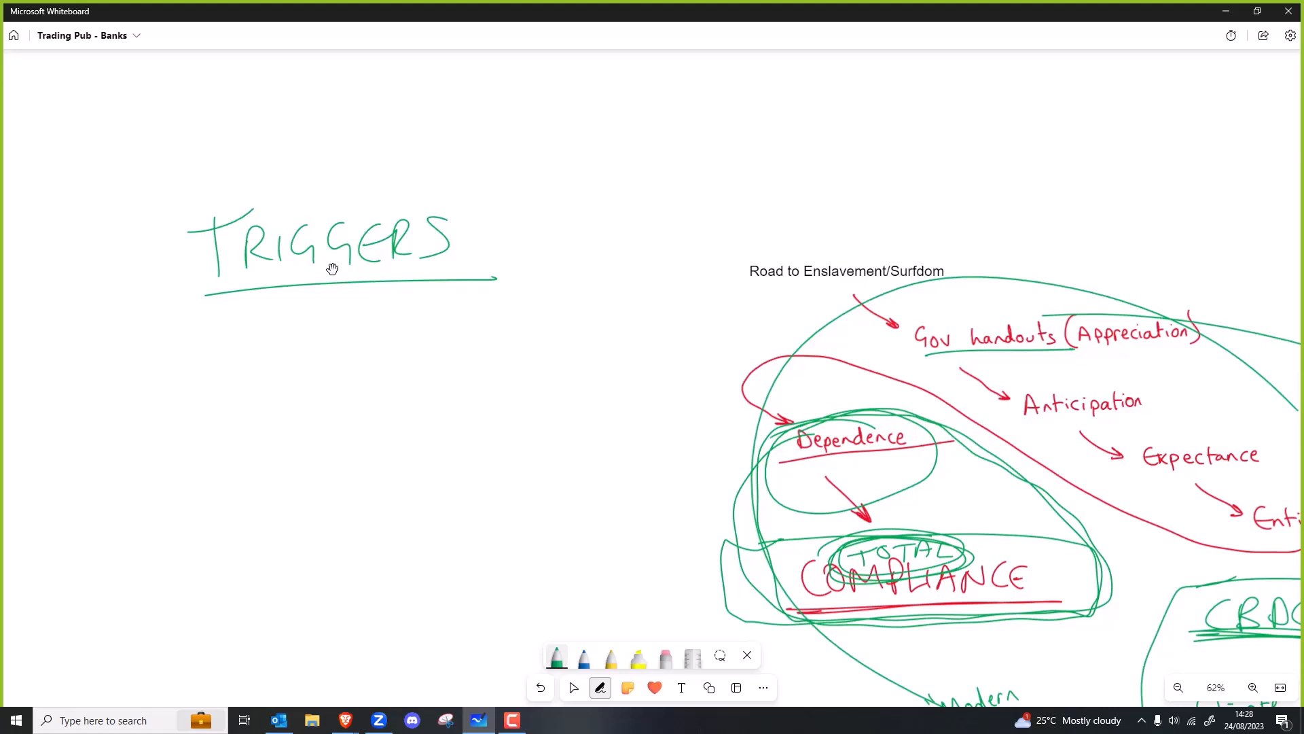
Step: Underline TRIGGERS, write COVID/LOCKDOWN and W.H.O beneath it, and circle them
{"action": "left_click_drag", "start_coordinate": [200, 366], "coordinate": [308, 370]}
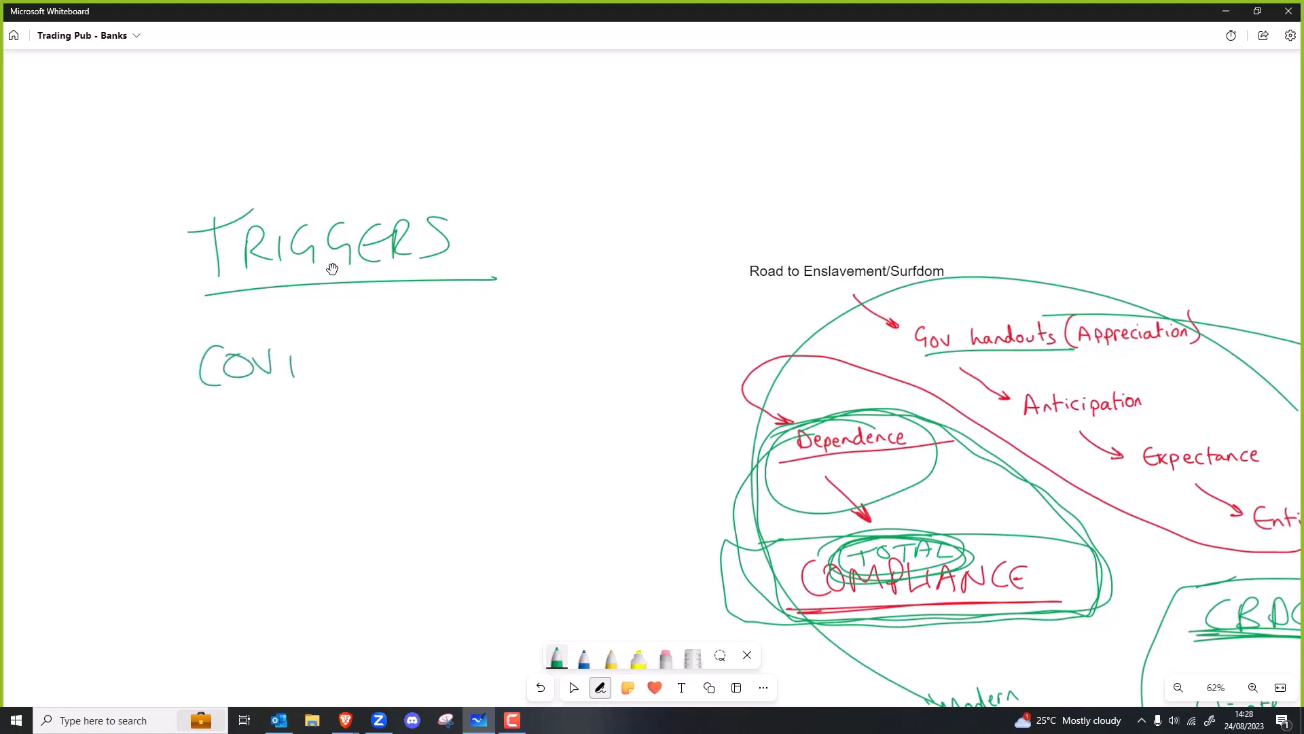
{"action": "left_click_drag", "start_coordinate": [291, 366], "coordinate": [400, 366]}
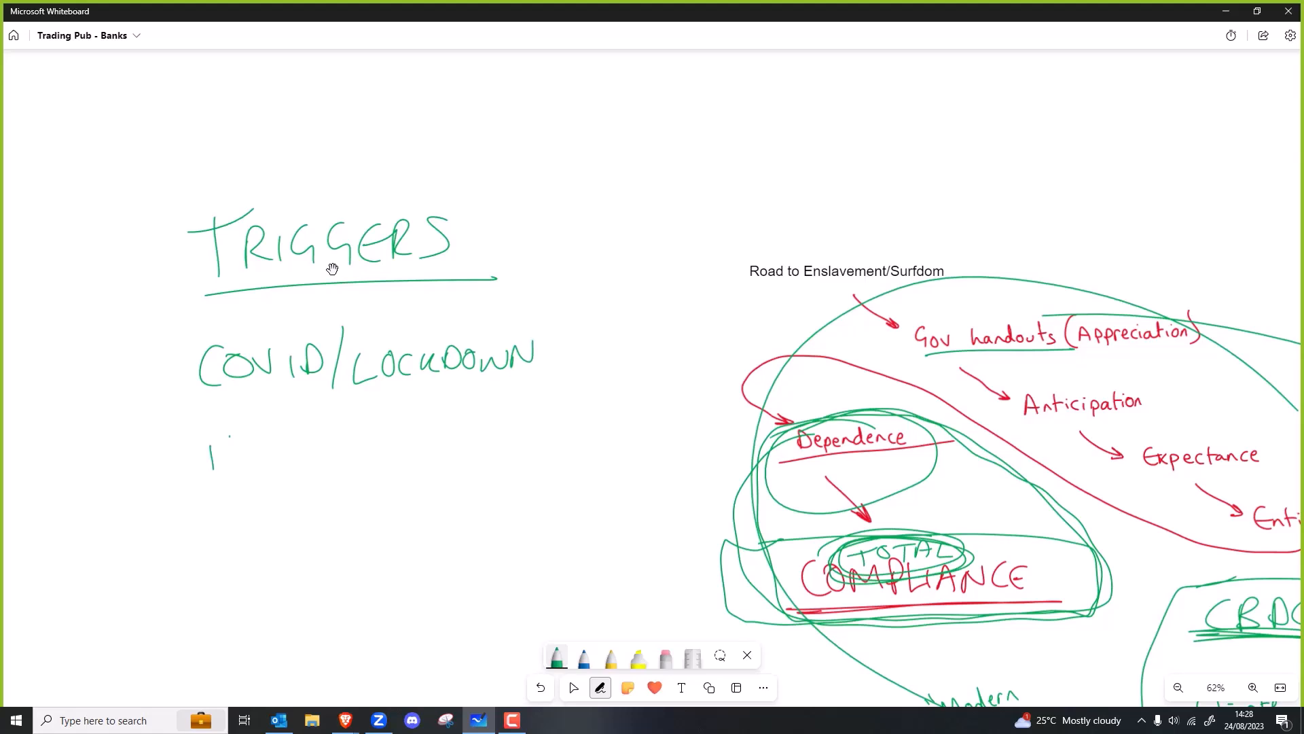
{"action": "left_click_drag", "start_coordinate": [212, 466], "coordinate": [249, 449]}
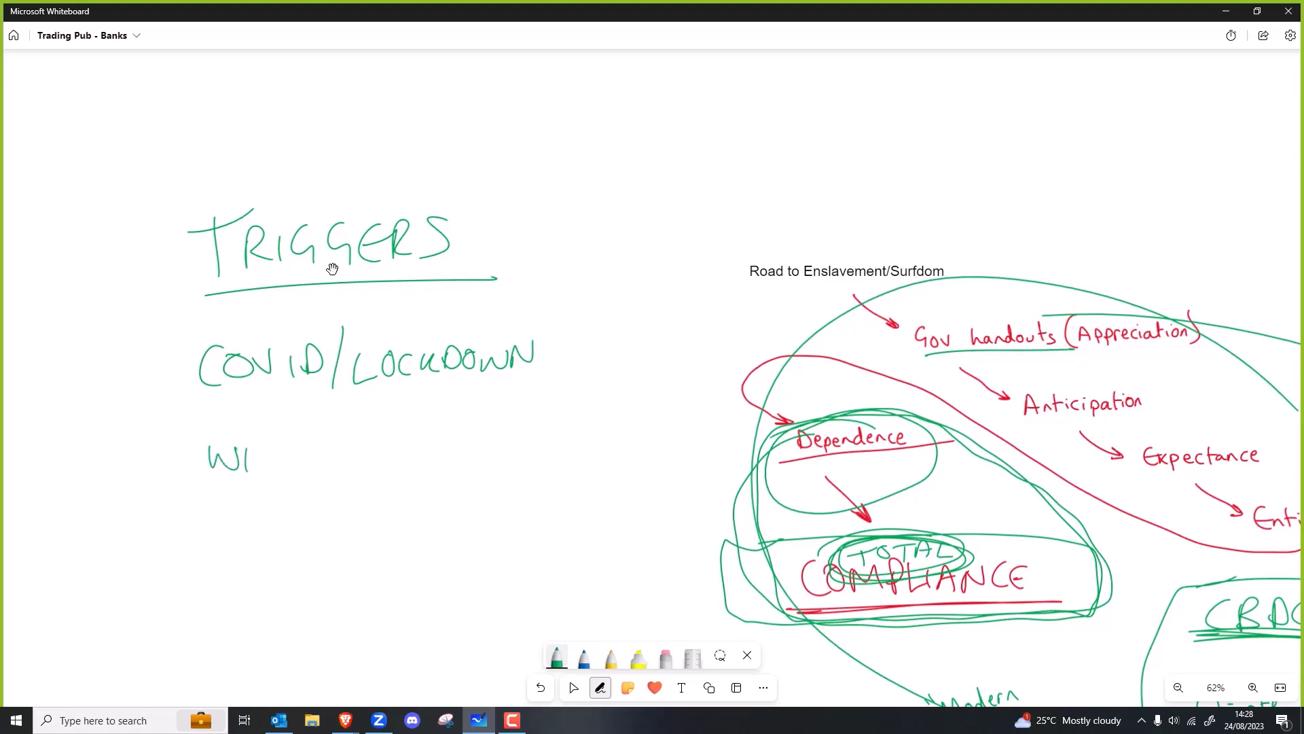
{"action": "left_click_drag", "start_coordinate": [241, 457], "coordinate": [295, 453]}
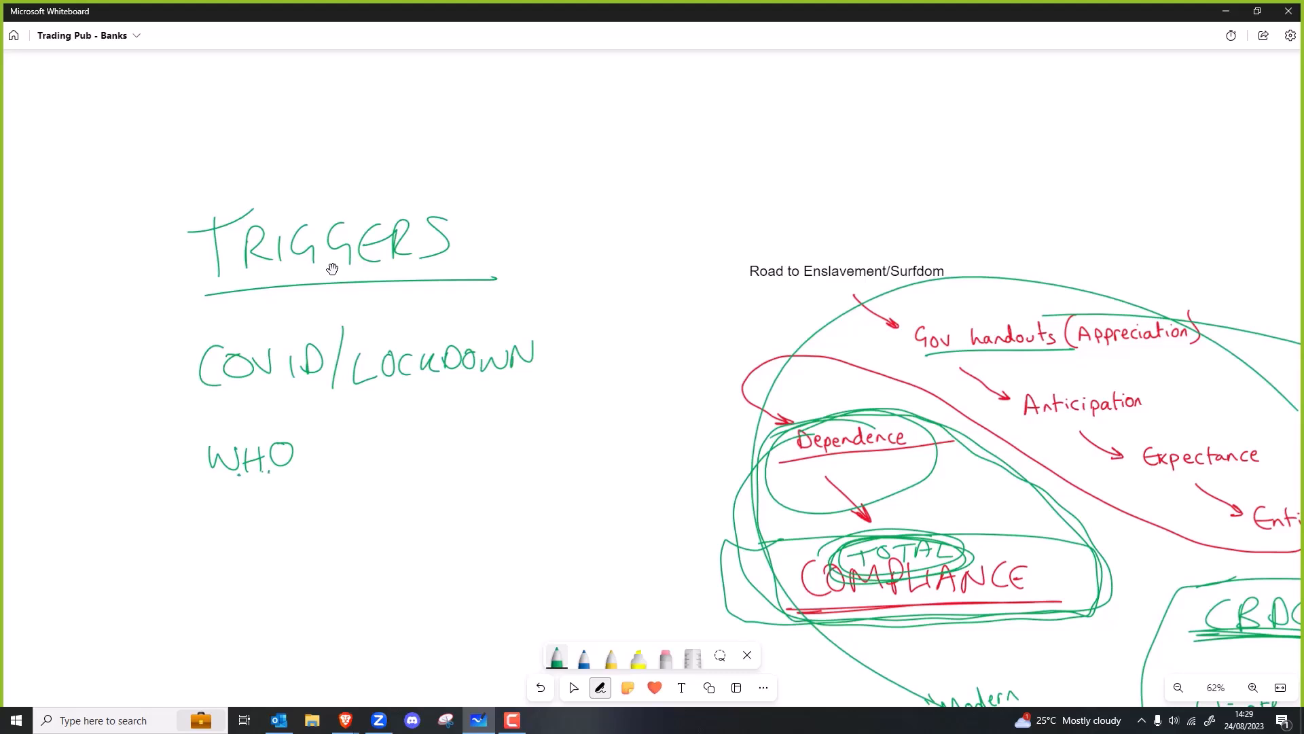
{"action": "left_click_drag", "start_coordinate": [378, 299], "coordinate": [532, 462]}
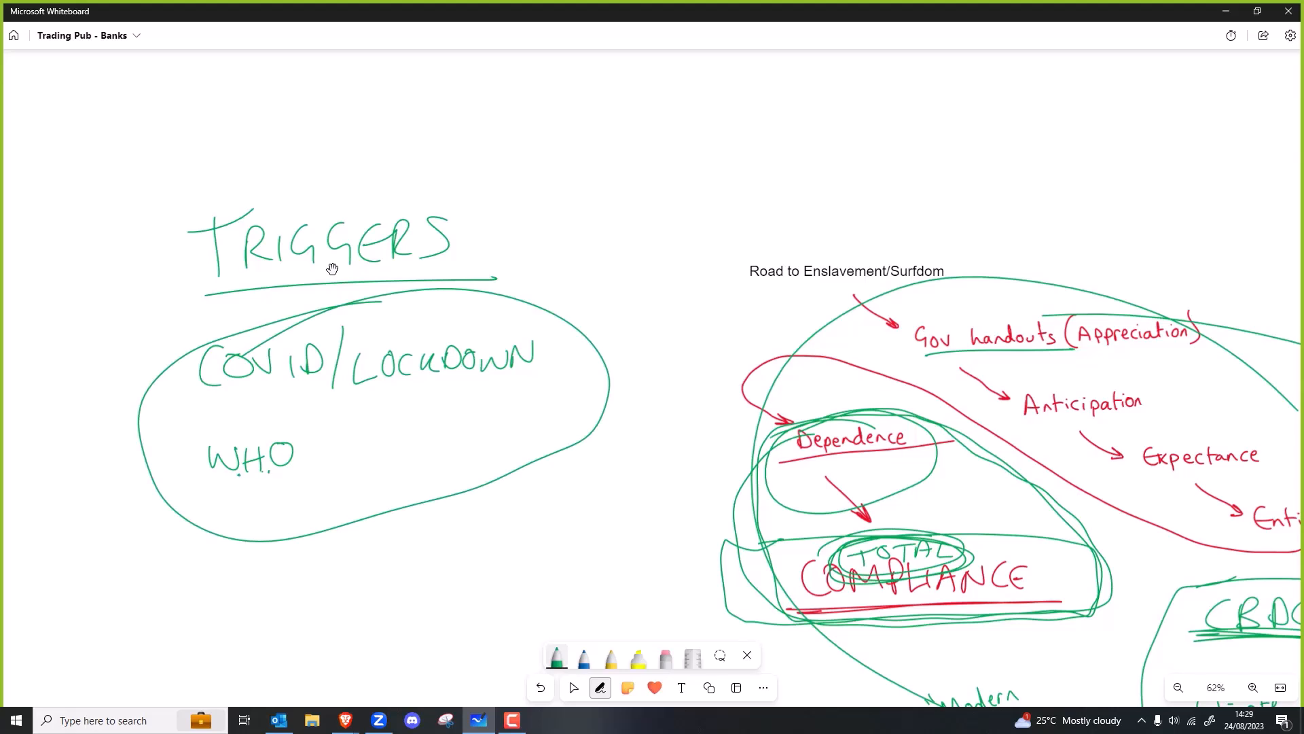
Step: Write MORE COVID below the COVID/LOCKDOWN bubble and circle it
{"action": "left_click", "coordinate": [573, 687]}
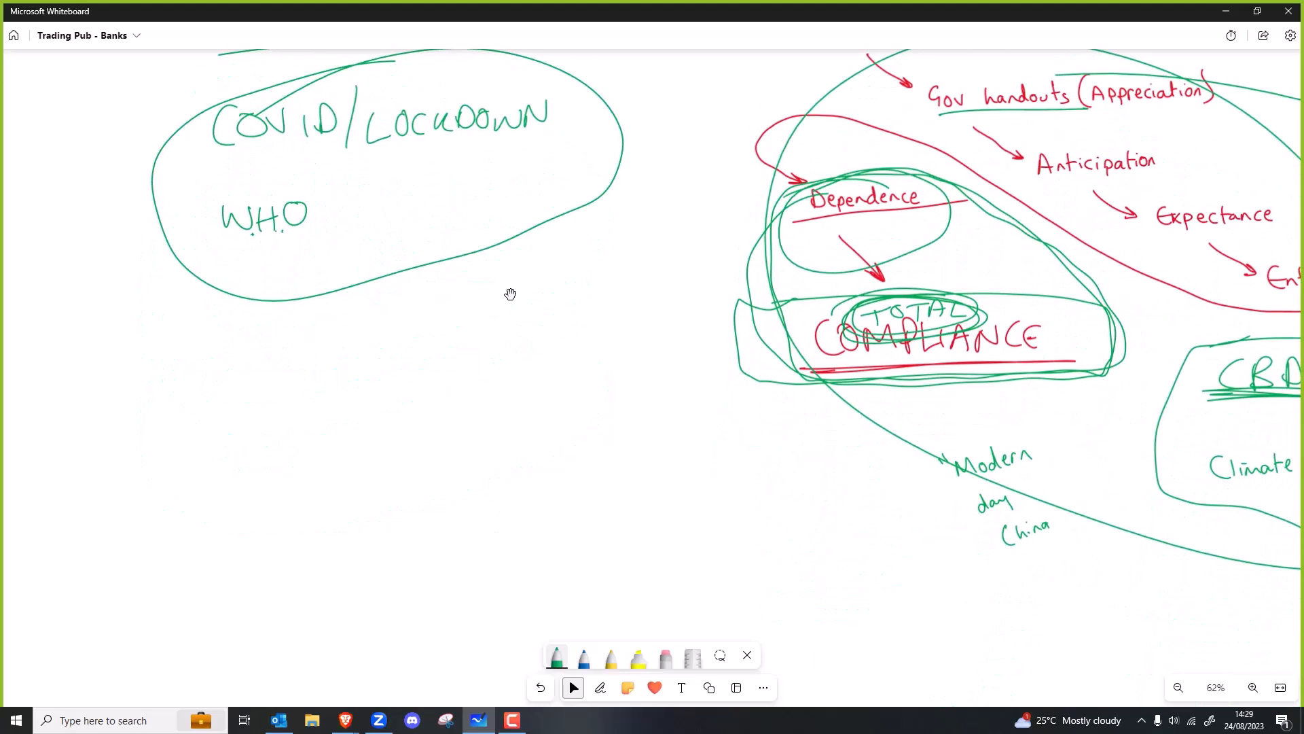
{"action": "left_click", "coordinate": [600, 687]}
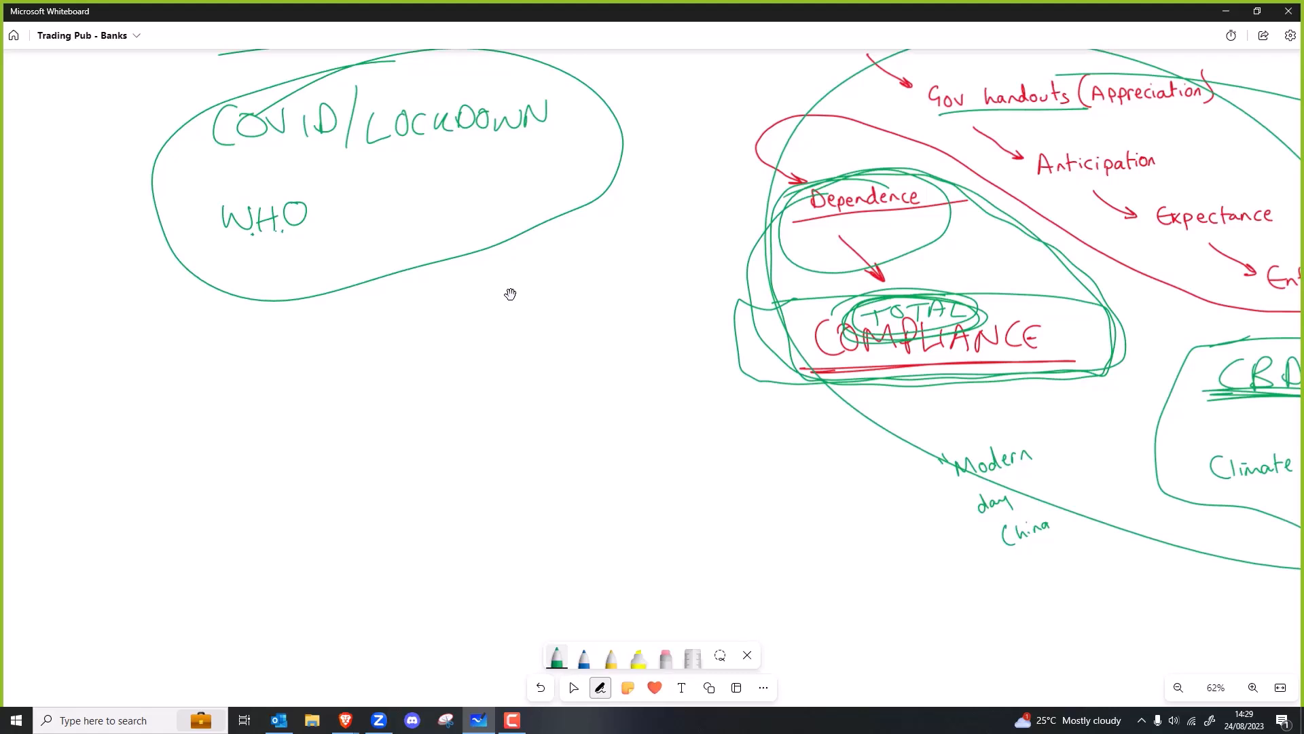
{"action": "left_click_drag", "start_coordinate": [178, 423], "coordinate": [220, 457]}
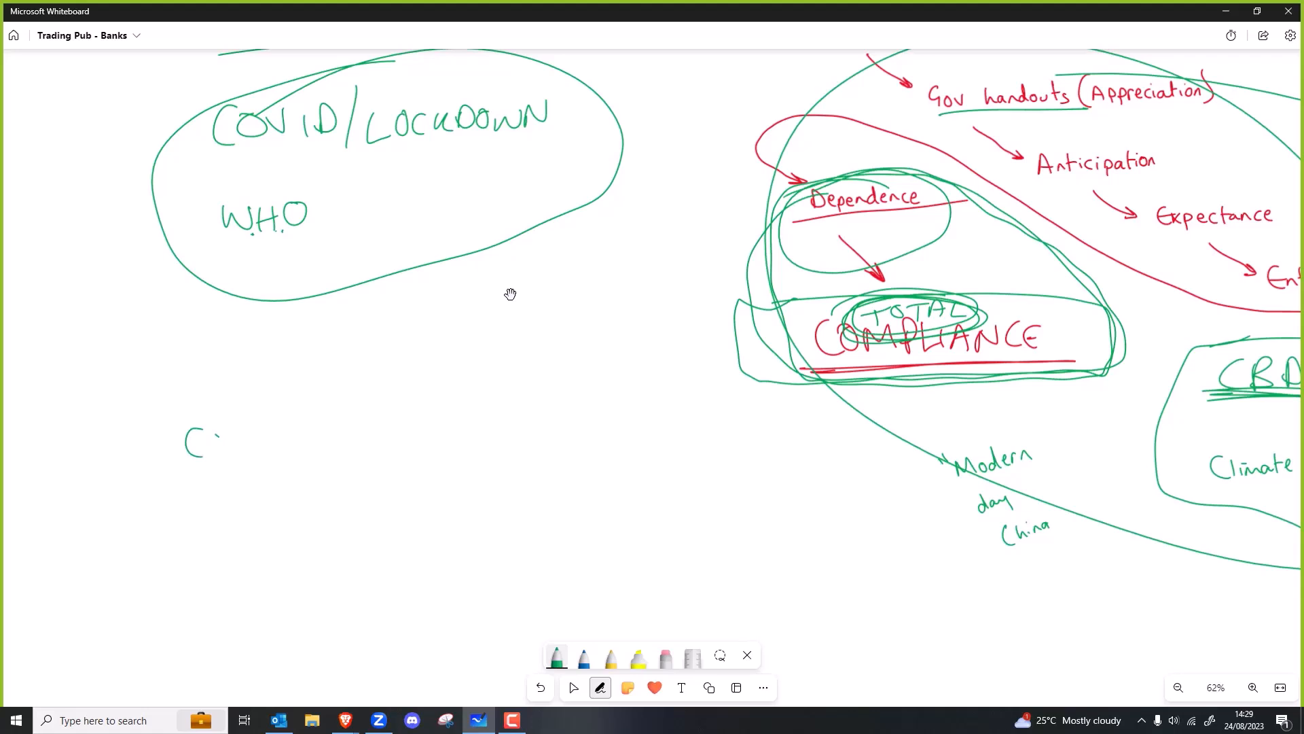
{"action": "left_click_drag", "start_coordinate": [208, 433], "coordinate": [291, 432]}
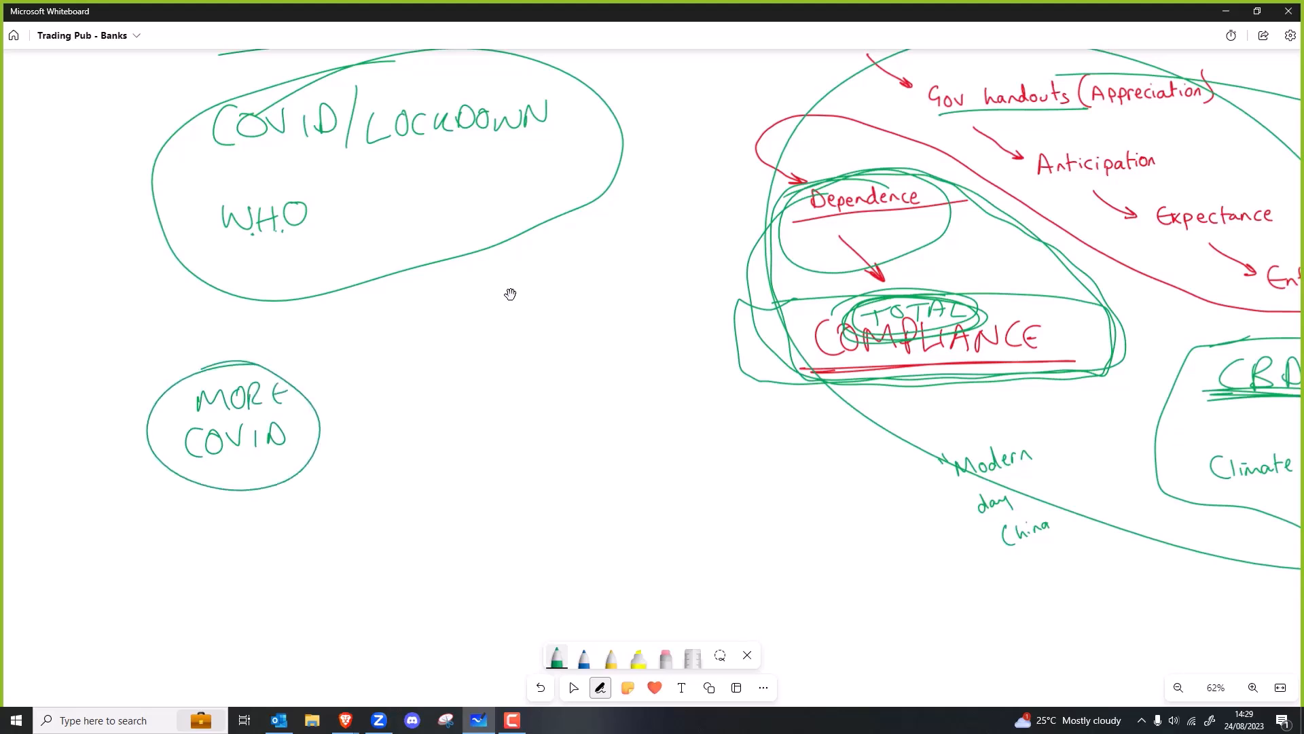
{"action": "left_click", "coordinate": [574, 686]}
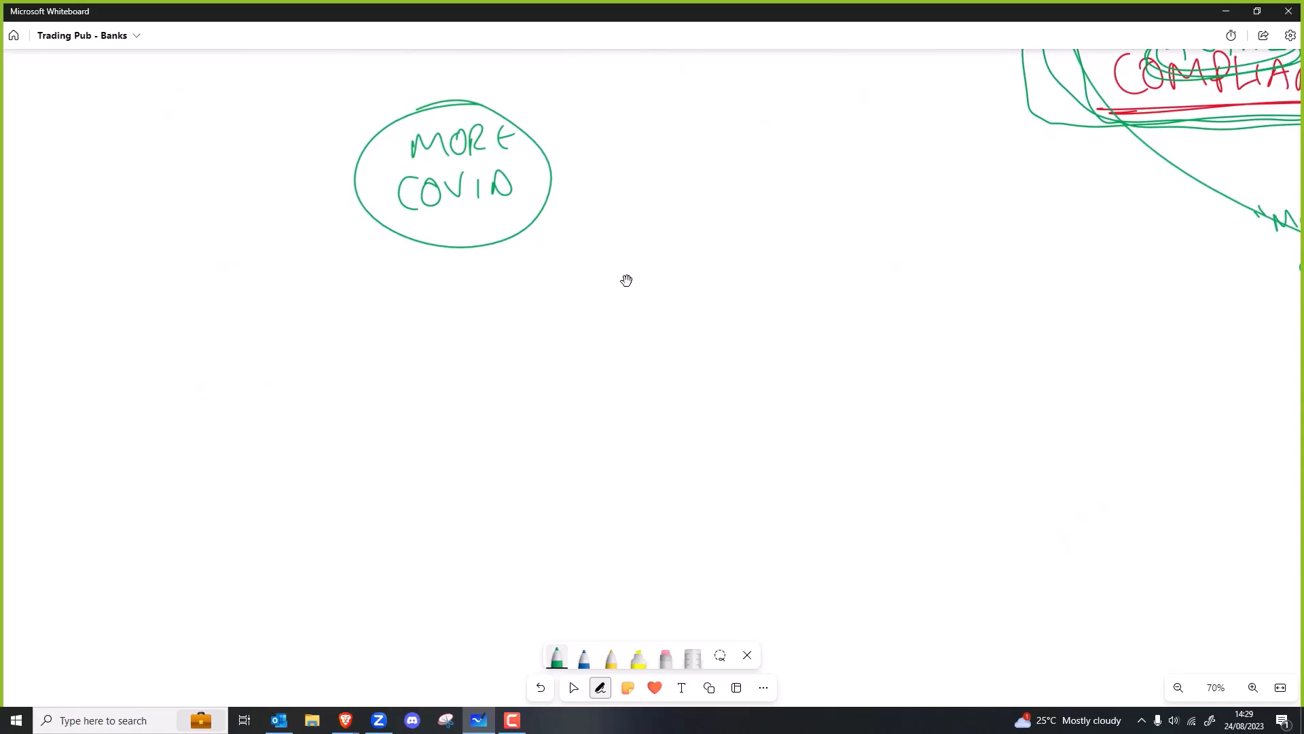
Step: Underline COVID in the circle, then write and underline CYBER COVID below
{"action": "left_click_drag", "start_coordinate": [408, 221], "coordinate": [508, 205]}
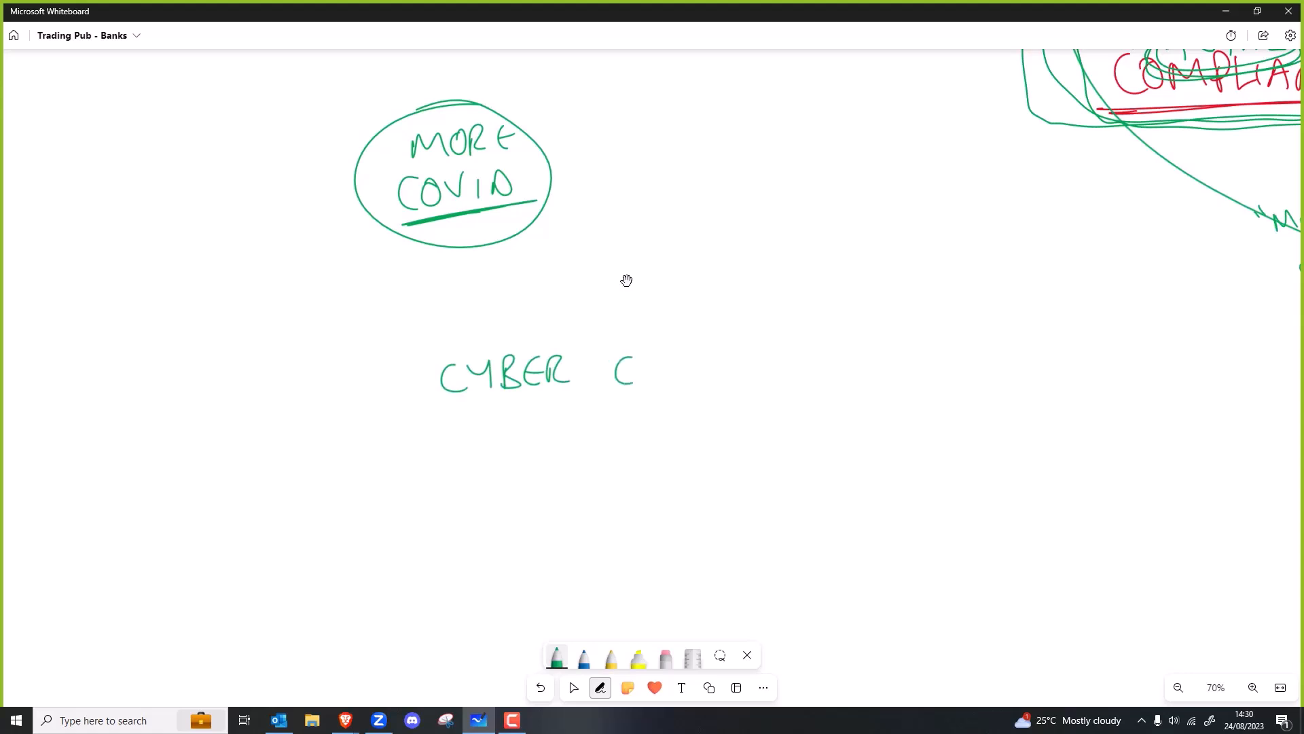
{"action": "left_click_drag", "start_coordinate": [640, 370], "coordinate": [715, 370]}
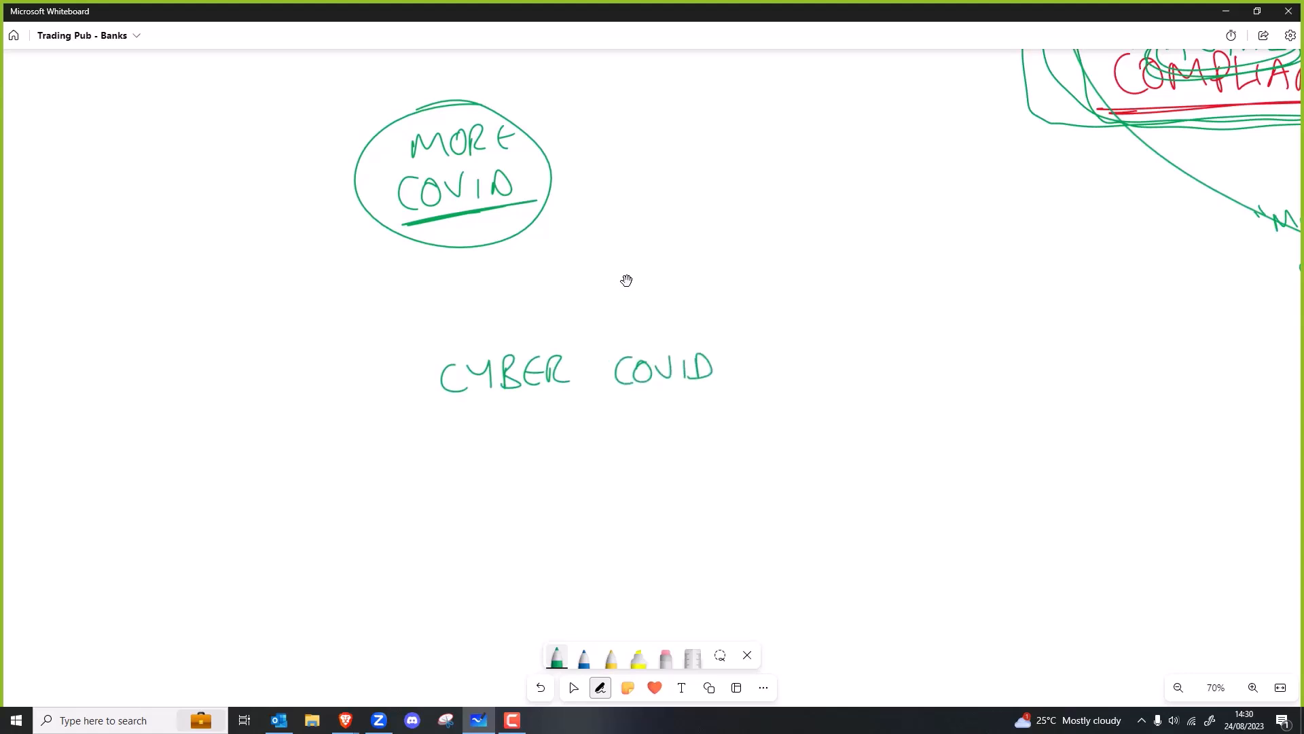
{"action": "left_click_drag", "start_coordinate": [388, 413], "coordinate": [828, 392]}
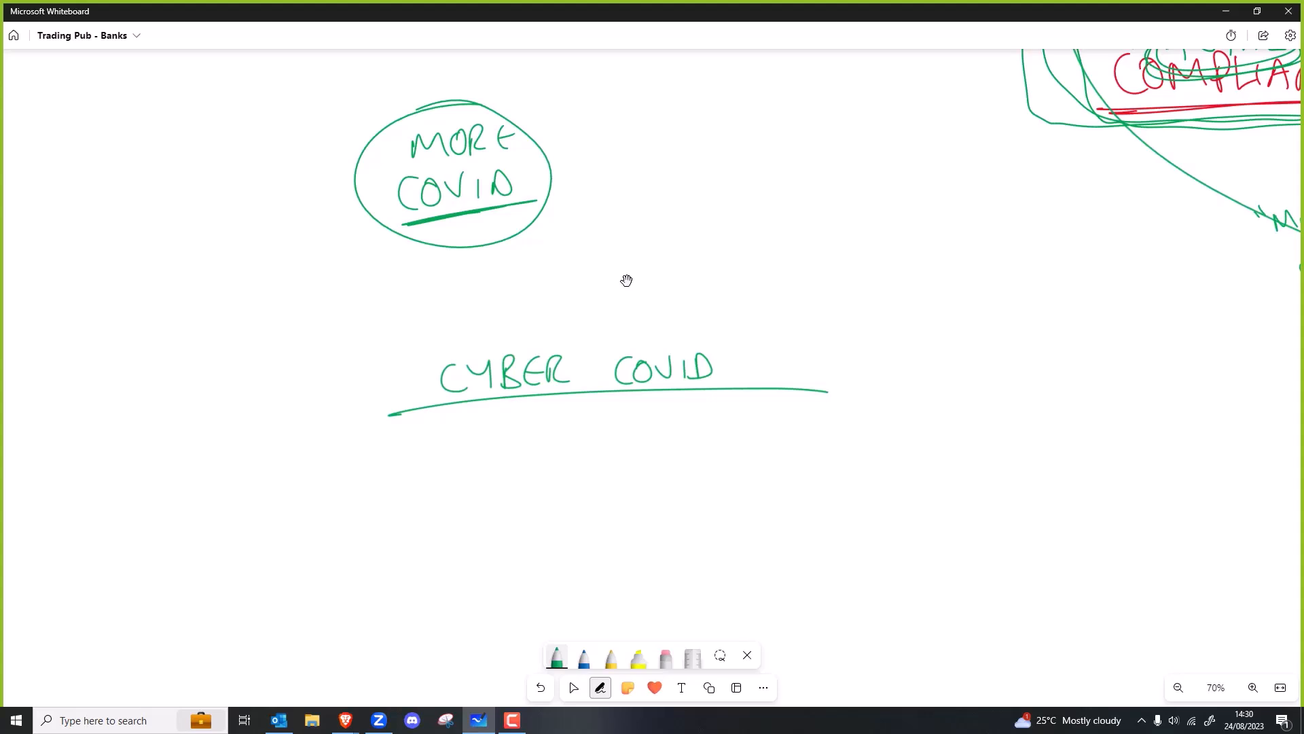
Step: Frame CYBER COVID with a long line above and crossing strokes at both ends
{"action": "left_click_drag", "start_coordinate": [370, 373], "coordinate": [670, 347]}
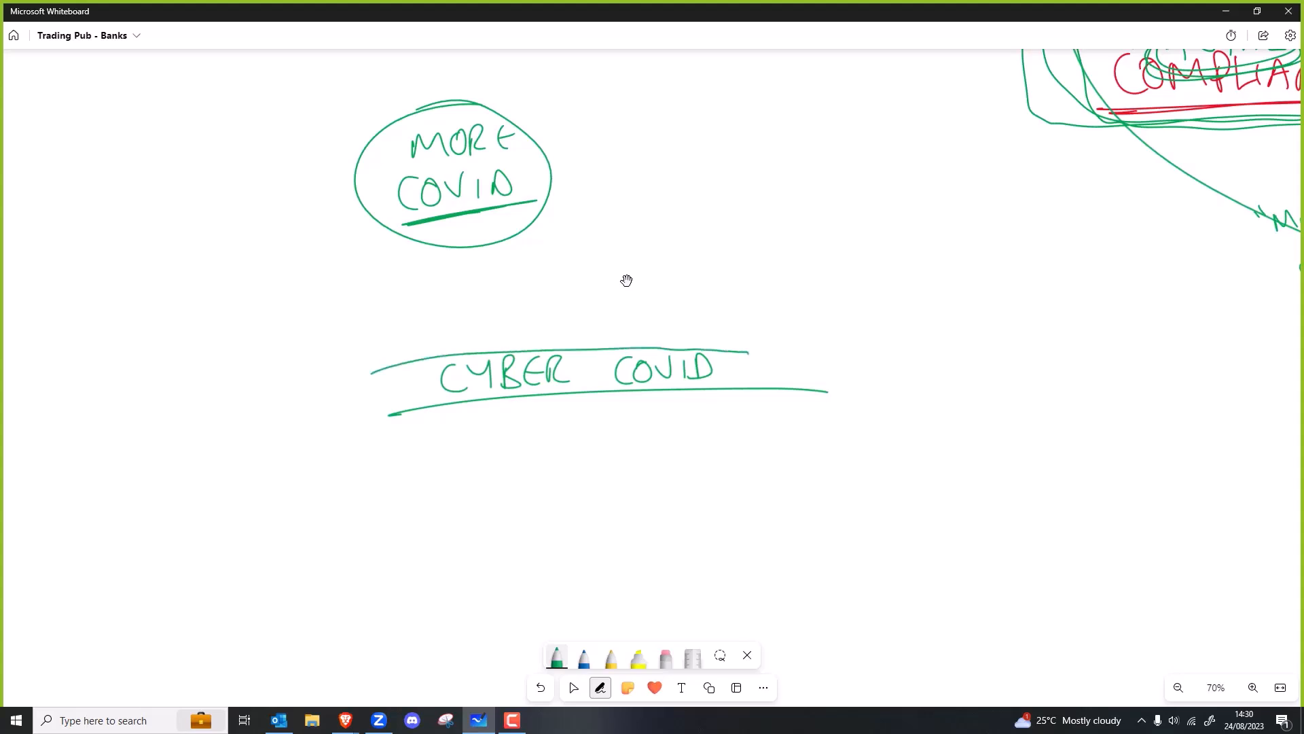
{"action": "left_click_drag", "start_coordinate": [429, 333], "coordinate": [437, 428]}
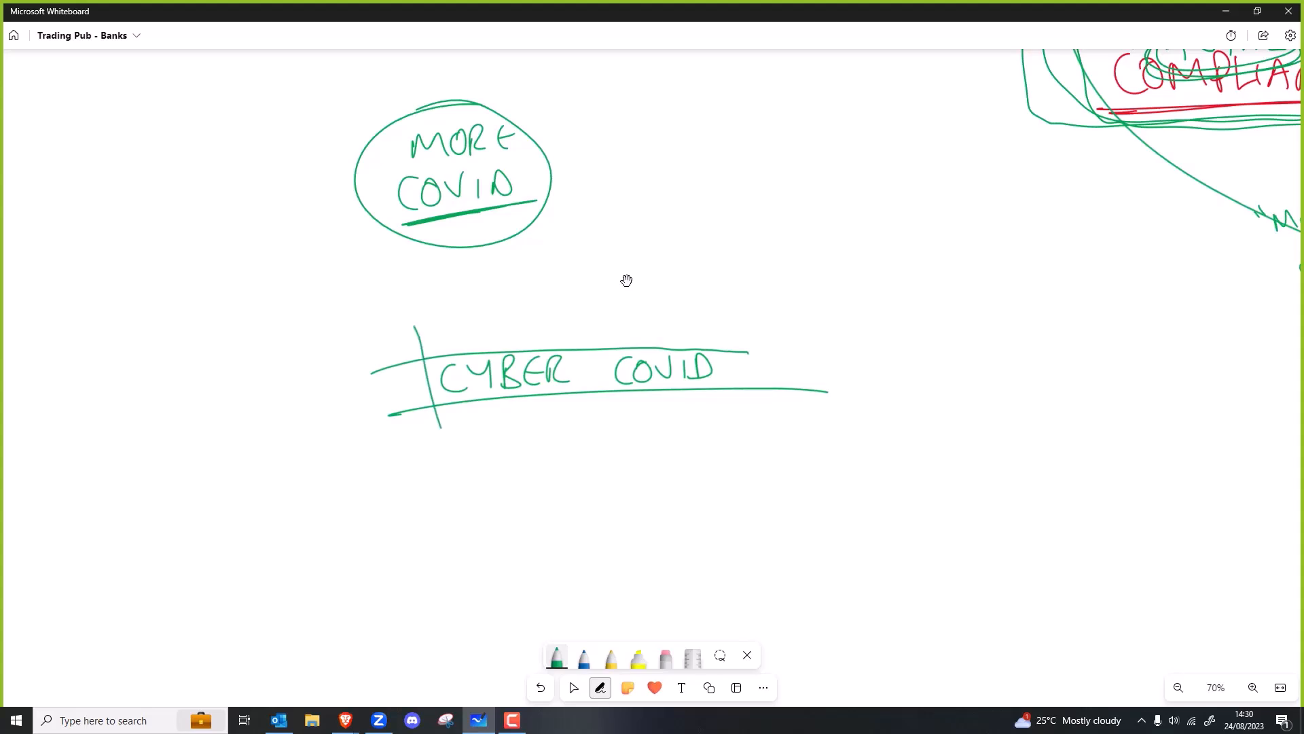
{"action": "left_click_drag", "start_coordinate": [714, 314], "coordinate": [734, 426]}
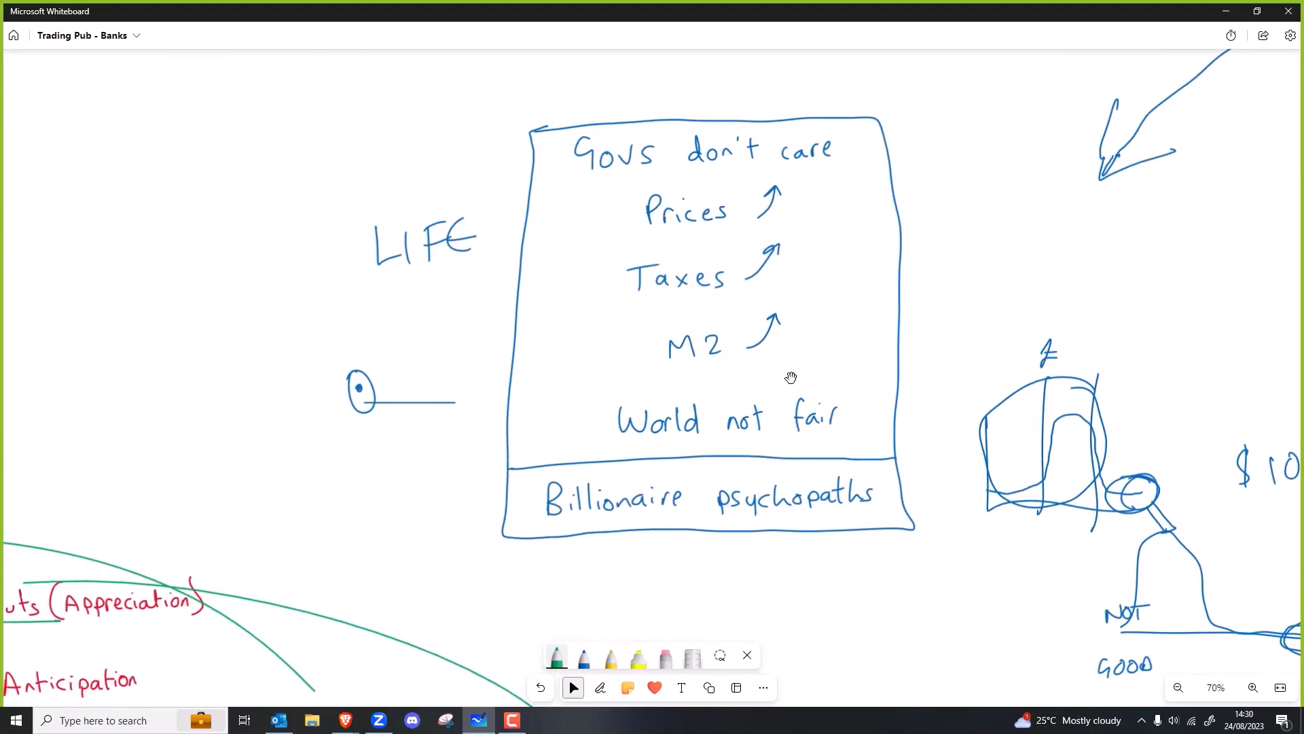
{"action": "left_click", "coordinate": [790, 497]}
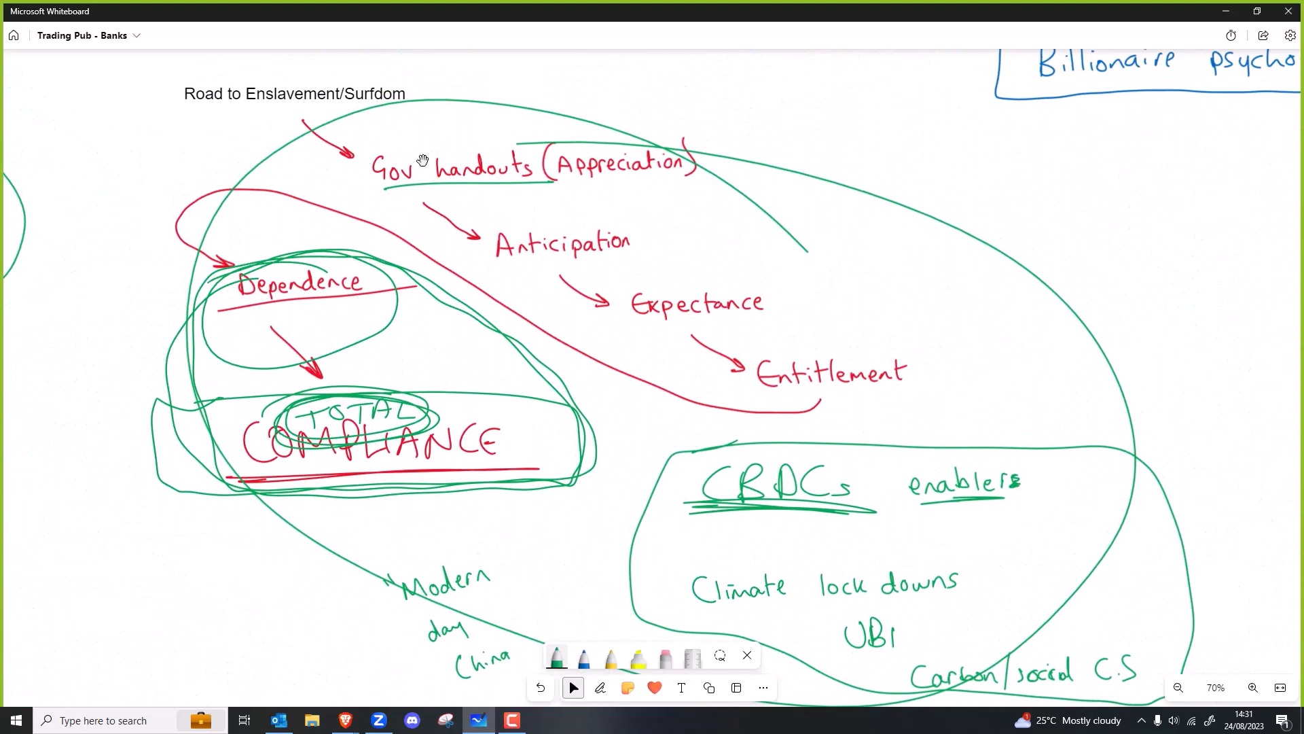
{"action": "mouse_move", "coordinate": [433, 455]}
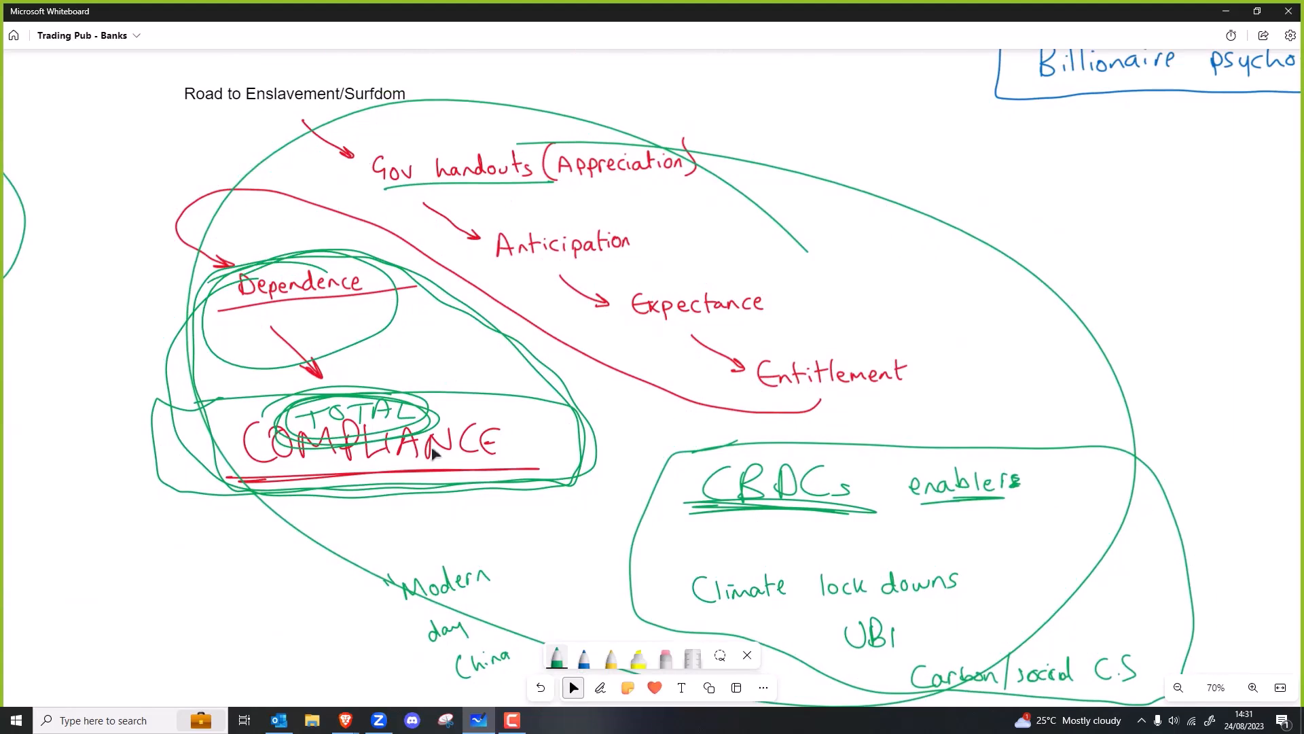
{"action": "left_click", "coordinate": [370, 441]}
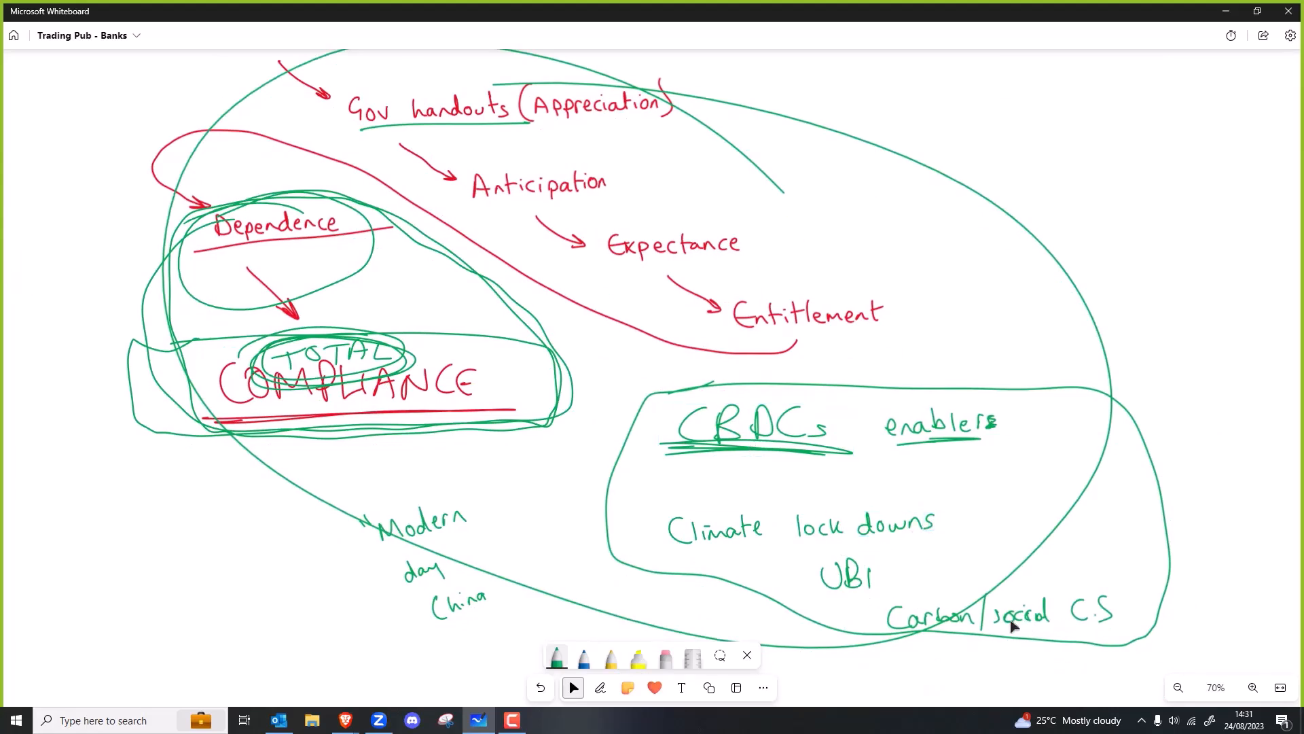
{"action": "left_click", "coordinate": [723, 447]}
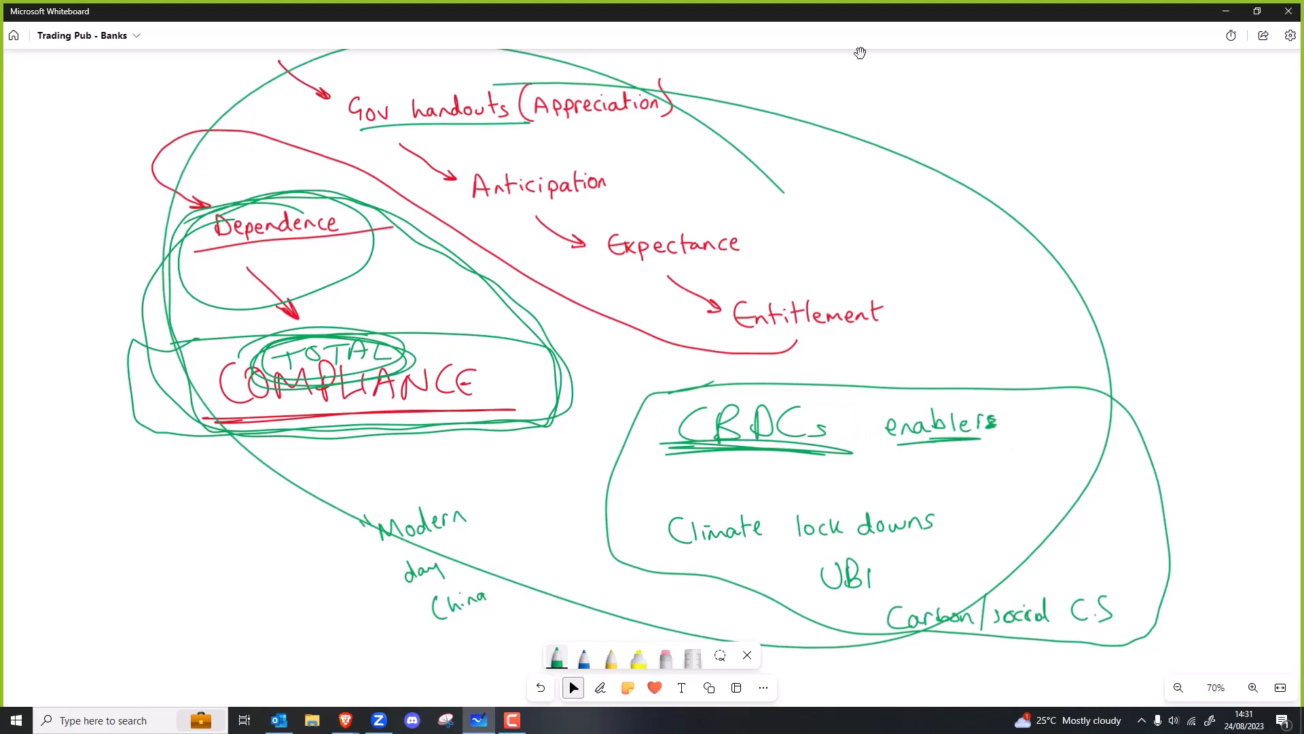
{"action": "mouse_move", "coordinate": [857, 203]}
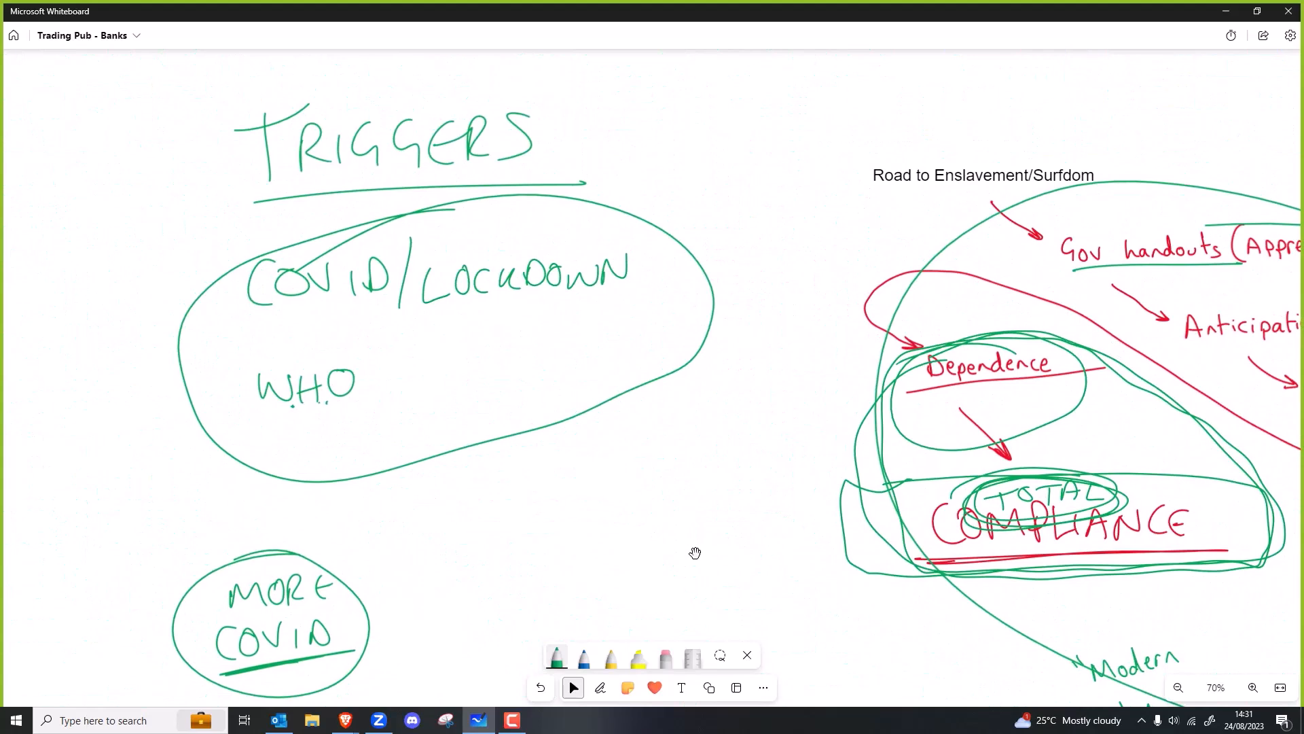
Step: Write WEF with Contagion beneath it in green to the right of CYBER COVID
{"action": "scroll", "scroll_direction": "down", "scroll_amount": 3}
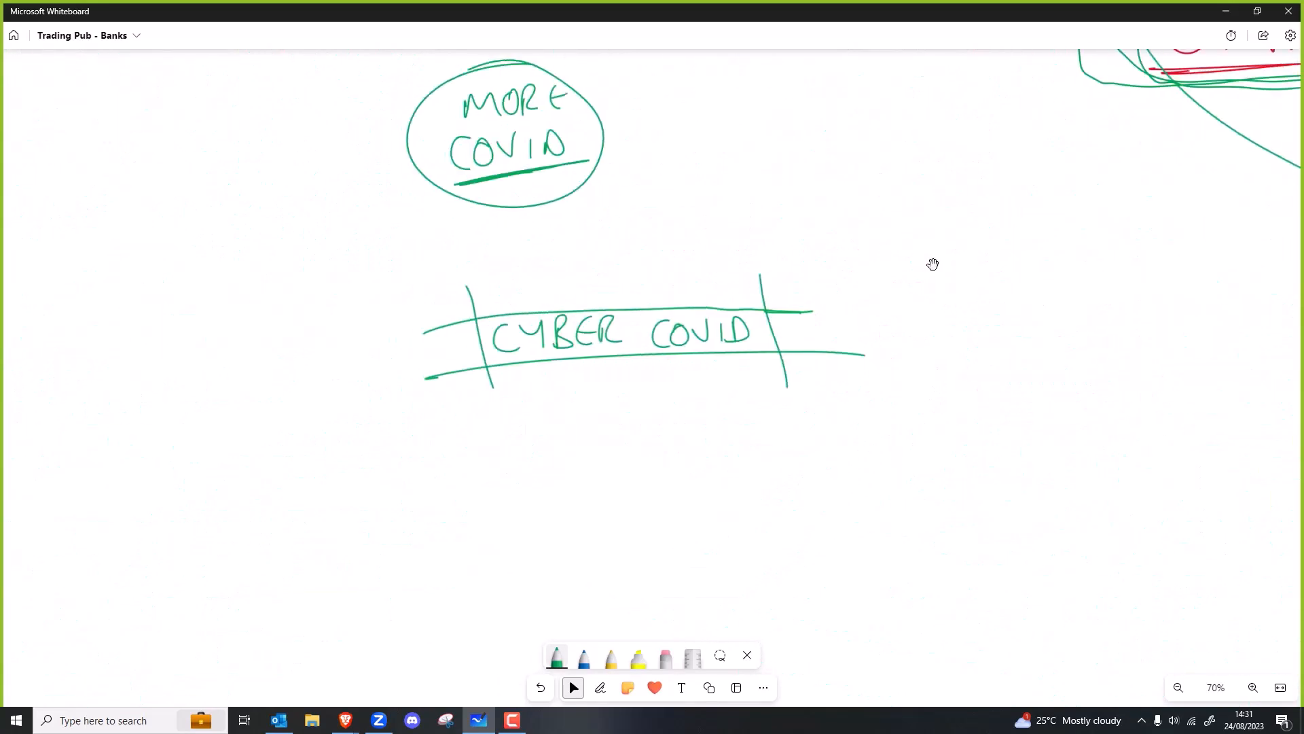
{"action": "mouse_move", "coordinate": [681, 366]}
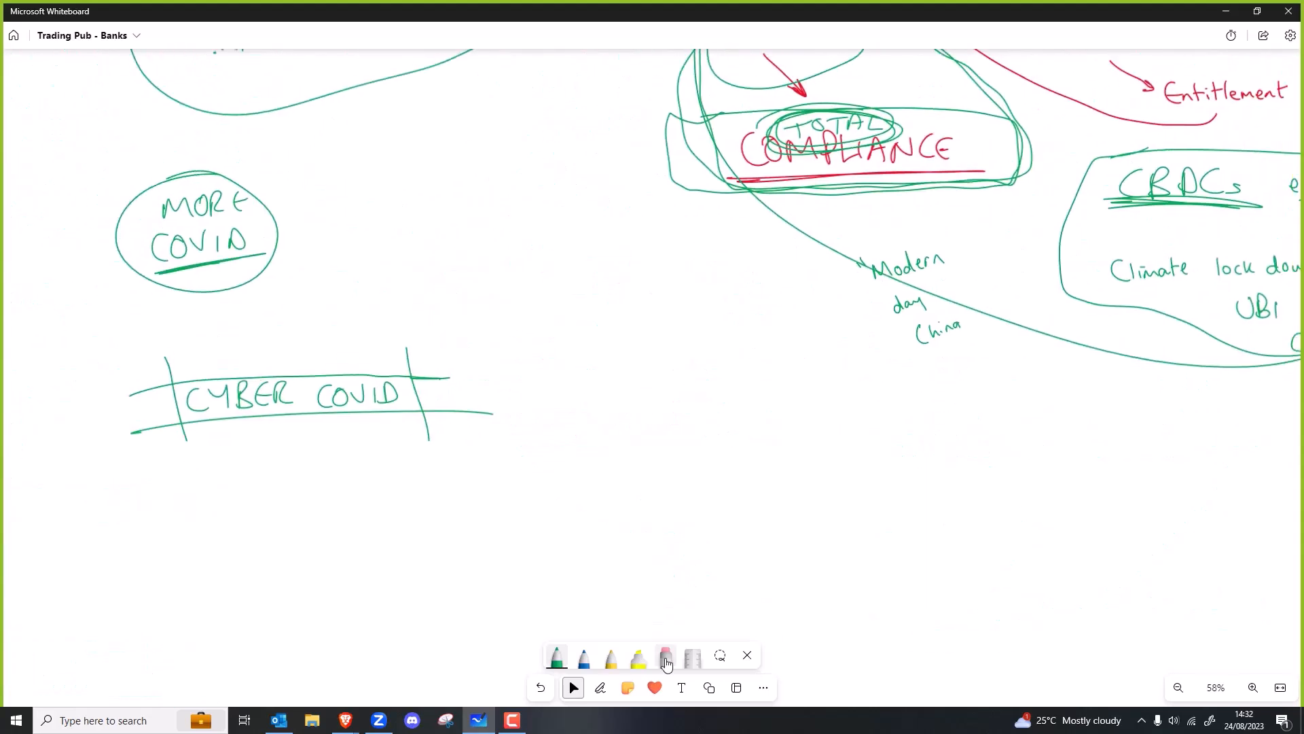
{"action": "left_click", "coordinate": [666, 657]}
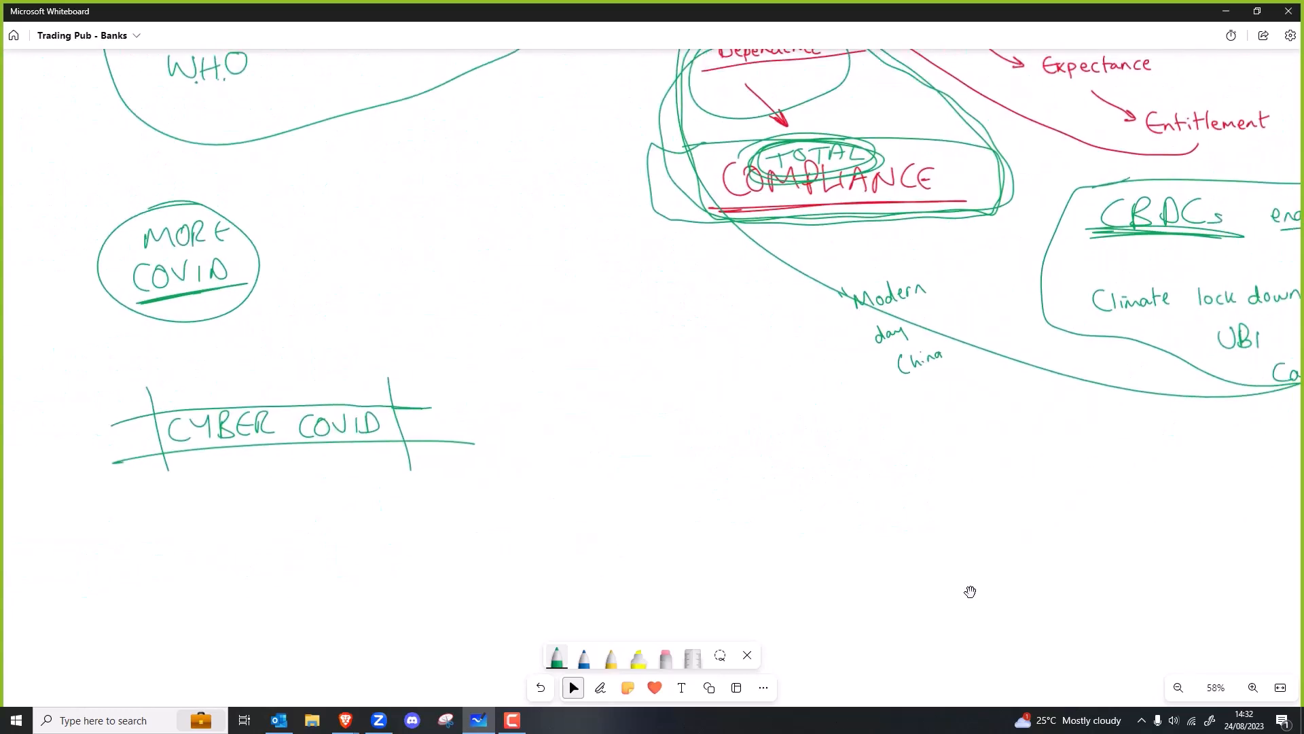
{"action": "left_click", "coordinate": [600, 688]}
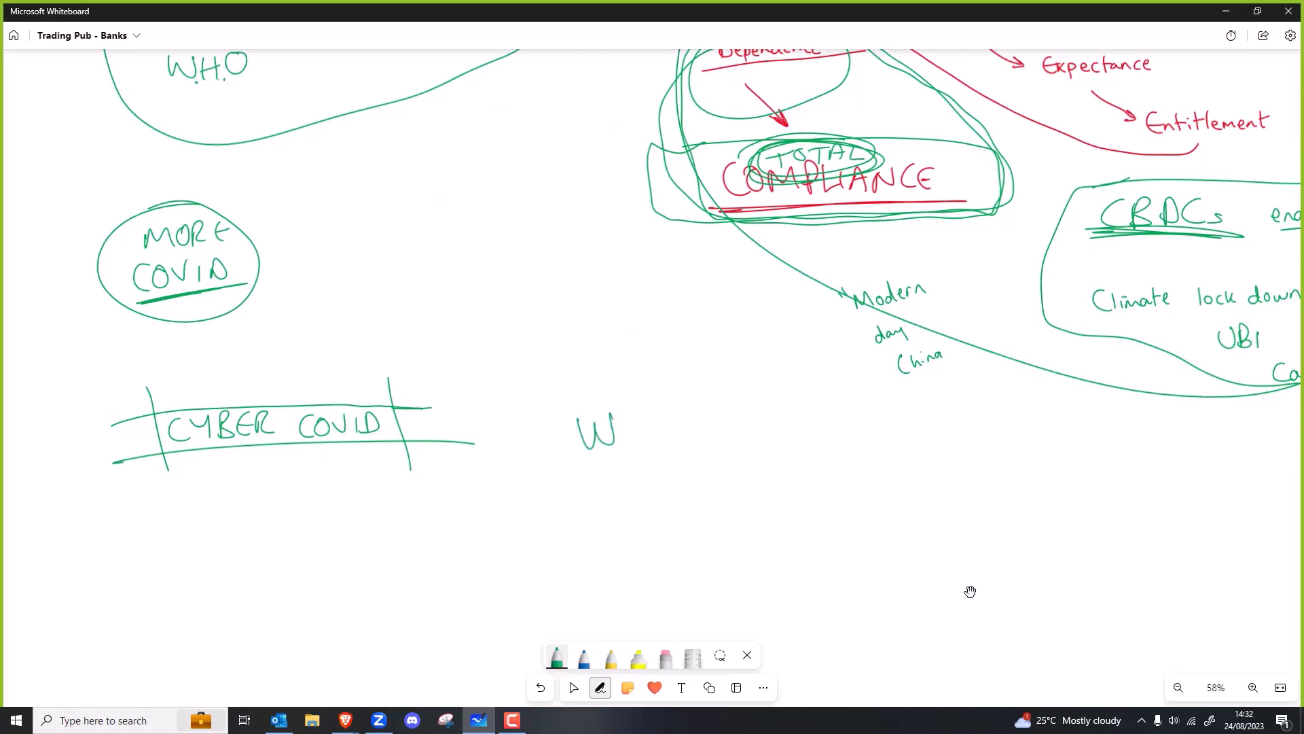
{"action": "left_click_drag", "start_coordinate": [608, 433], "coordinate": [682, 432]}
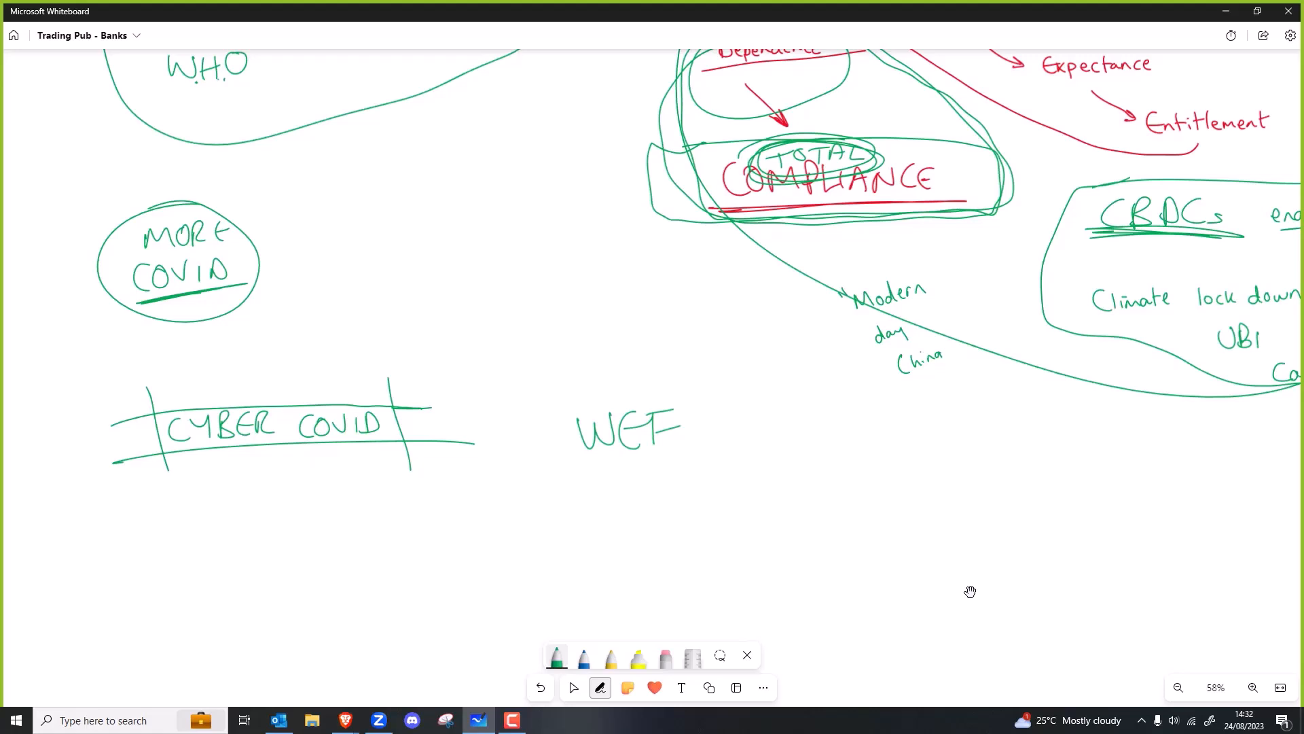
{"action": "left_click_drag", "start_coordinate": [623, 499], "coordinate": [686, 503]}
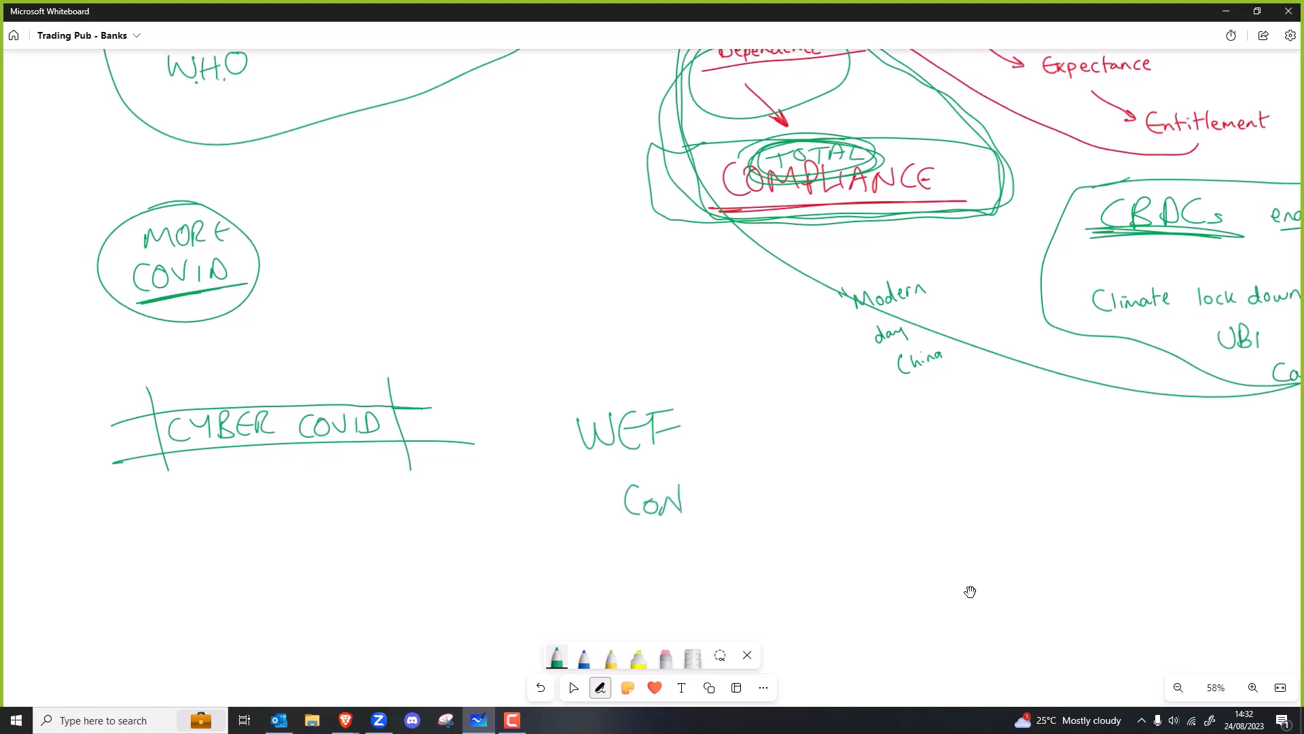
{"action": "left_click_drag", "start_coordinate": [674, 499], "coordinate": [756, 503]}
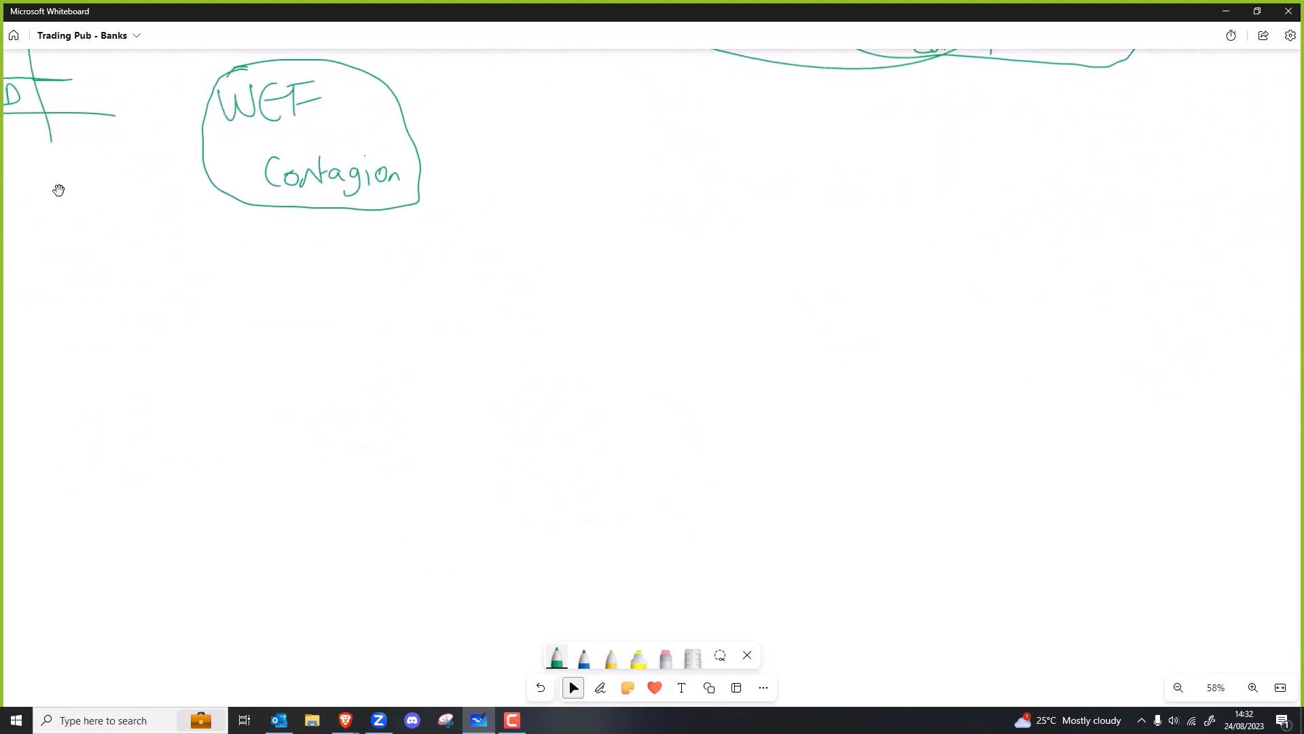
Step: Write and underline LIFE ORCHESTRA, and sketch small figures left of the PE diagram
{"action": "left_click", "coordinate": [600, 687]}
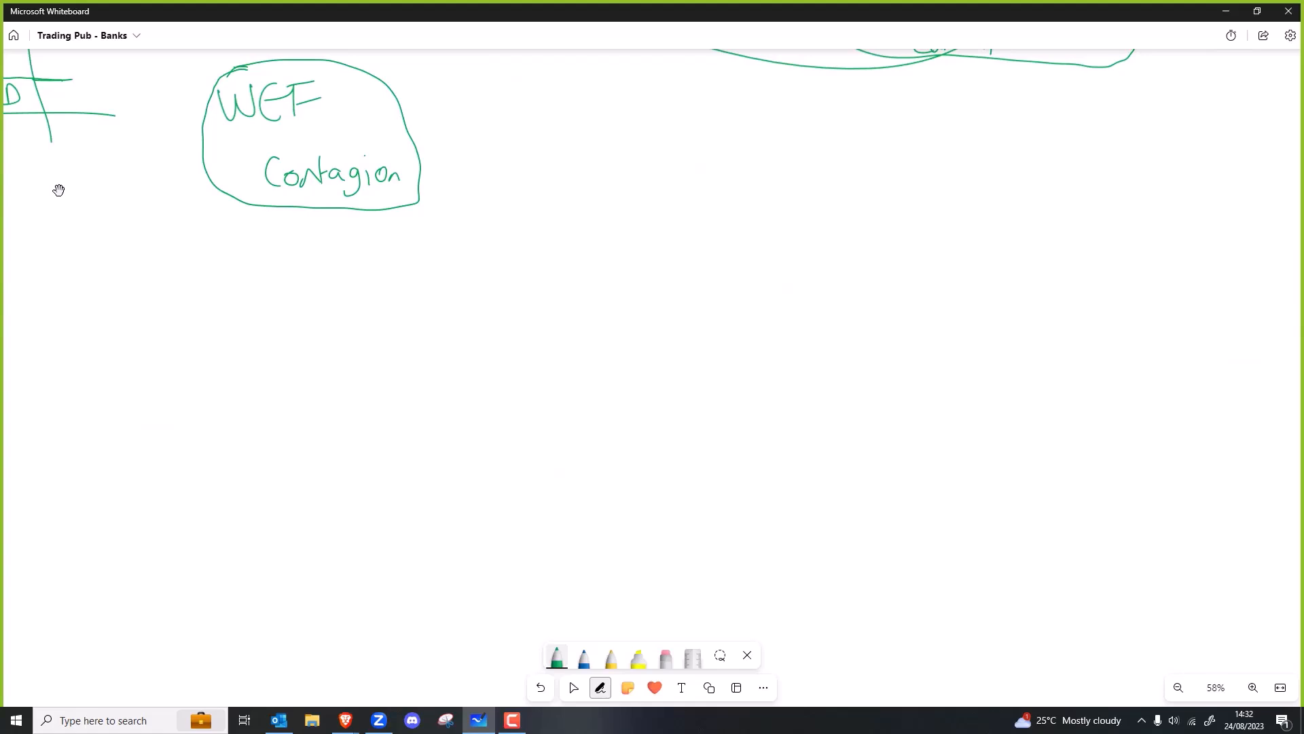
{"action": "left_click_drag", "start_coordinate": [611, 170], "coordinate": [694, 175]}
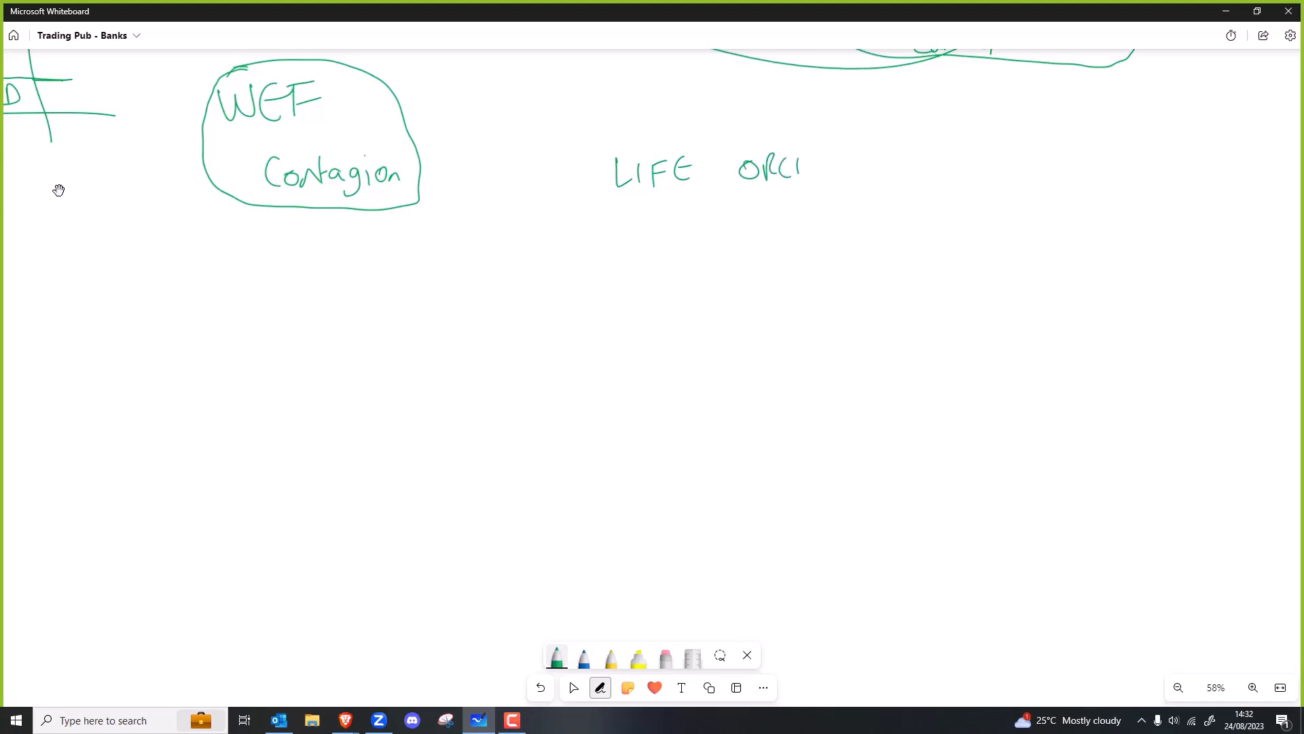
{"action": "left_click_drag", "start_coordinate": [802, 166], "coordinate": [877, 166]}
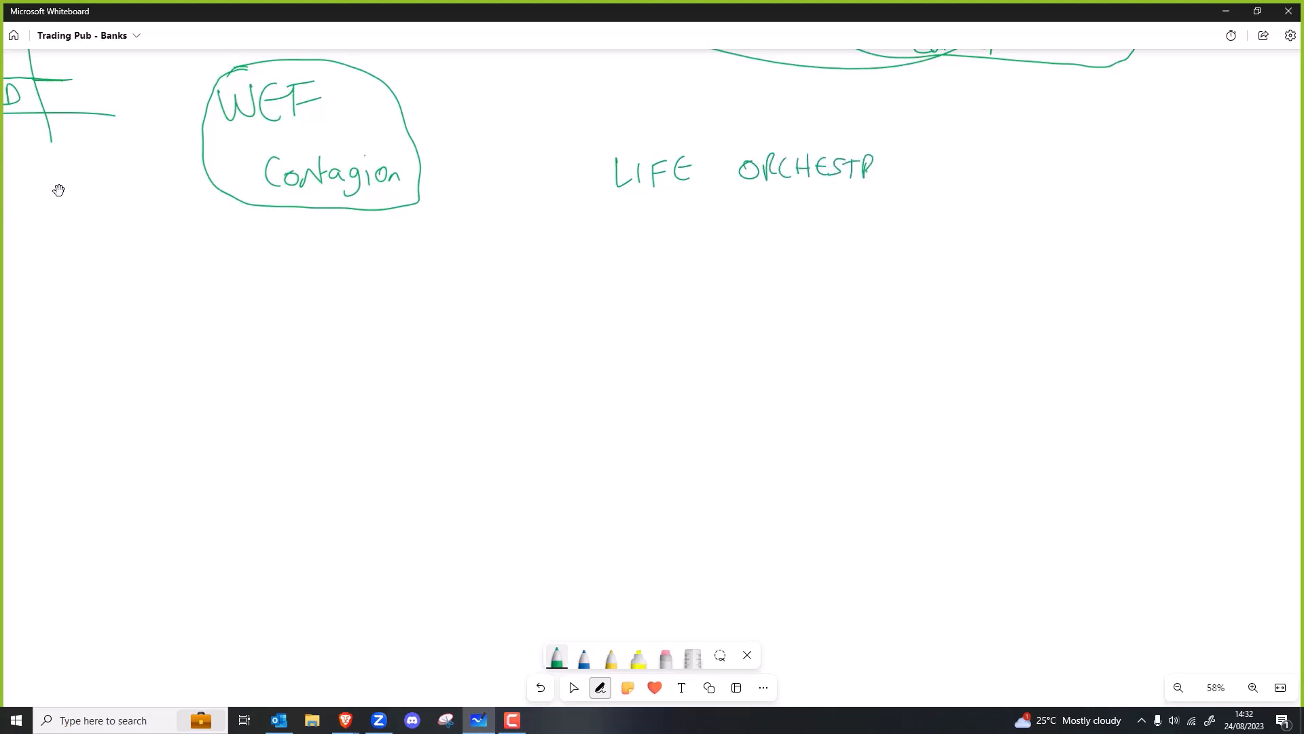
{"action": "left_click_drag", "start_coordinate": [568, 204], "coordinate": [992, 197]}
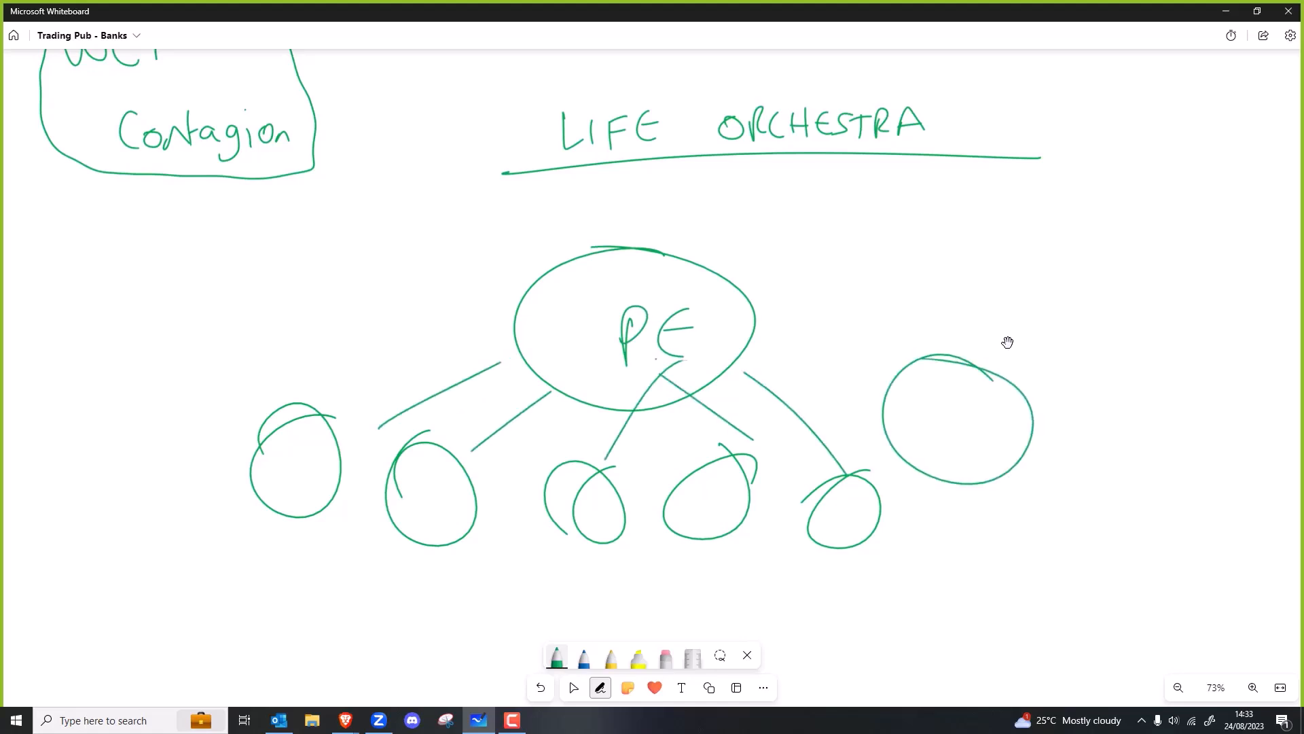
{"action": "left_click_drag", "start_coordinate": [108, 241], "coordinate": [91, 358]}
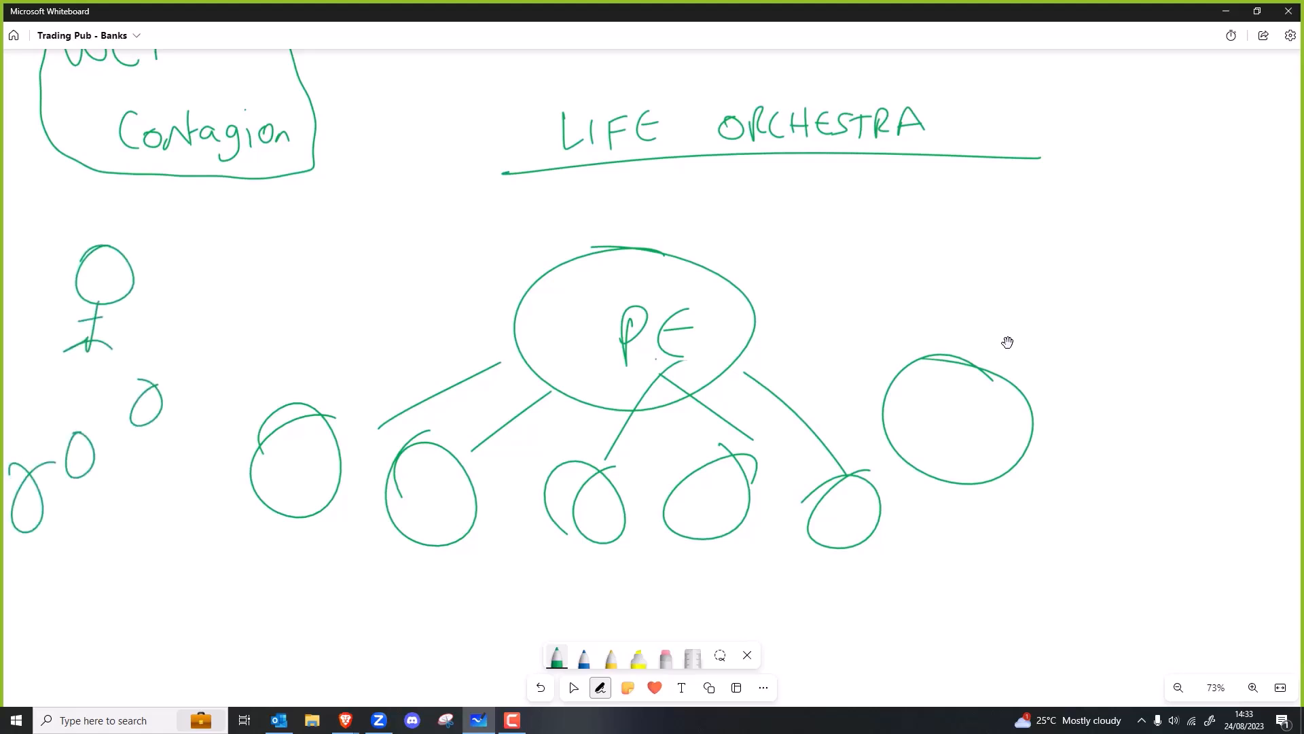
{"action": "mouse_move", "coordinate": [1018, 334]}
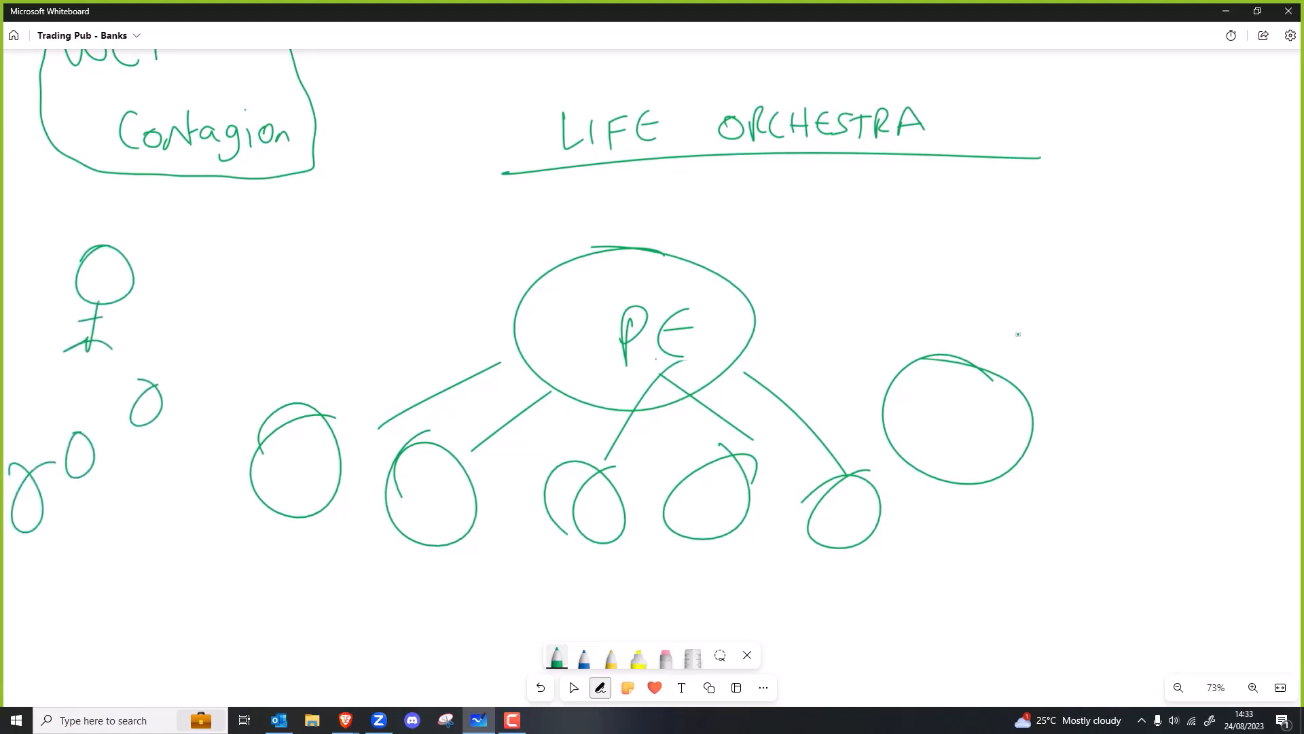
{"action": "left_click", "coordinate": [574, 687]}
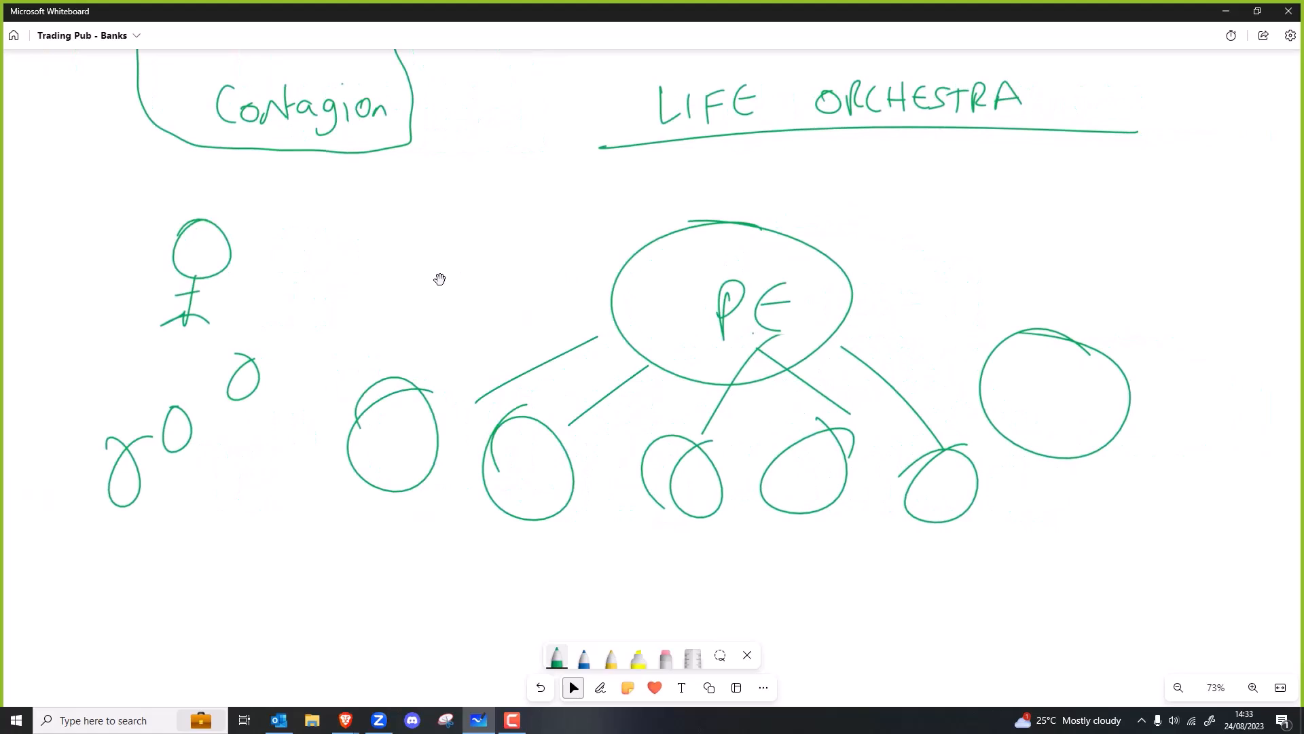
{"action": "mouse_move", "coordinate": [423, 308]}
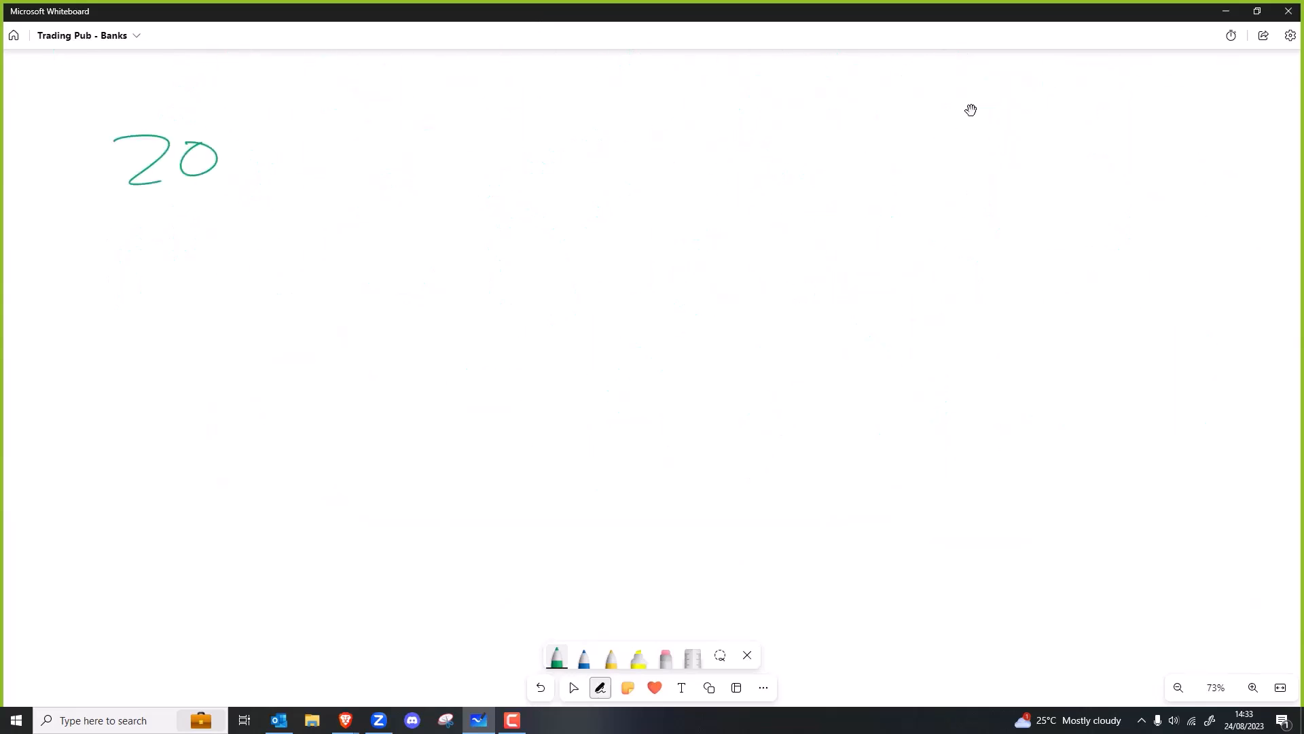
Step: Finish the 2020 note and draw a curved arrow with arrowhead leading down from it
{"action": "left_click_drag", "start_coordinate": [233, 149], "coordinate": [316, 154]}
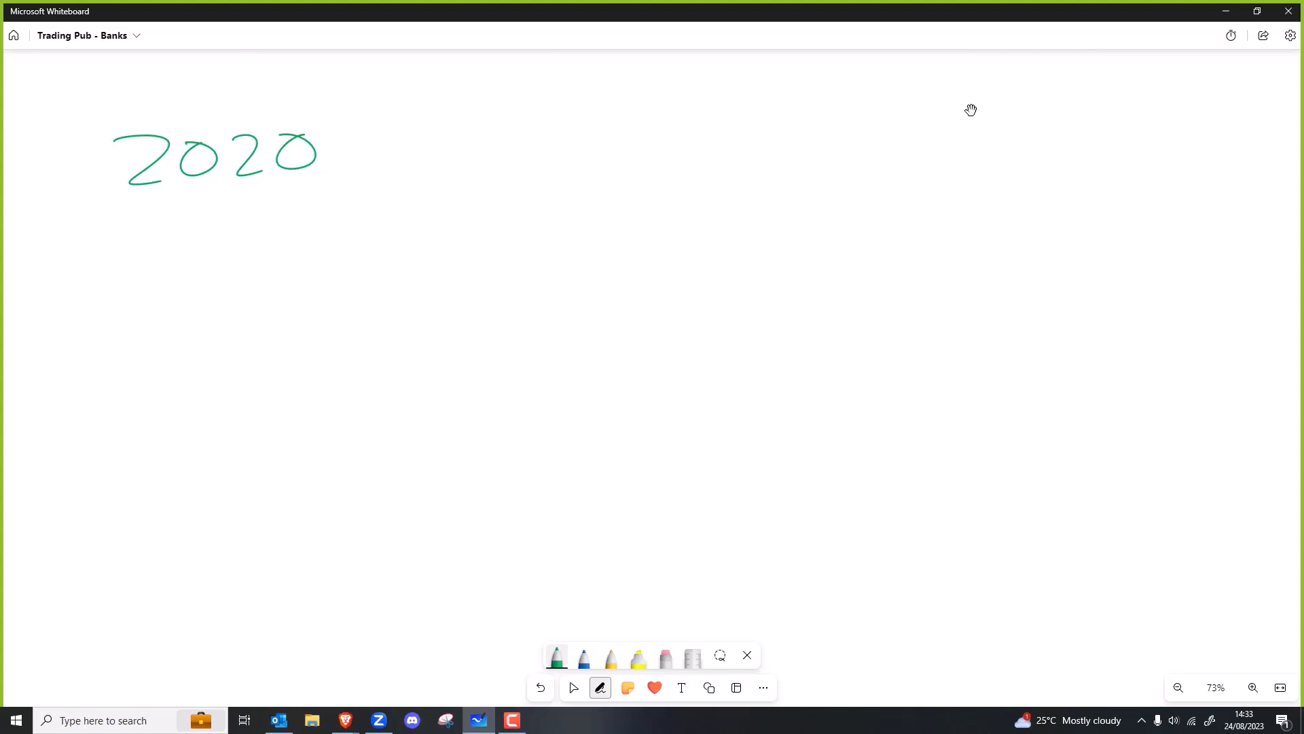
{"action": "left_click_drag", "start_coordinate": [462, 162], "coordinate": [579, 363]}
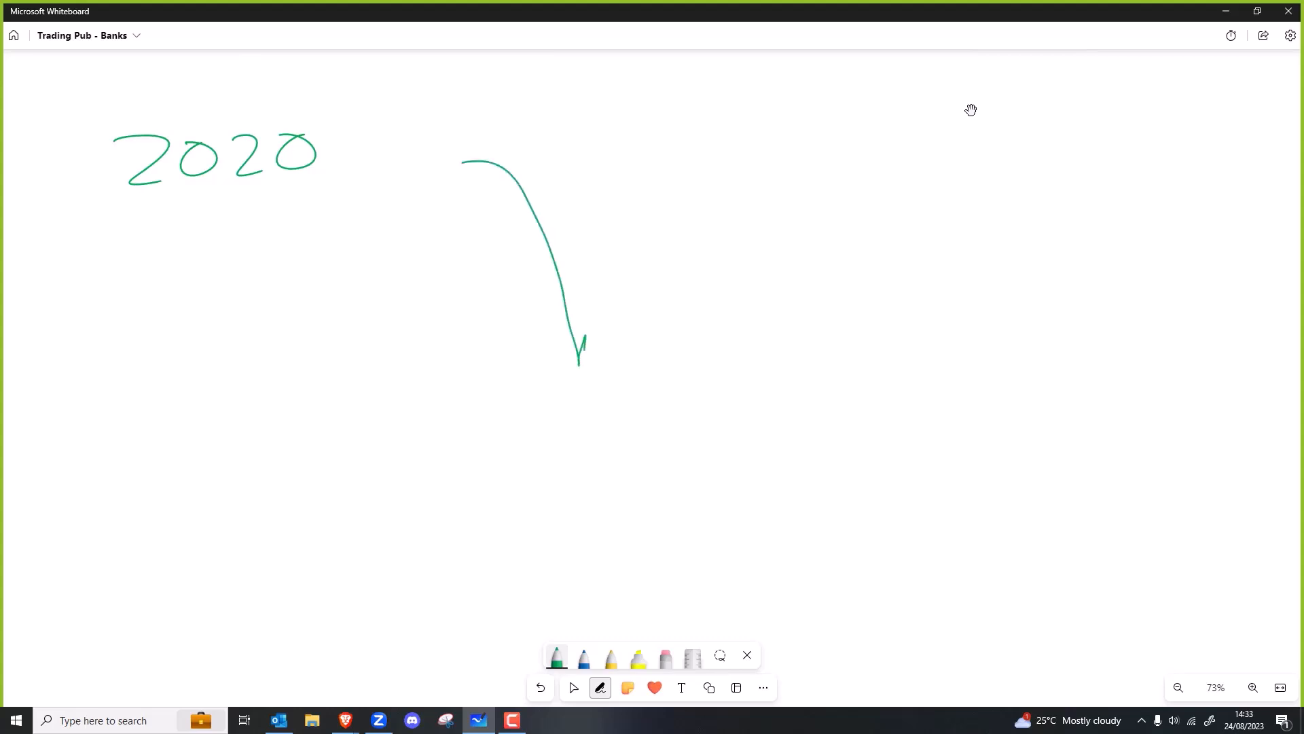
{"action": "left_click_drag", "start_coordinate": [545, 150], "coordinate": [765, 83]}
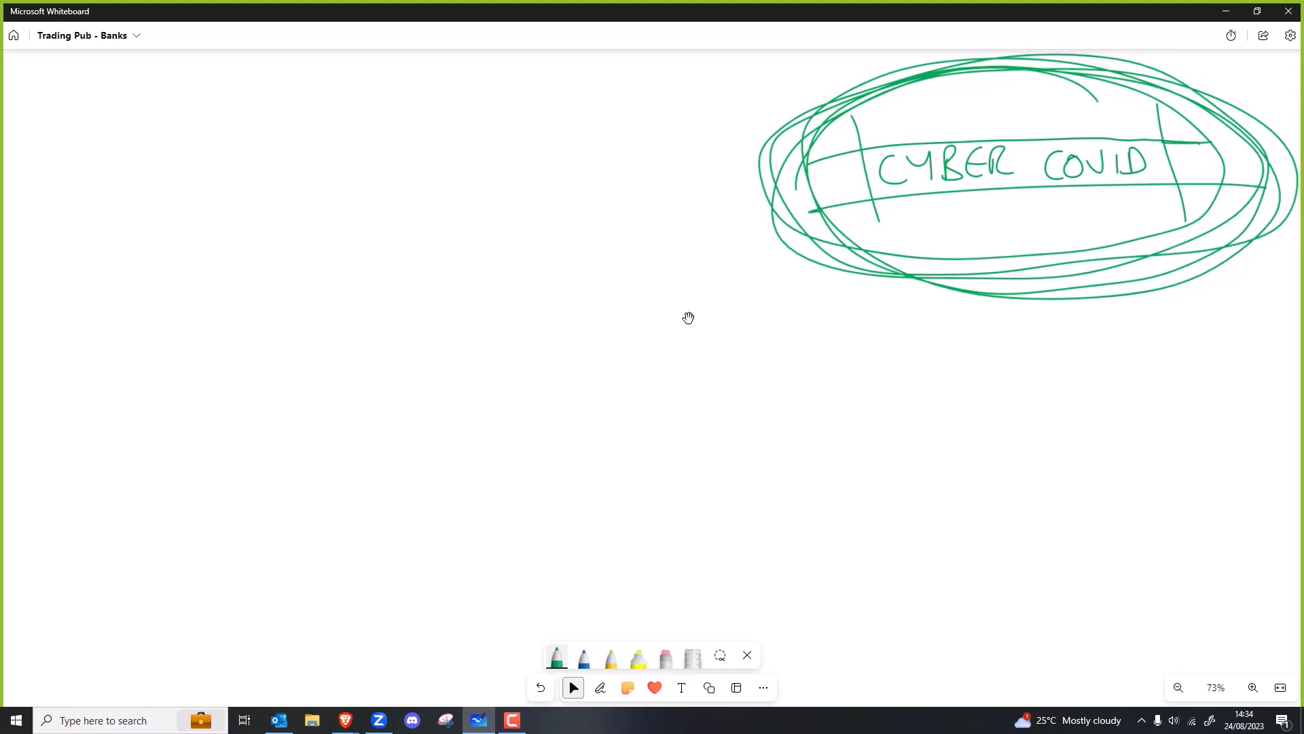
Step: Handwrite WHOLESALE FOOD BIZ on the left and enclose it in a rounded box
{"action": "left_click", "coordinate": [599, 688]}
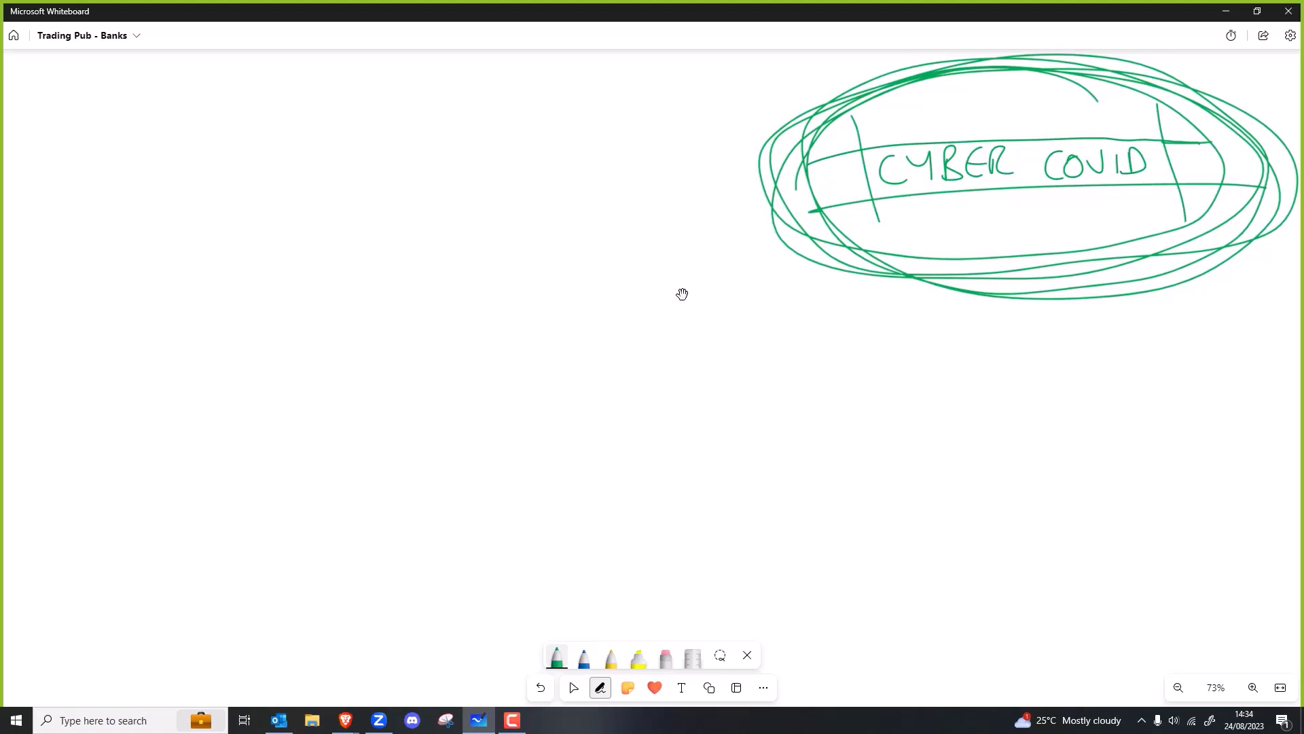
{"action": "left_click_drag", "start_coordinate": [207, 166], "coordinate": [300, 166]}
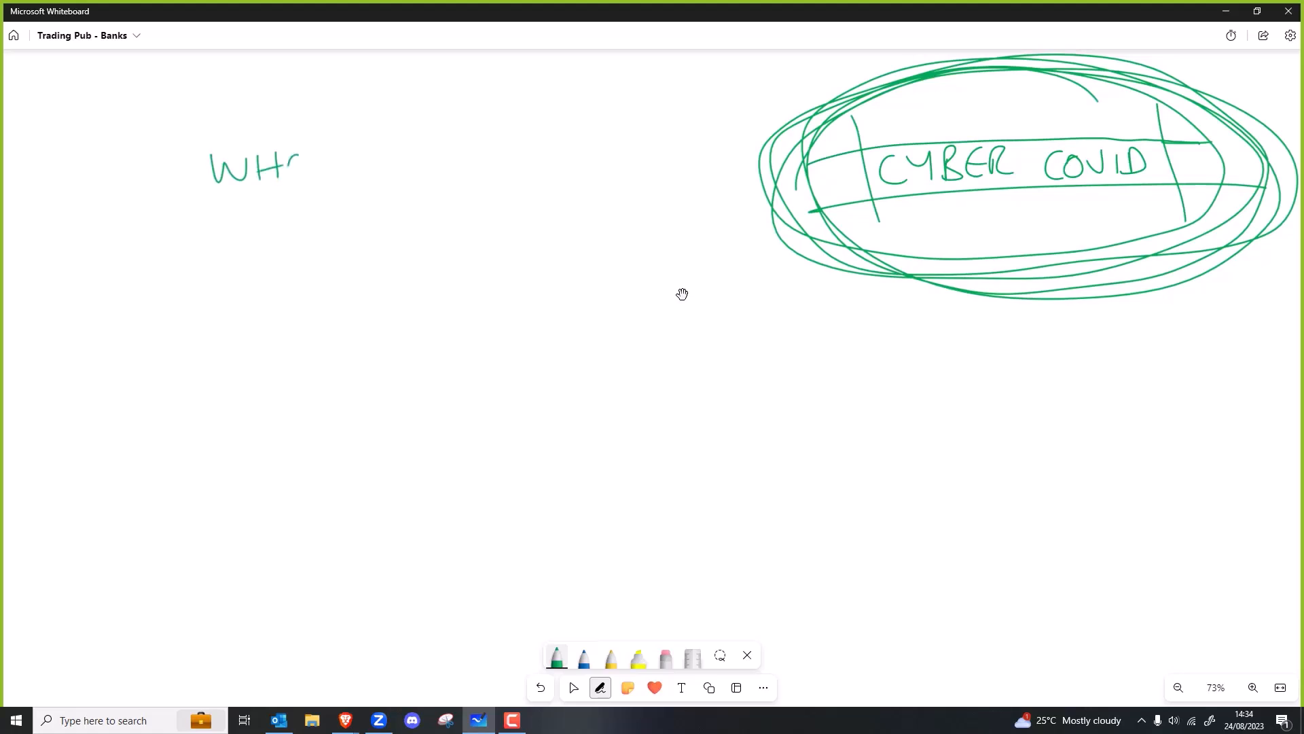
{"action": "left_click_drag", "start_coordinate": [295, 167], "coordinate": [391, 166]}
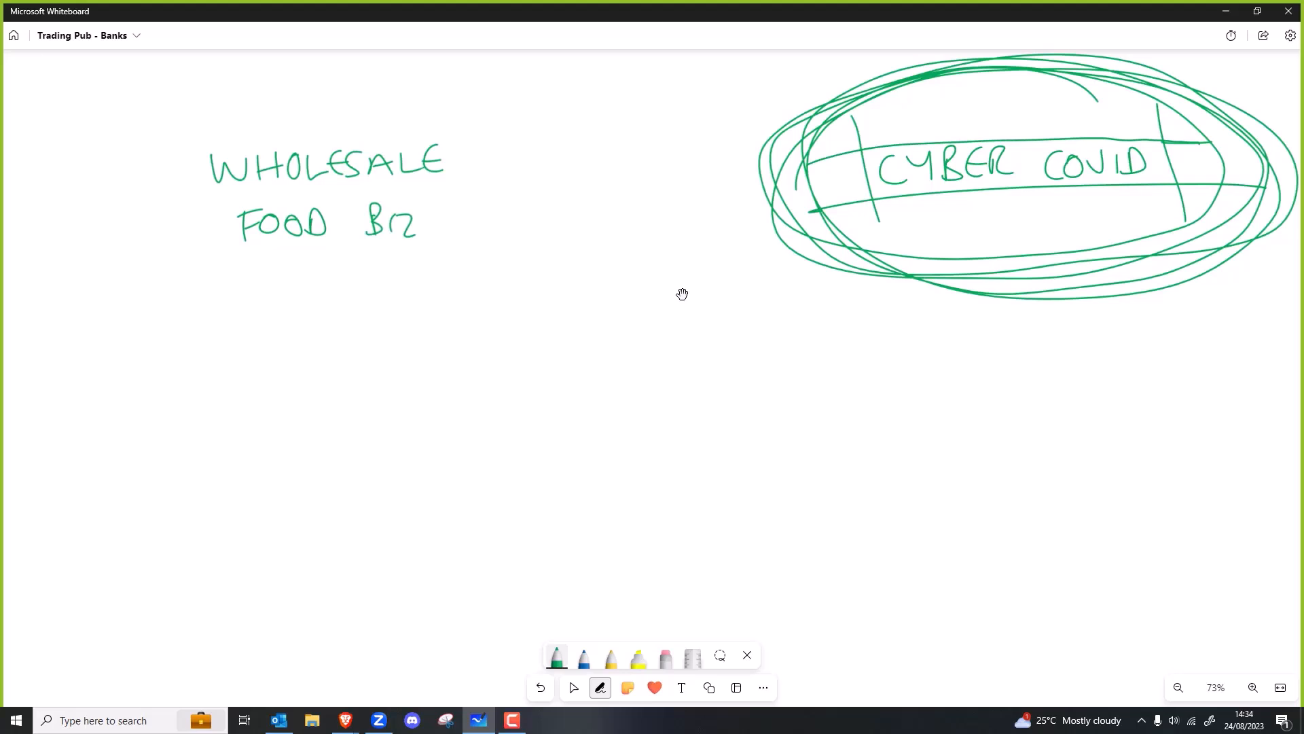
{"action": "left_click_drag", "start_coordinate": [333, 130], "coordinate": [466, 258]}
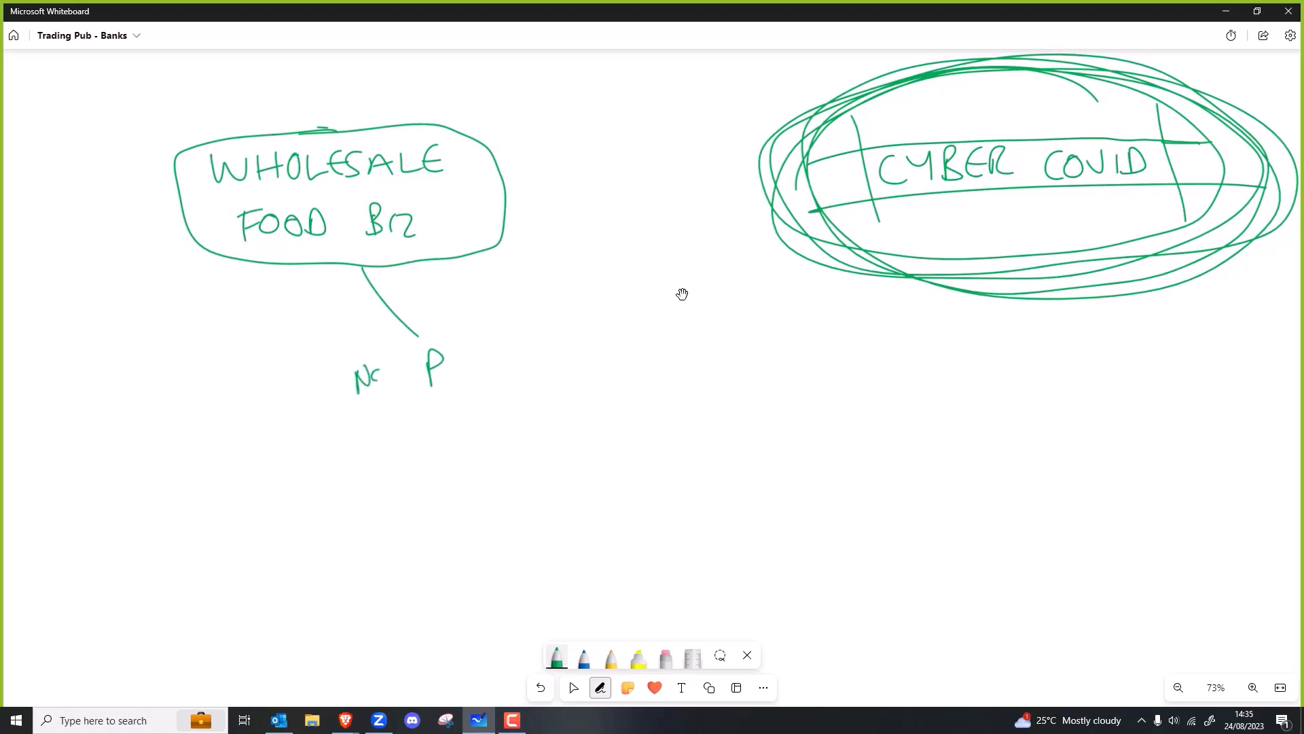
Step: Add NON PERISHABLE FOOD and a boxed WATER, RICE, PASTA list with B/E
{"action": "left_click_drag", "start_coordinate": [375, 371], "coordinate": [499, 370]}
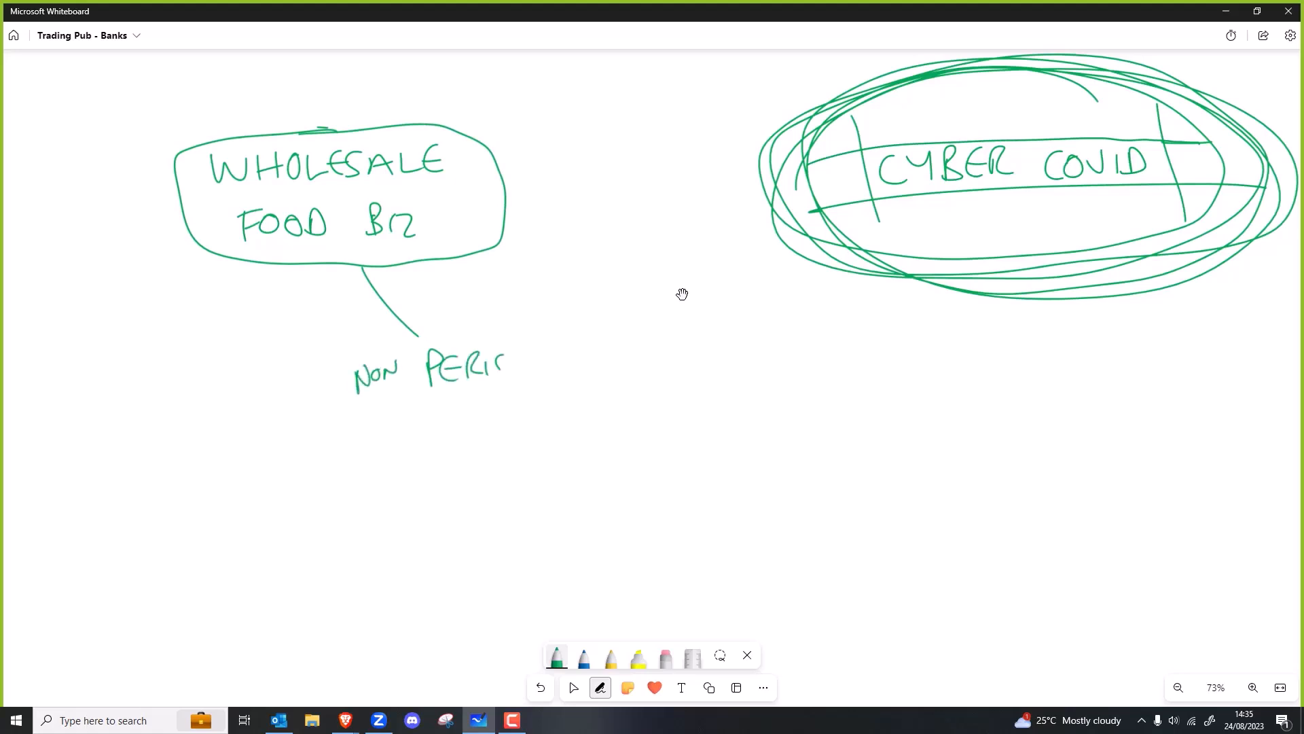
{"action": "left_click_drag", "start_coordinate": [499, 366], "coordinate": [578, 370]}
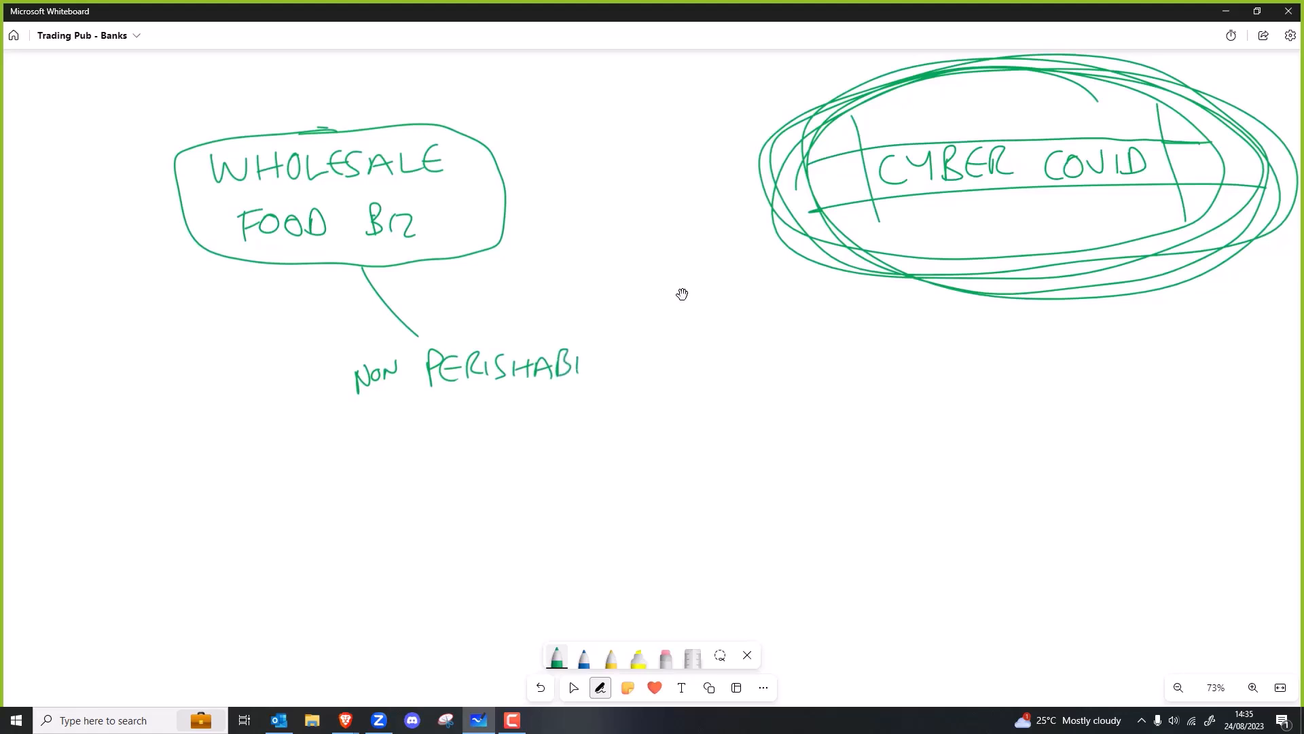
{"action": "left_click_drag", "start_coordinate": [574, 367], "coordinate": [690, 366]}
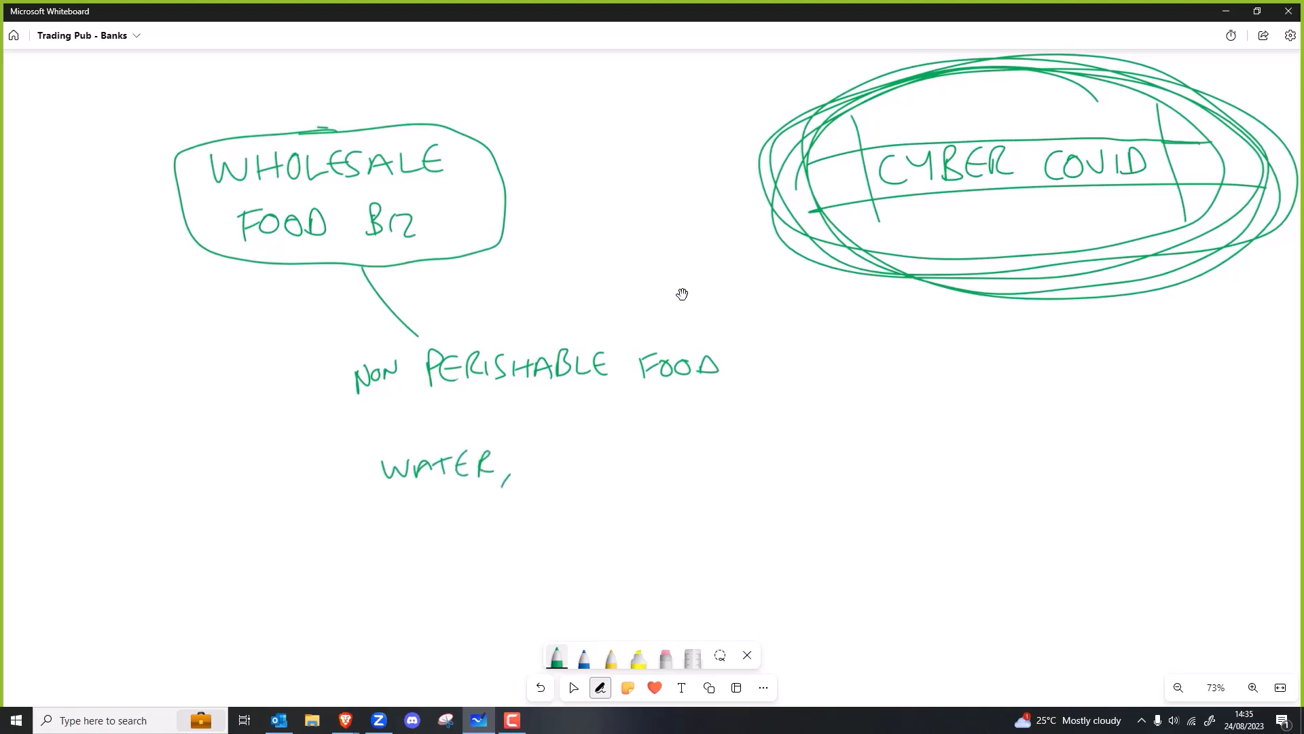
{"action": "left_click_drag", "start_coordinate": [515, 466], "coordinate": [595, 478]}
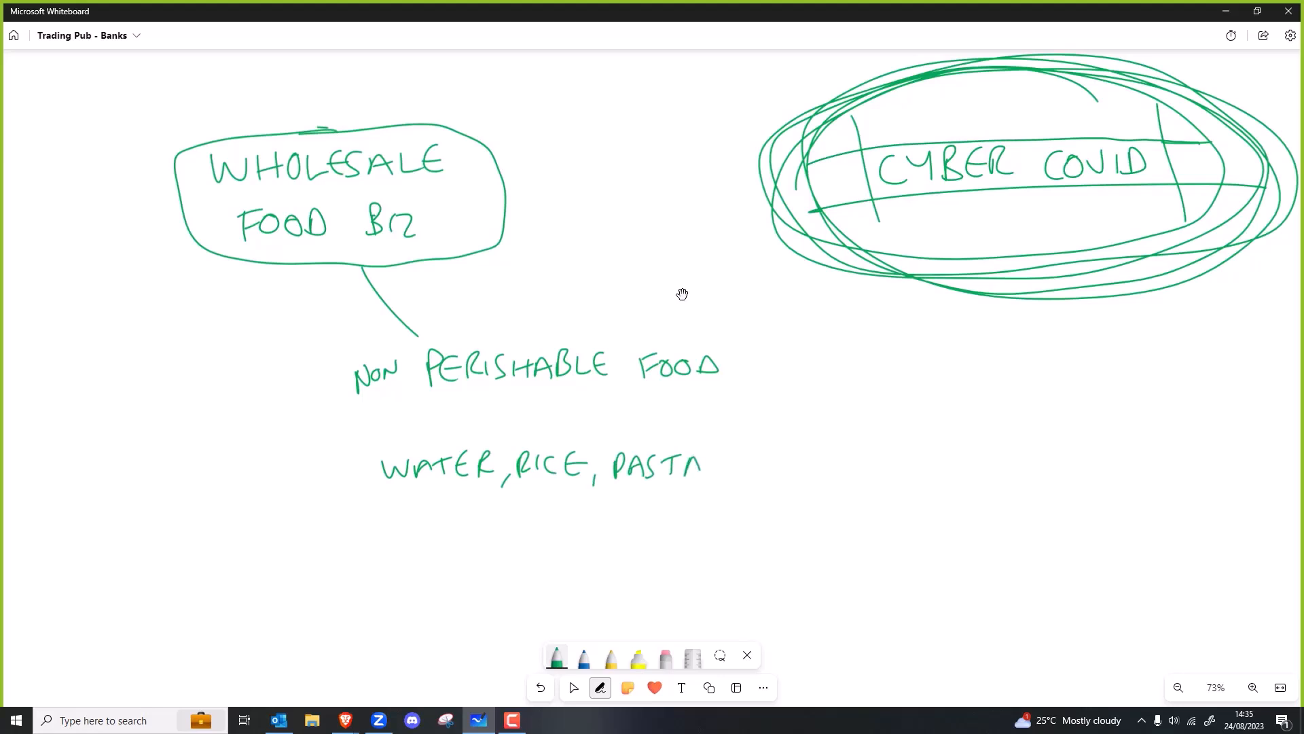
{"action": "left_click_drag", "start_coordinate": [379, 498], "coordinate": [744, 493]}
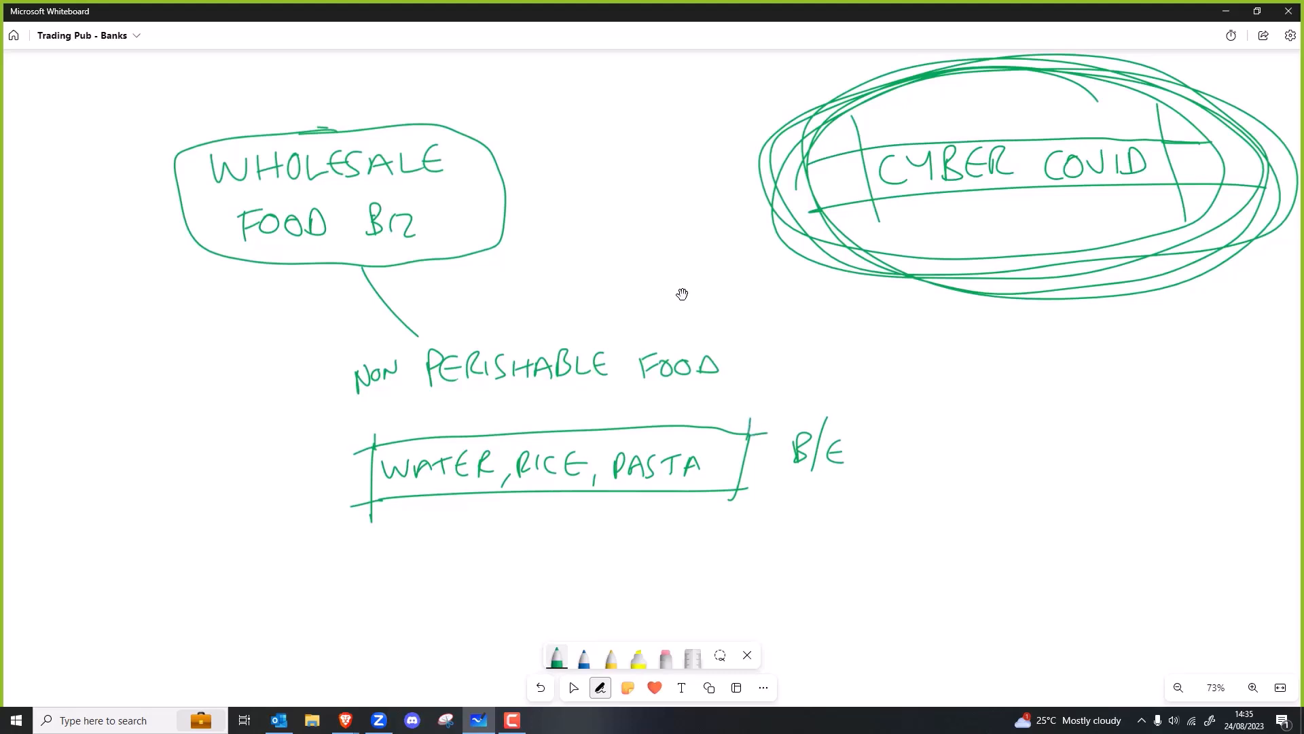
Step: Write INSURANCE on the left and underline it
{"action": "left_click_drag", "start_coordinate": [90, 507], "coordinate": [79, 549]}
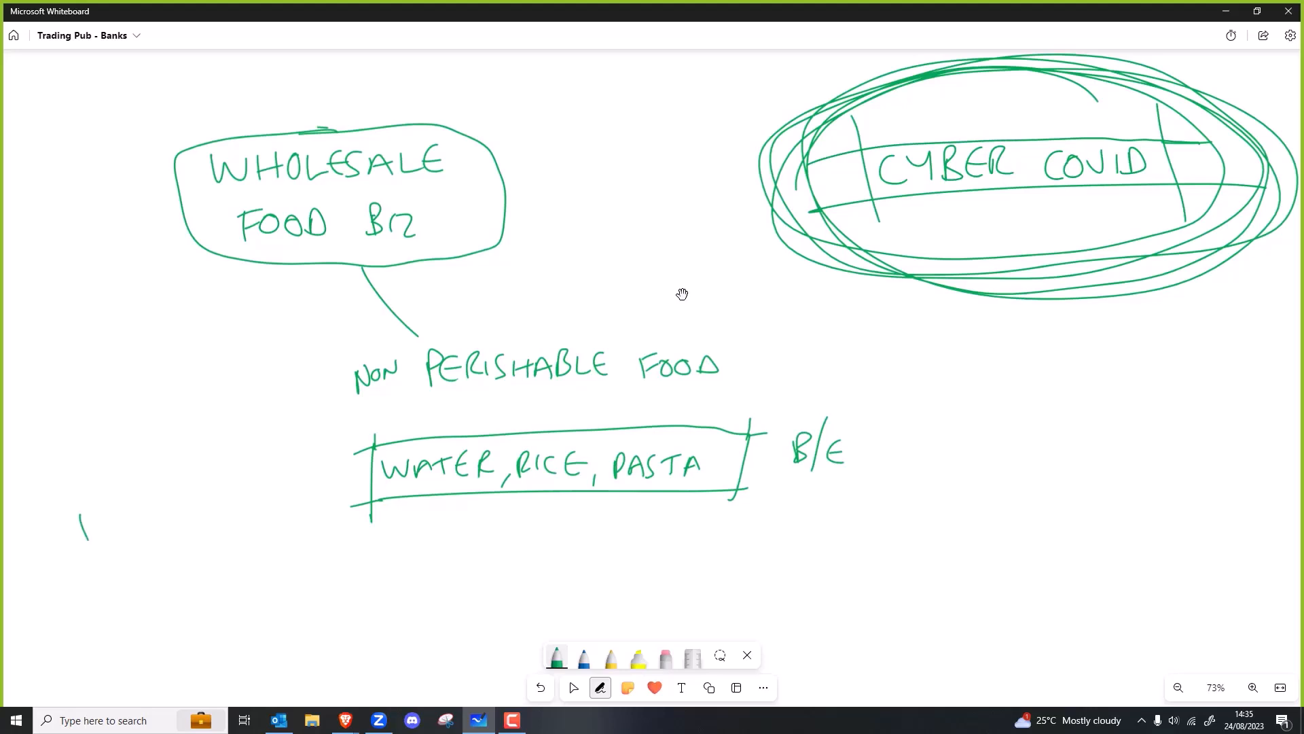
{"action": "left_click_drag", "start_coordinate": [79, 533], "coordinate": [191, 482]}
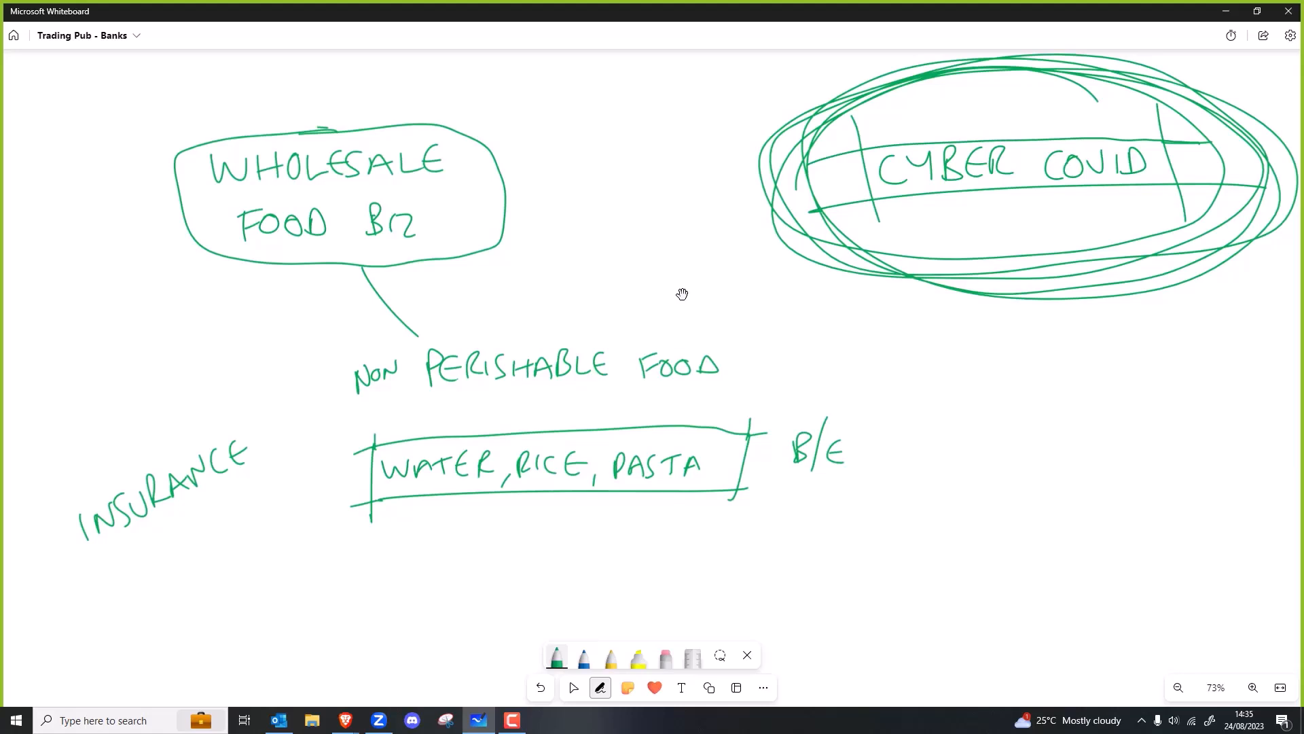
{"action": "left_click_drag", "start_coordinate": [83, 562], "coordinate": [241, 482]}
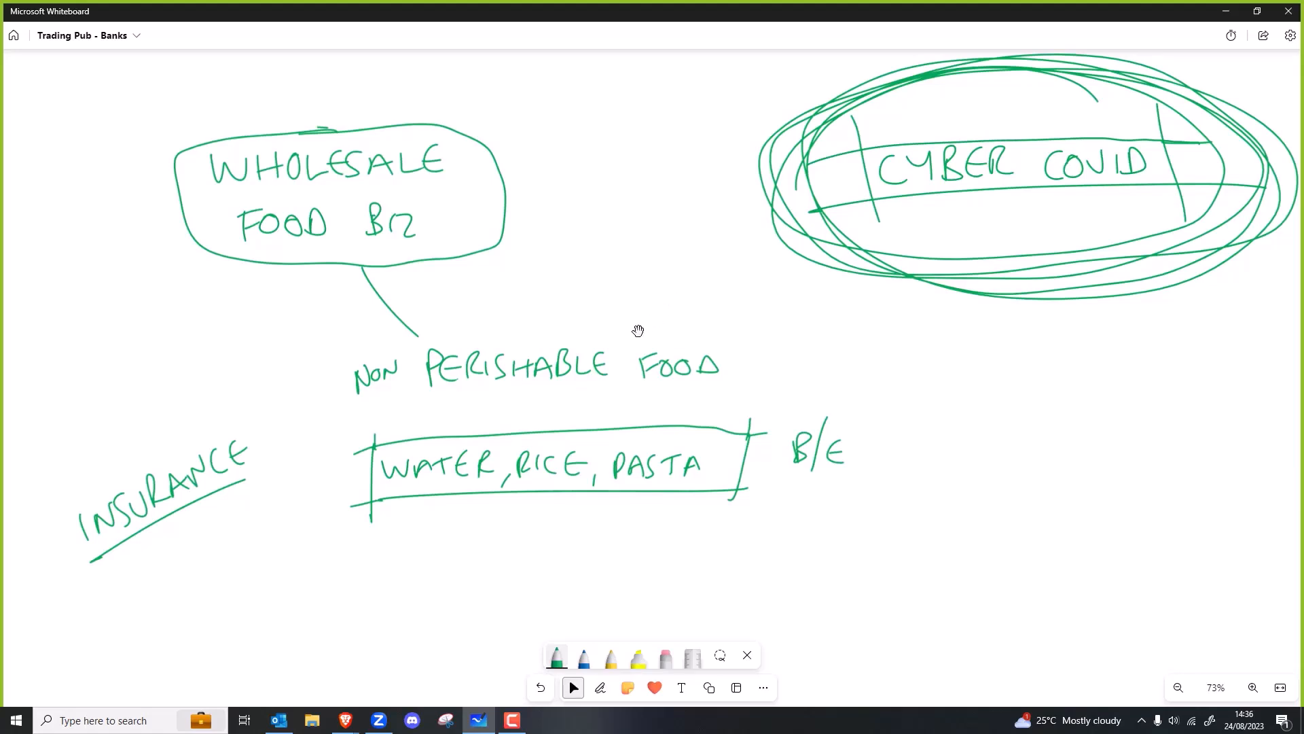
{"action": "mouse_move", "coordinate": [1067, 203]}
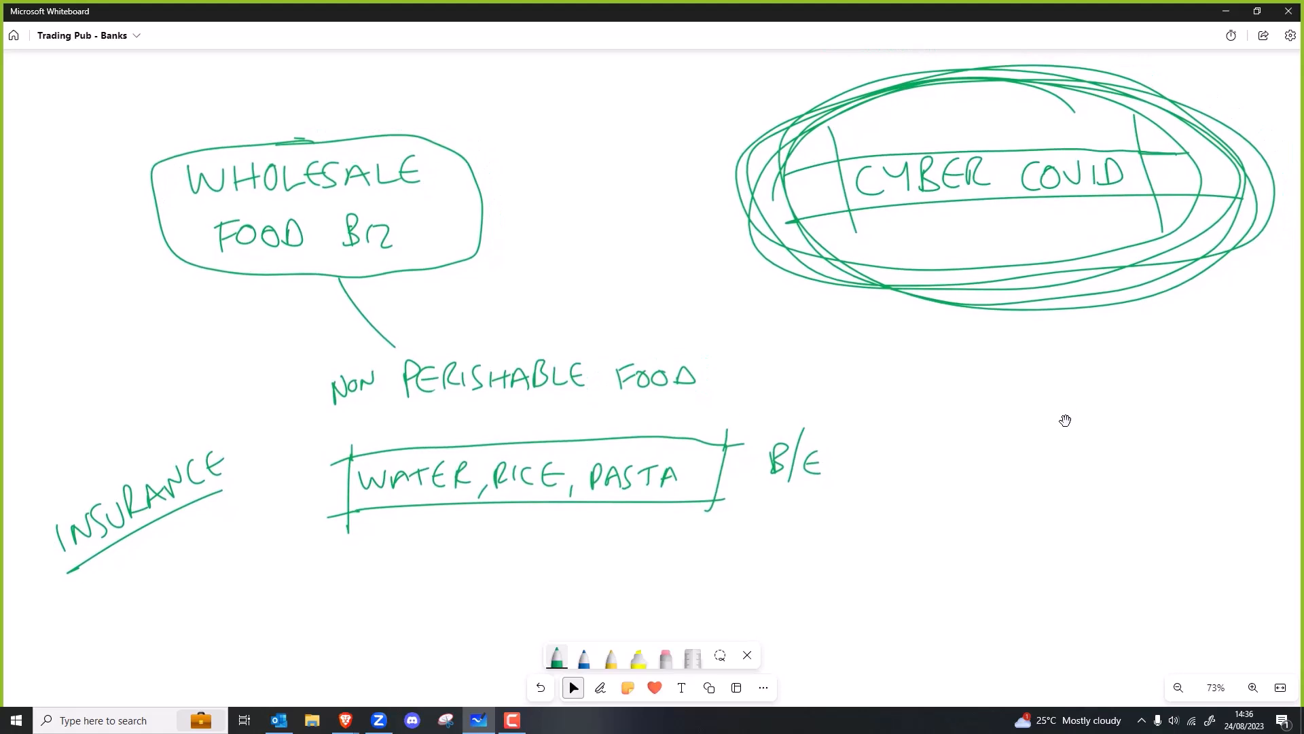
Step: Draw a solid filled arrowhead pointing into the FOCUS diagram and label the arrow WEF
{"action": "left_click", "coordinate": [600, 688]}
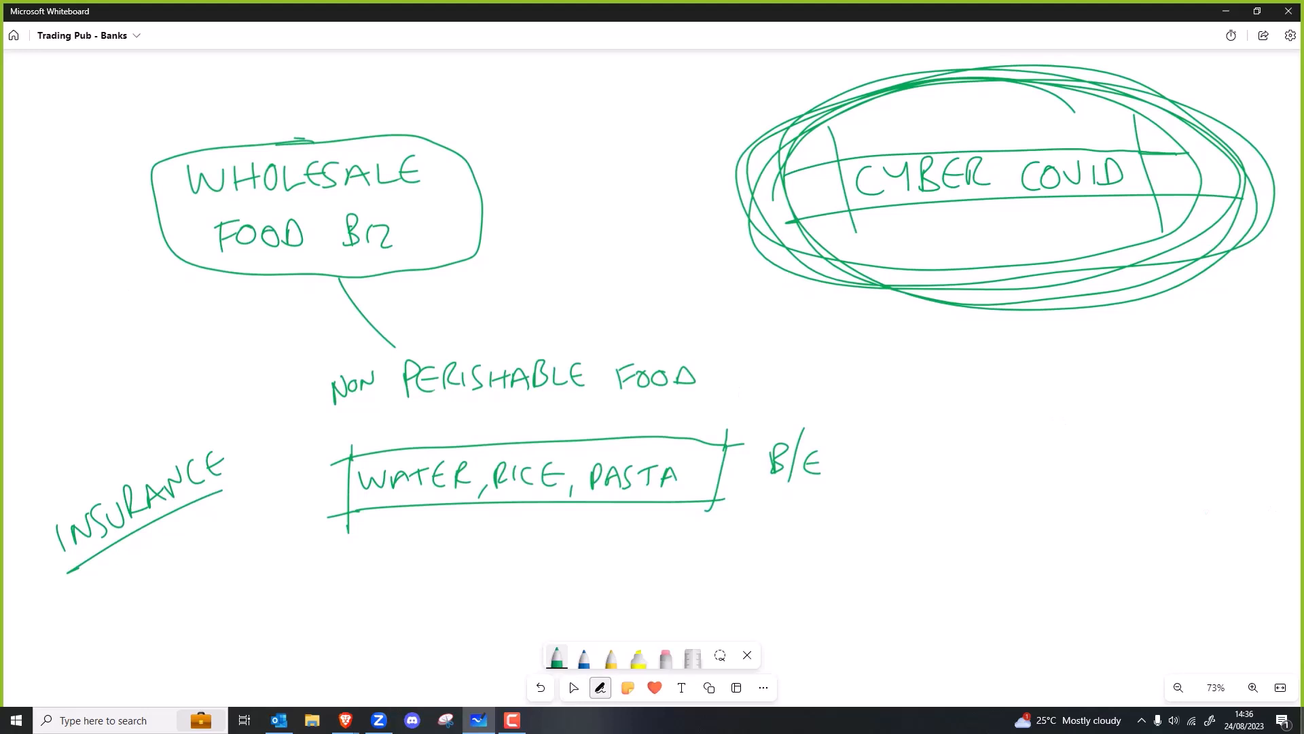
{"action": "left_click_drag", "start_coordinate": [771, 226], "coordinate": [1026, 426]}
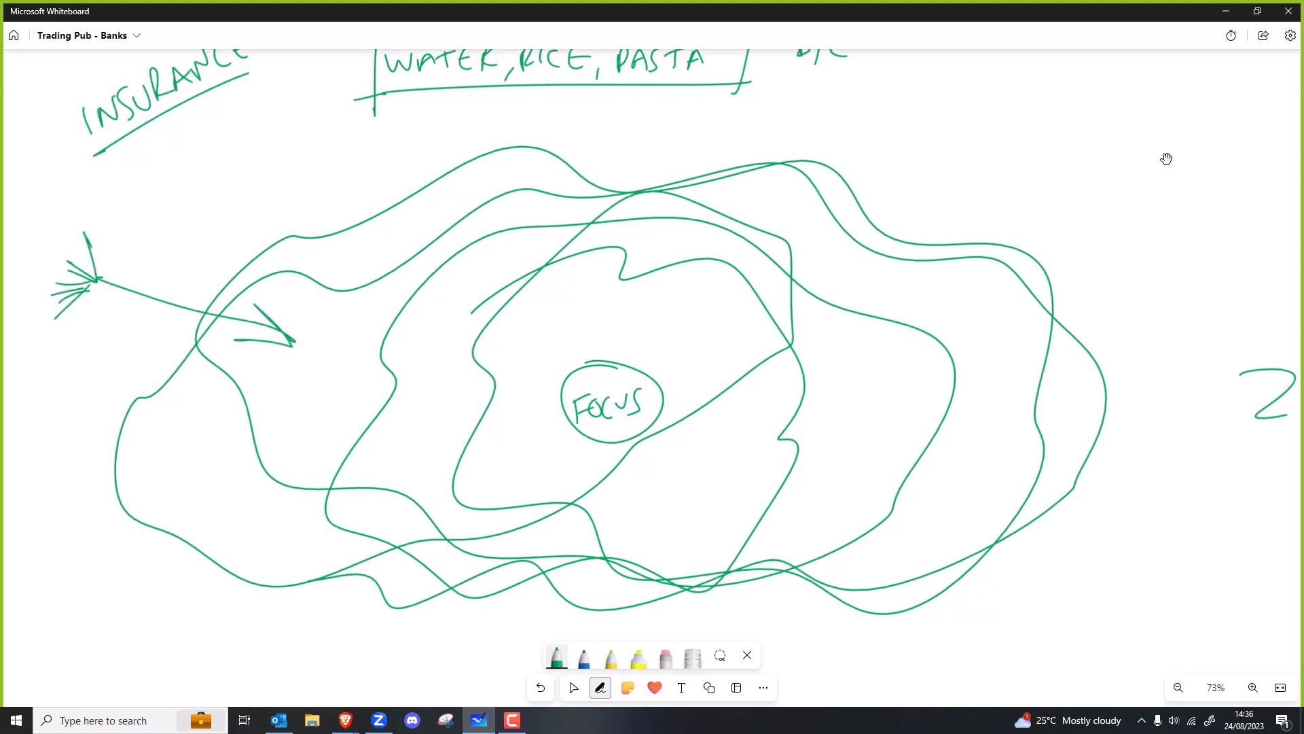
{"action": "left_click_drag", "start_coordinate": [237, 341], "coordinate": [275, 316]}
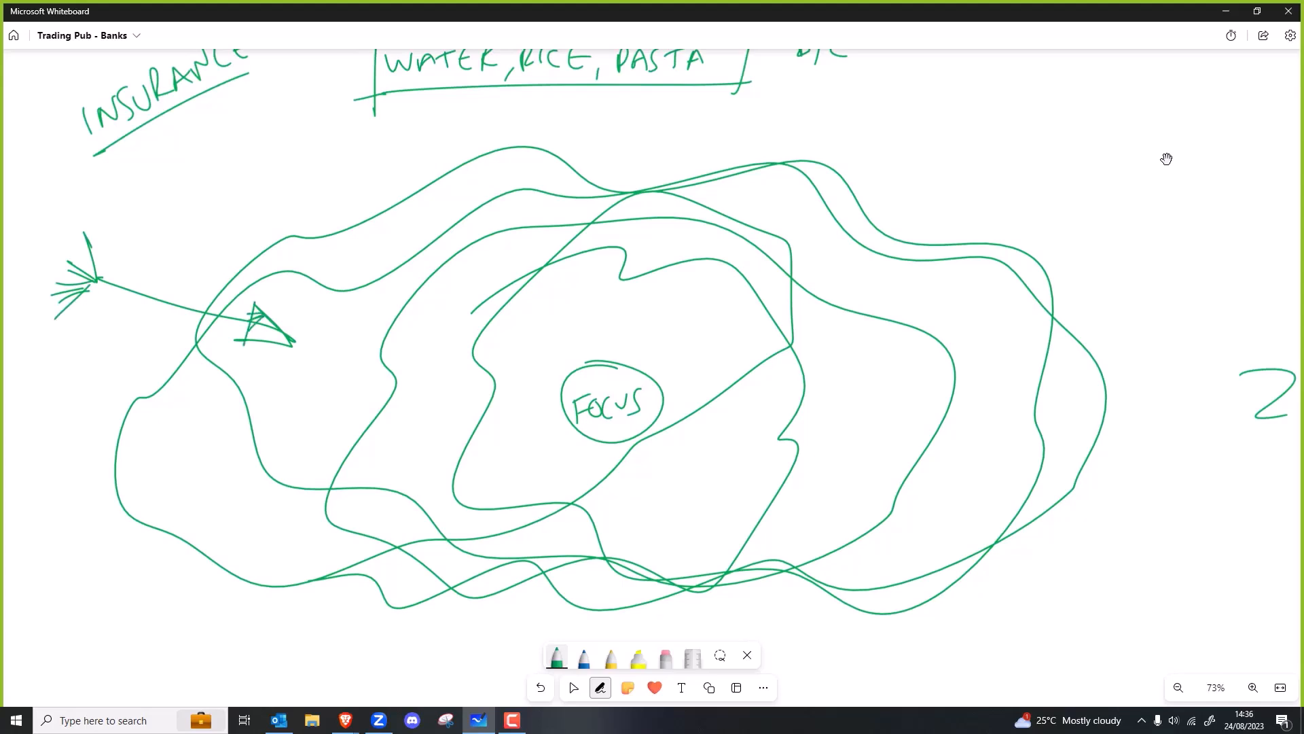
{"action": "left_click_drag", "start_coordinate": [241, 329], "coordinate": [291, 341]}
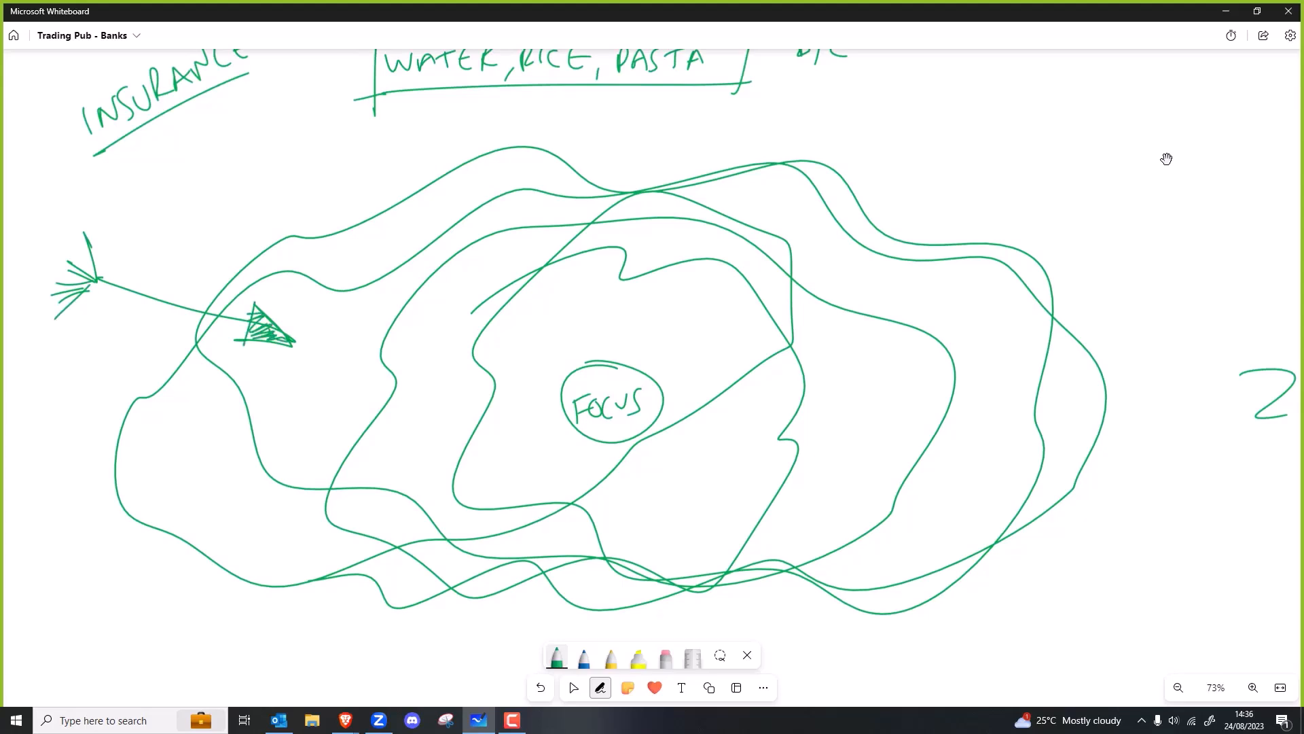
{"action": "type", "text": "WEF"}
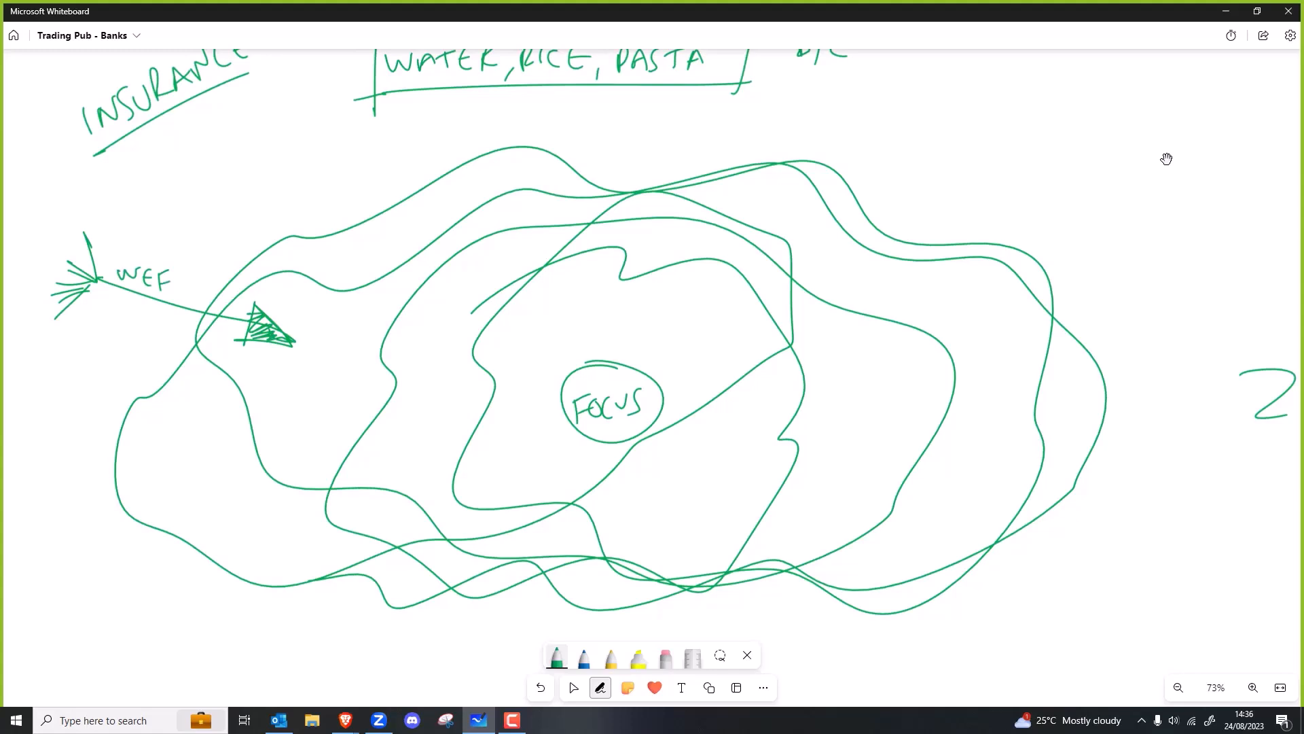
{"action": "left_click", "coordinate": [573, 687]}
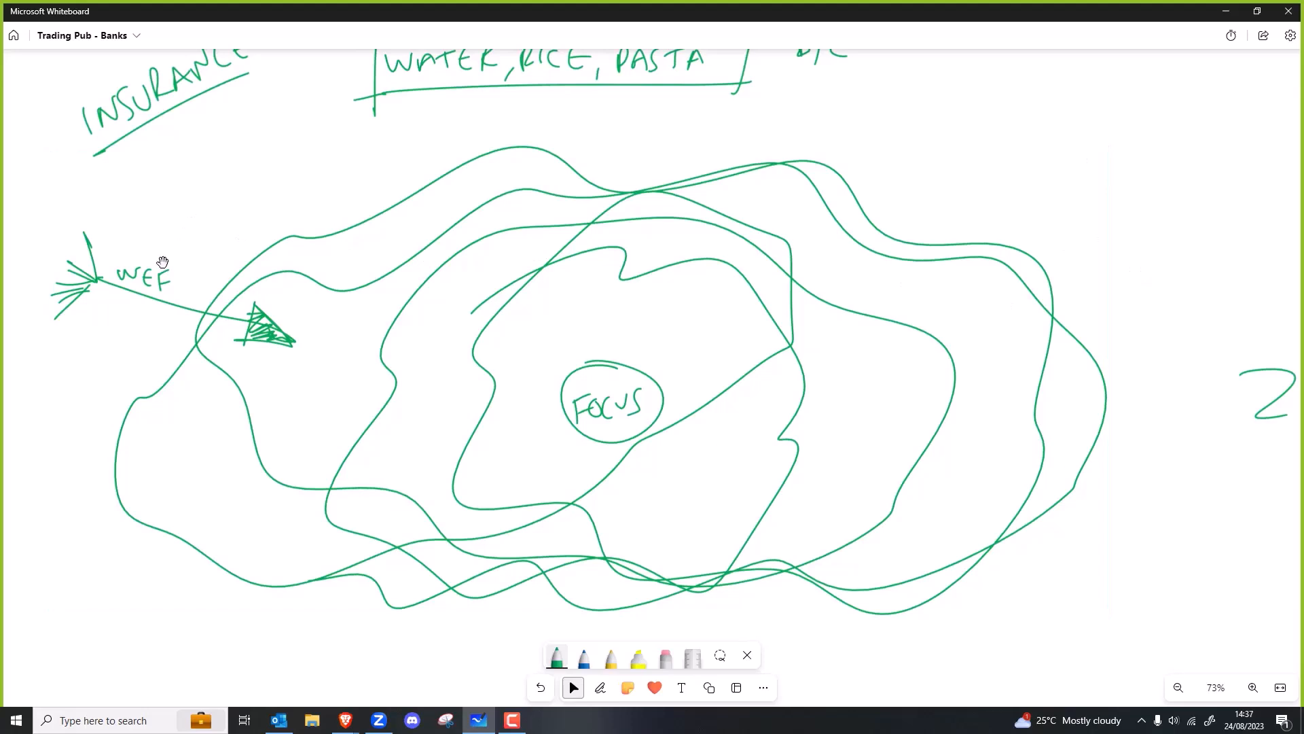
{"action": "left_click", "coordinate": [599, 686]}
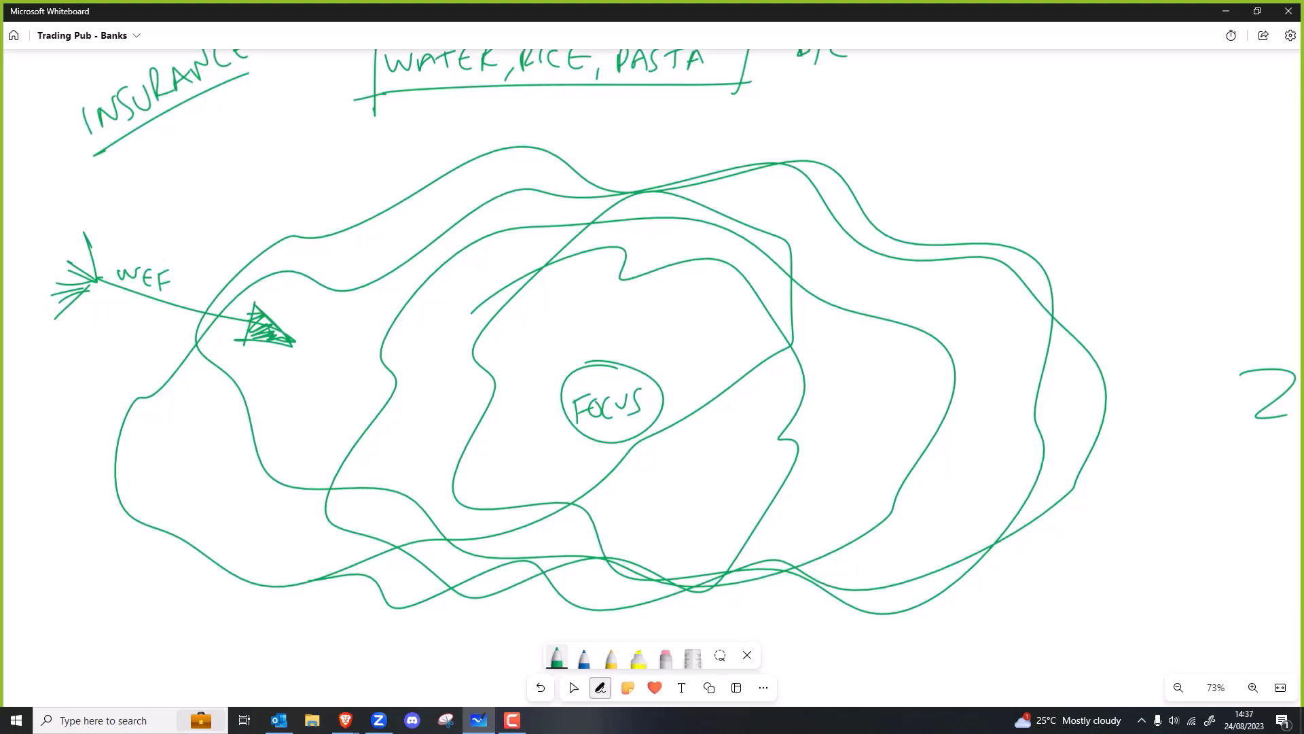
{"action": "left_click", "coordinate": [573, 686]}
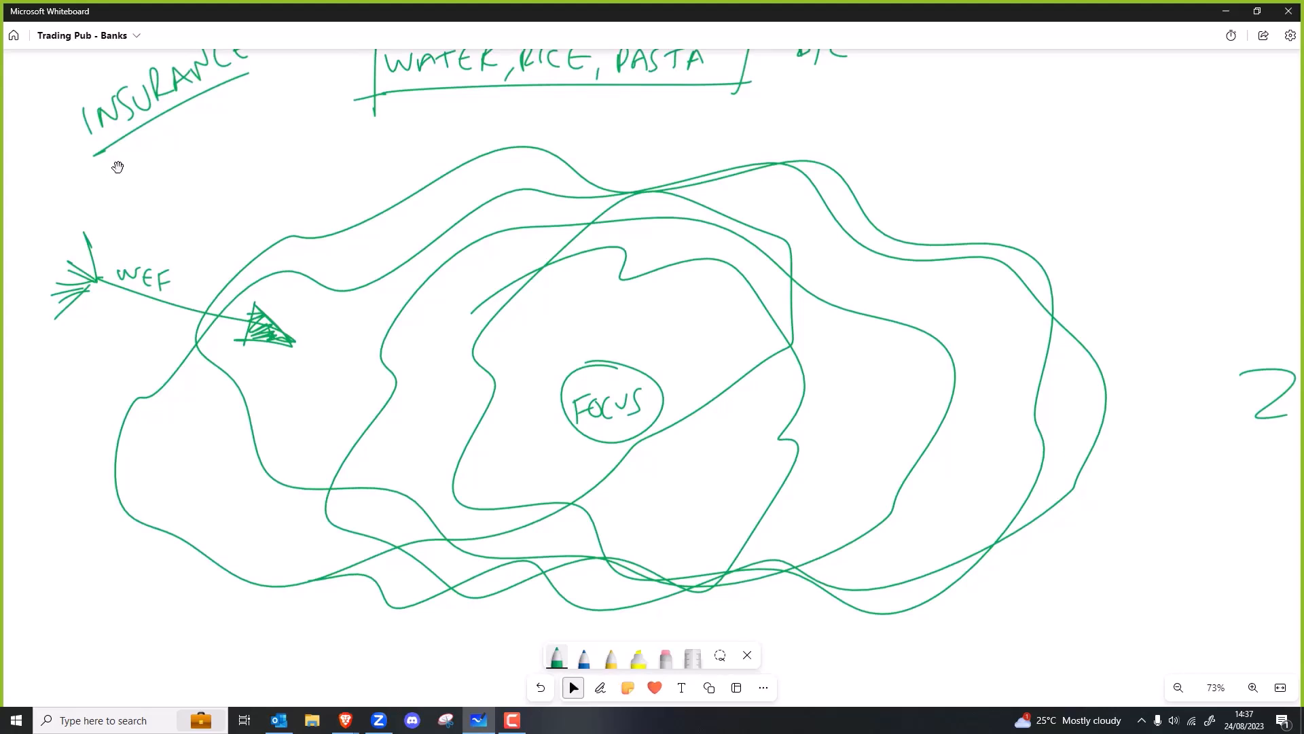
{"action": "mouse_move", "coordinate": [301, 138]}
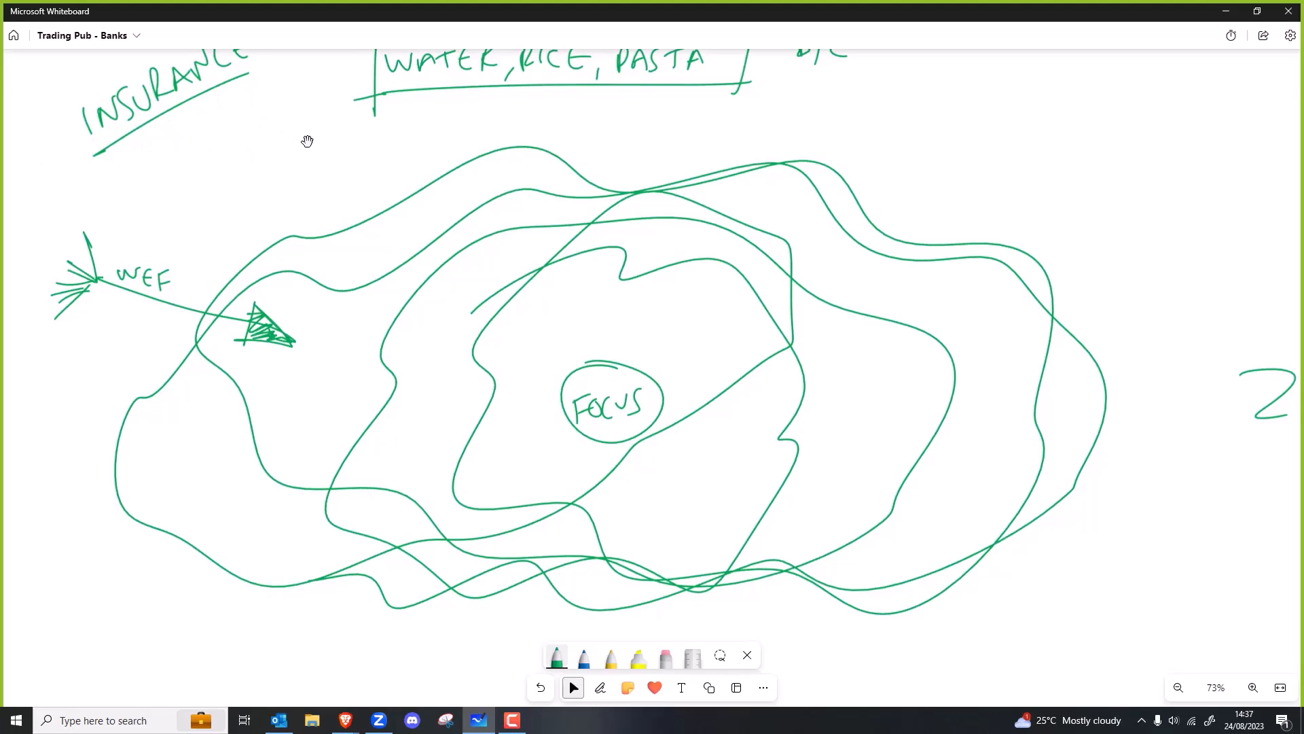
{"action": "left_click_drag", "start_coordinate": [307, 142], "coordinate": [314, 145]}
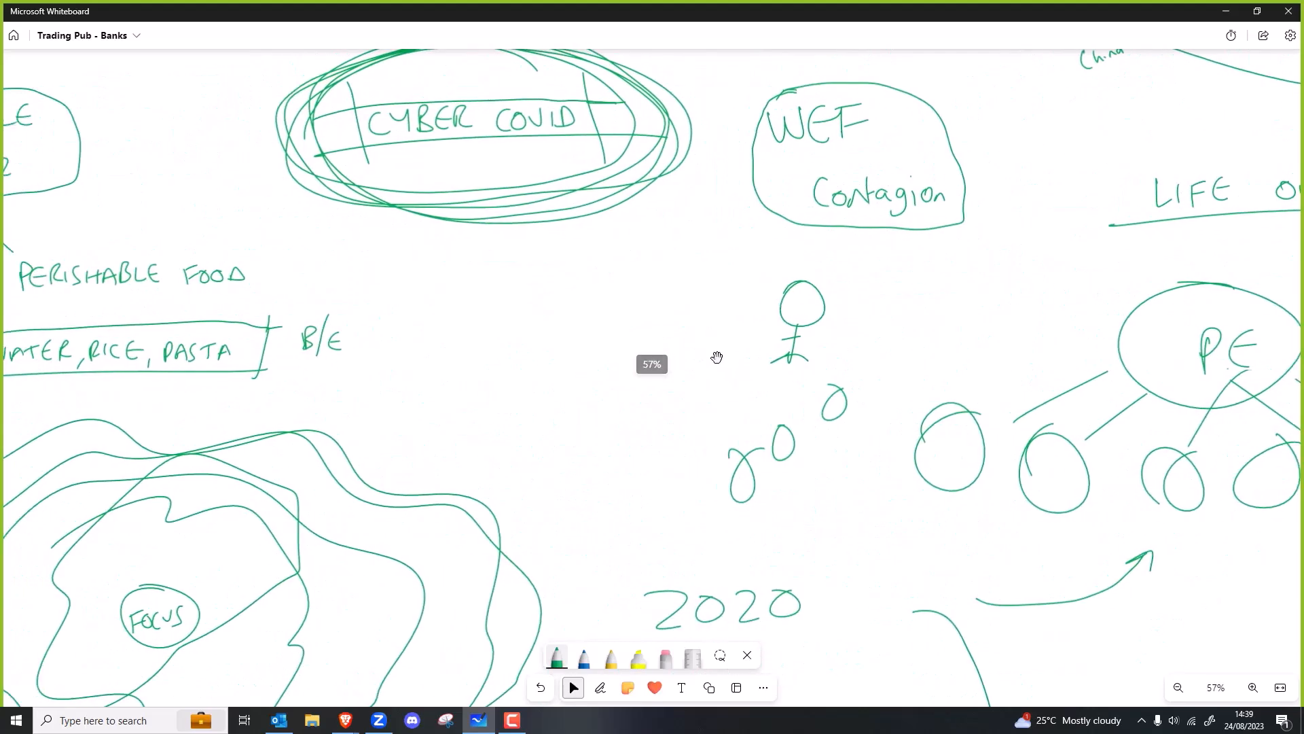
{"action": "scroll", "scroll_direction": "down", "scroll_amount": 3}
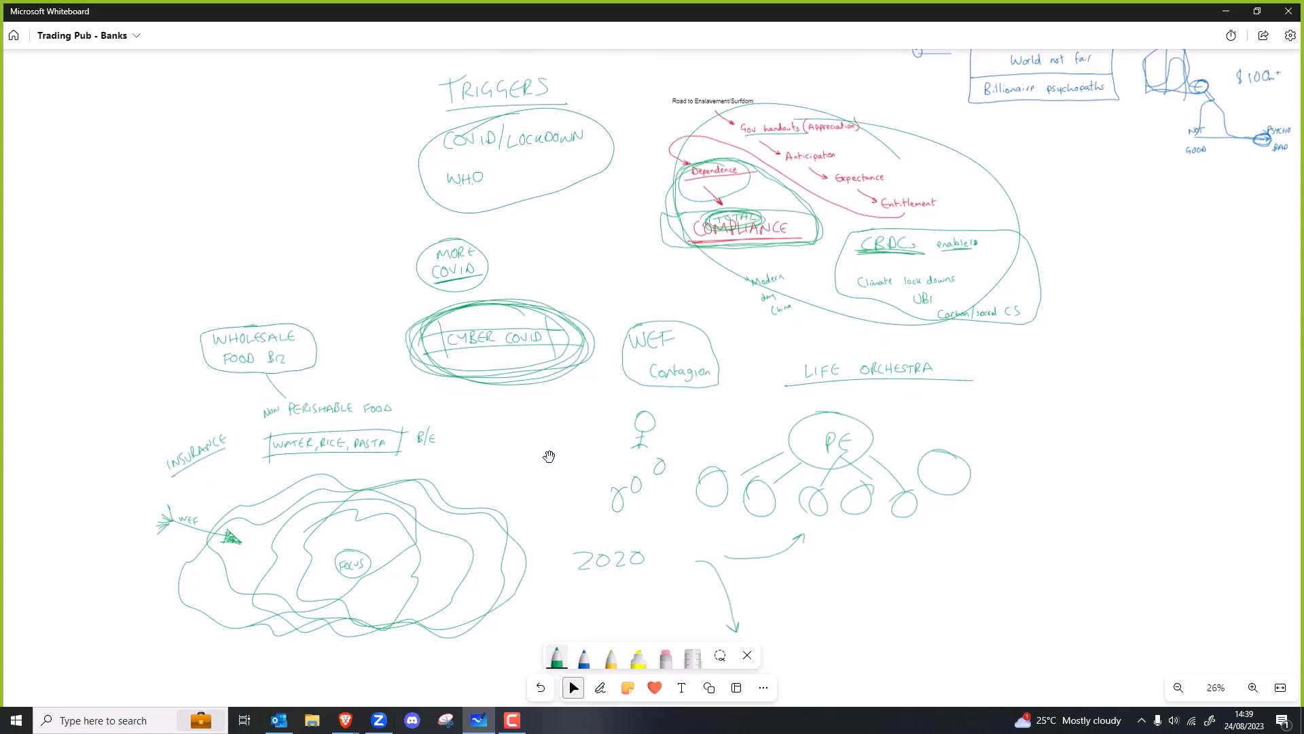
{"action": "mouse_move", "coordinate": [782, 298]}
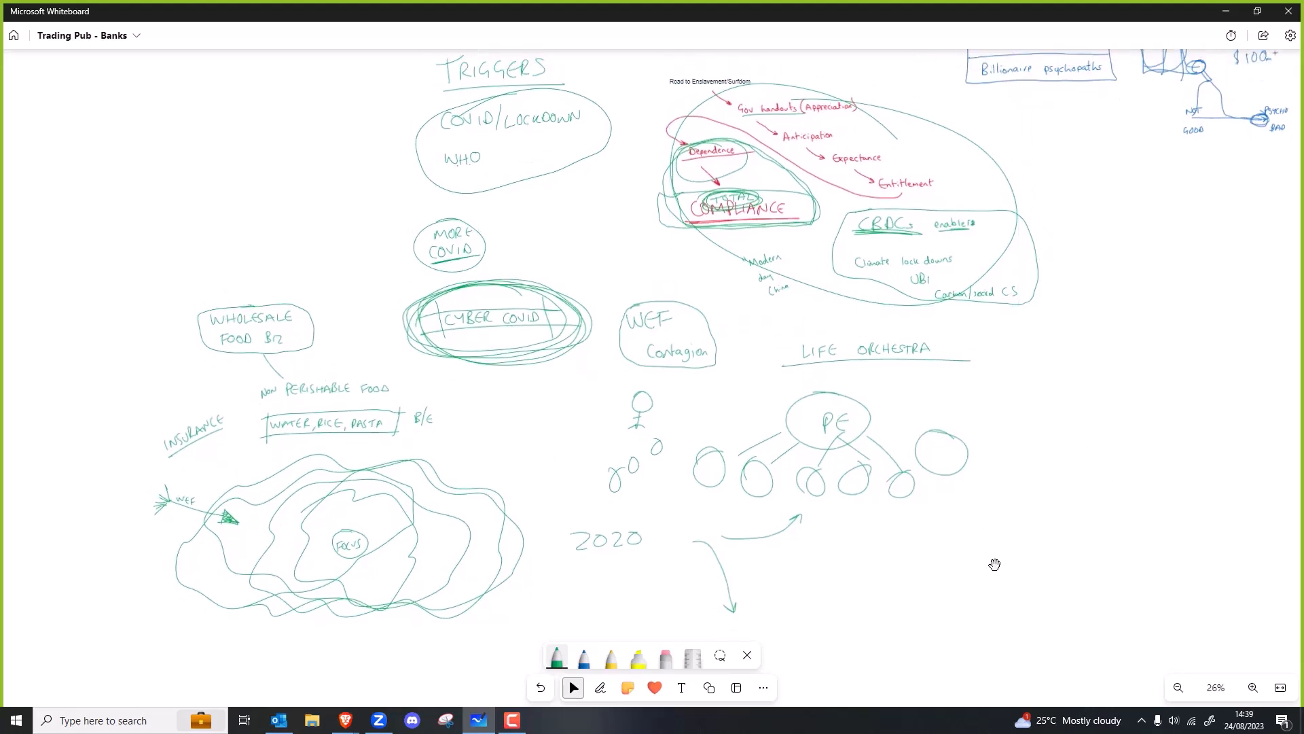
{"action": "left_click", "coordinate": [1251, 686]}
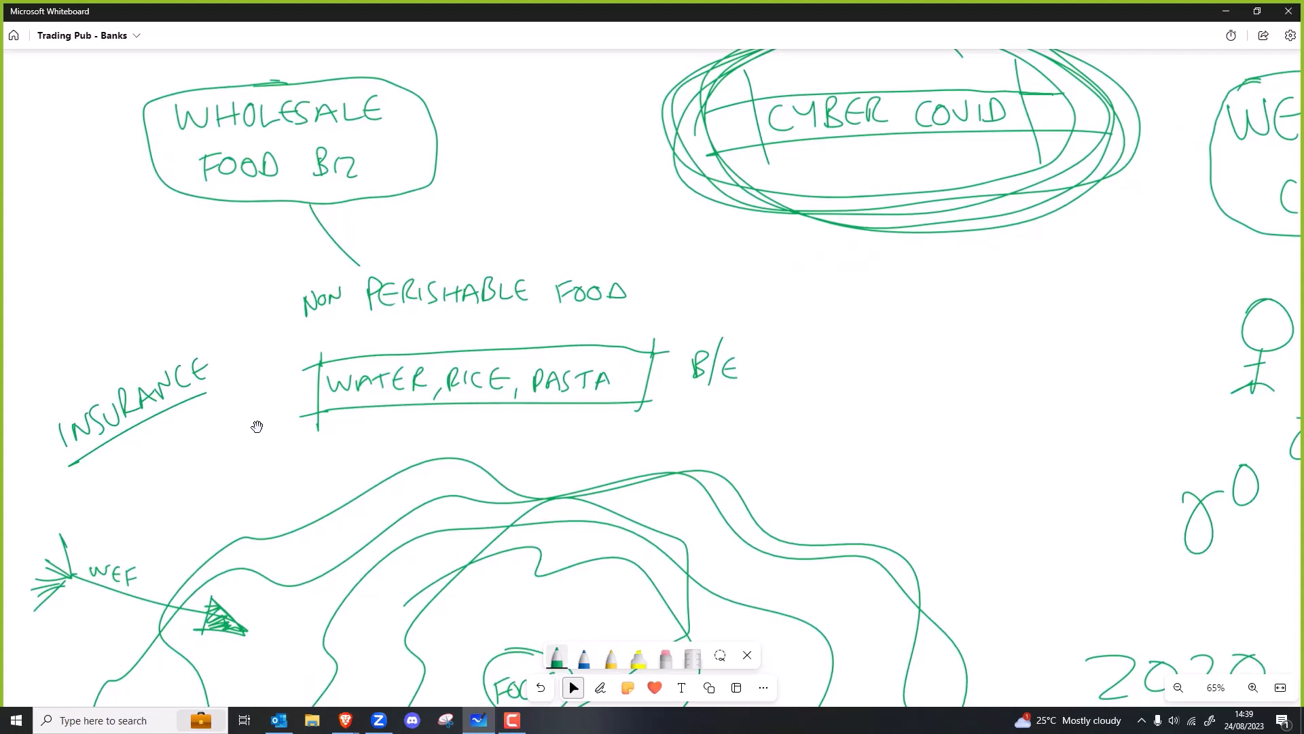
{"action": "mouse_move", "coordinate": [250, 398]}
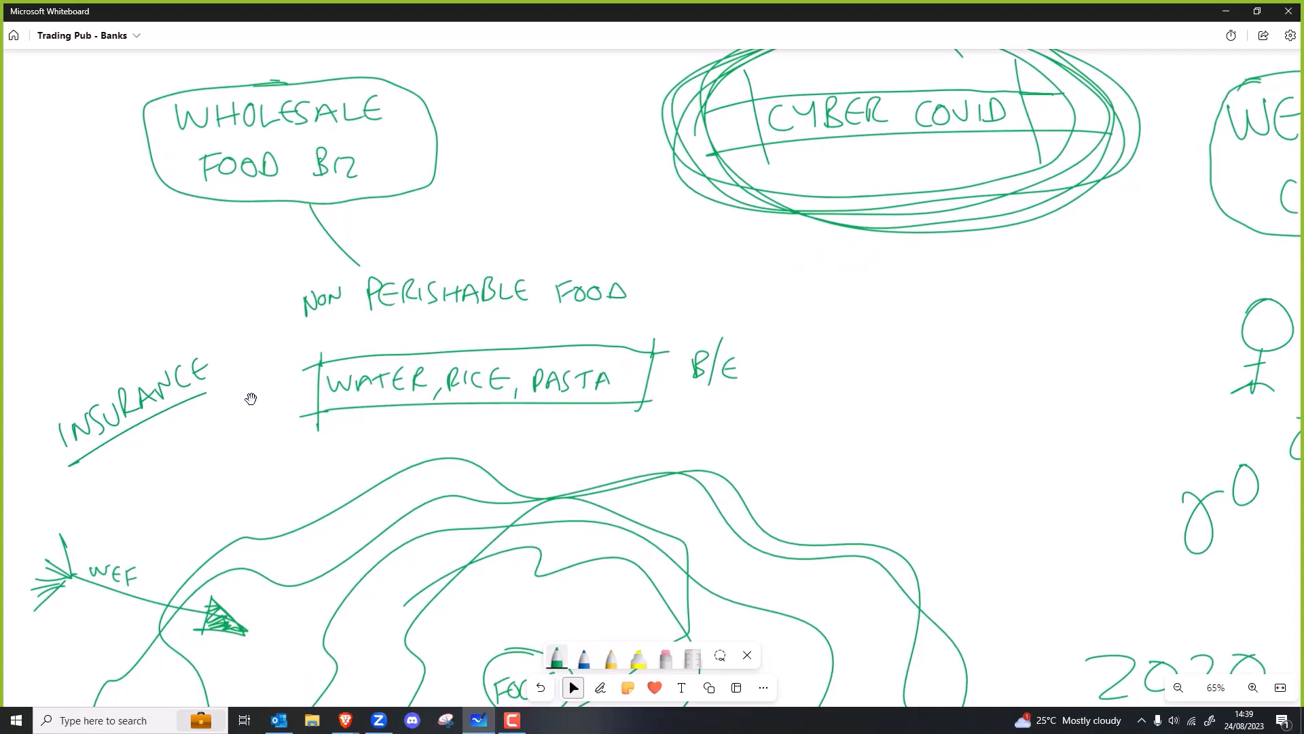
{"action": "mouse_move", "coordinate": [246, 389]}
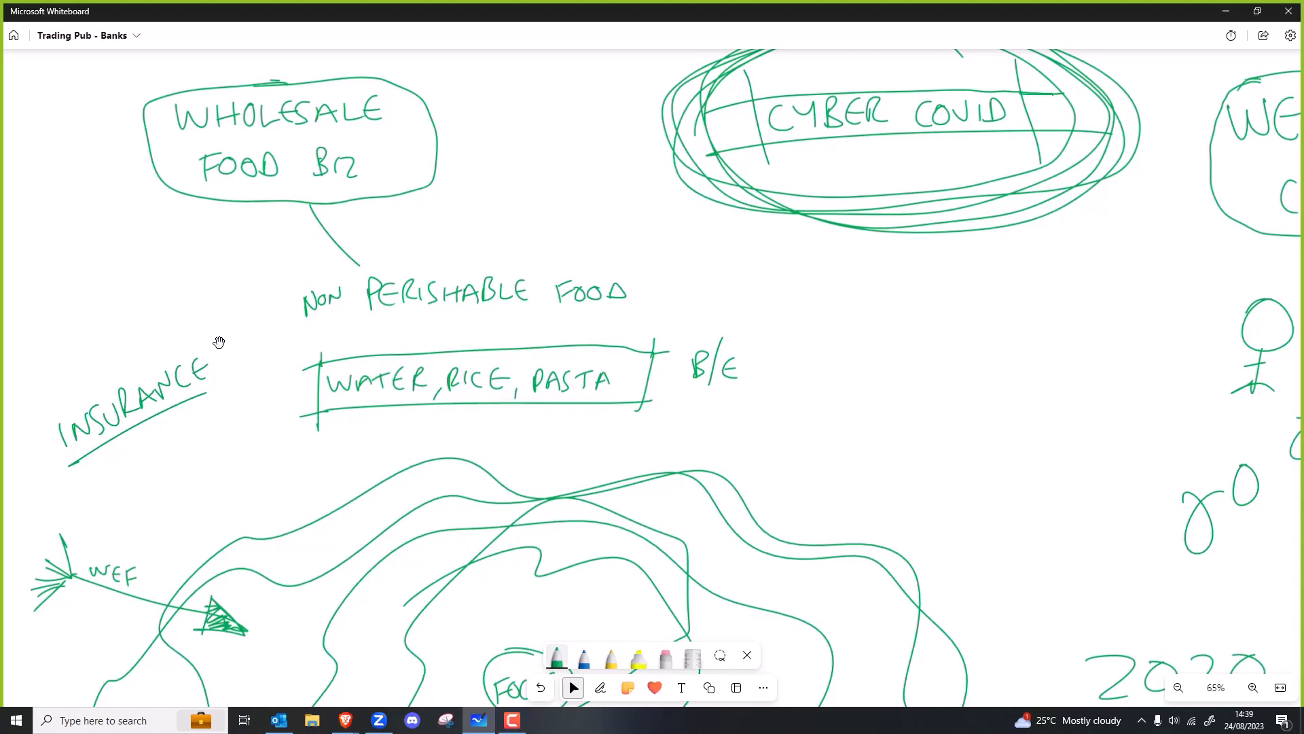
{"action": "mouse_move", "coordinate": [212, 375]}
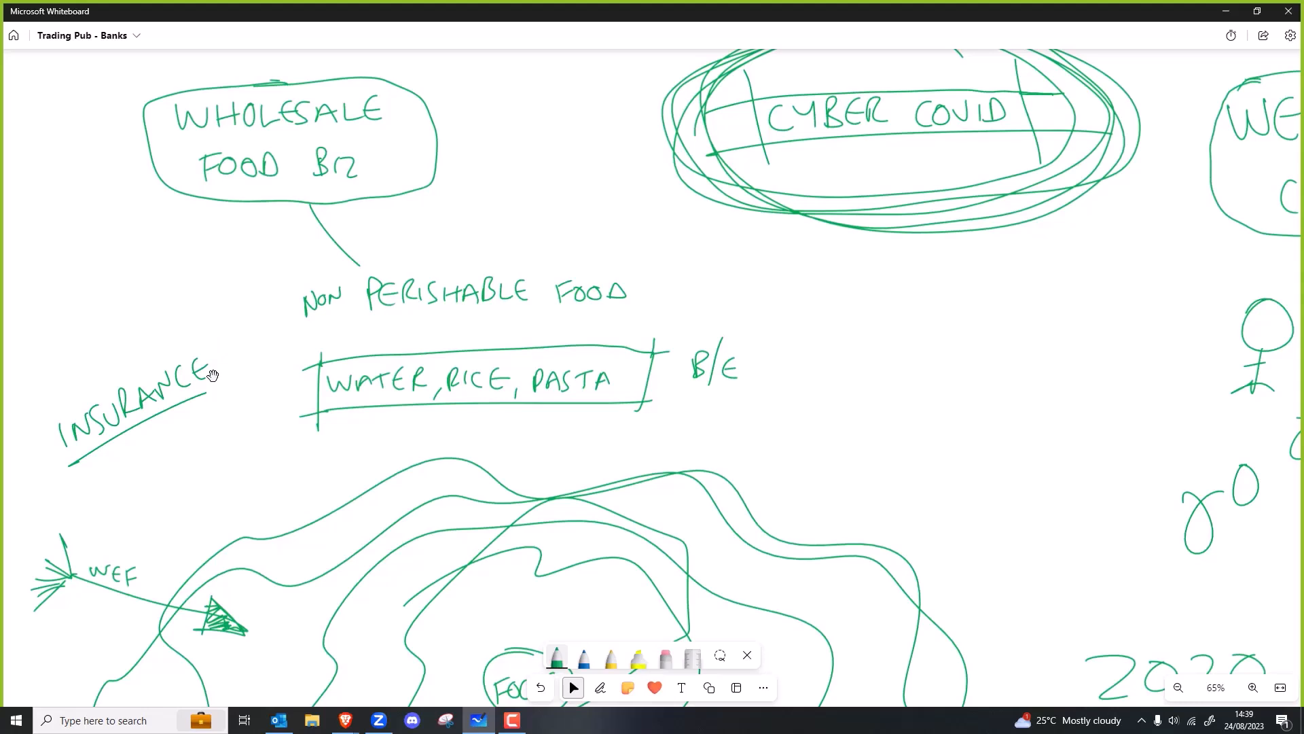
{"action": "mouse_move", "coordinate": [973, 367]}
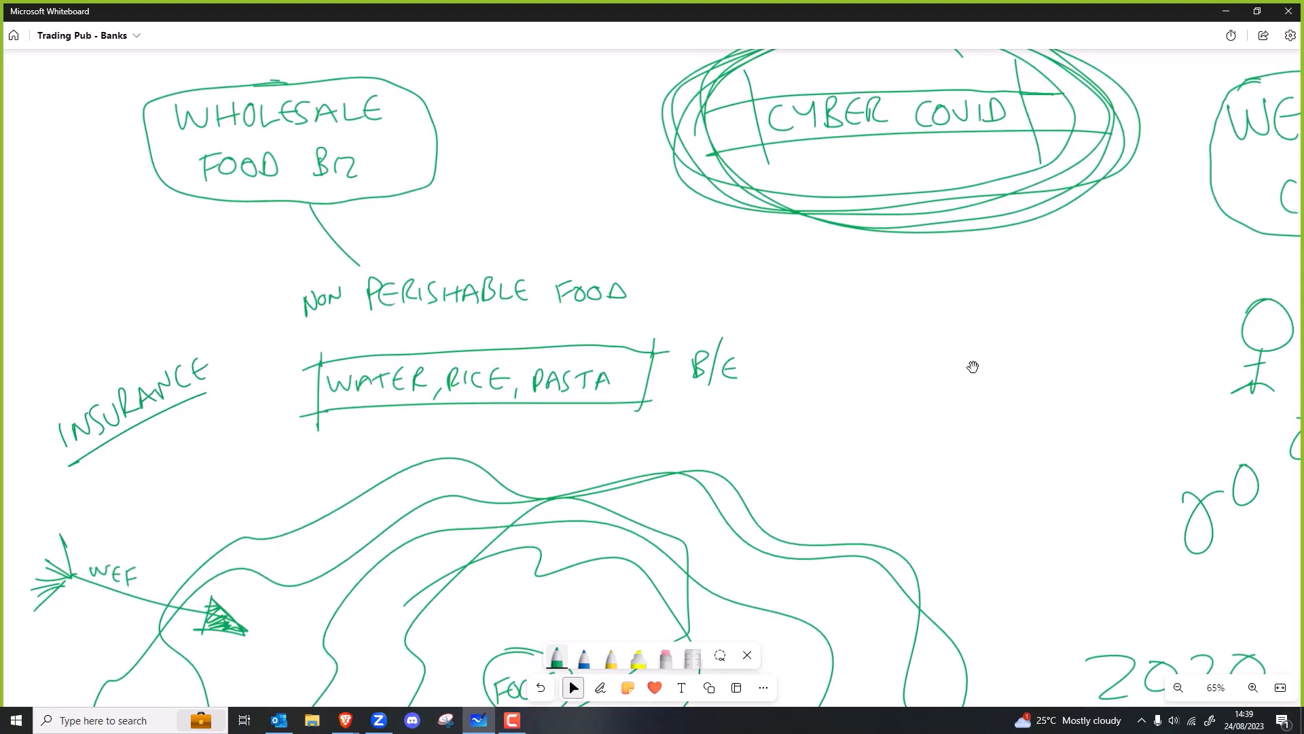
{"action": "mouse_move", "coordinate": [967, 323]}
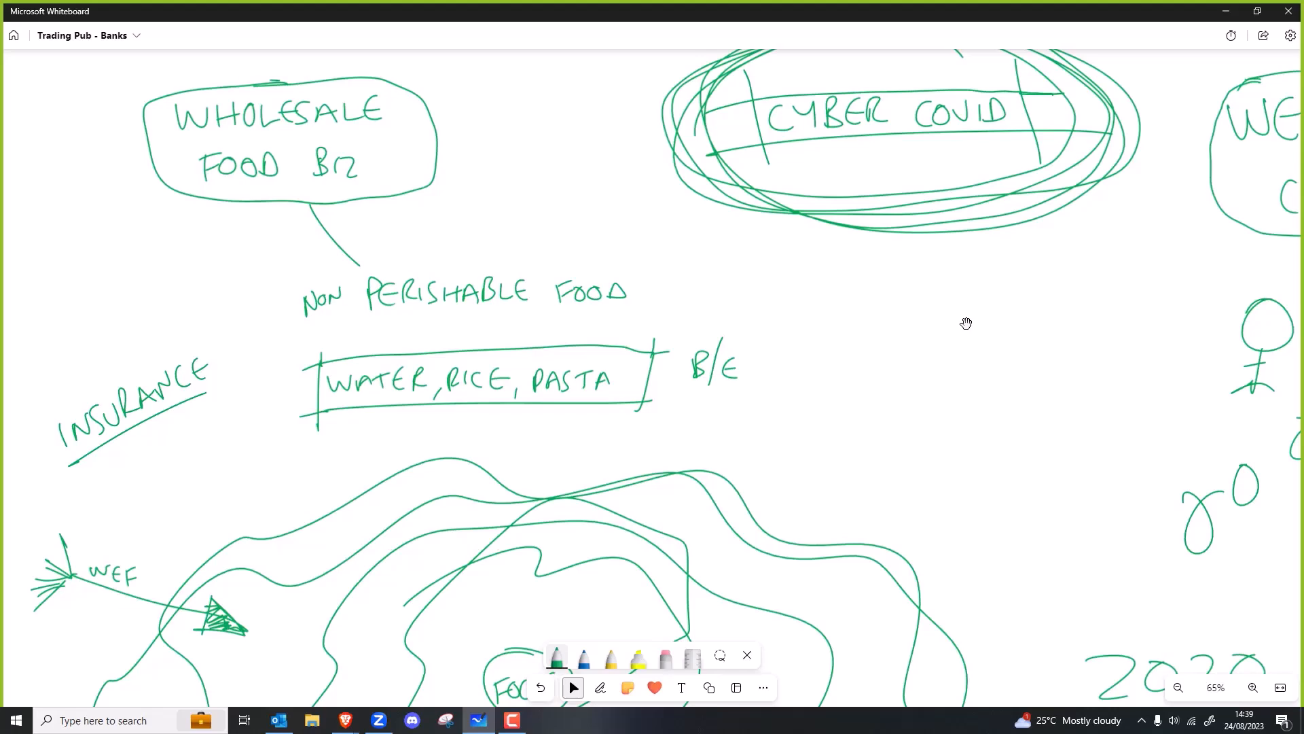
{"action": "mouse_move", "coordinate": [955, 326]}
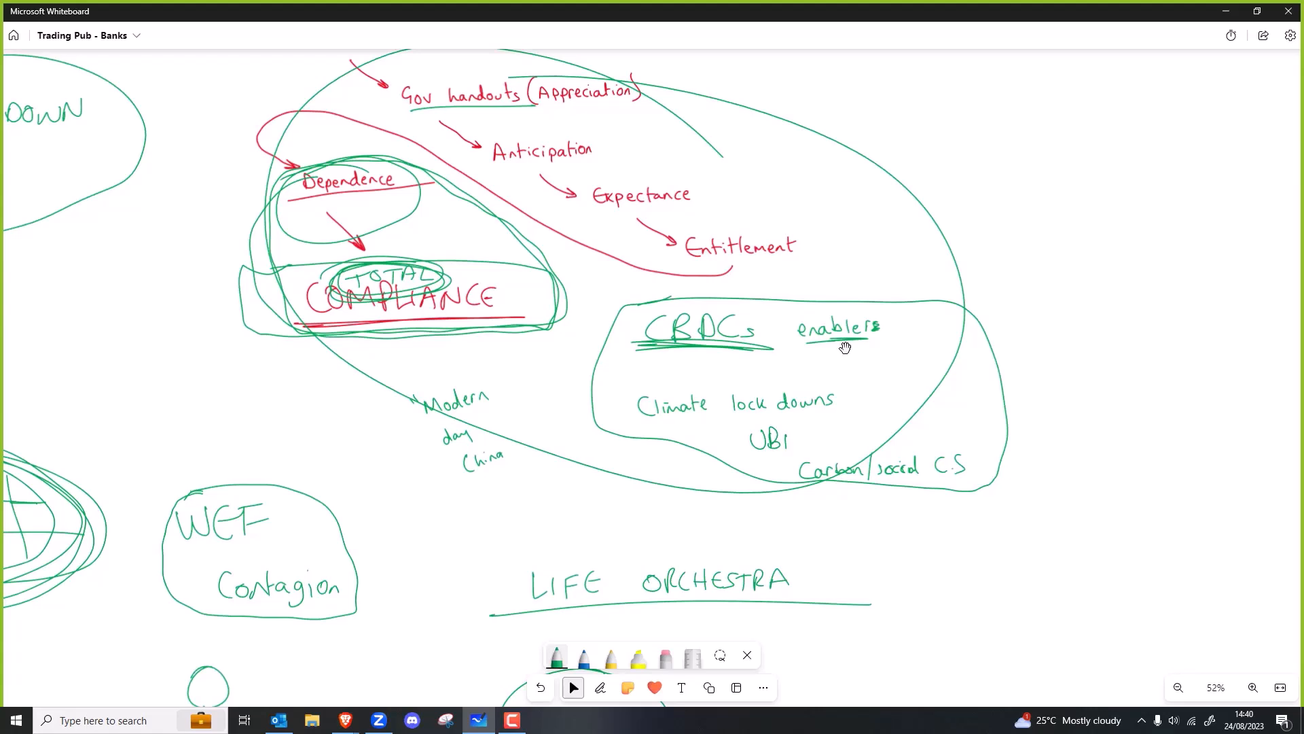
{"action": "mouse_move", "coordinate": [839, 359]}
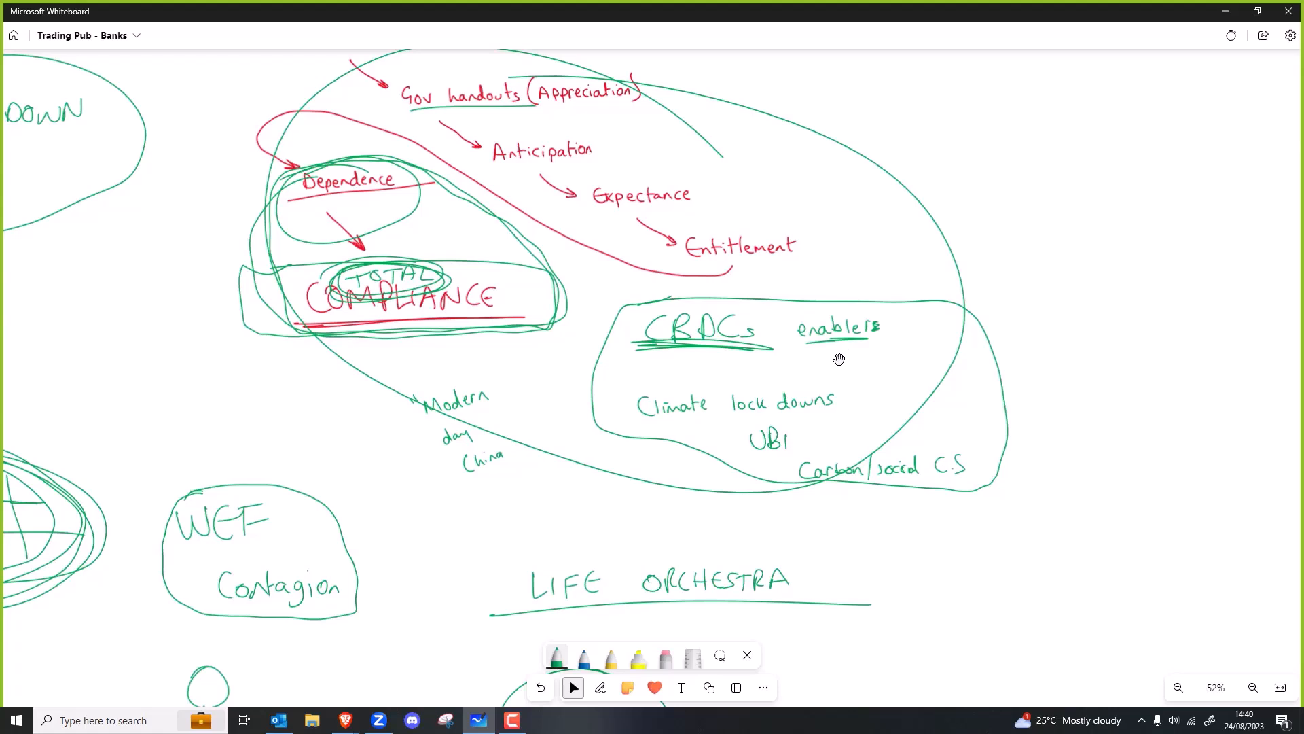
{"action": "mouse_move", "coordinate": [835, 362]}
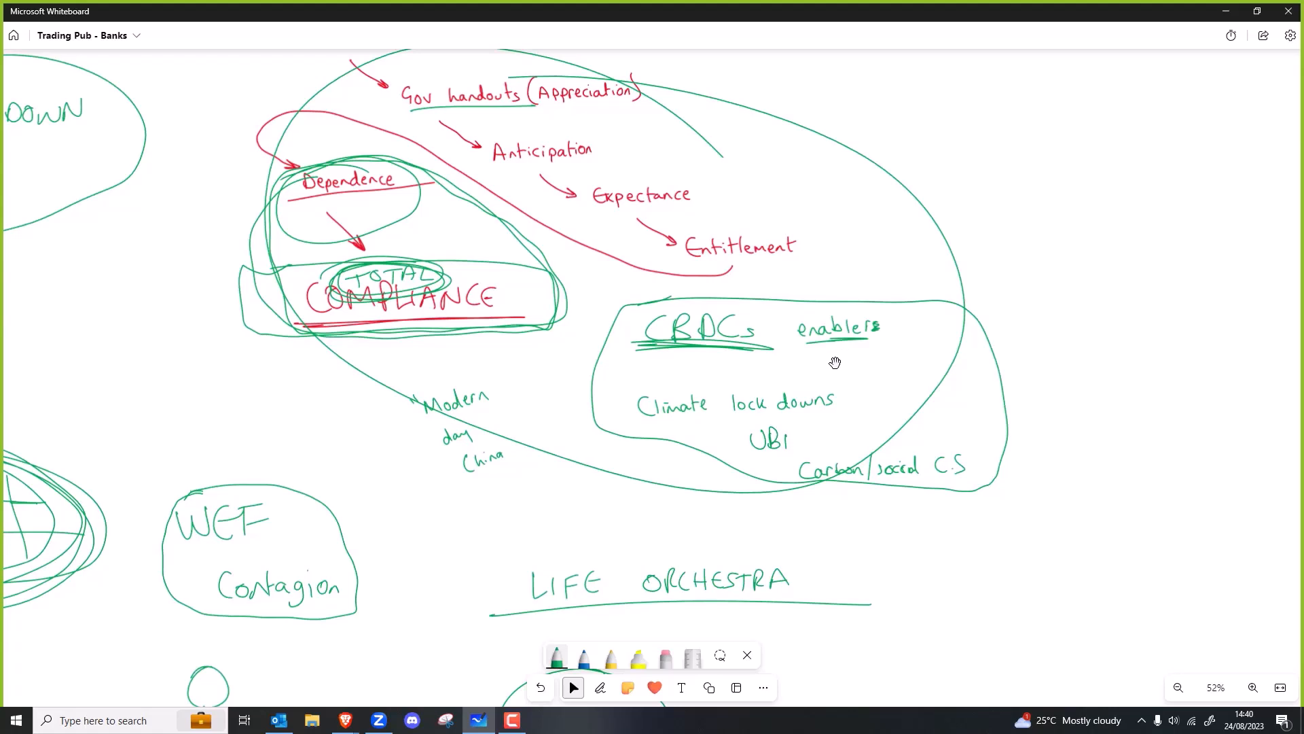
{"action": "mouse_move", "coordinate": [749, 358]}
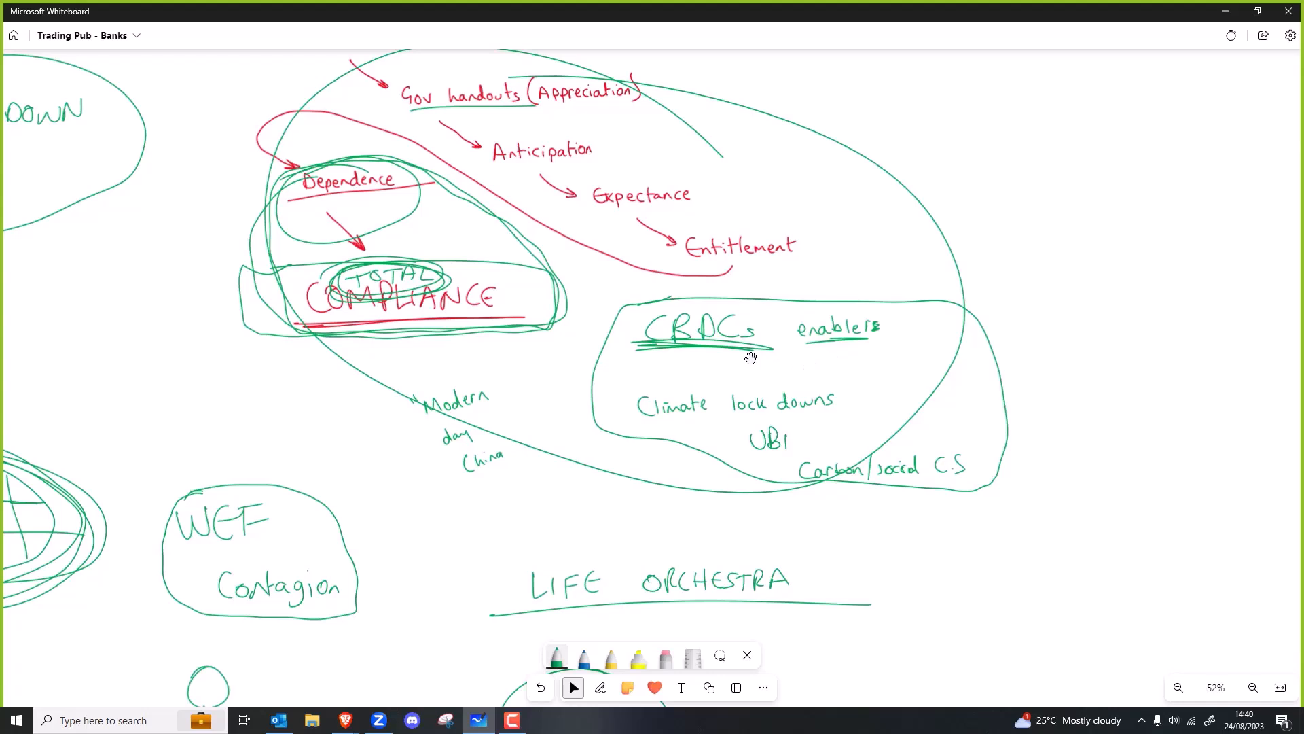
{"action": "mouse_move", "coordinate": [748, 363]}
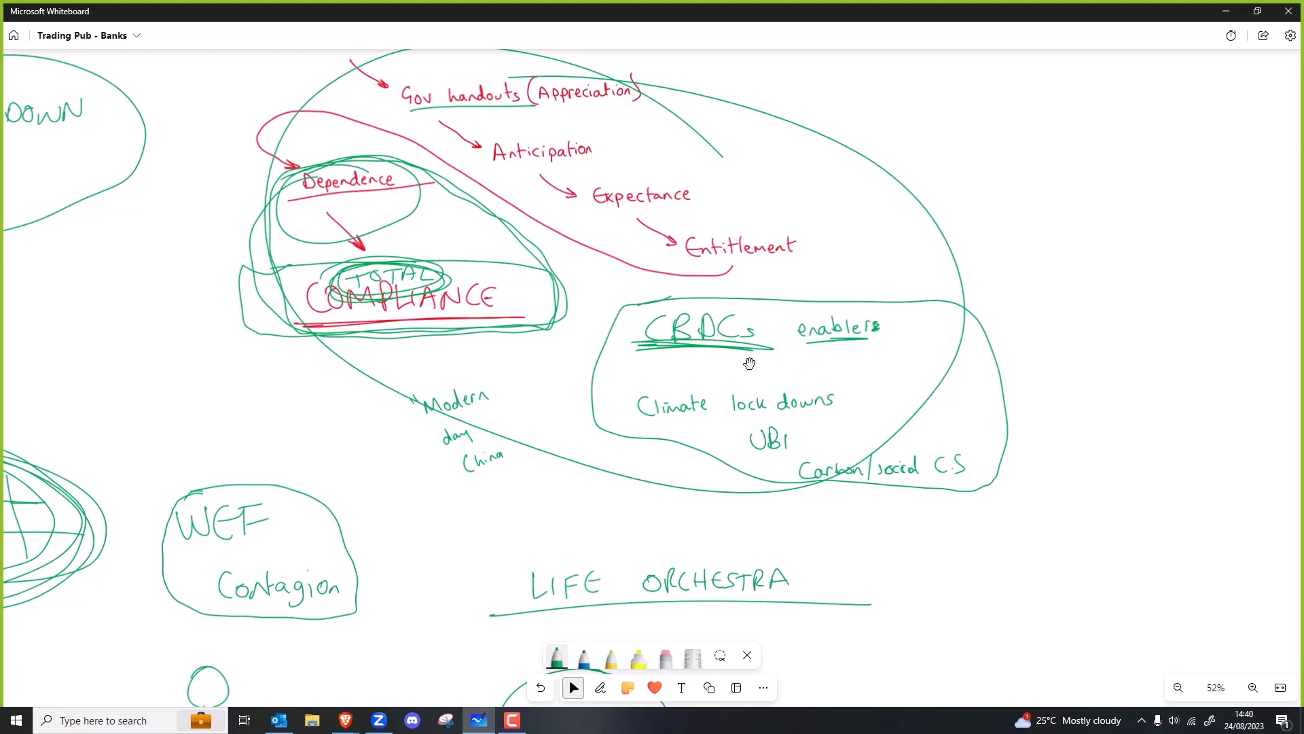
Step: Switch to the pen tool on the Whiteboard canvas
{"action": "left_click", "coordinate": [600, 687]}
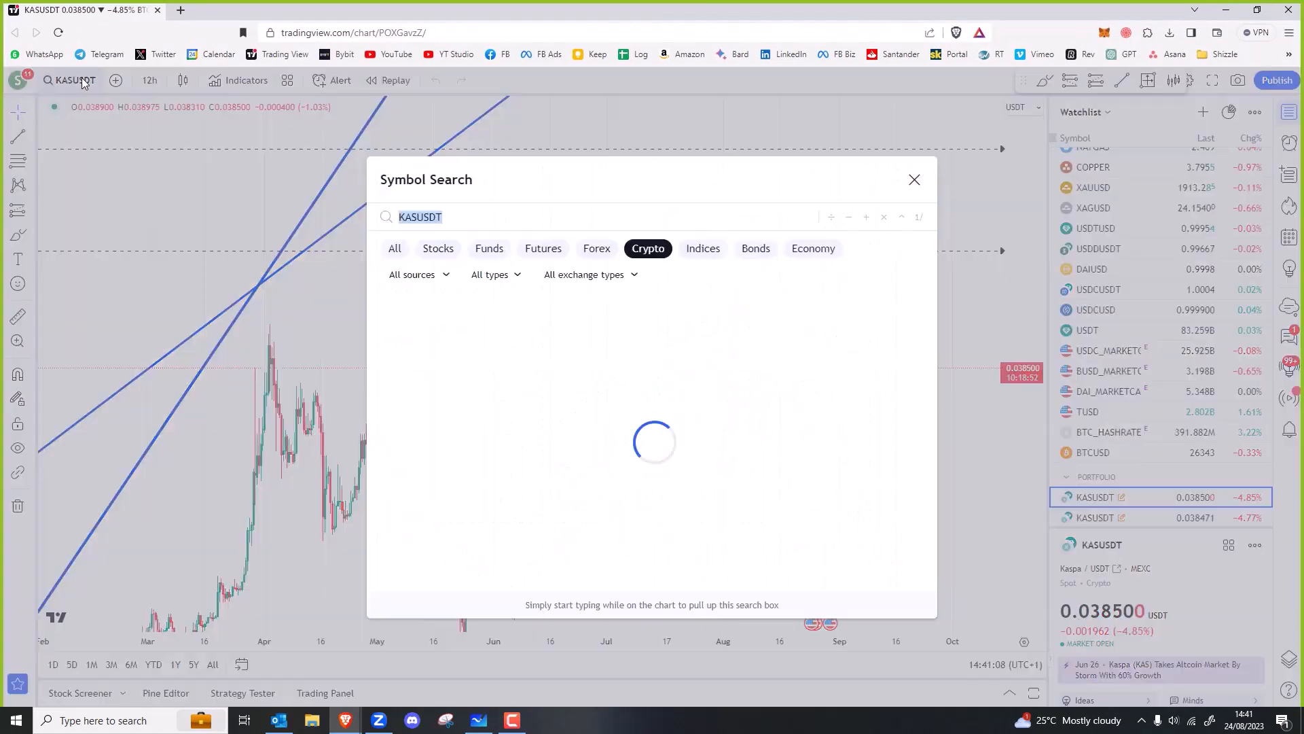
Step: Search ARSUSD, then switch the chart to the USDARS forex pair on daily timeframe
{"action": "type", "text": "USDARE"}
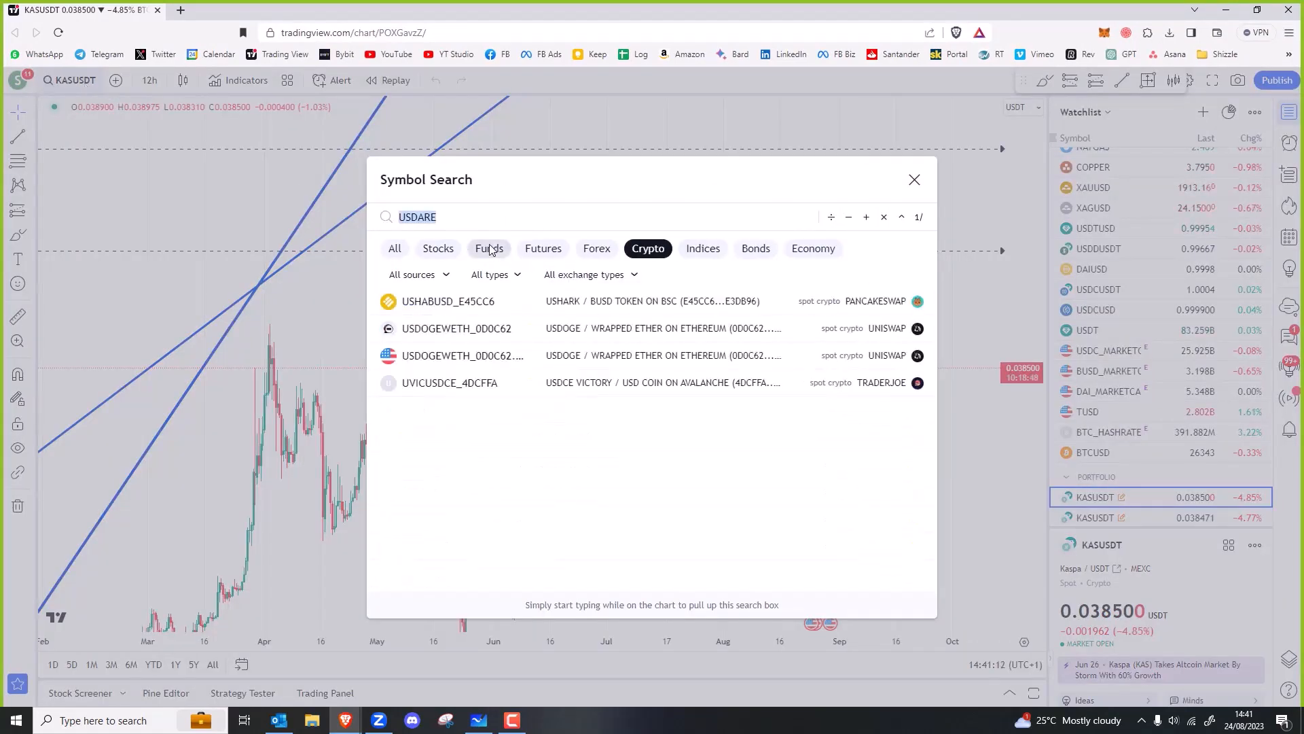
{"action": "type", "text": "ARSUSD"}
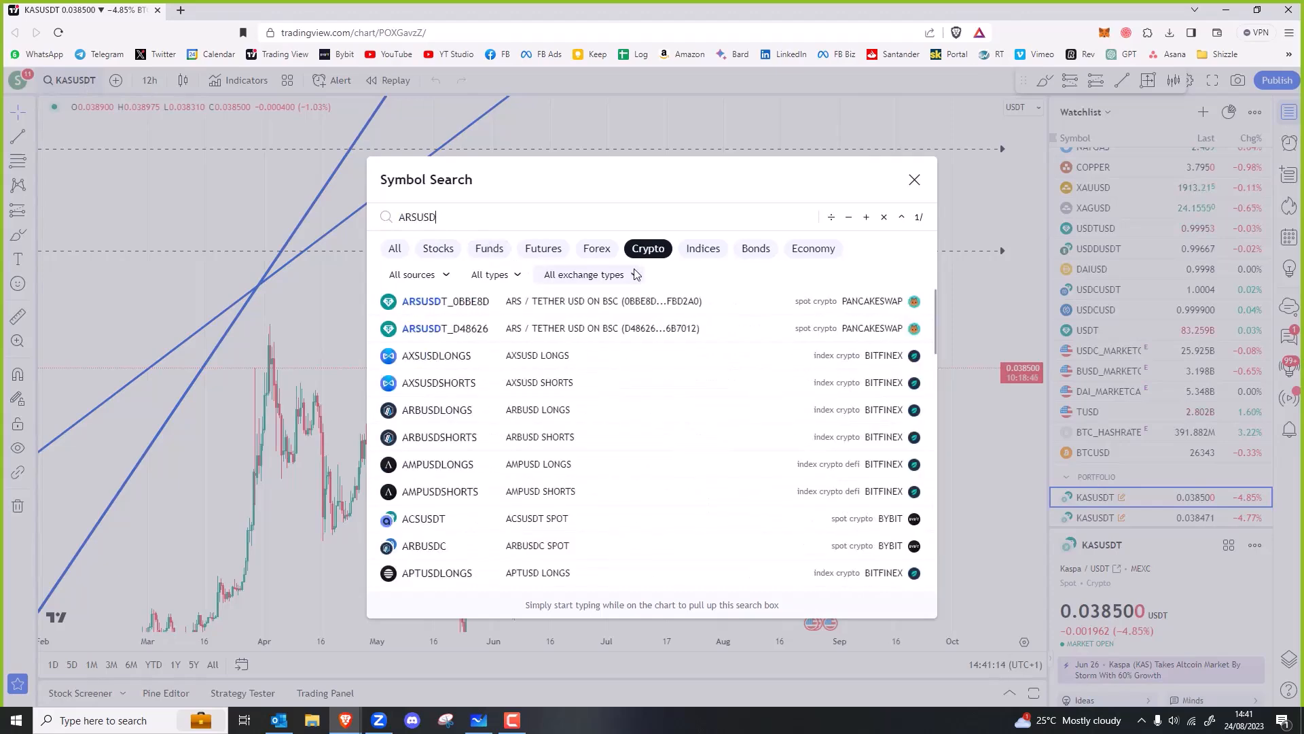
{"action": "left_click", "coordinate": [913, 179]}
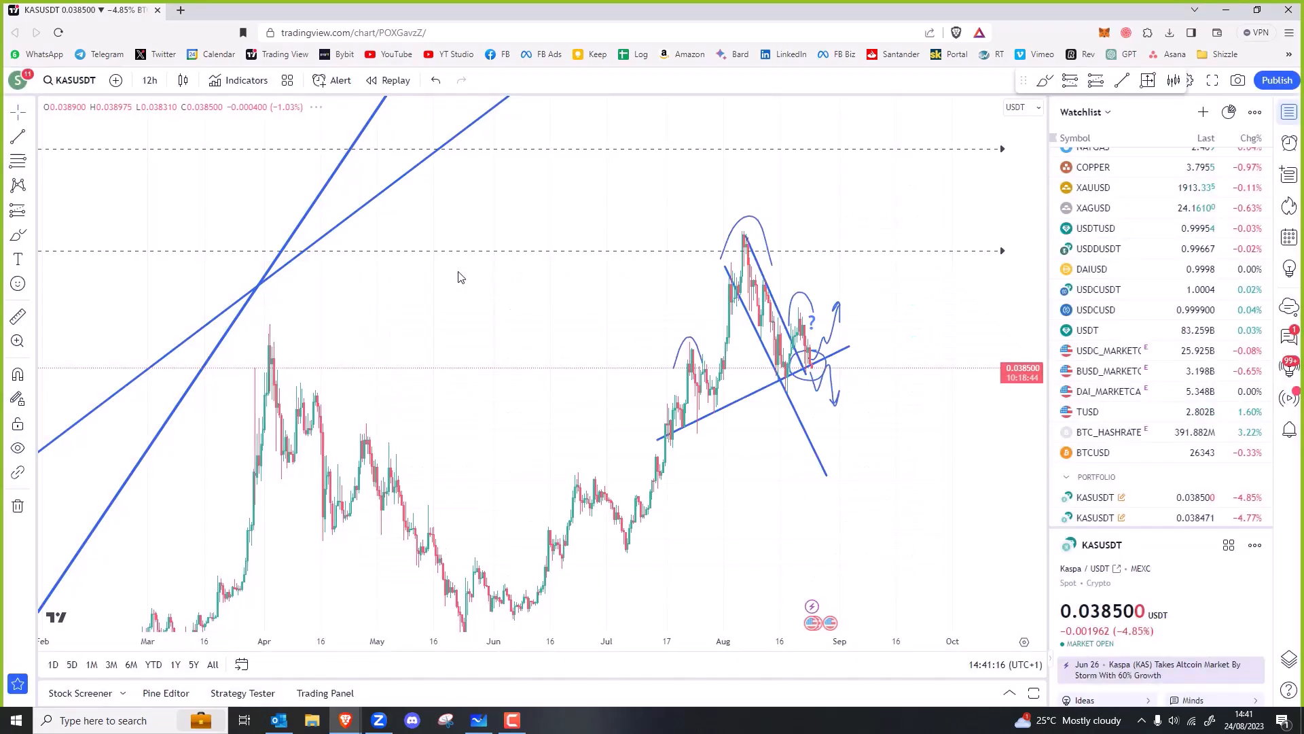
{"action": "left_click", "coordinate": [73, 80]}
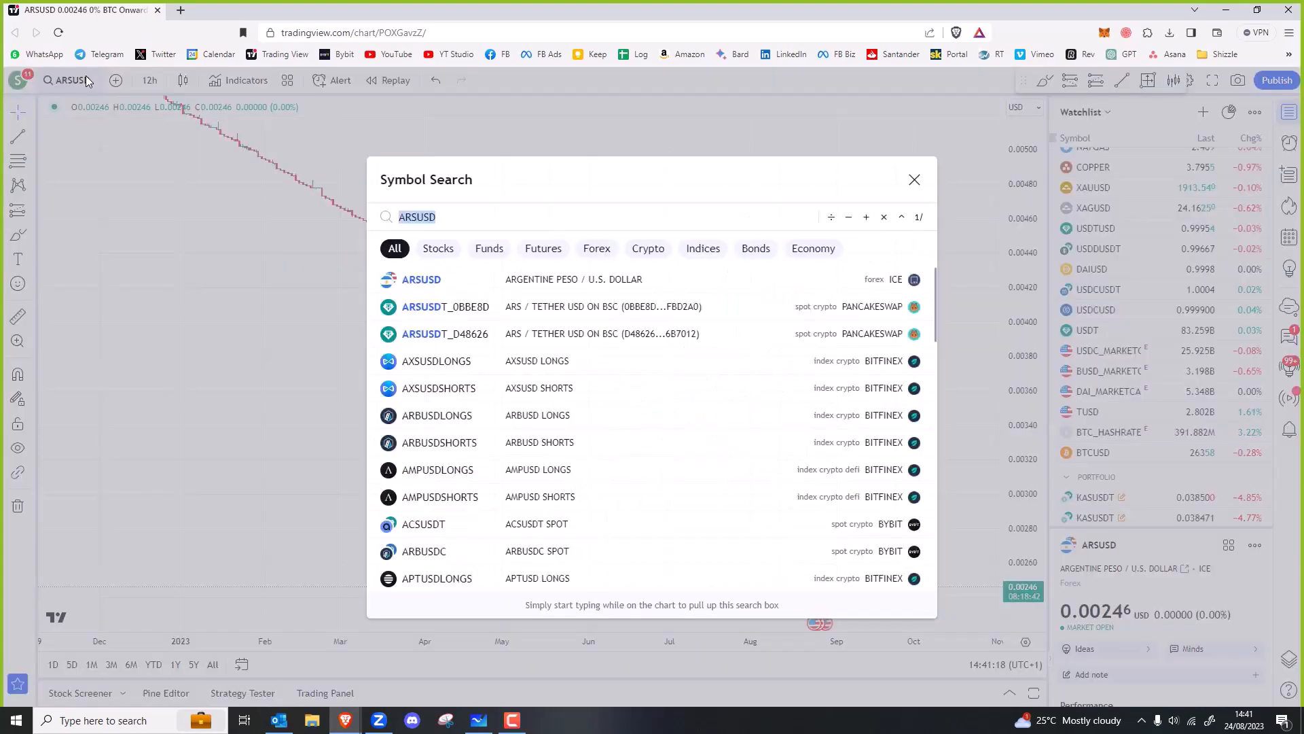
{"action": "type", "text": "USDARS"}
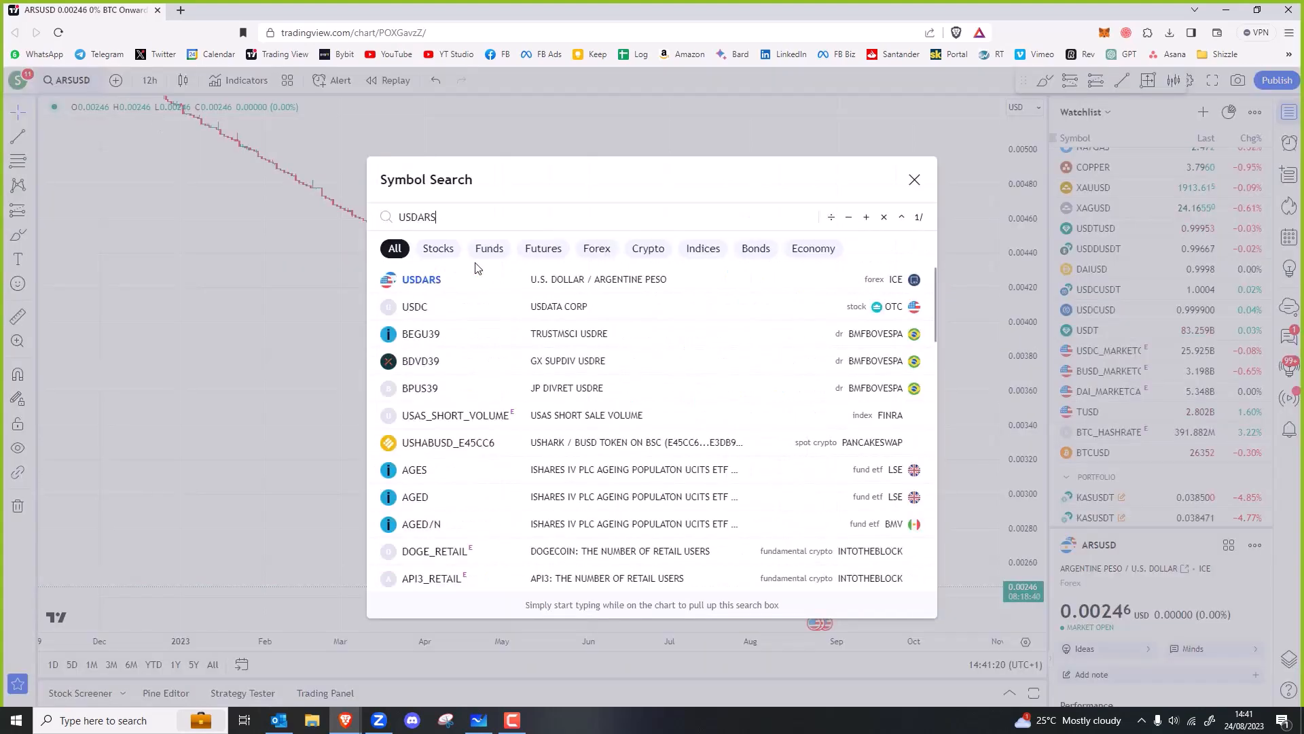
{"action": "left_click", "coordinate": [421, 279]}
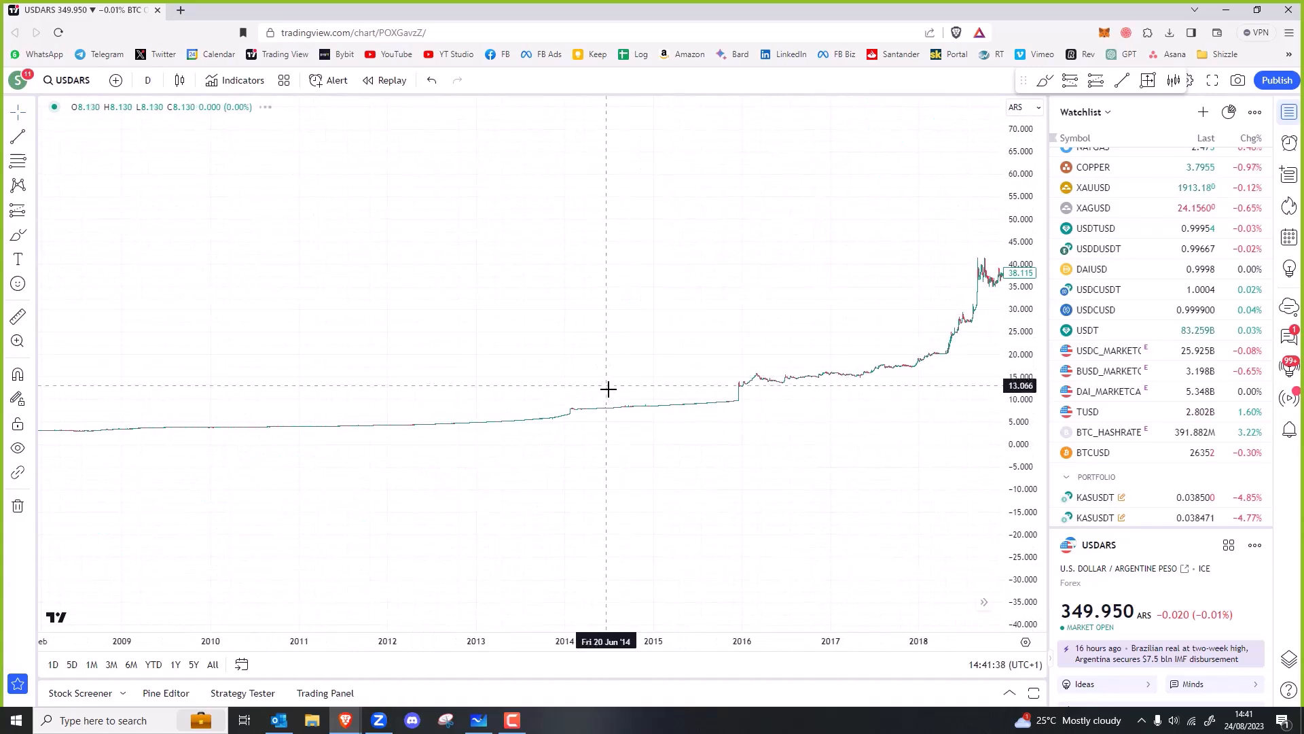
{"action": "mouse_move", "coordinate": [660, 426]}
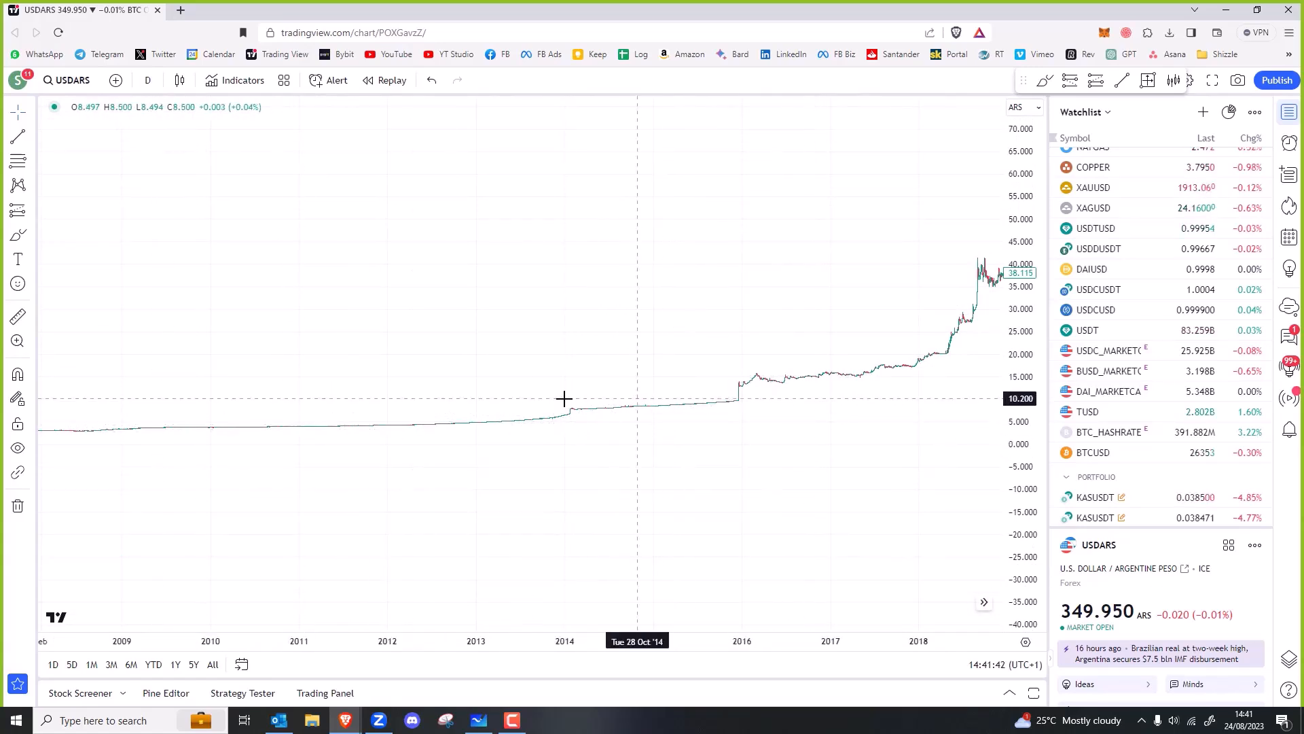
Step: Pan the USDARS chart through earlier and later years, then return to Microsoft Whiteboard
{"action": "left_click_drag", "start_coordinate": [563, 397], "coordinate": [605, 475]}
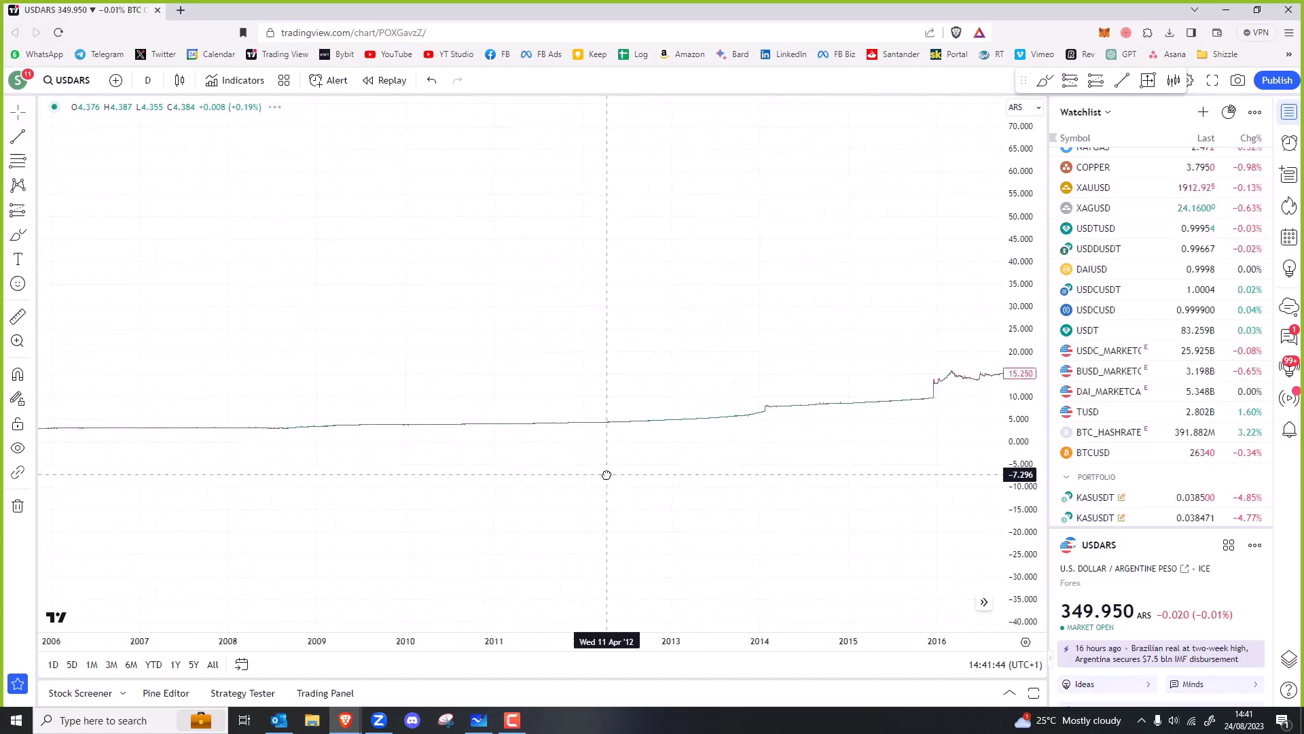
{"action": "left_click_drag", "start_coordinate": [606, 475], "coordinate": [399, 485]}
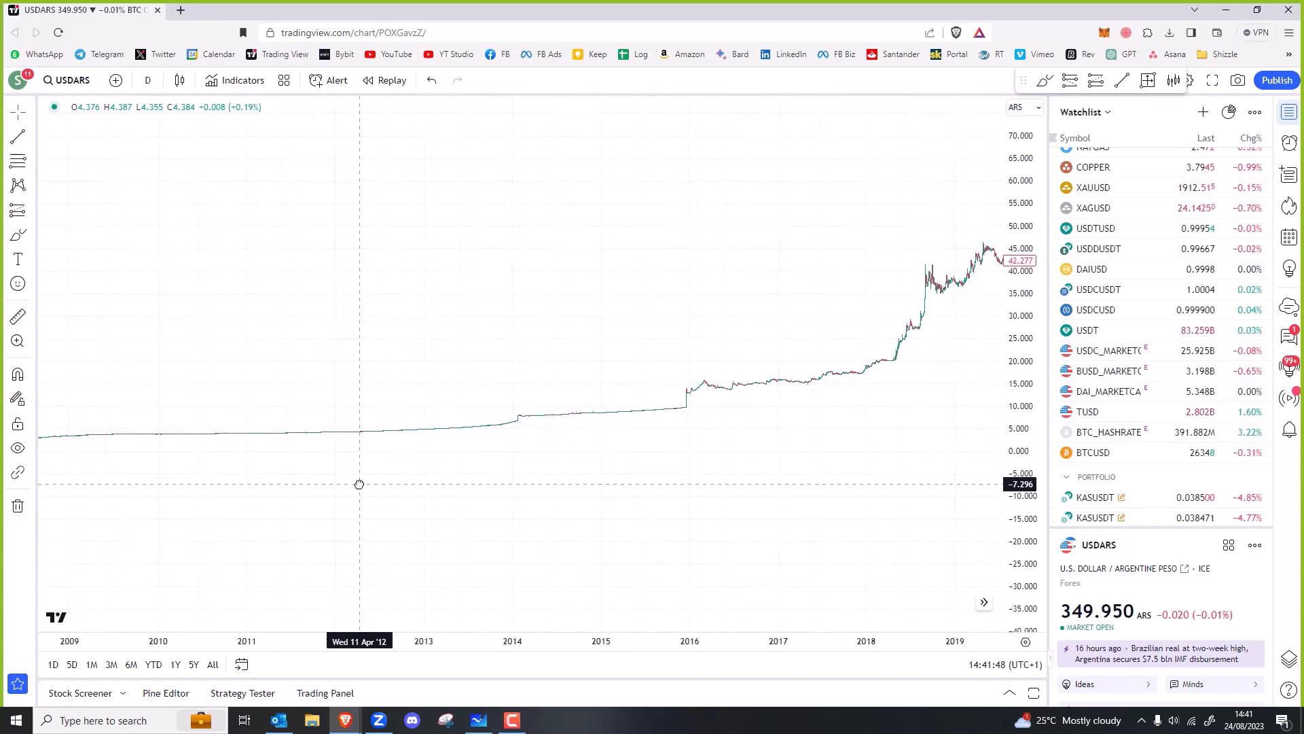
{"action": "mouse_move", "coordinate": [353, 492]}
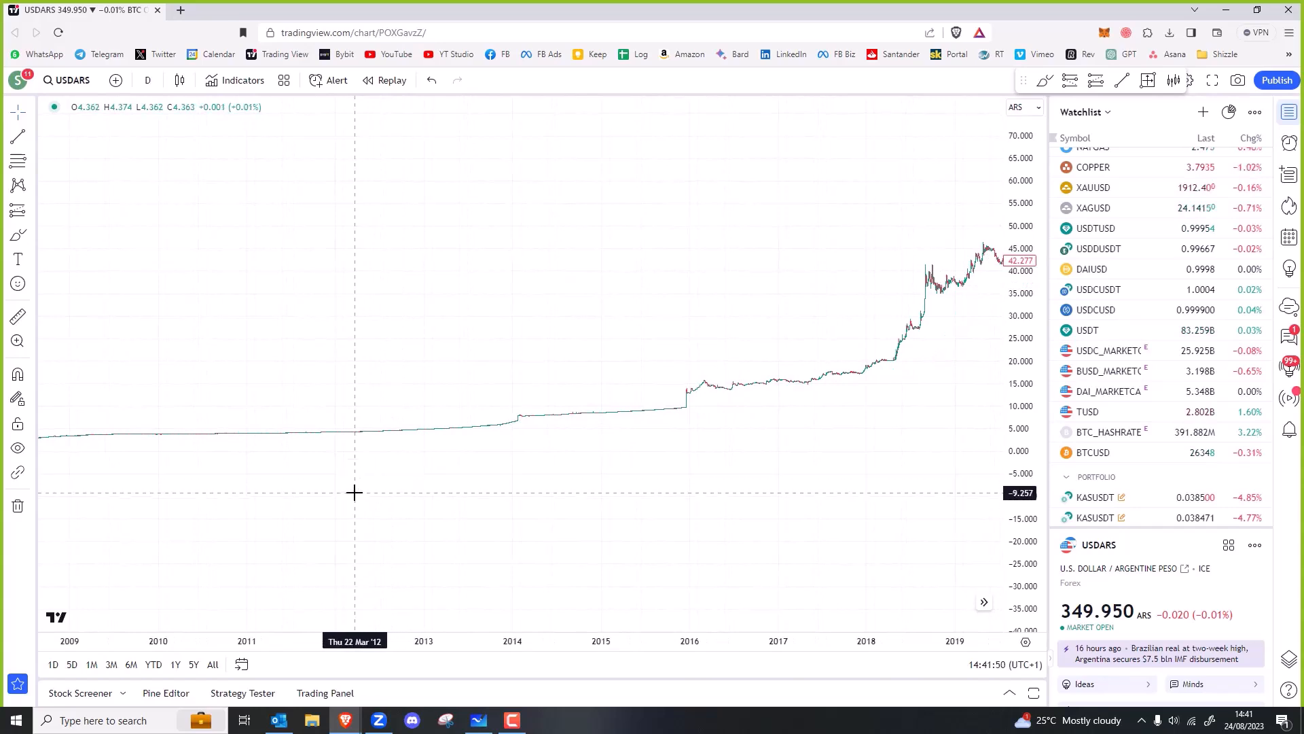
{"action": "mouse_move", "coordinate": [307, 439]}
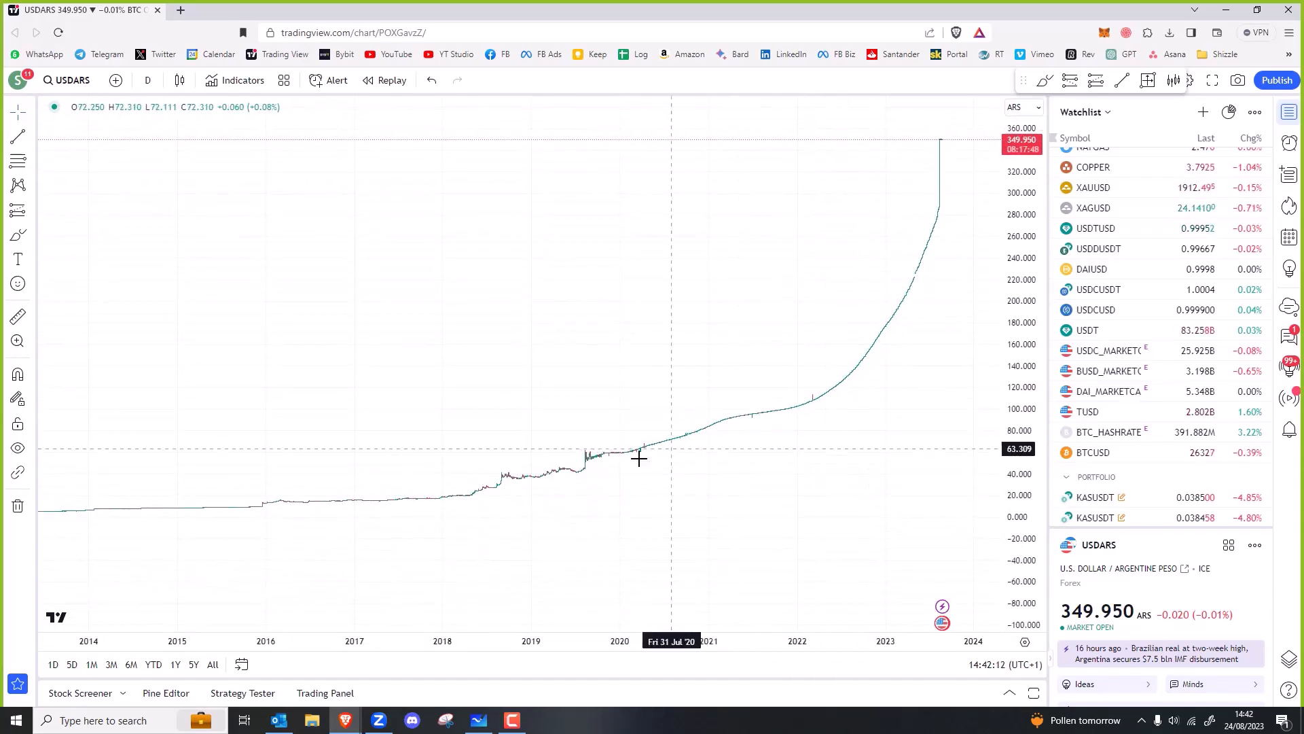
{"action": "mouse_move", "coordinate": [425, 503]}
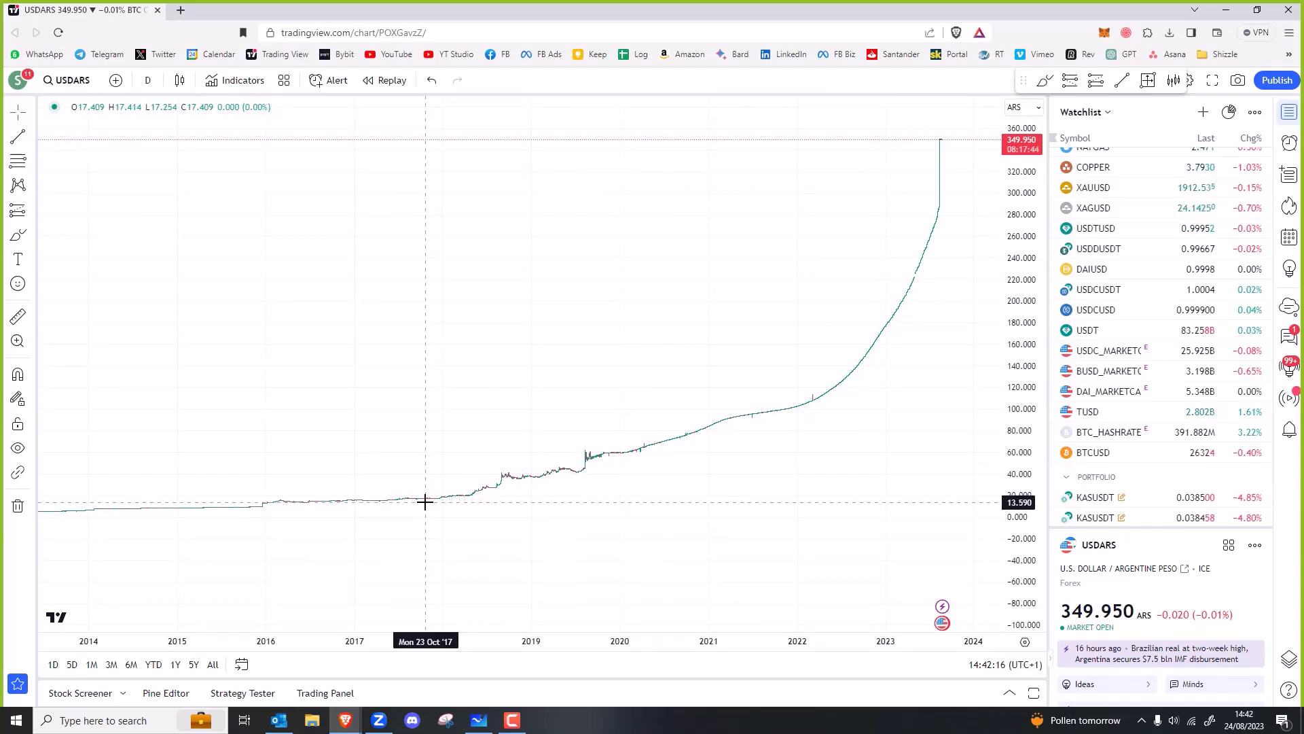
{"action": "mouse_move", "coordinate": [429, 503]}
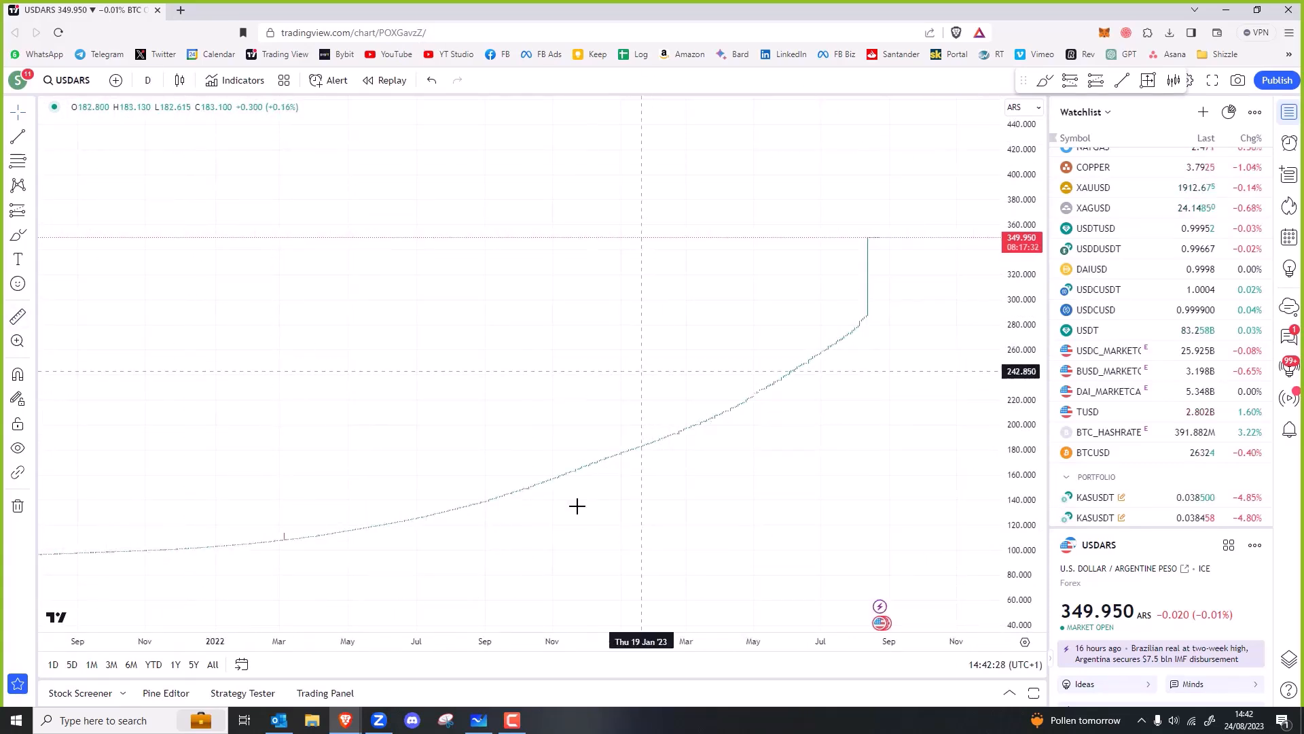
{"action": "left_click", "coordinate": [476, 720]}
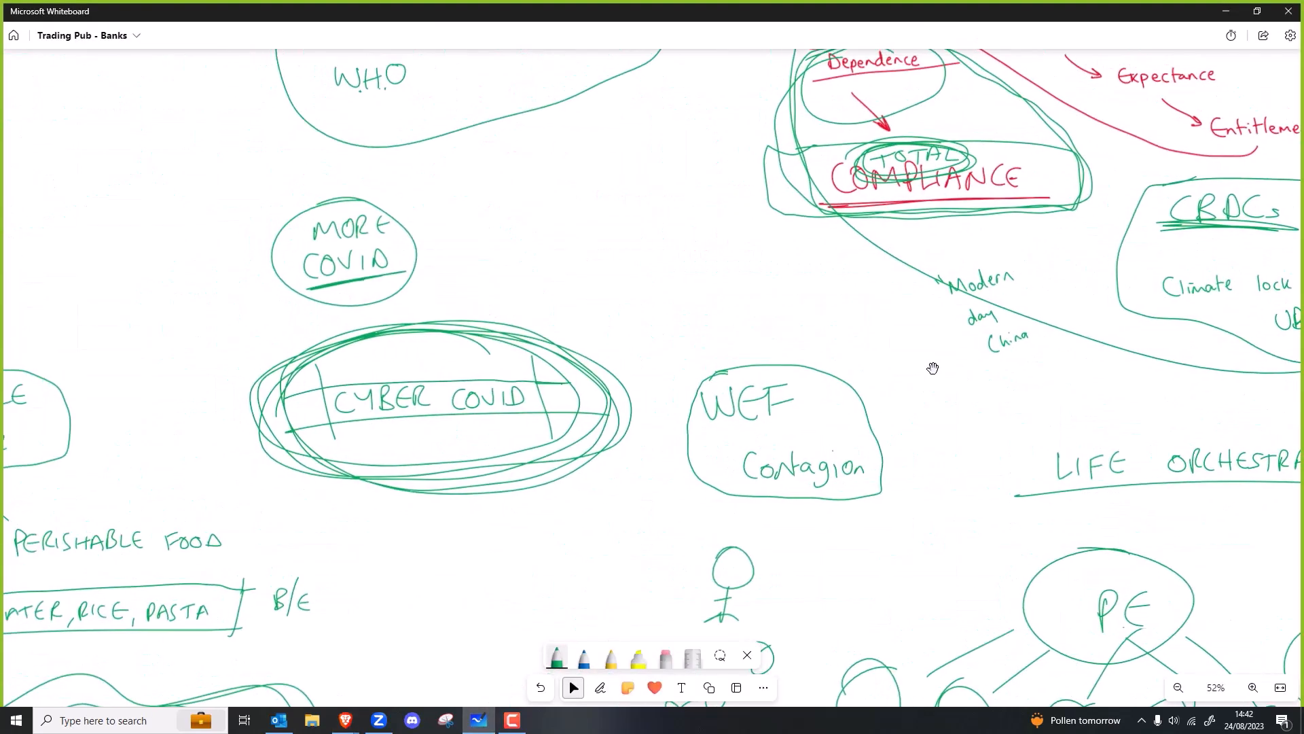